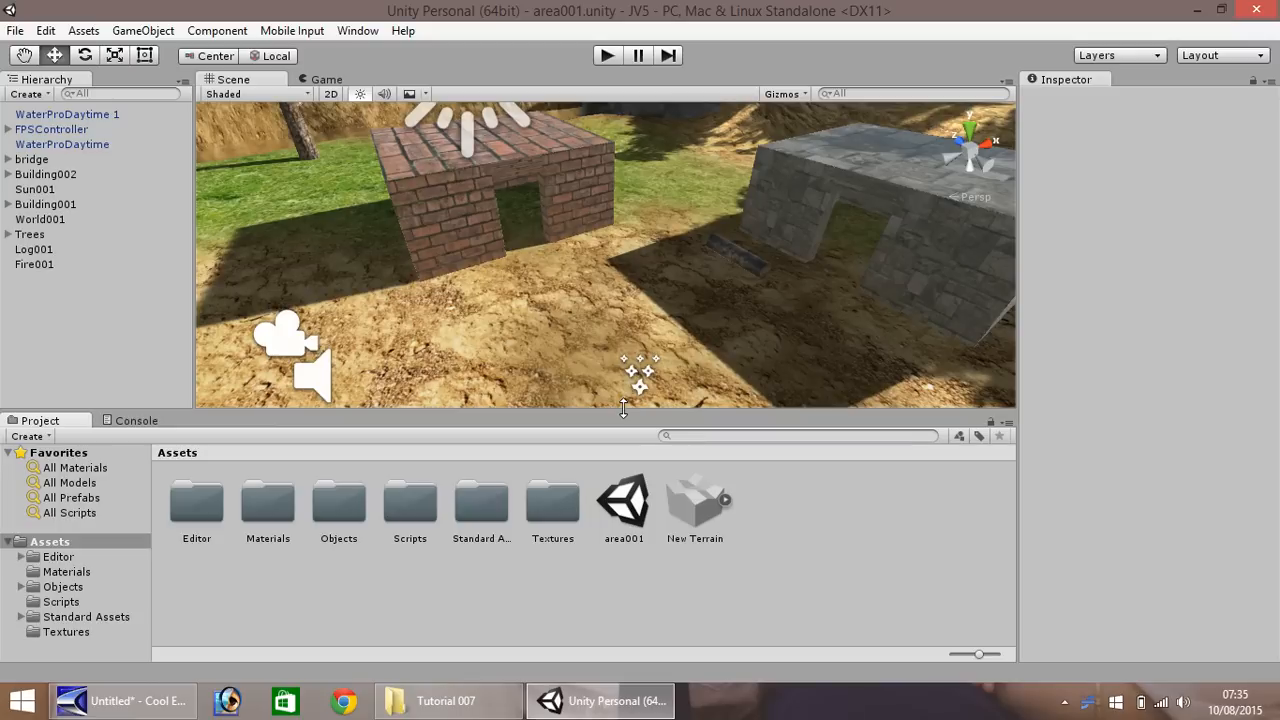
mouse_move(565, 320)
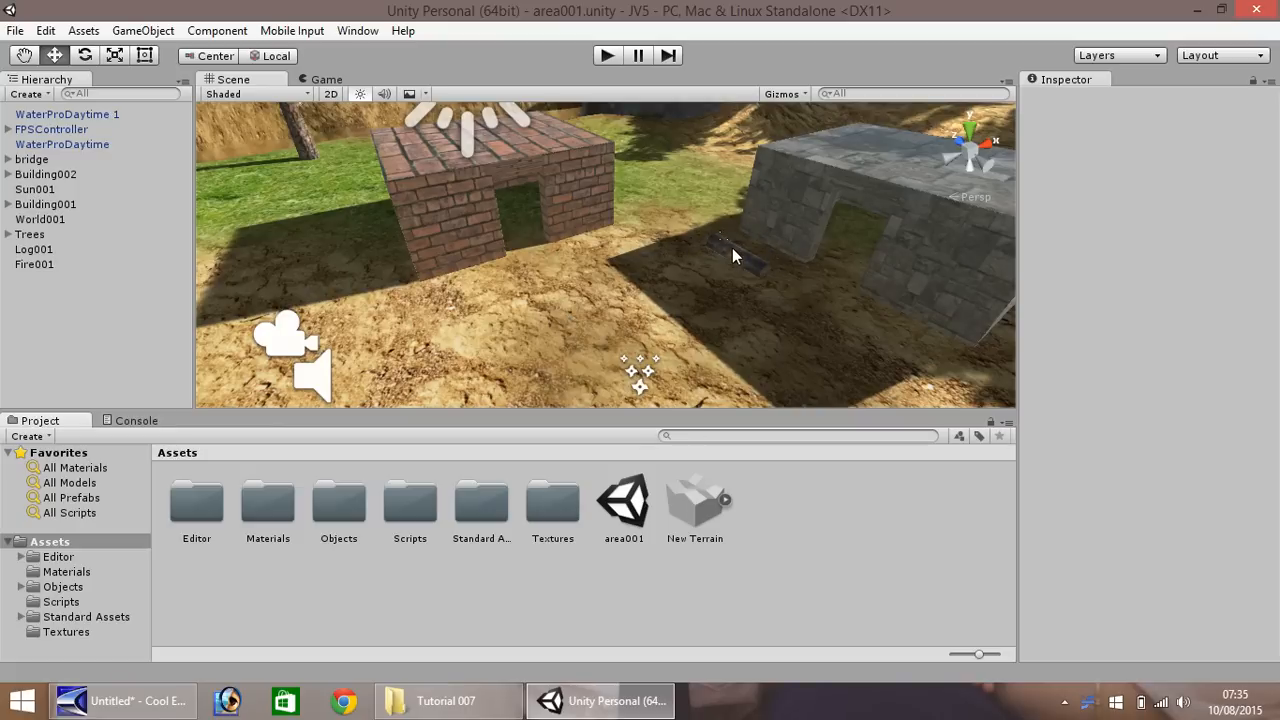
mouse_move(575, 357)
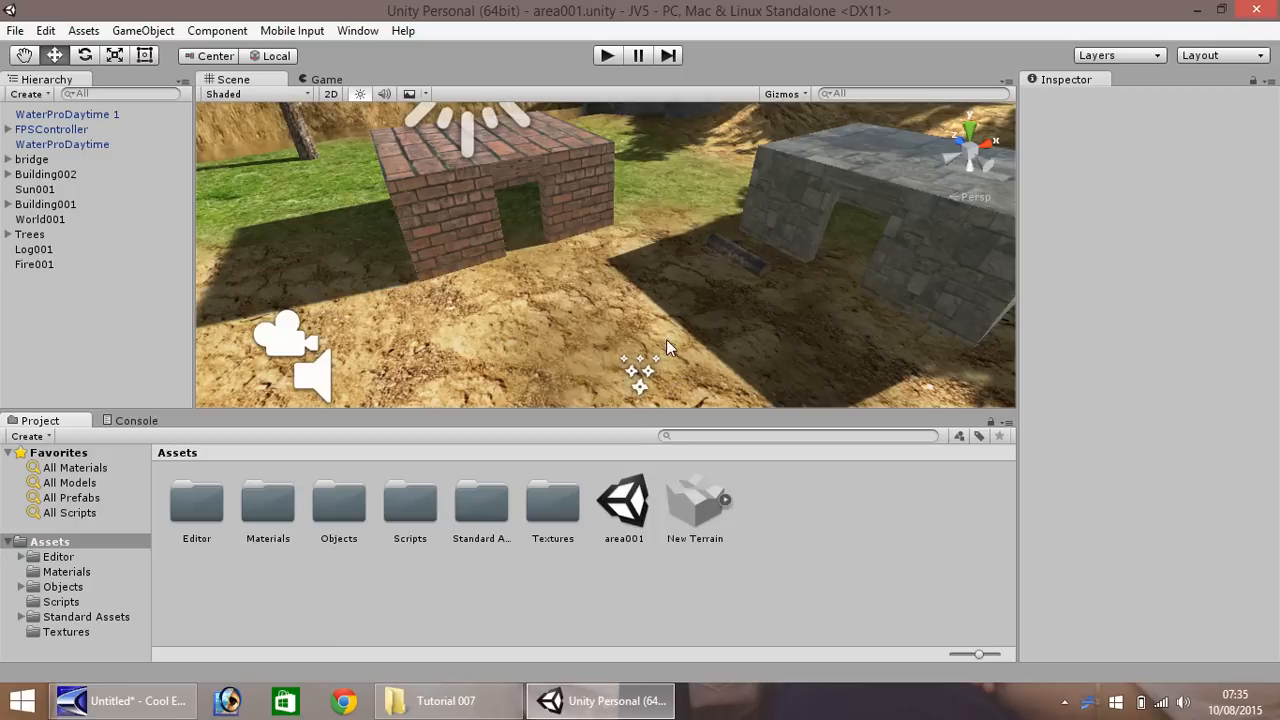
mouse_move(620, 348)
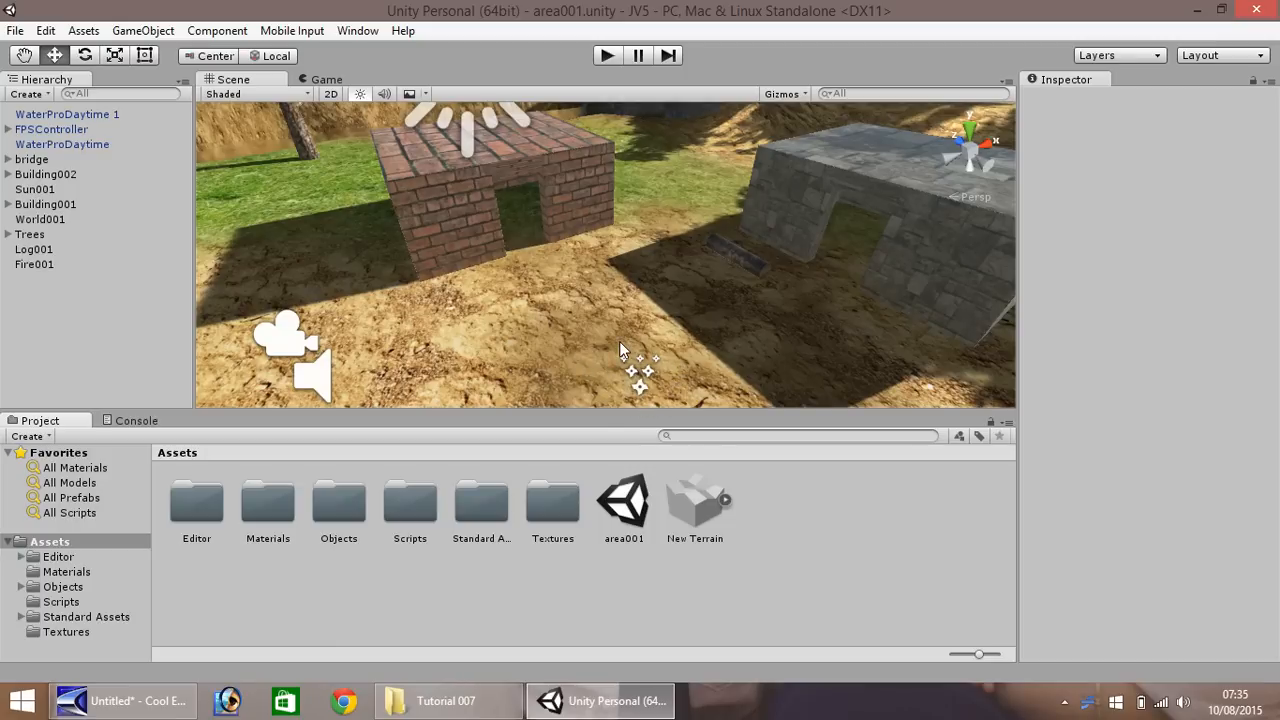
mouse_move(543, 380)
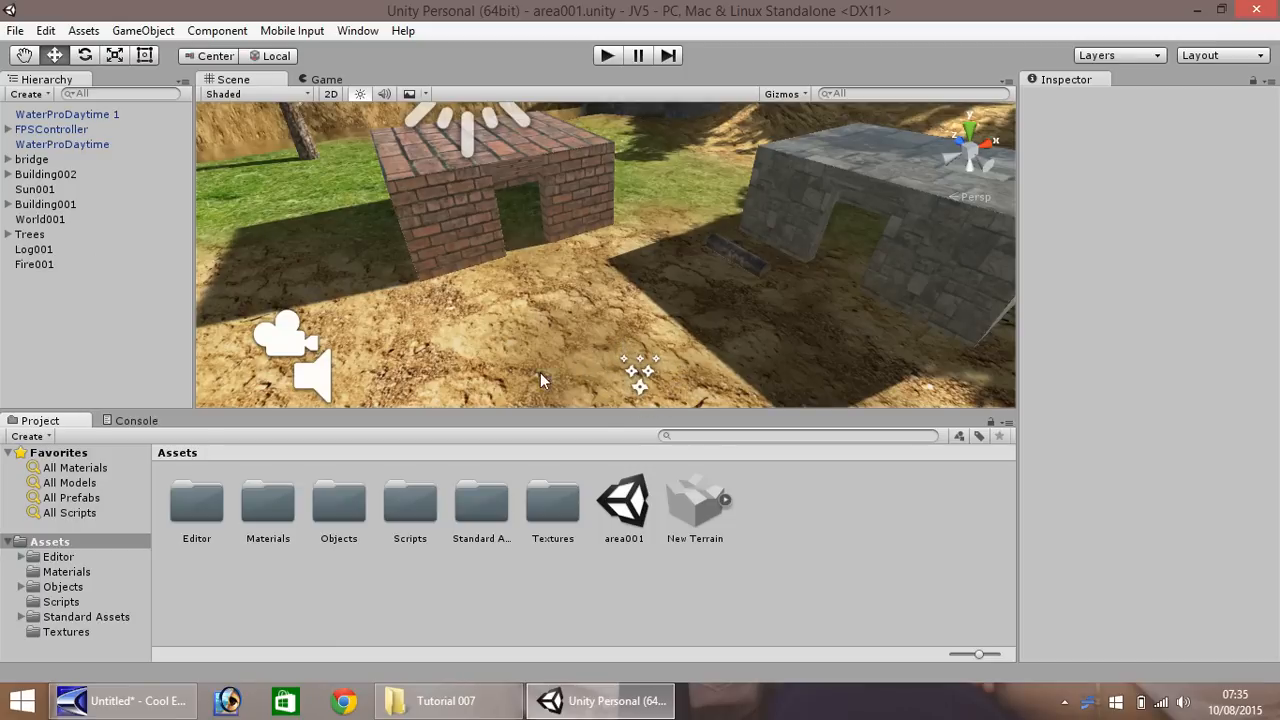
mouse_move(600, 380)
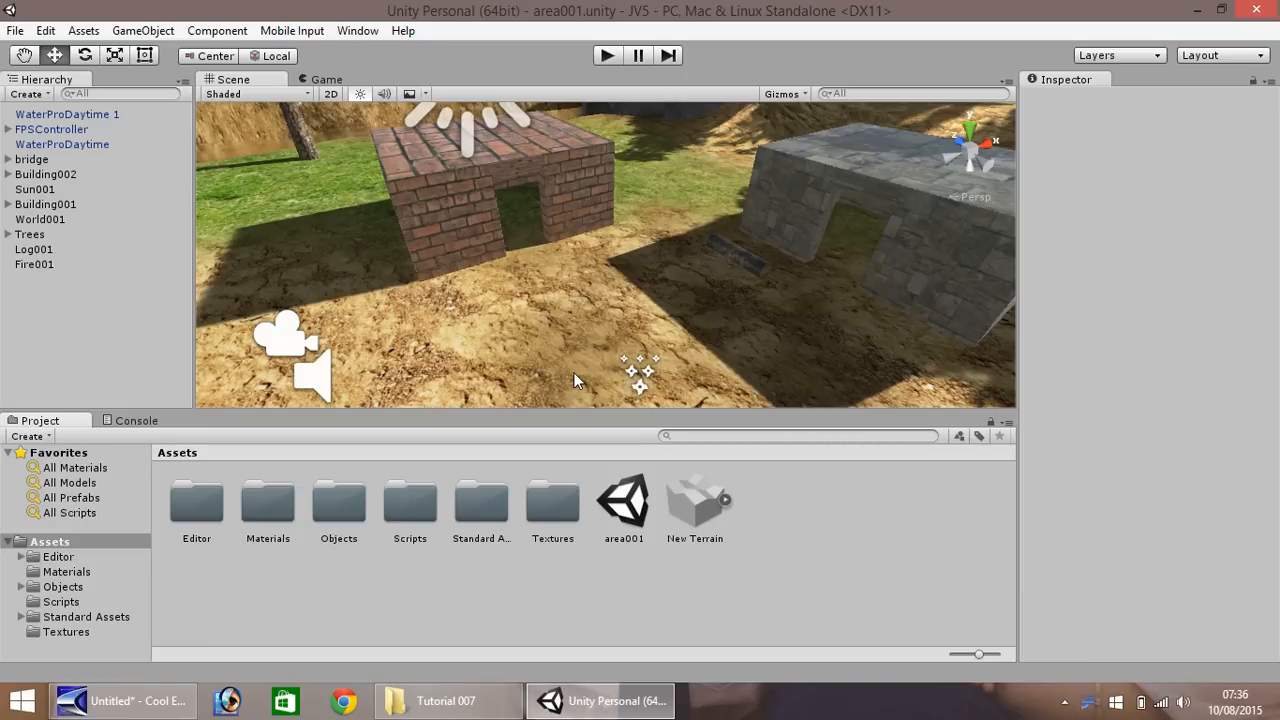
Set Fire001's particle Start Speed to 1 and Start Rotation to 45.
click(34, 264)
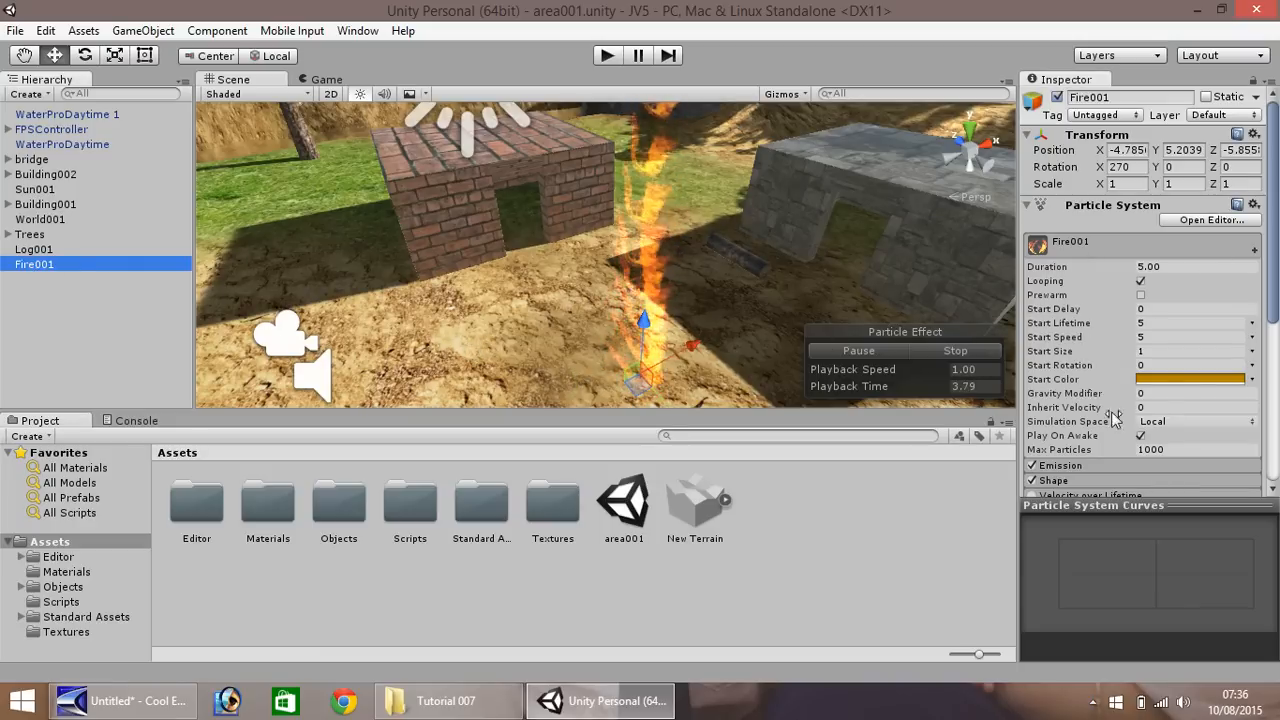
scroll(down, 3)
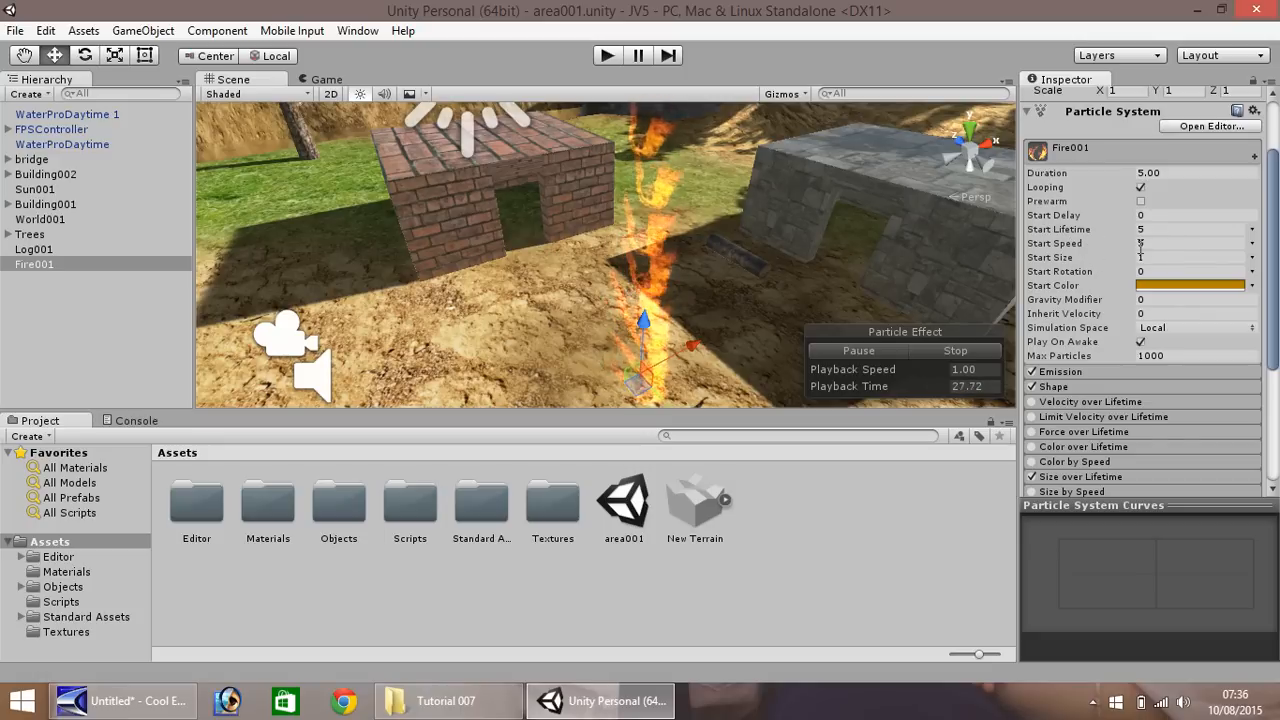
click(1190, 243)
text(0)
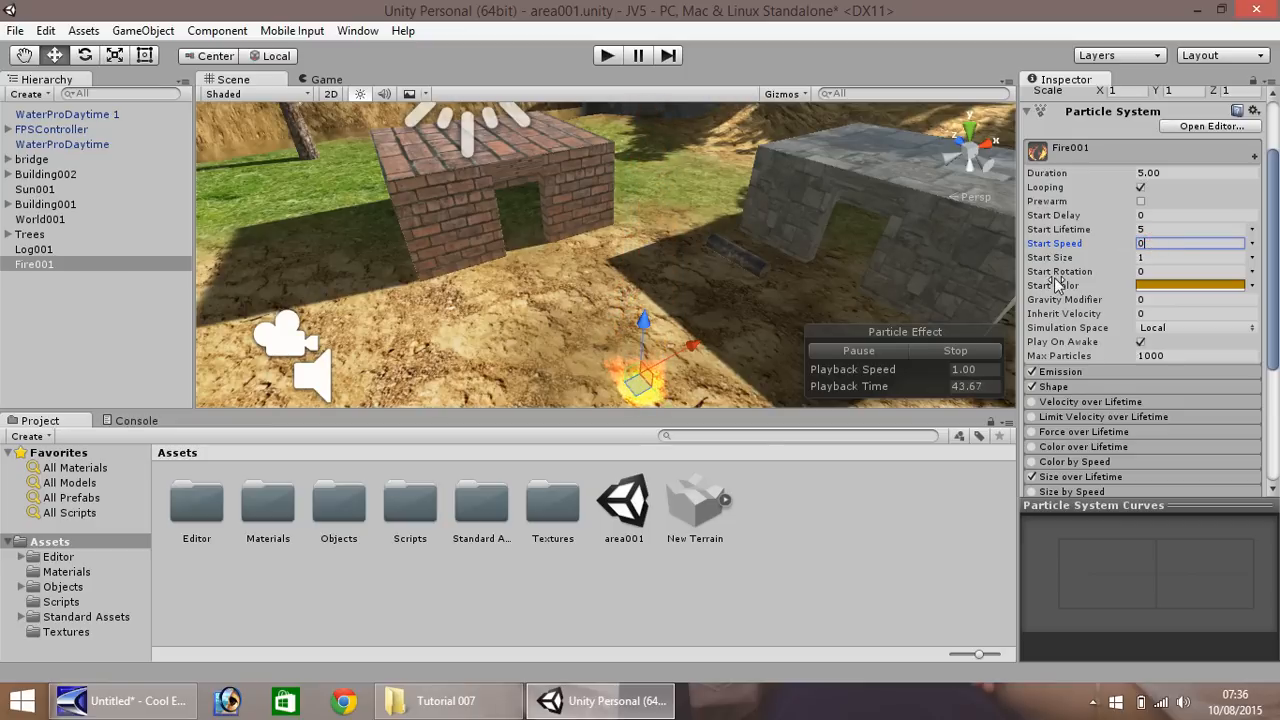
mouse_move(660, 385)
text(1)
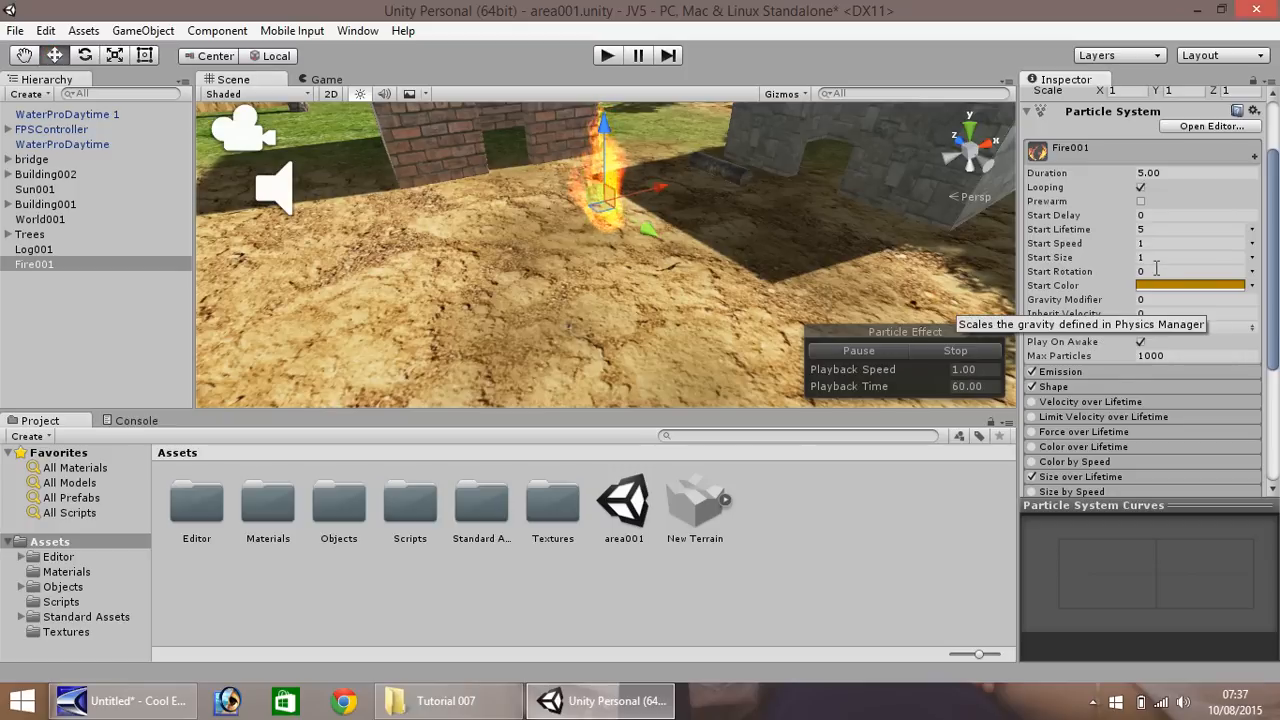
click(1190, 271)
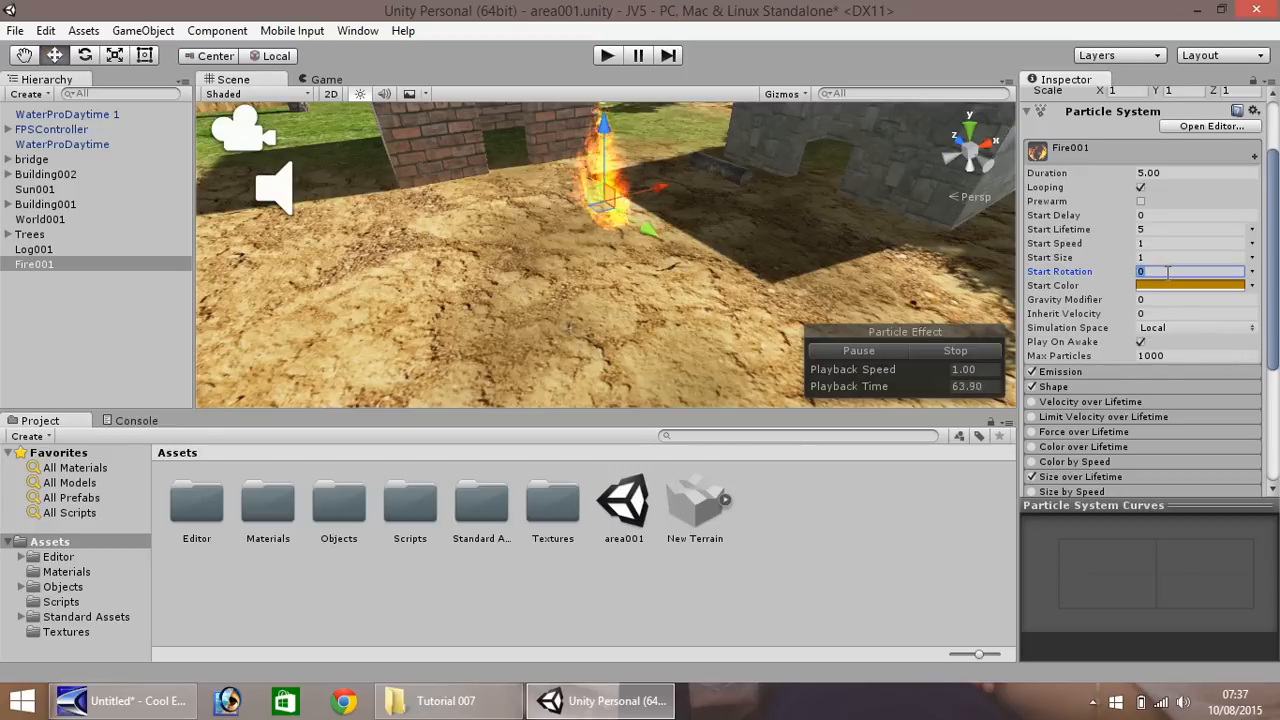
text(45)
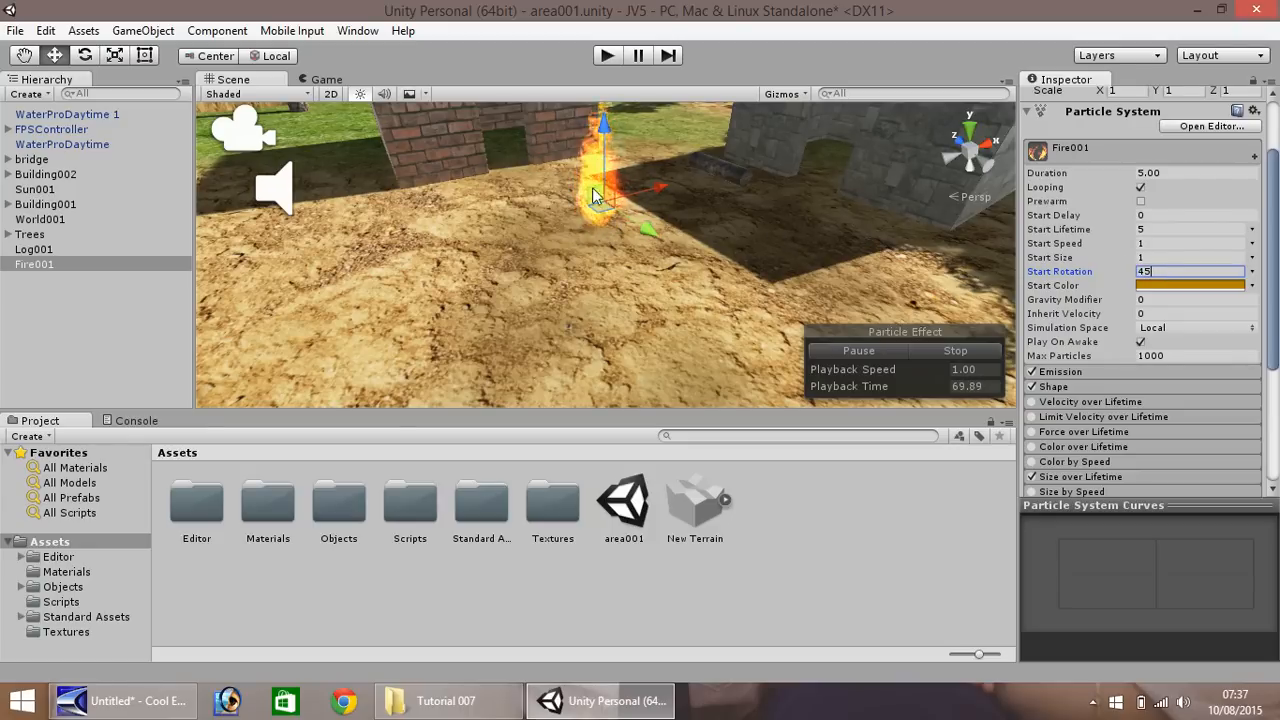
Change Fire001's particle Start Color to a deeper orange in the Color picker.
click(1190, 285)
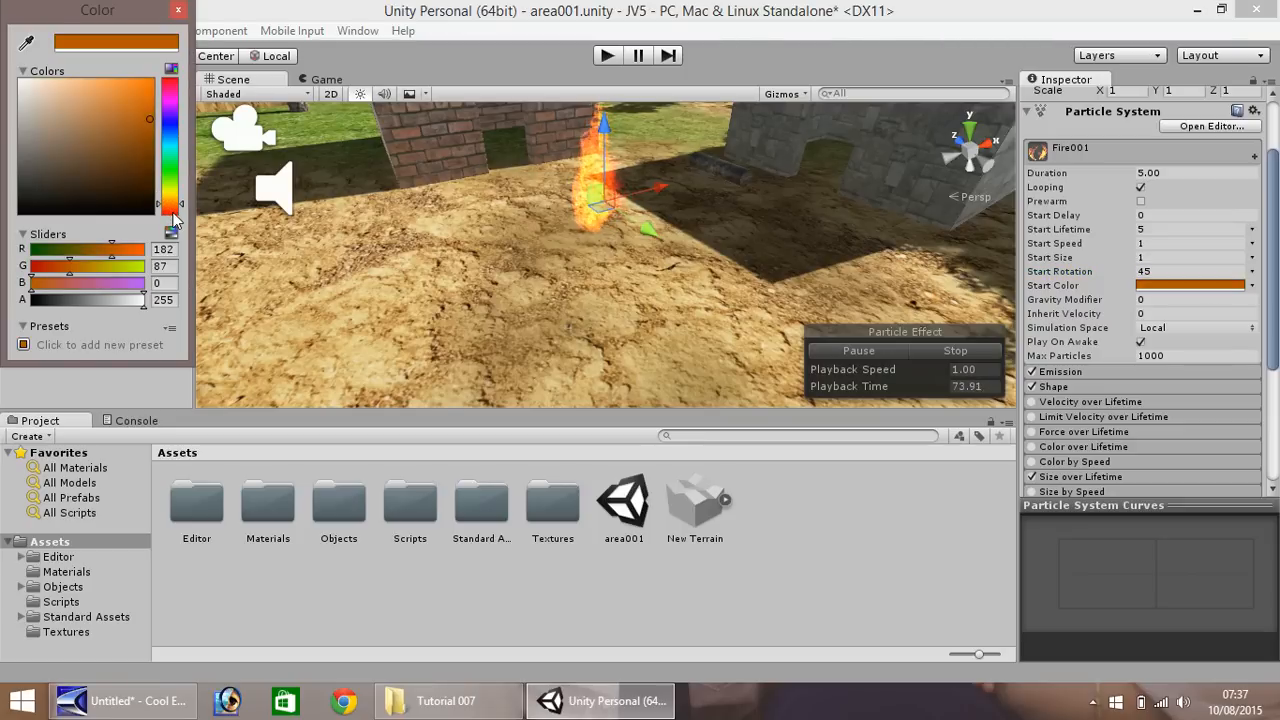
mouse_move(640, 228)
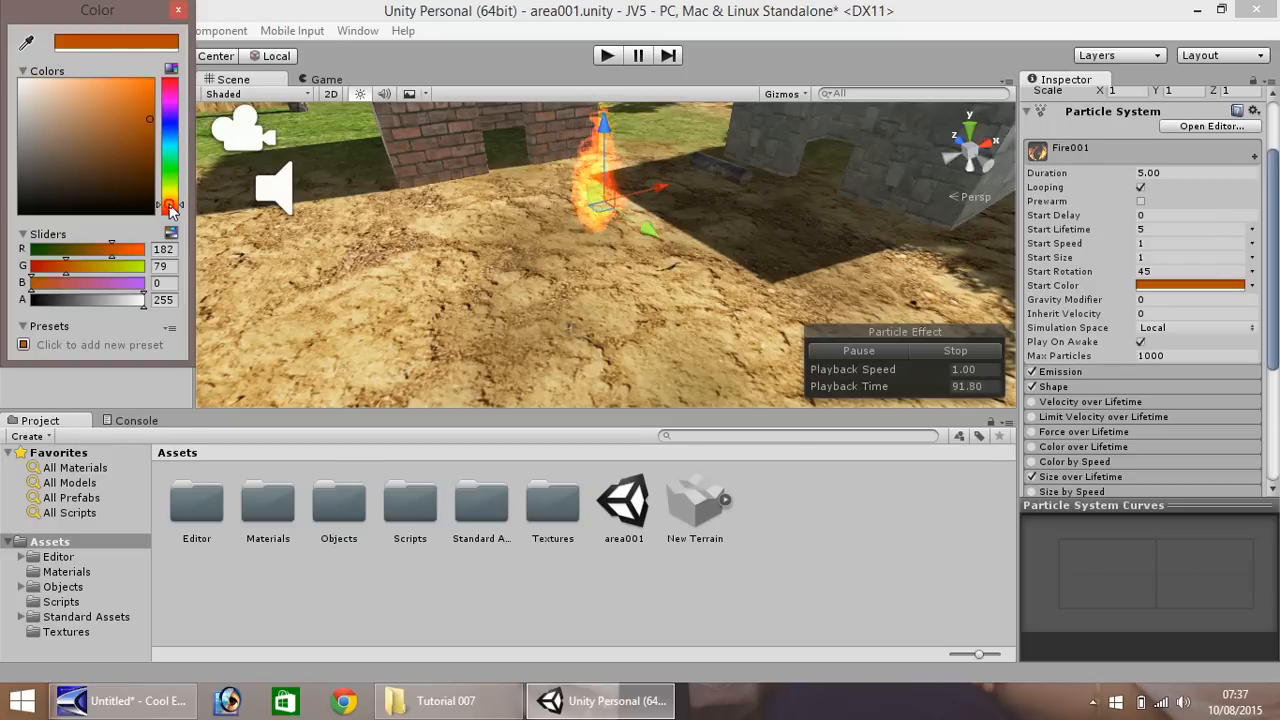
click(178, 10)
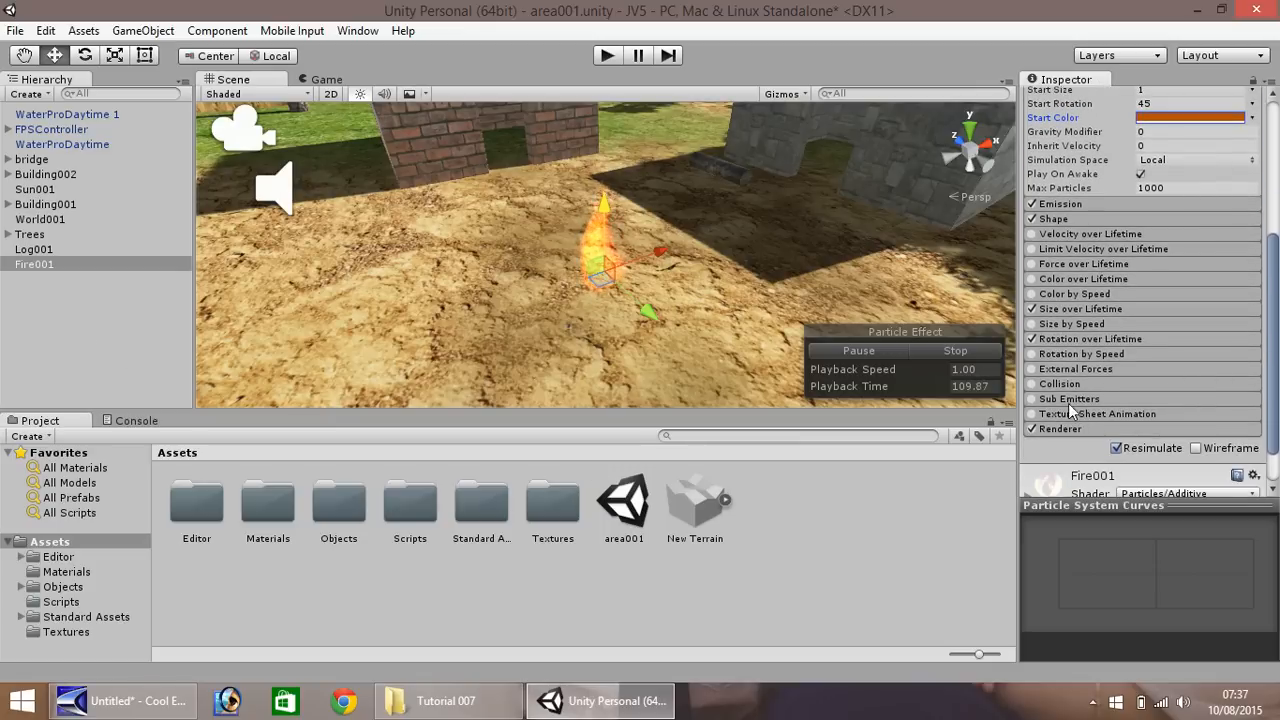
mouse_move(1060, 358)
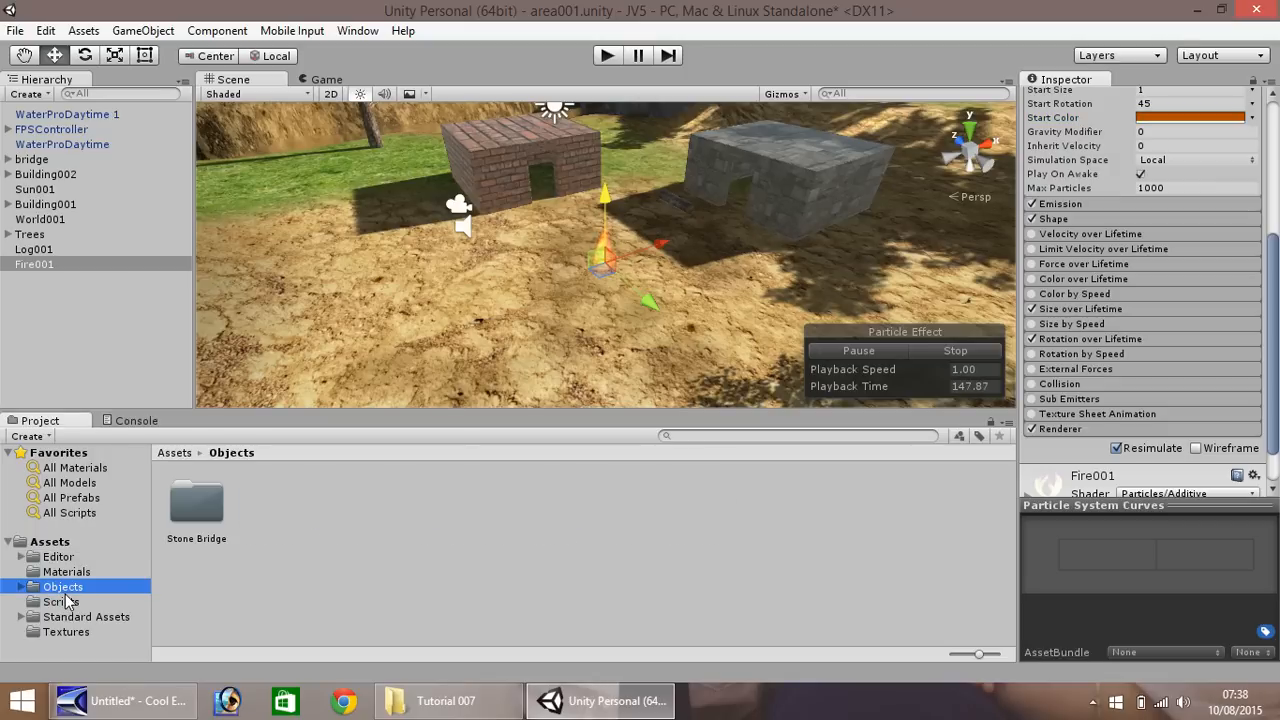
Copy the Fence folder from the Tutorial 007 Explorer window into the project's Objects folder.
click(446, 700)
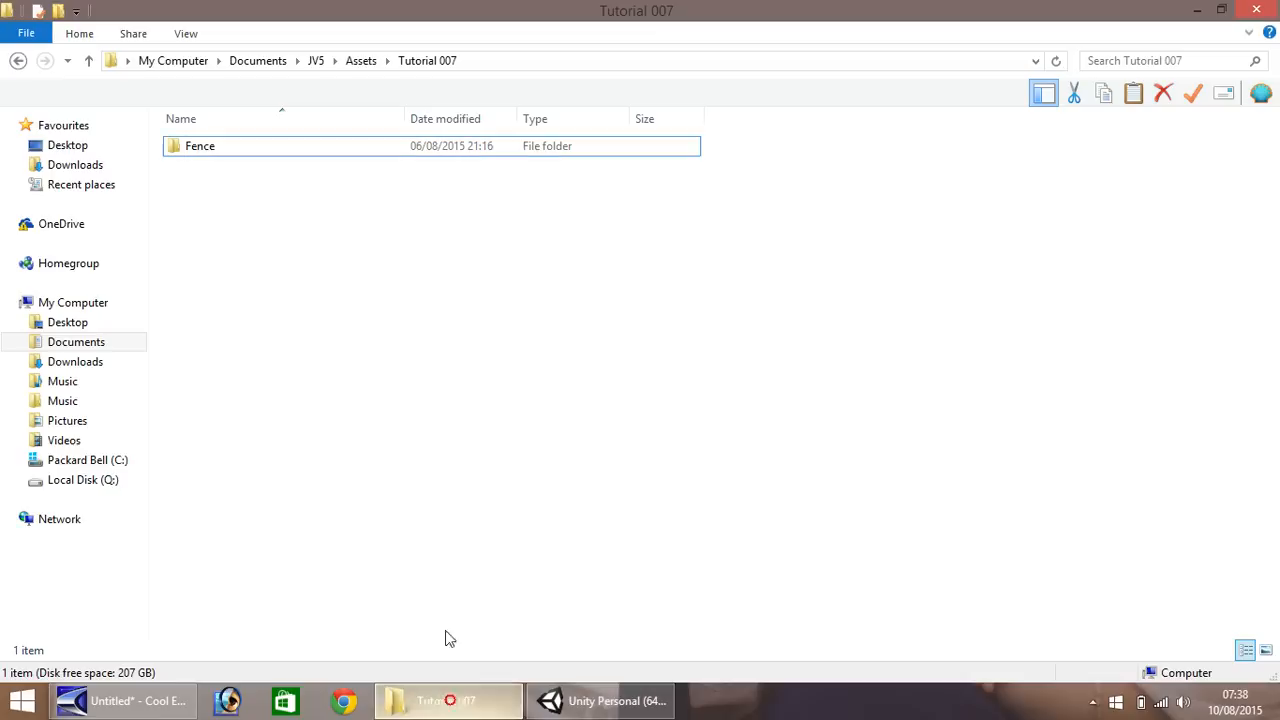
drag(200, 145, 545, 625)
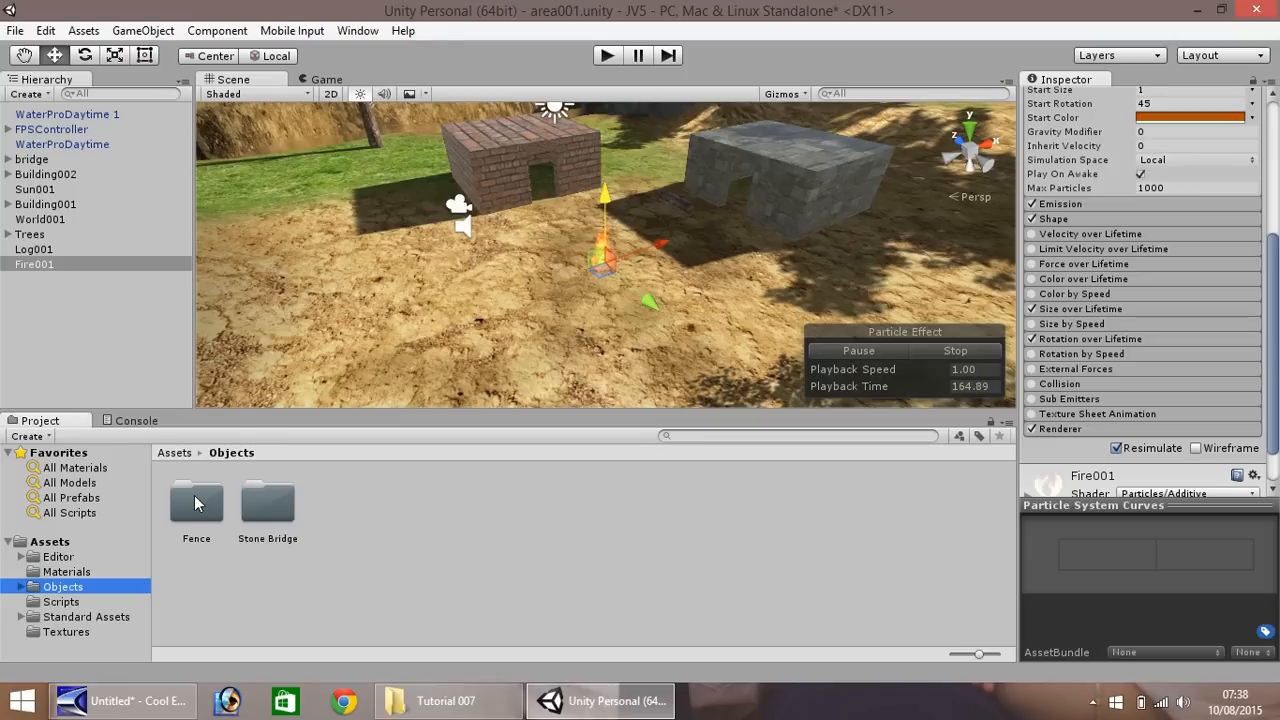
Open the Fence folder and place a wall_wood_straight piece in the scene near the campfire.
double_click(196, 503)
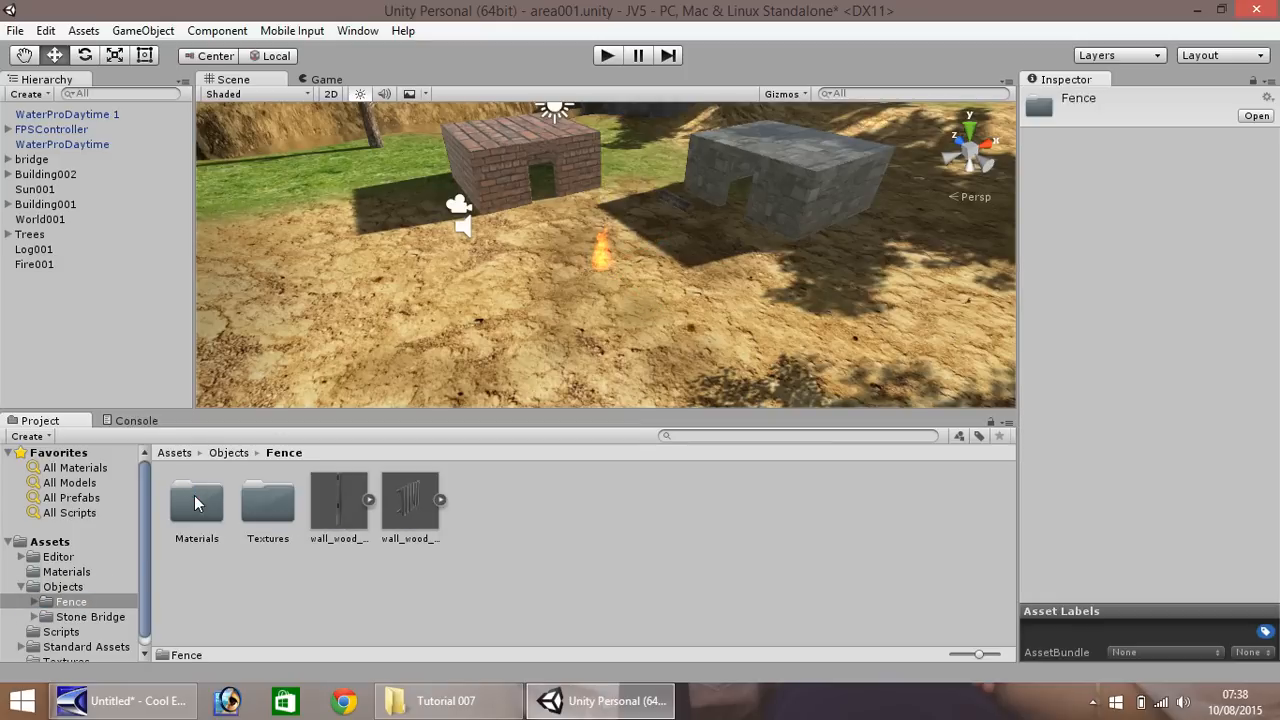
mouse_move(420, 521)
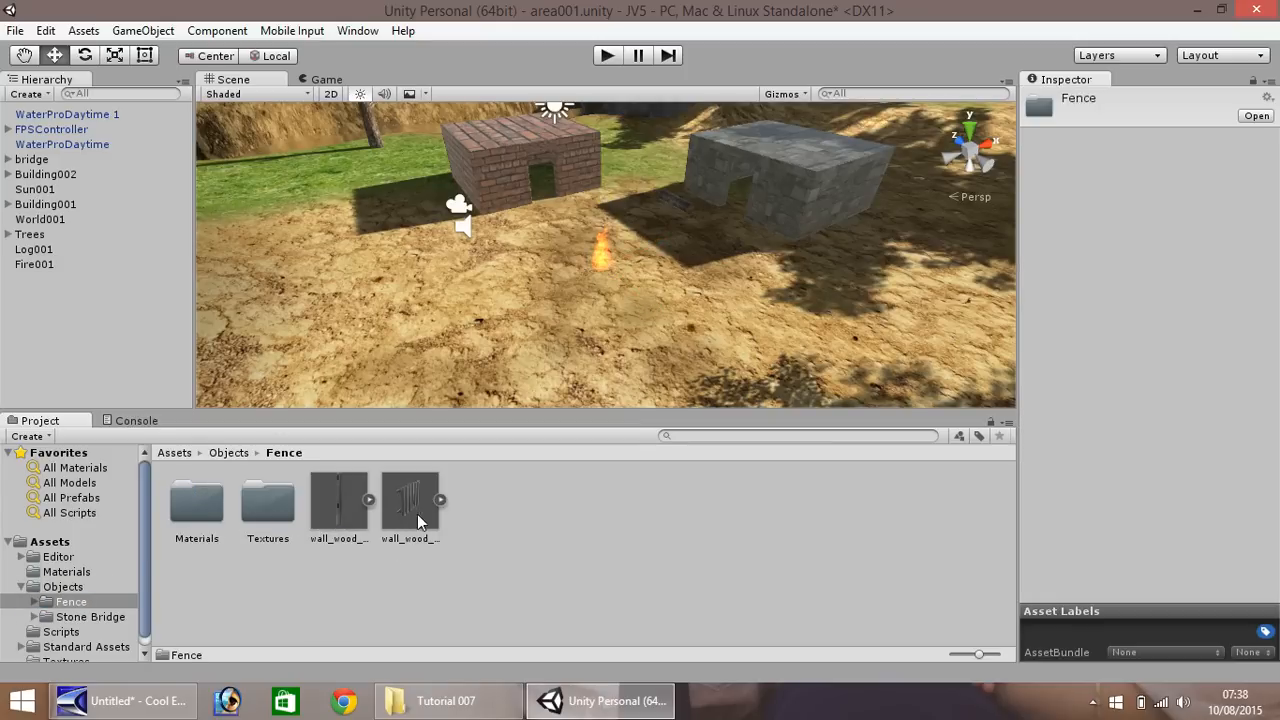
mouse_move(424, 543)
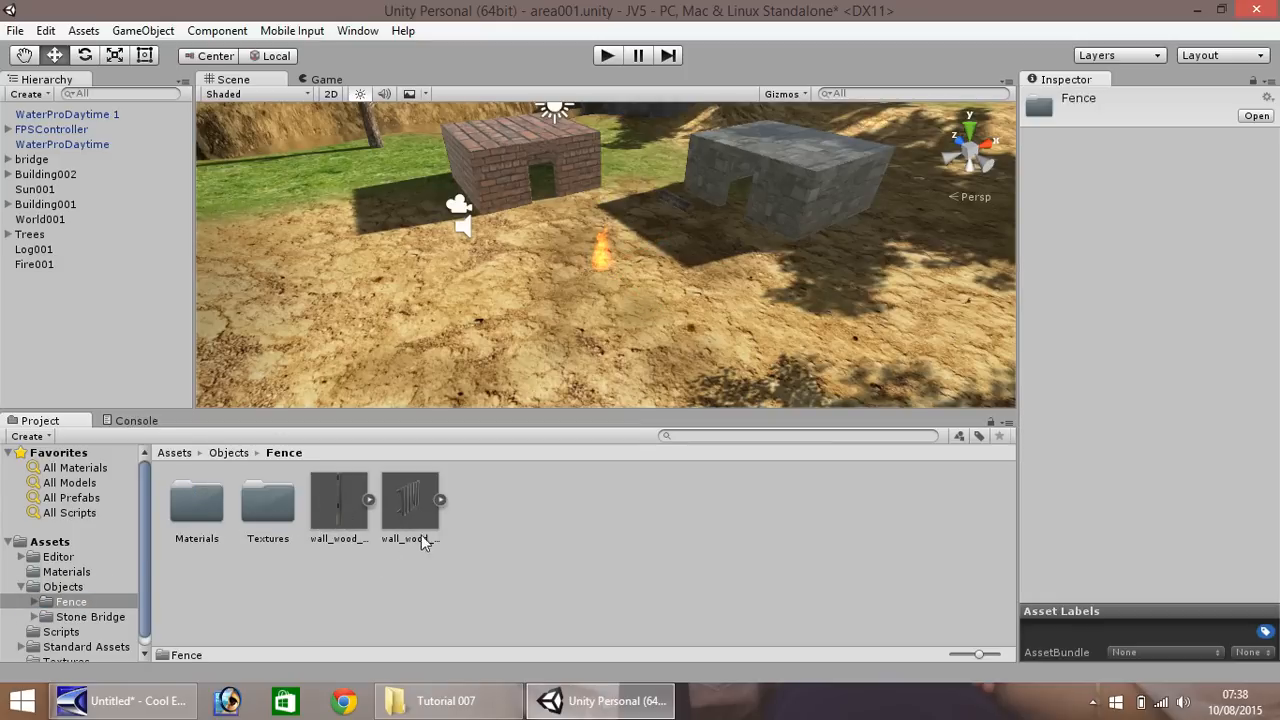
click(409, 500)
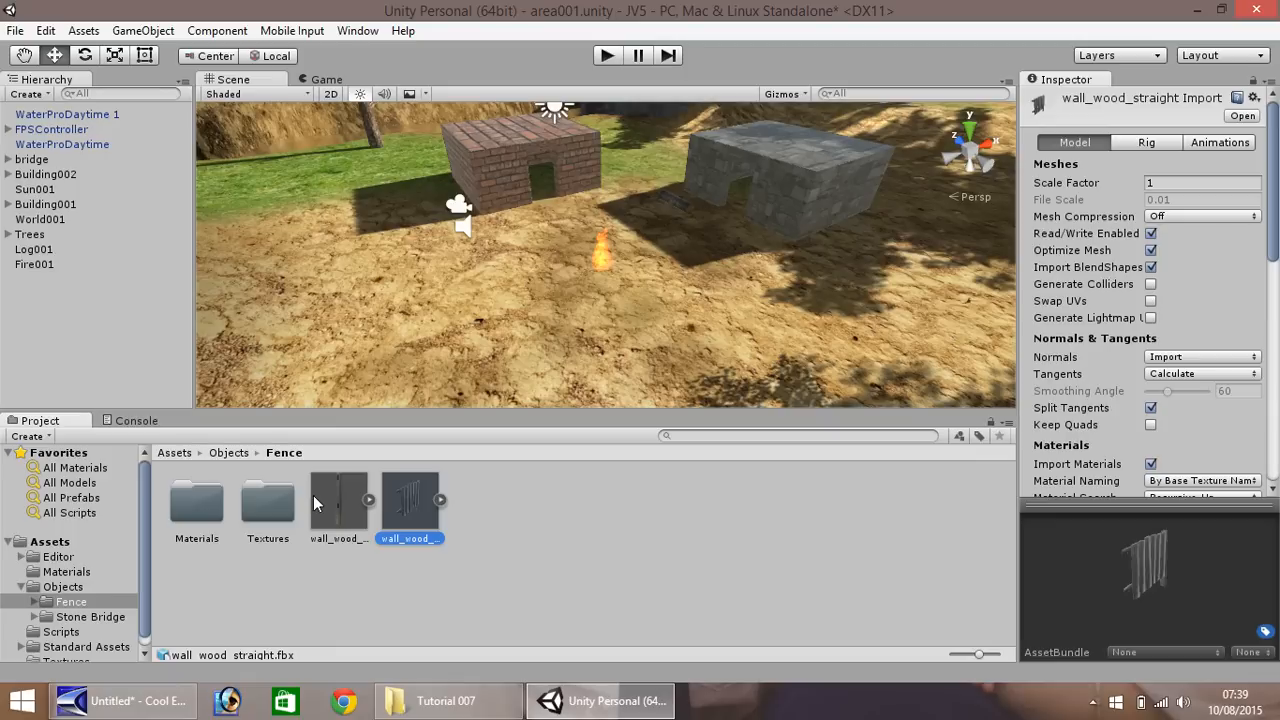
click(338, 500)
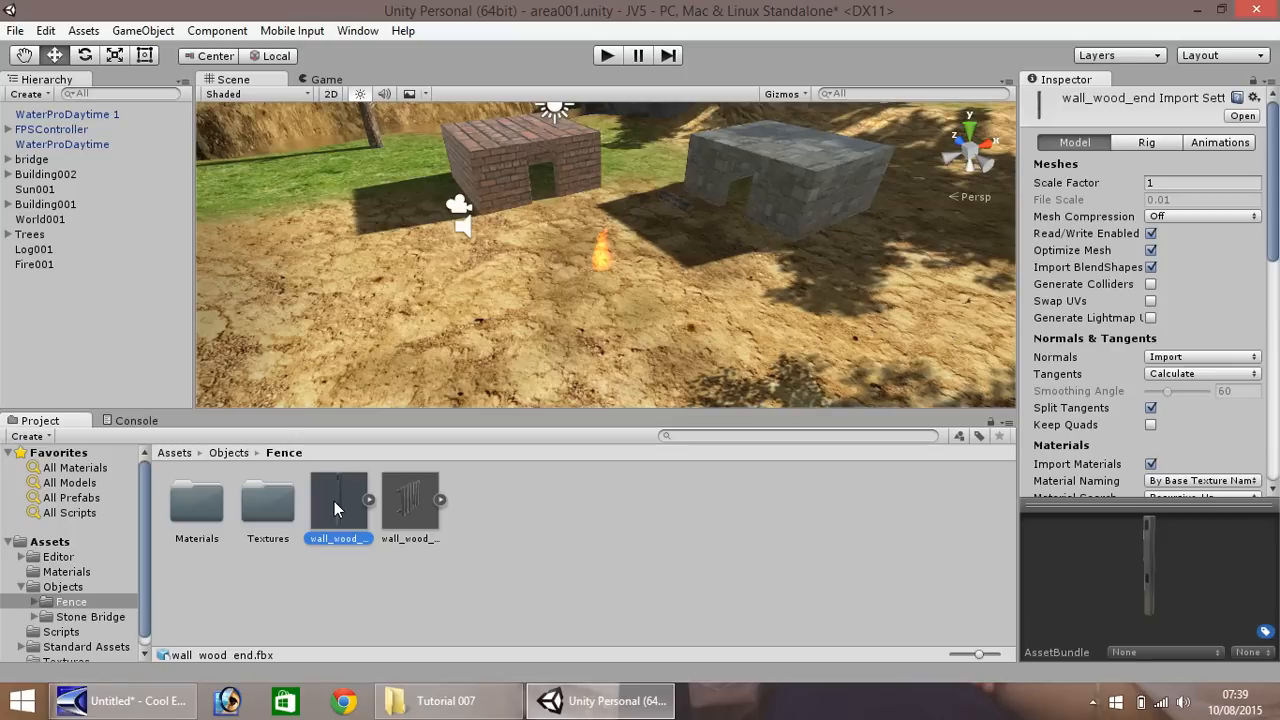
click(409, 500)
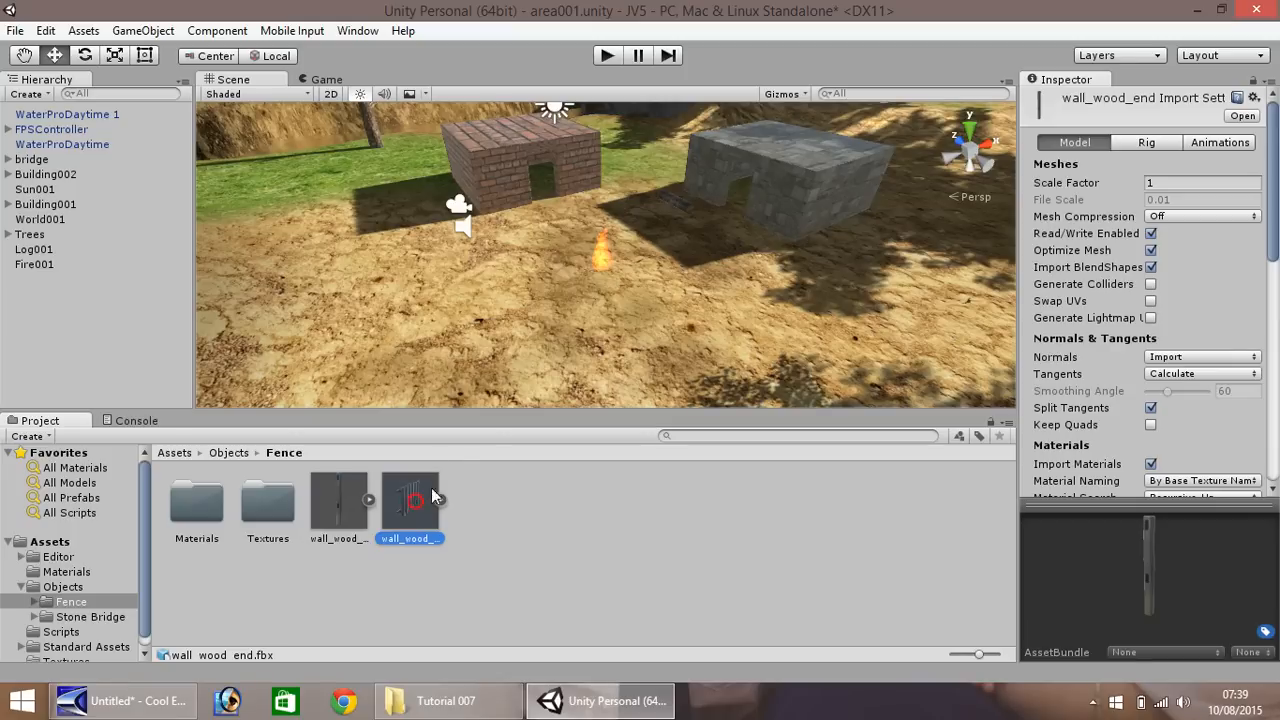
drag(410, 500, 565, 295)
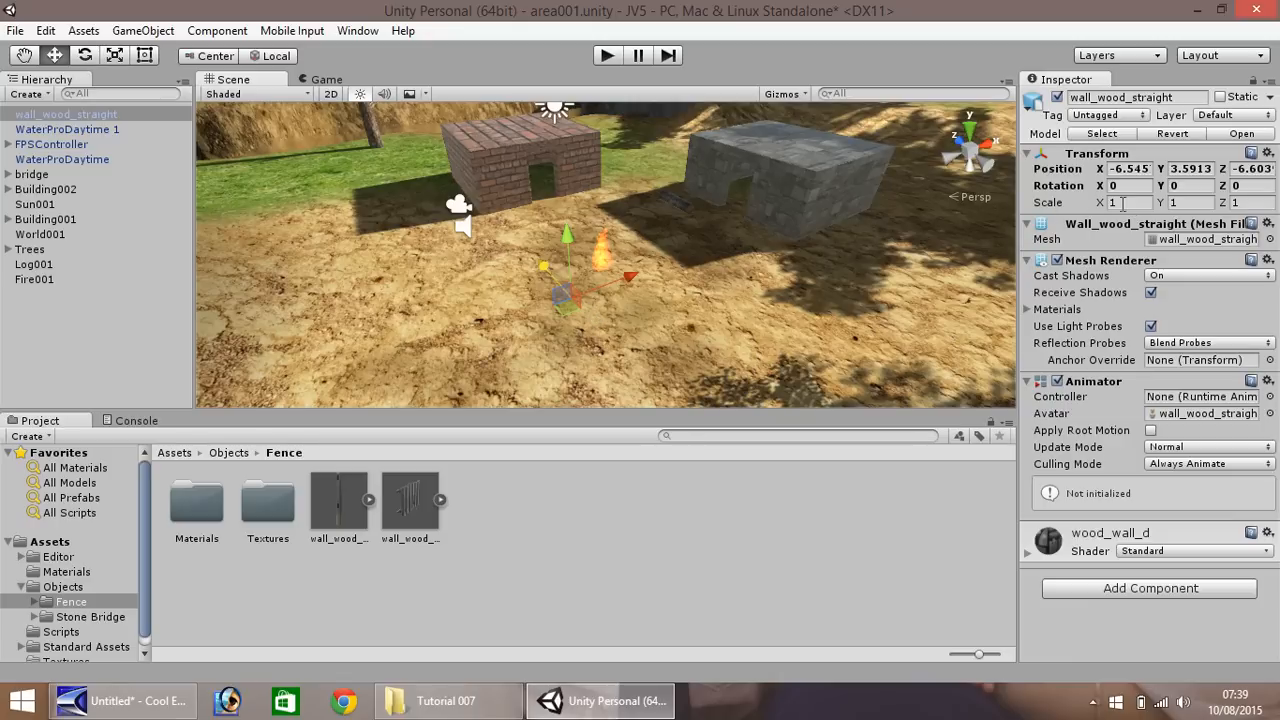
Scale the wall_wood_straight fence to 150 on X, Y and Z.
click(1130, 202)
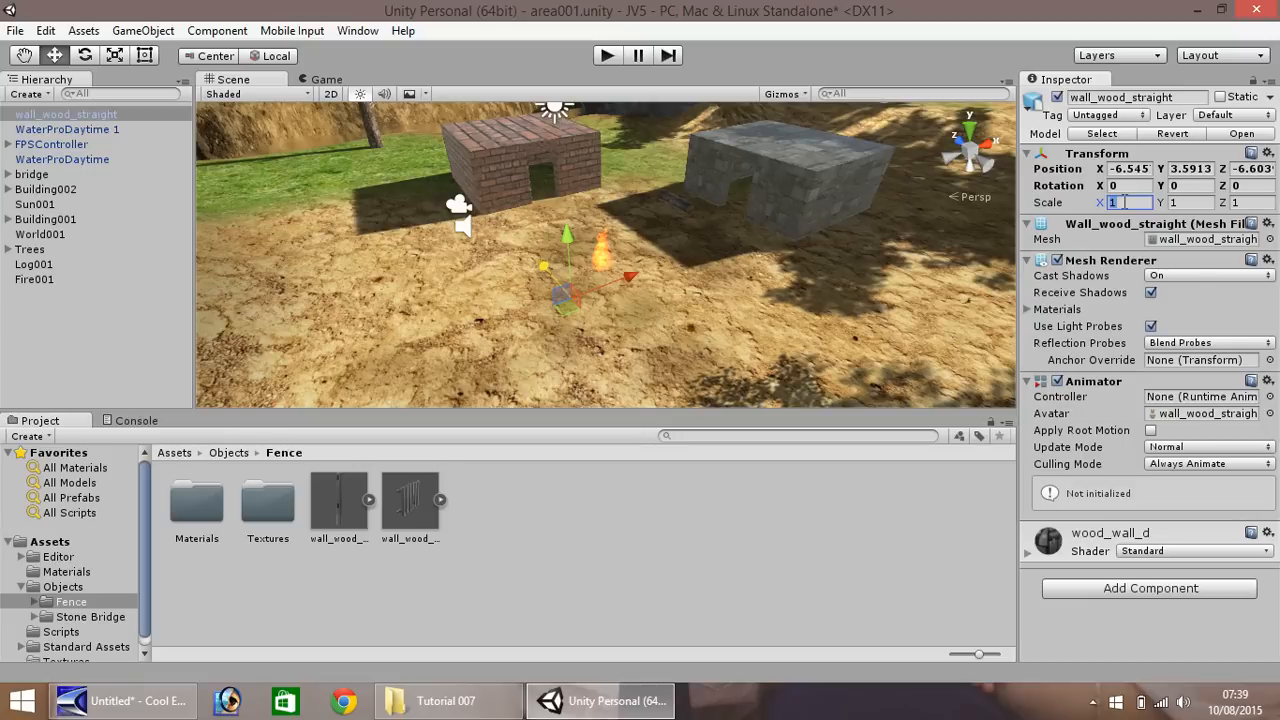
text(10)
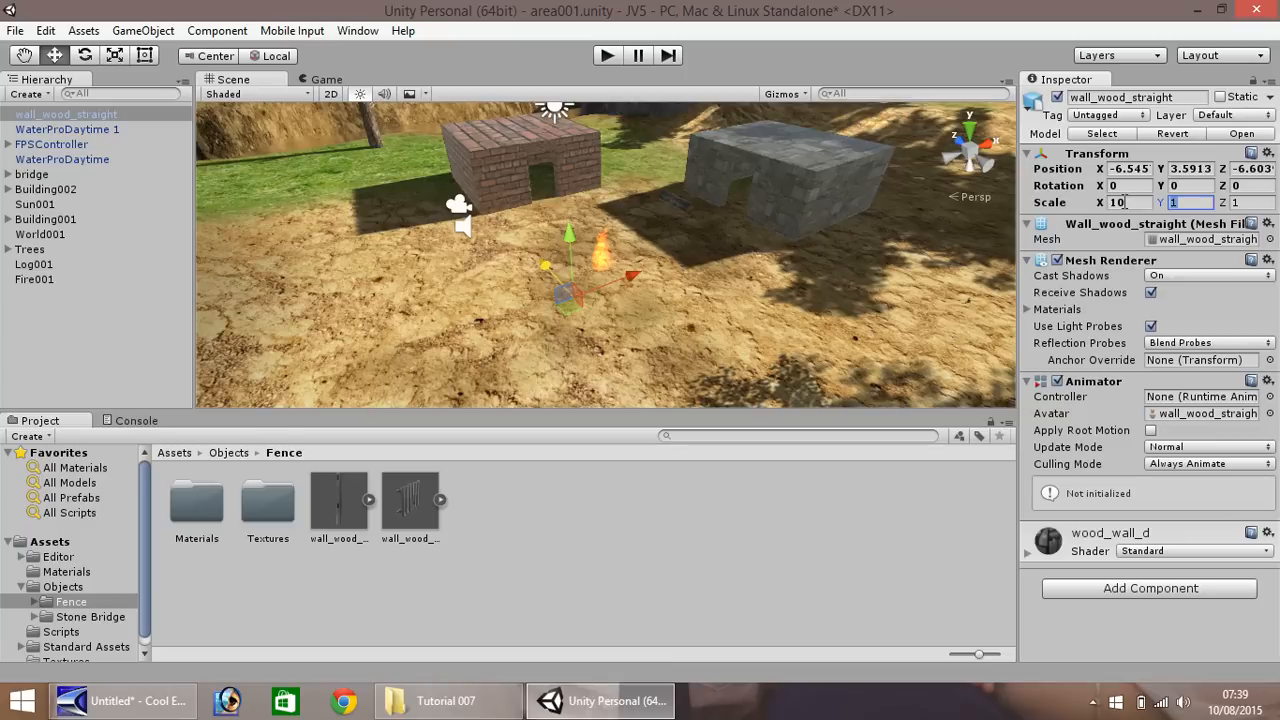
text(10)
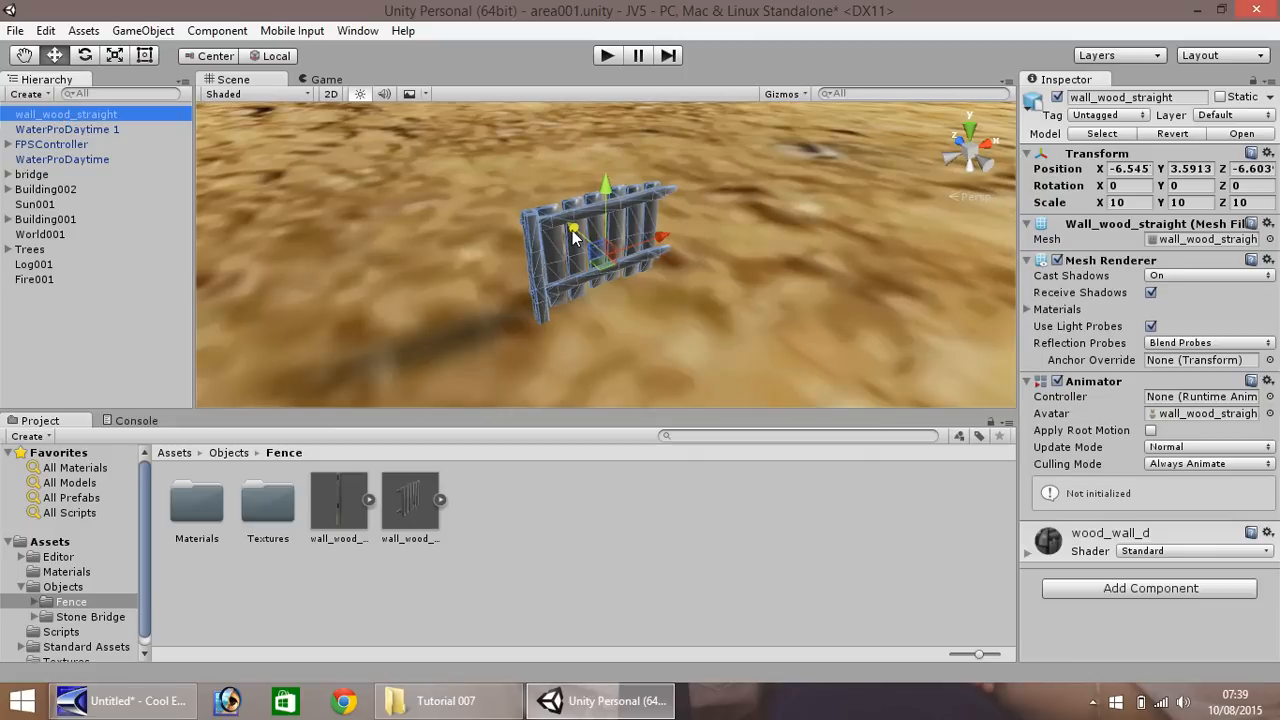
mouse_move(1147, 203)
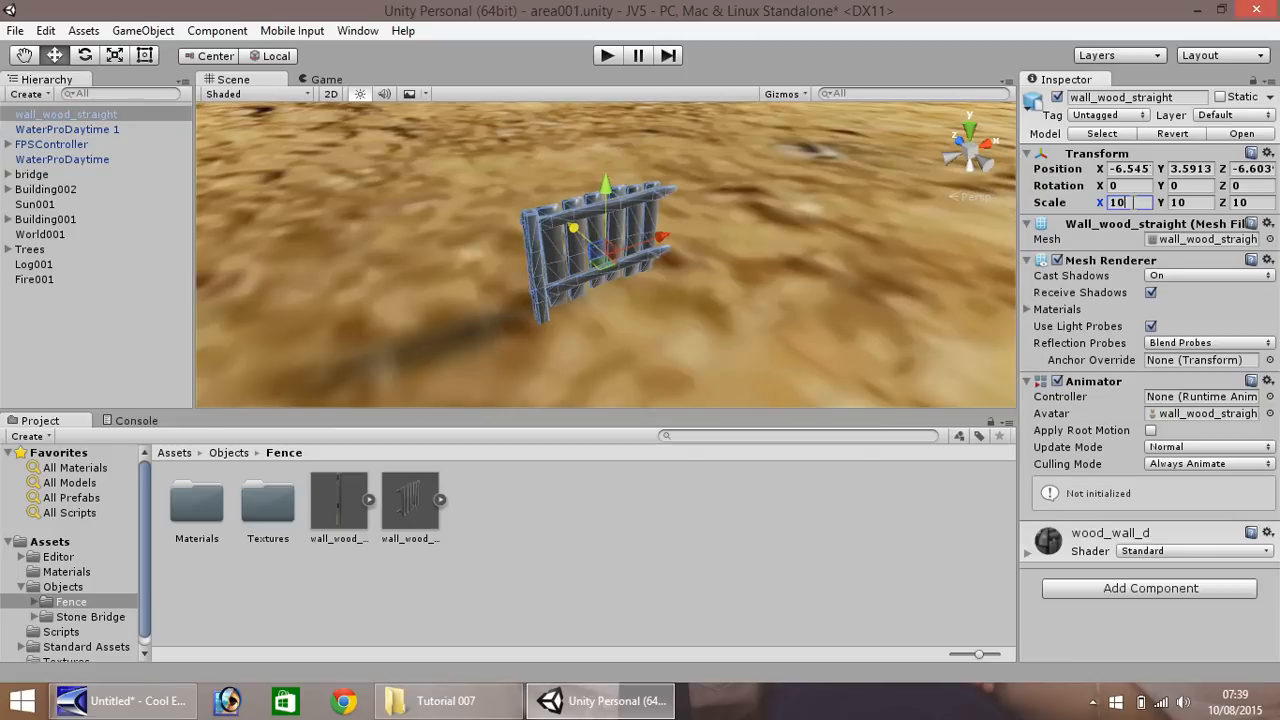
text(100)
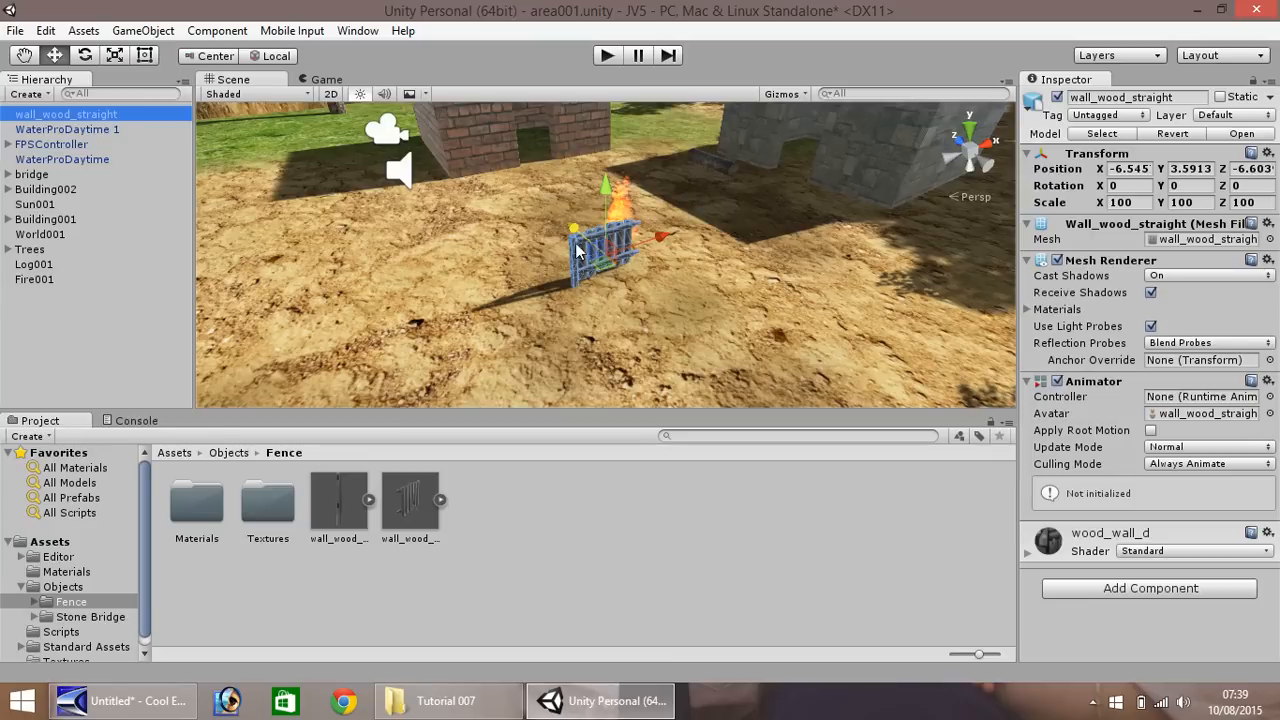
Rotate the fence 180 degrees around the Y axis.
click(1120, 202)
text(150)
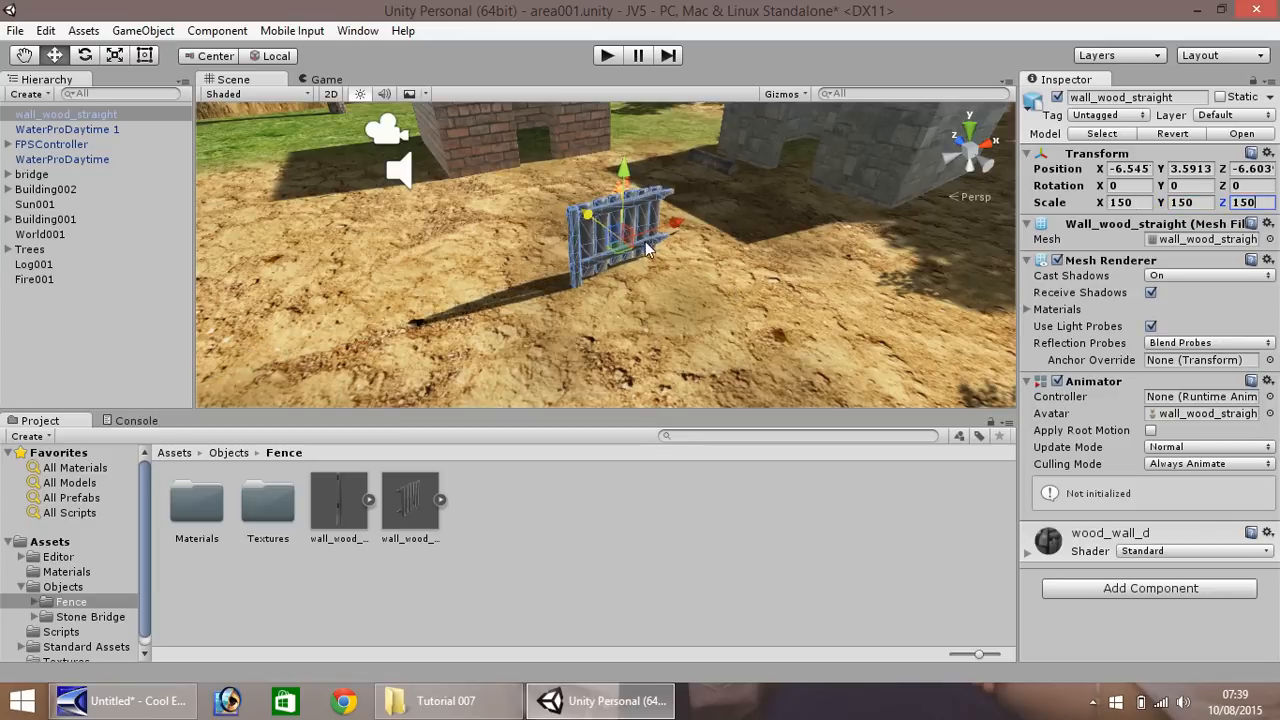
mouse_move(590, 225)
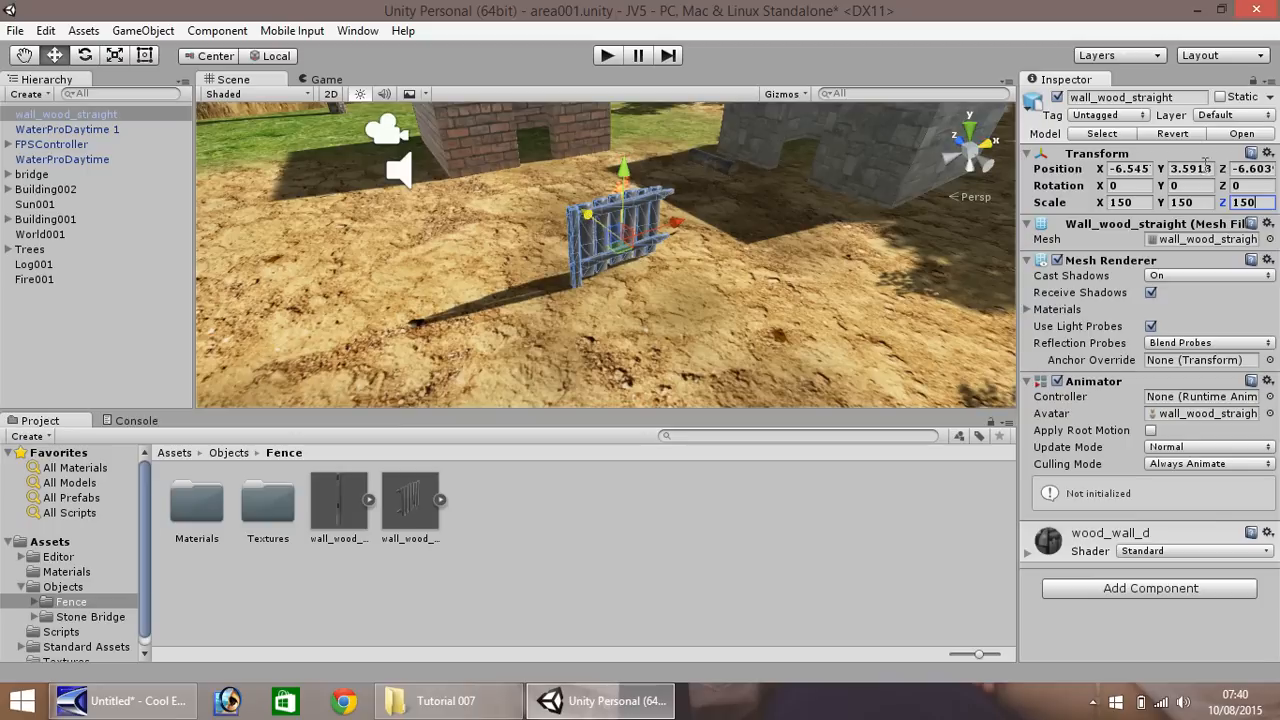
mouse_move(1058, 195)
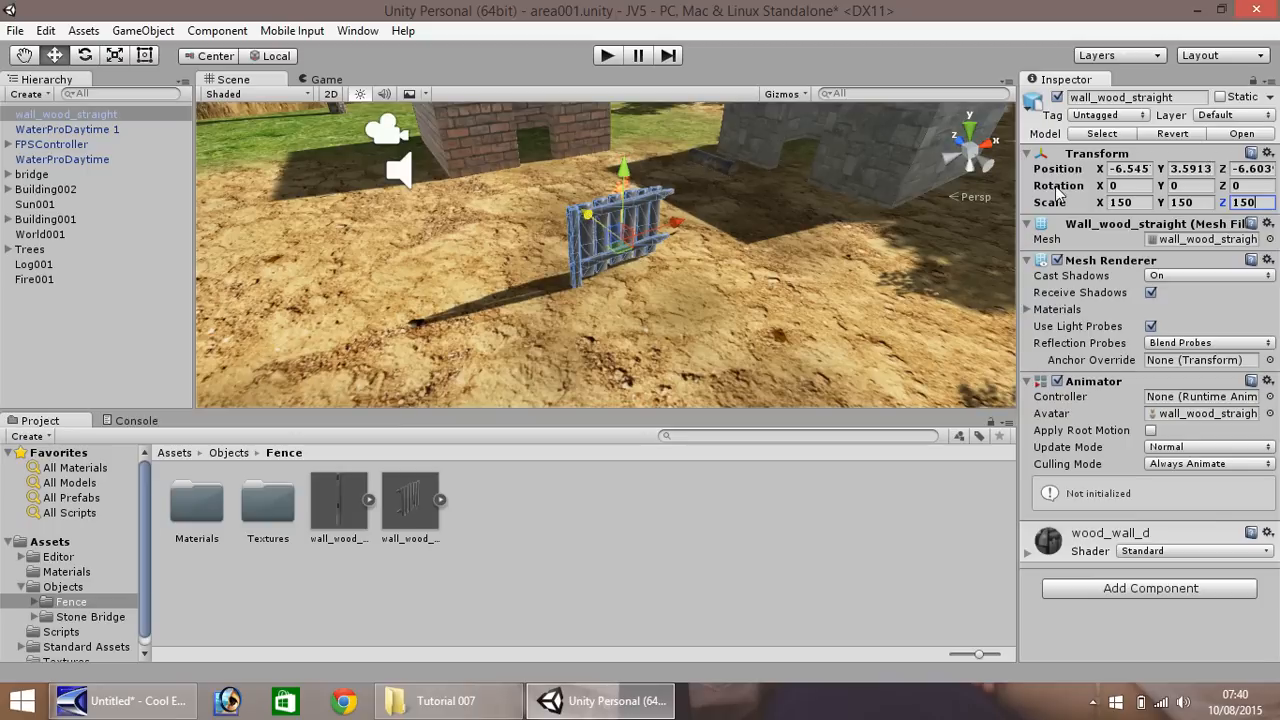
click(1190, 186)
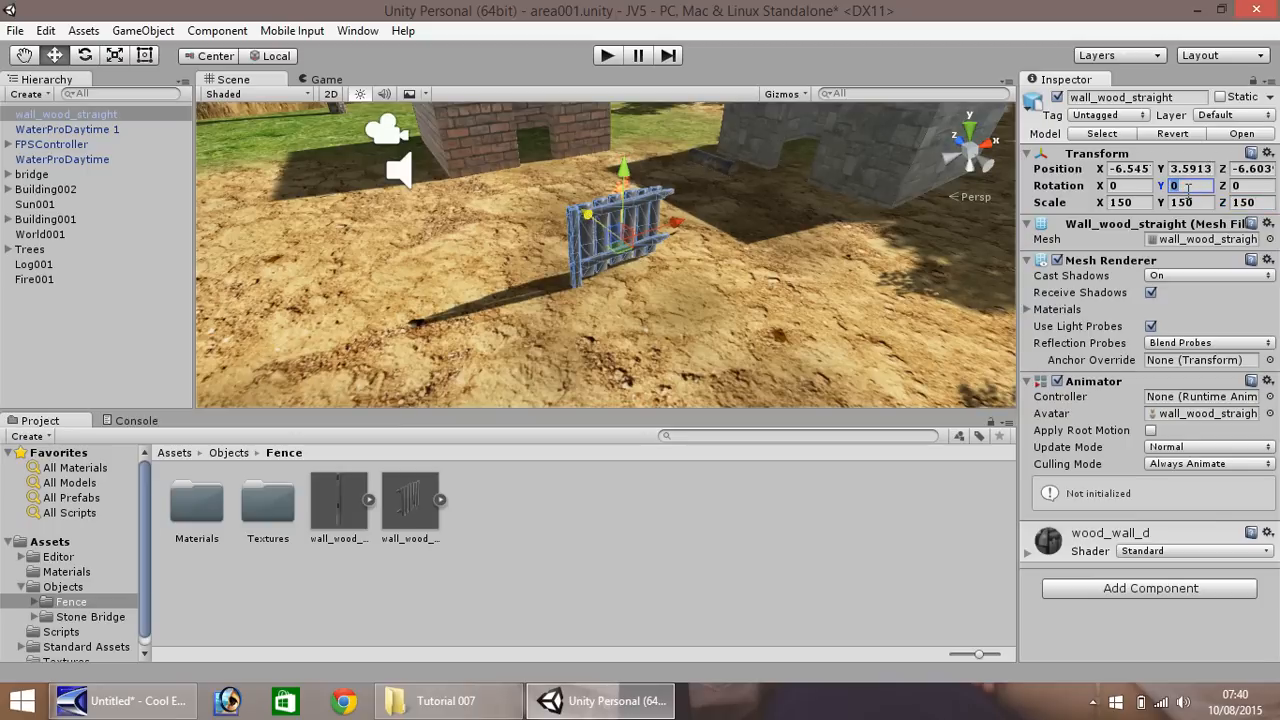
text(180)
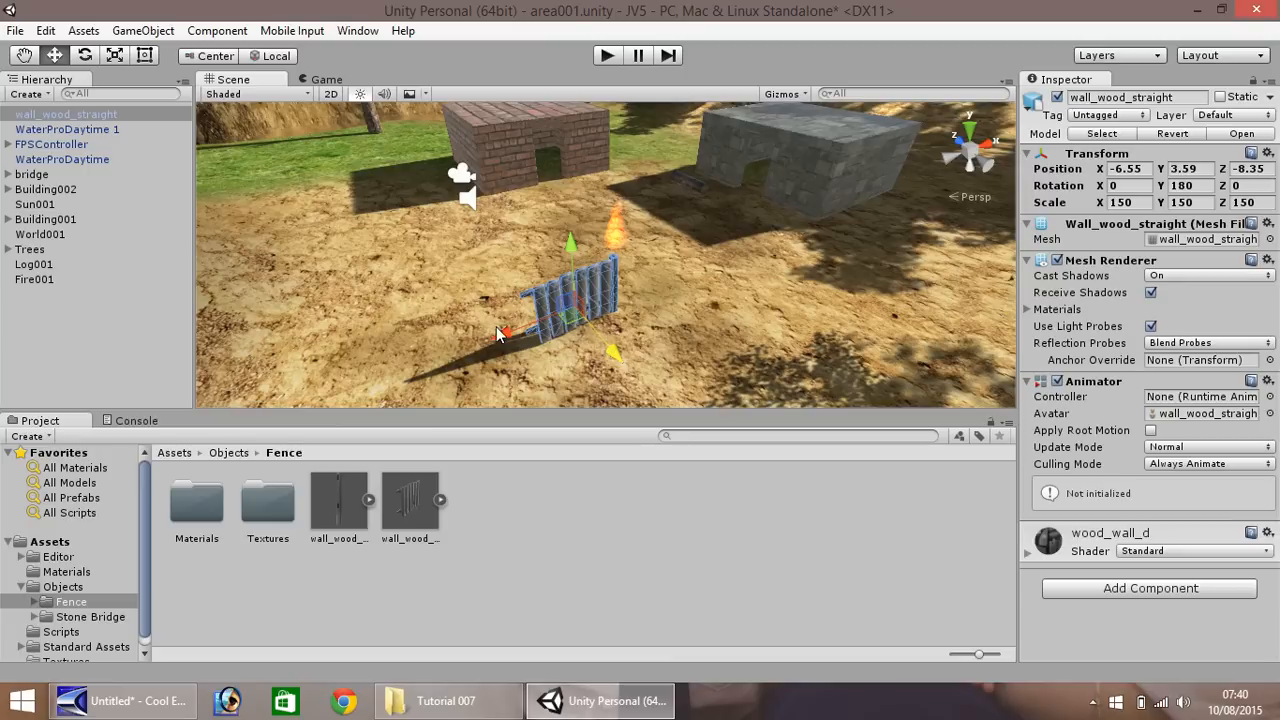
click(45, 30)
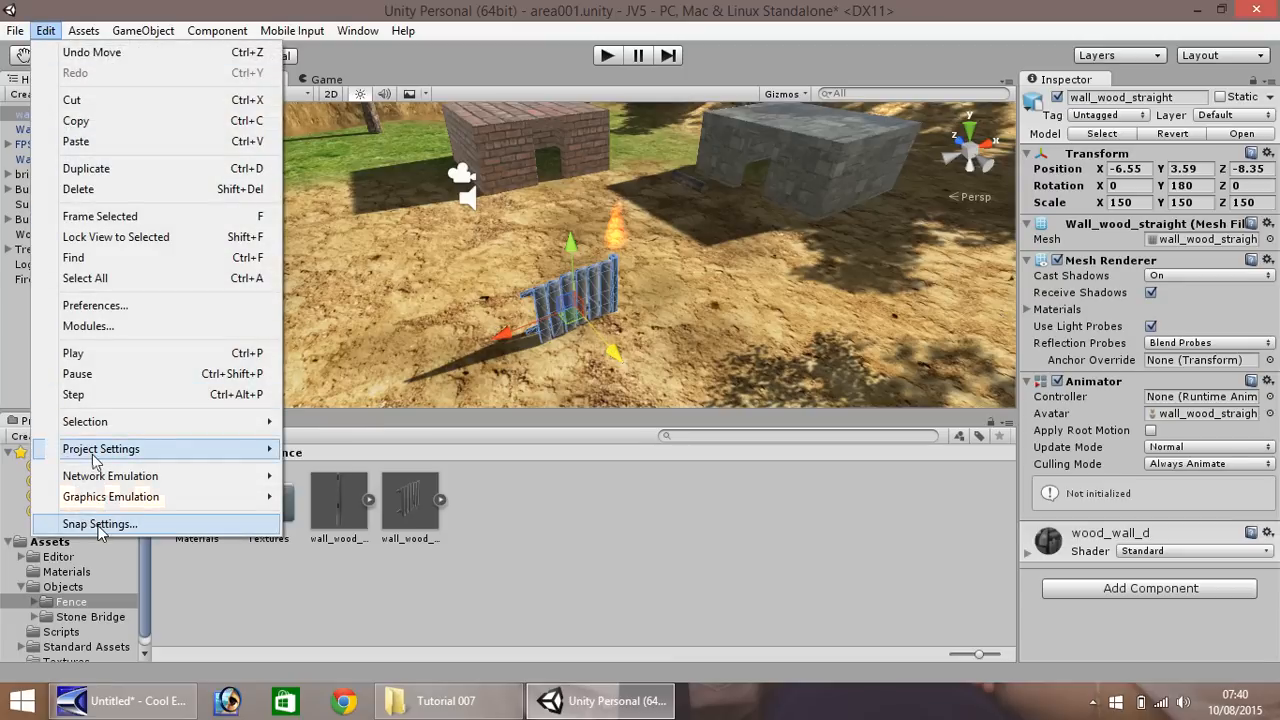
Set the move snap increments to 1 and slide the fence against the stone building's wall.
click(99, 524)
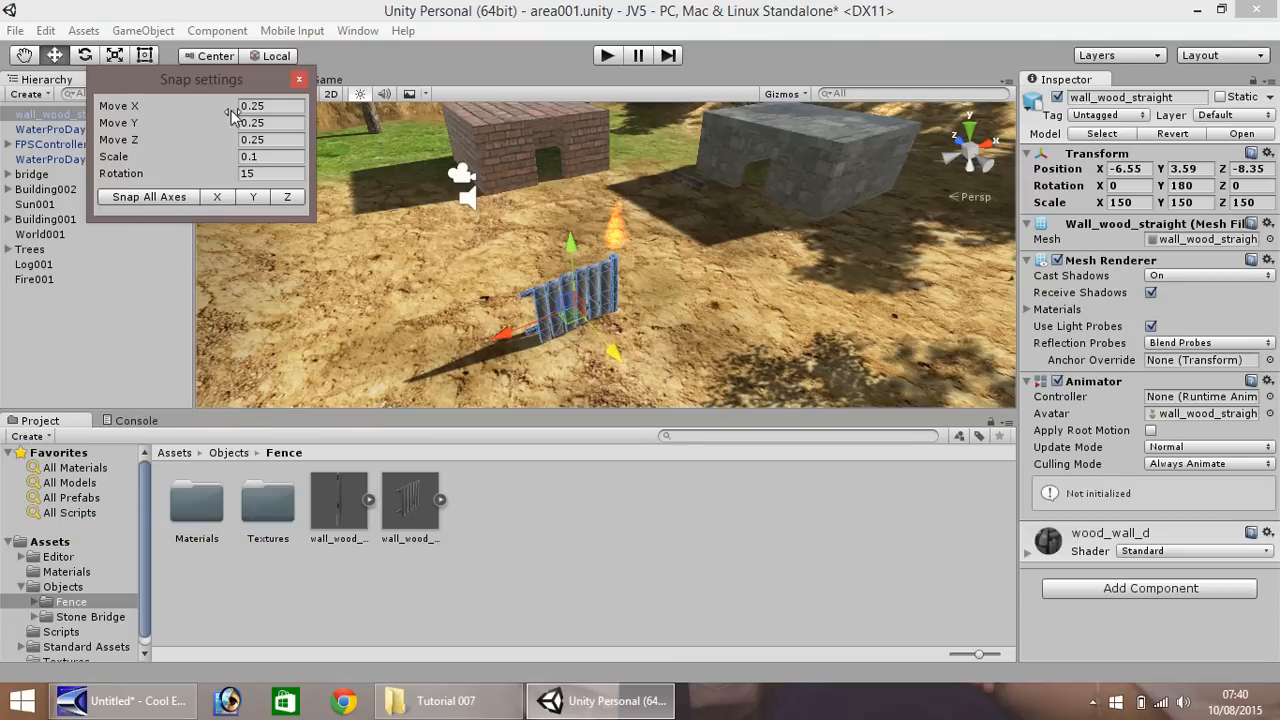
click(270, 105)
text(1)
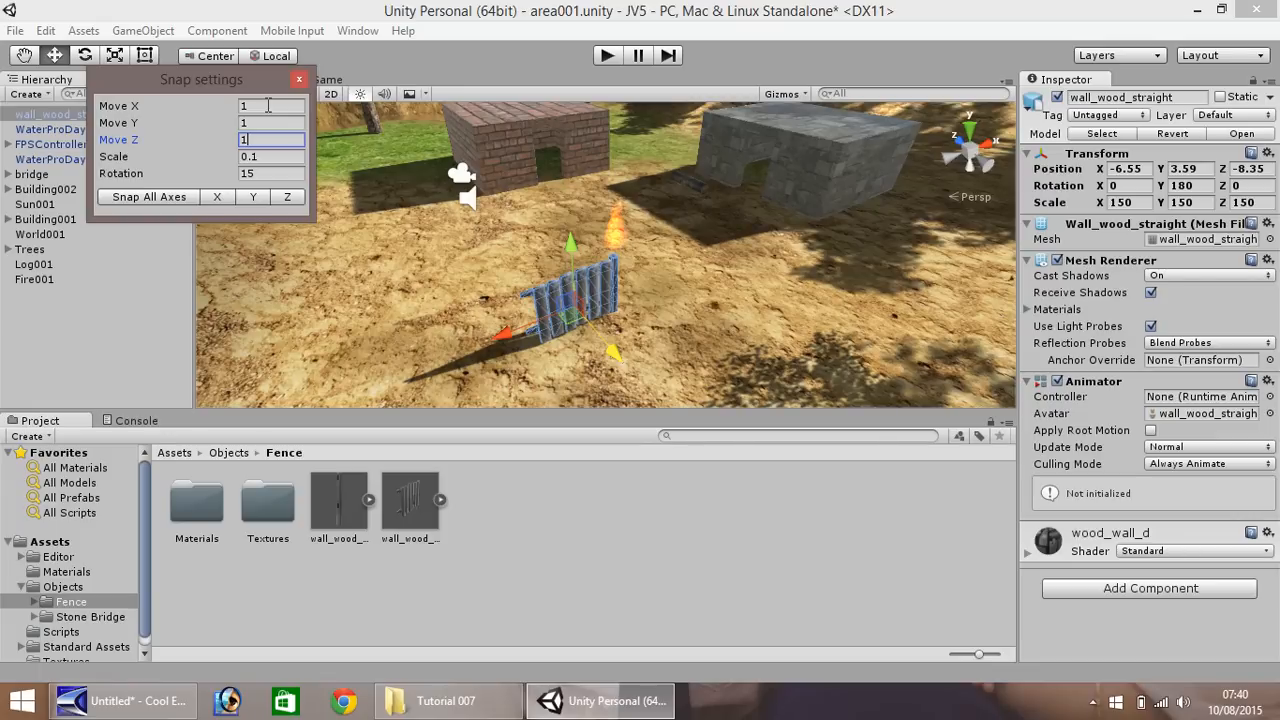
click(299, 79)
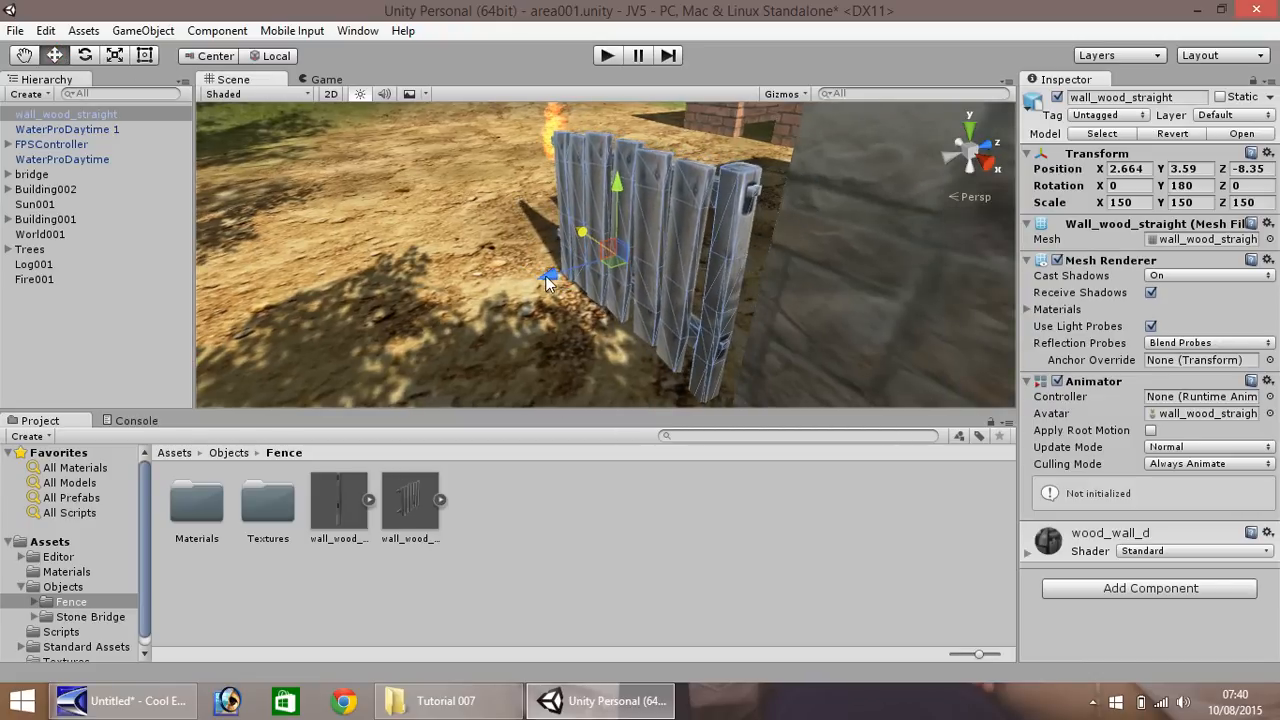
drag(580, 275, 605, 235)
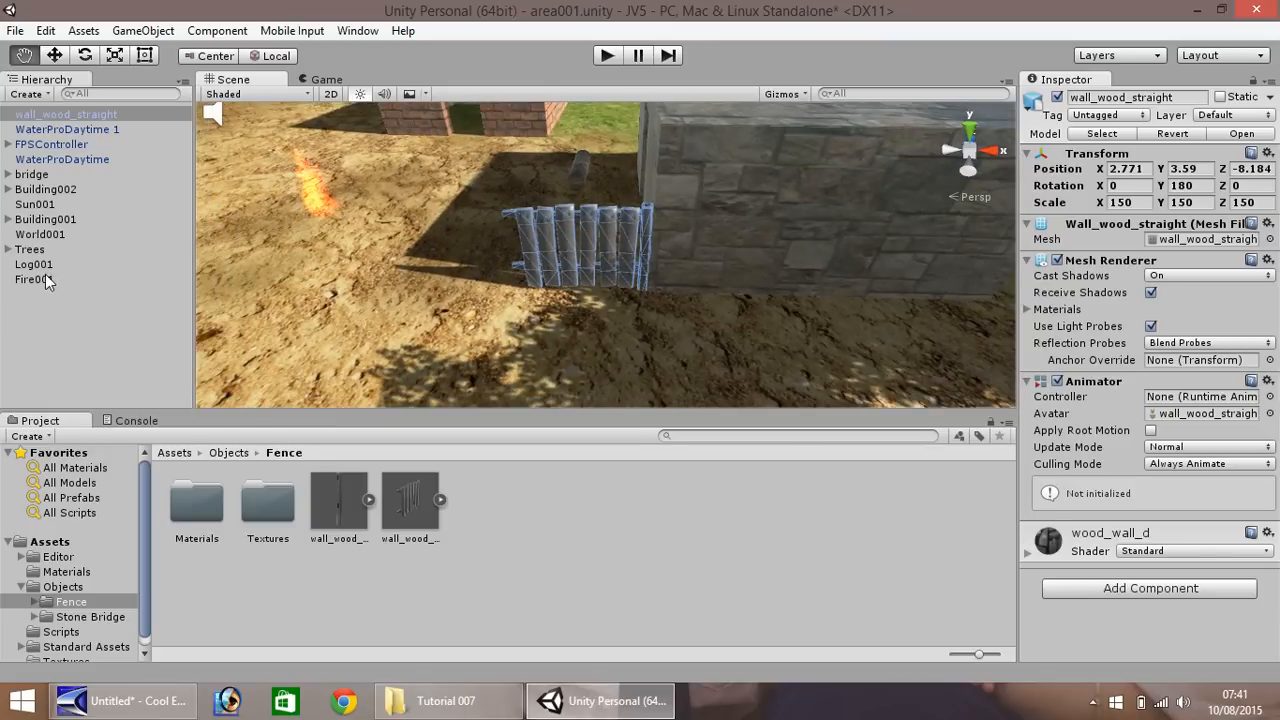
Create a top-level empty GameObject and name it FenceVillage001.
right_click(45, 290)
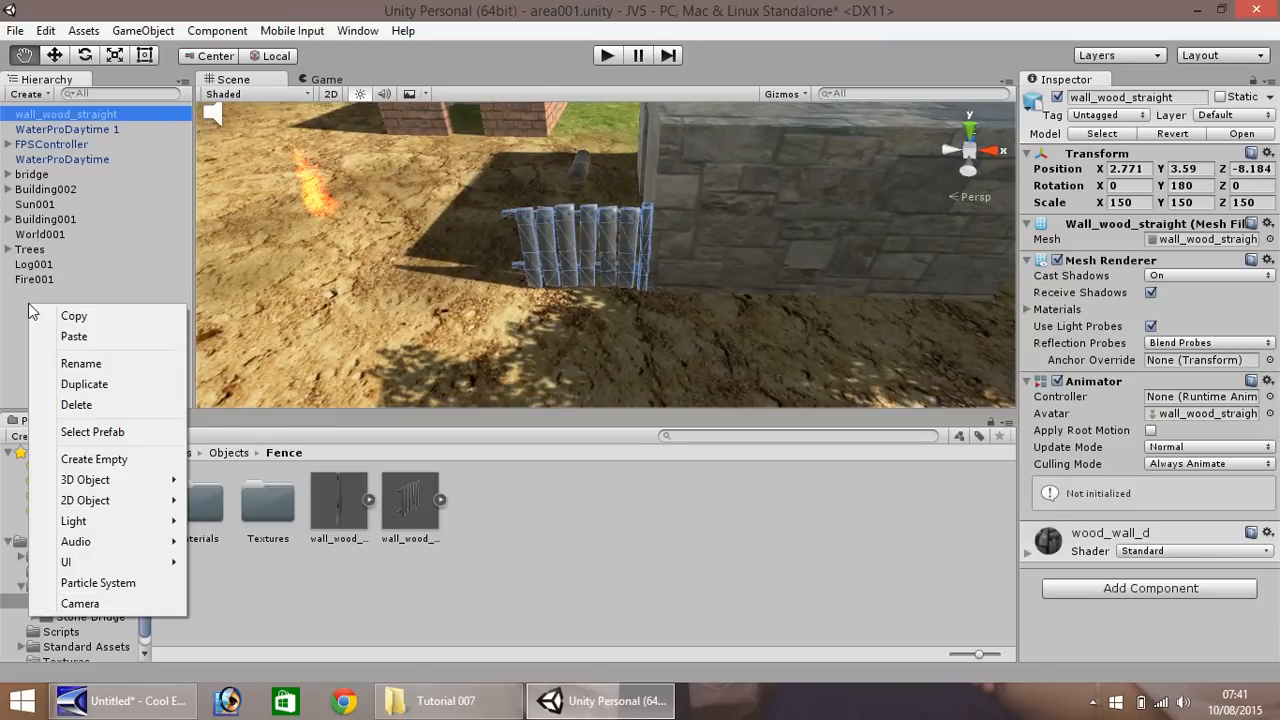
mouse_move(94, 459)
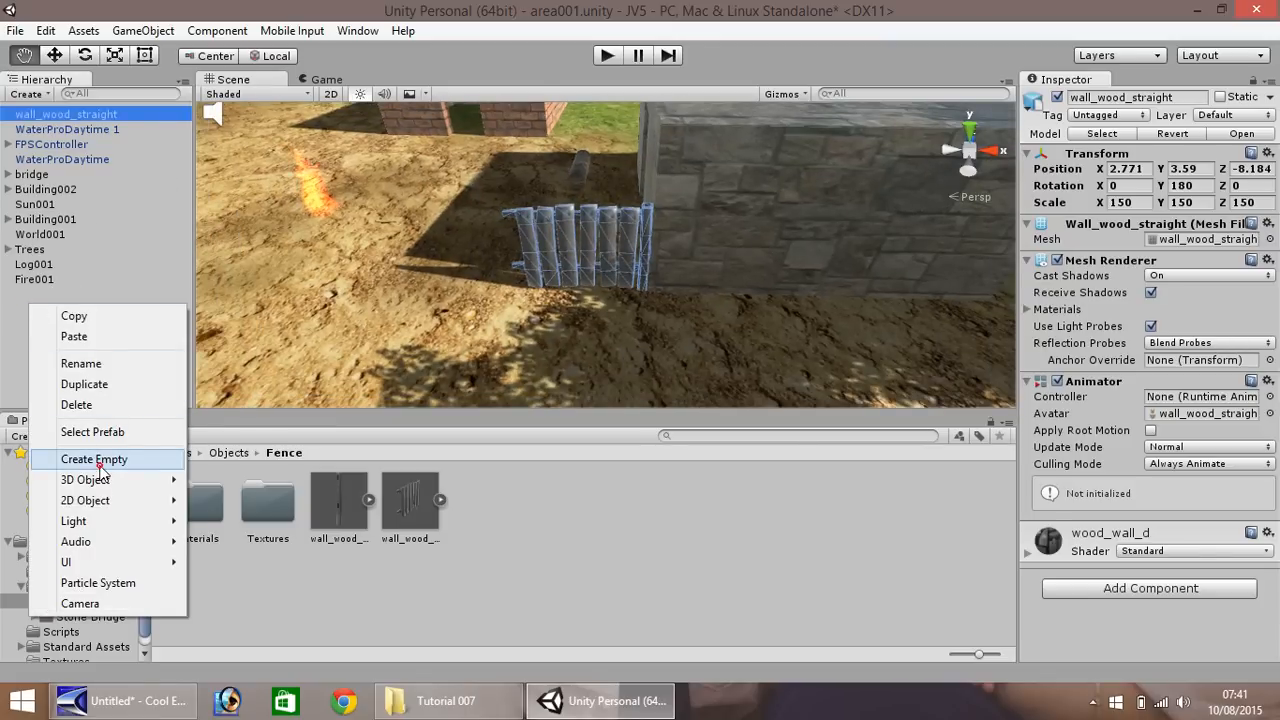
click(94, 459)
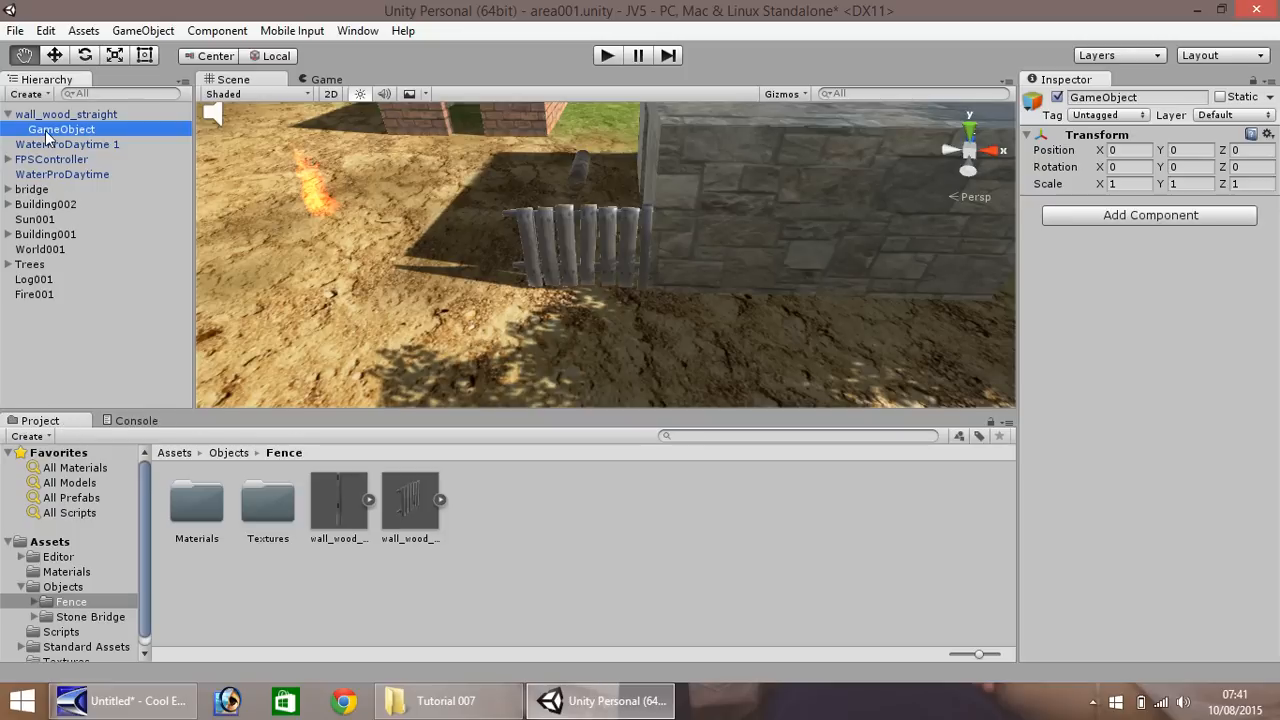
double_click(62, 129)
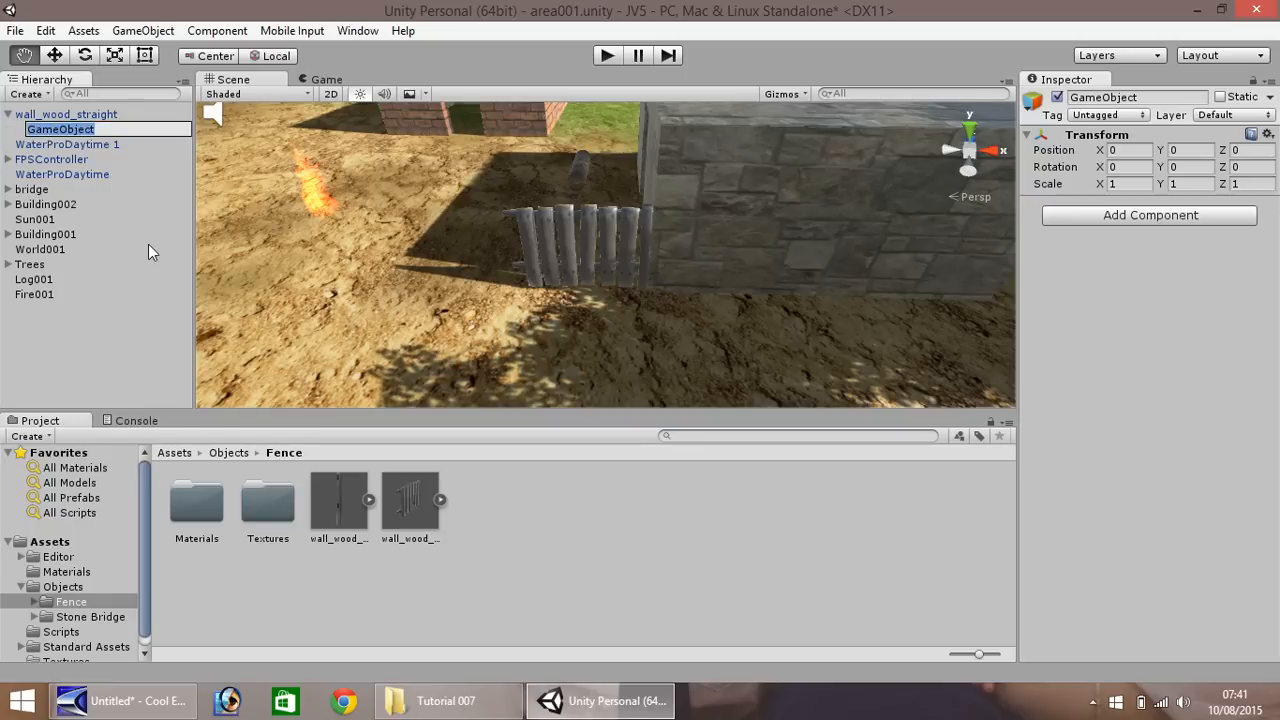
click(60, 129)
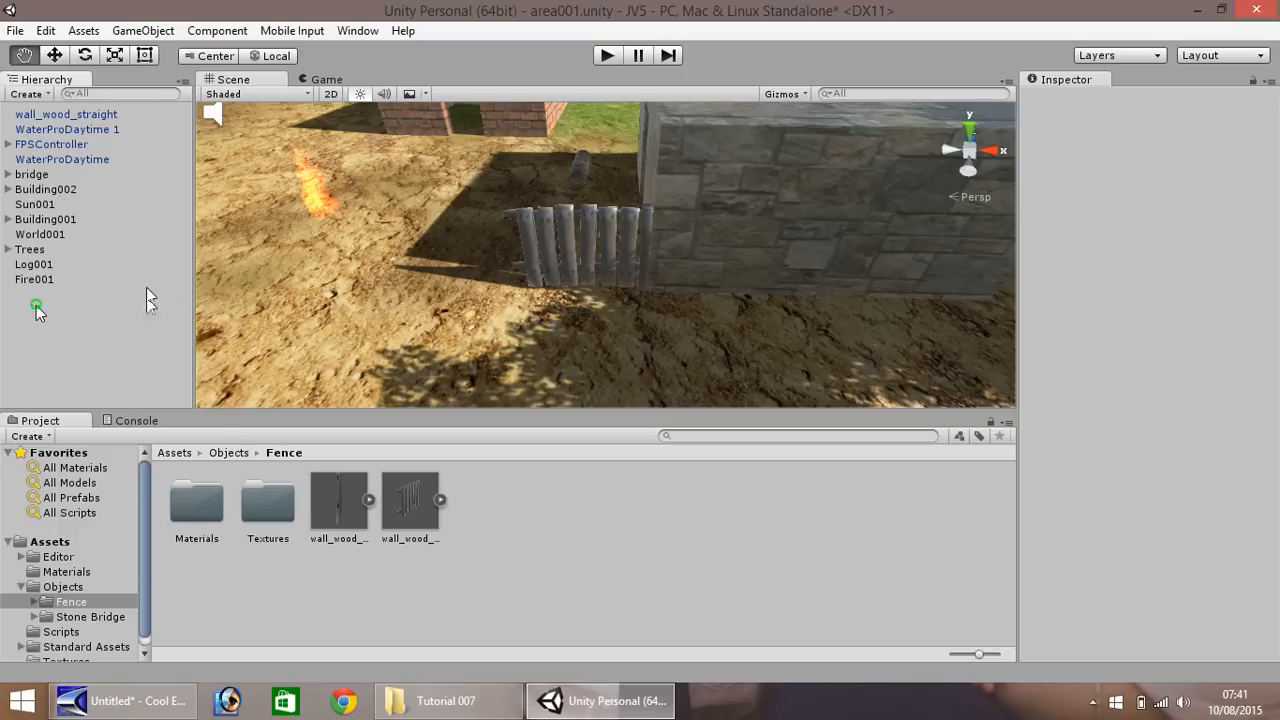
right_click(37, 306)
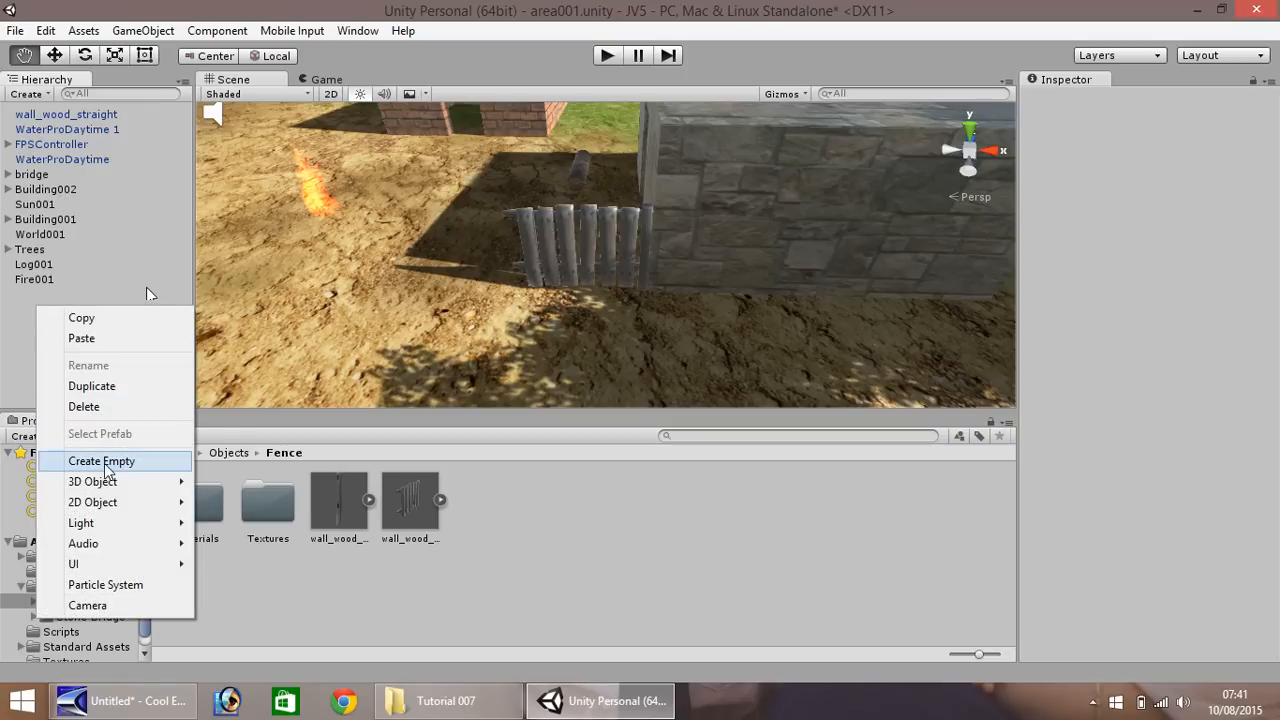
click(101, 461)
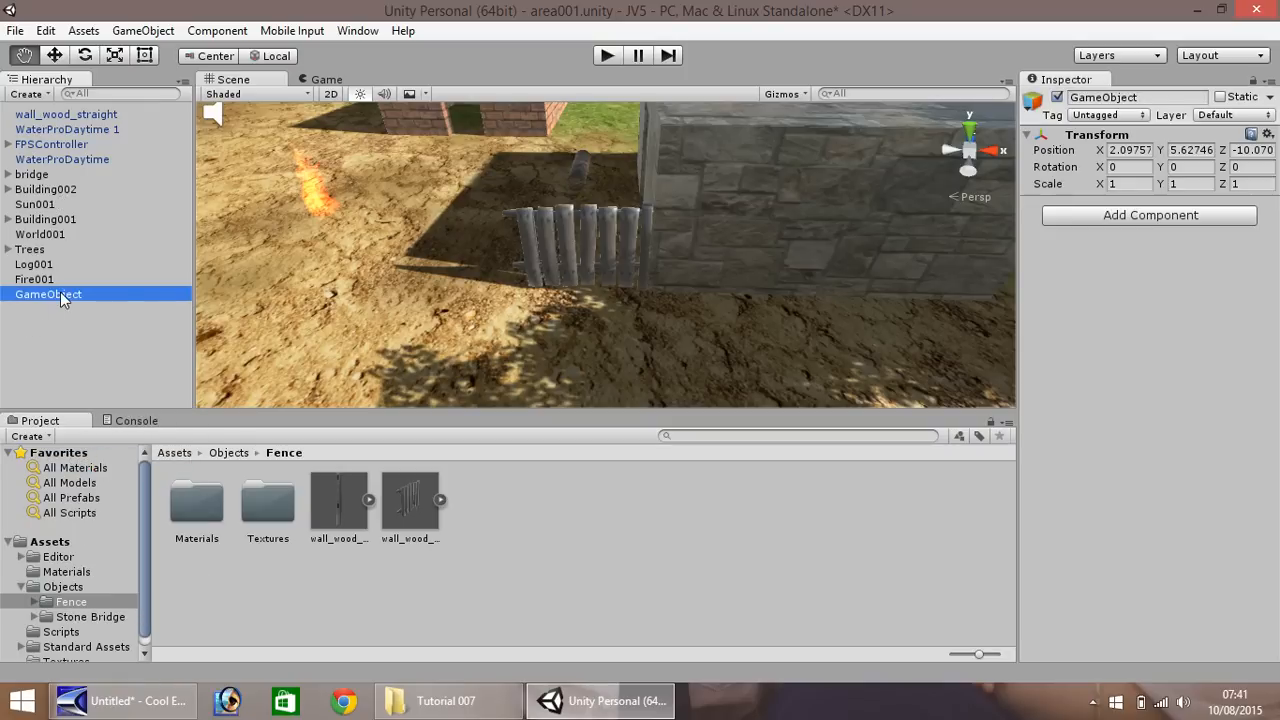
right_click(48, 294)
text(Fence)
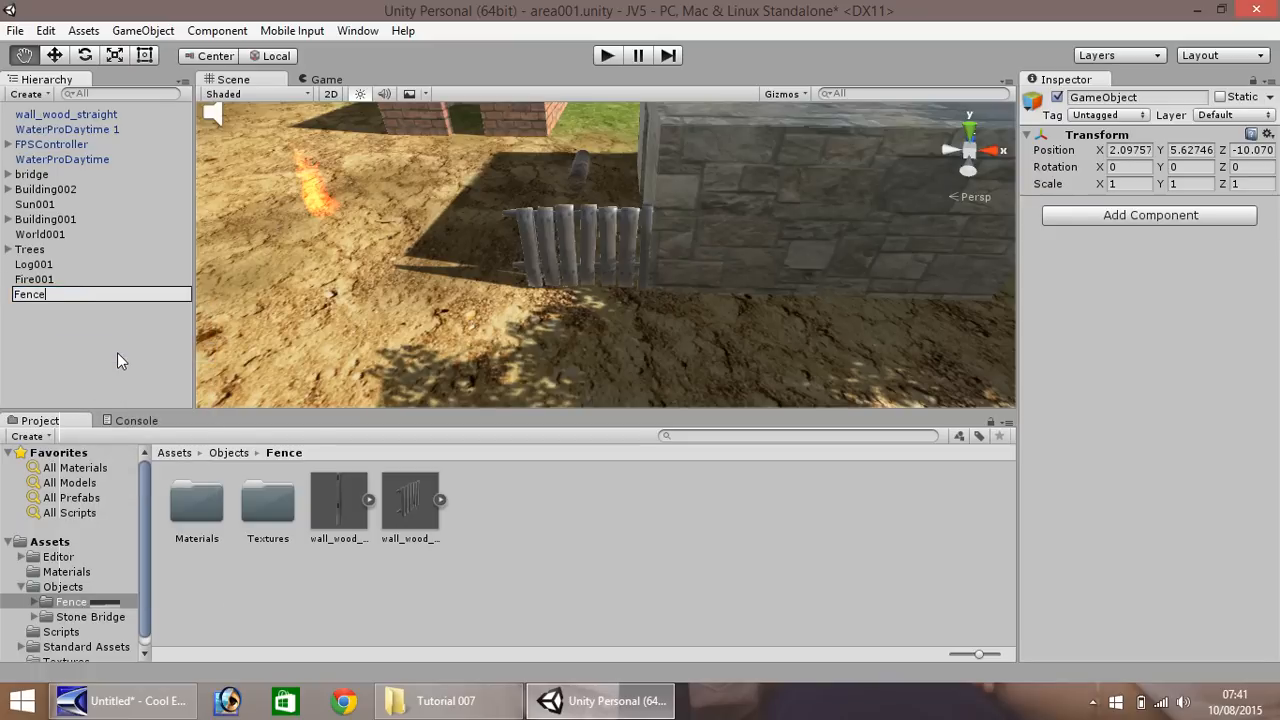
text(Village)
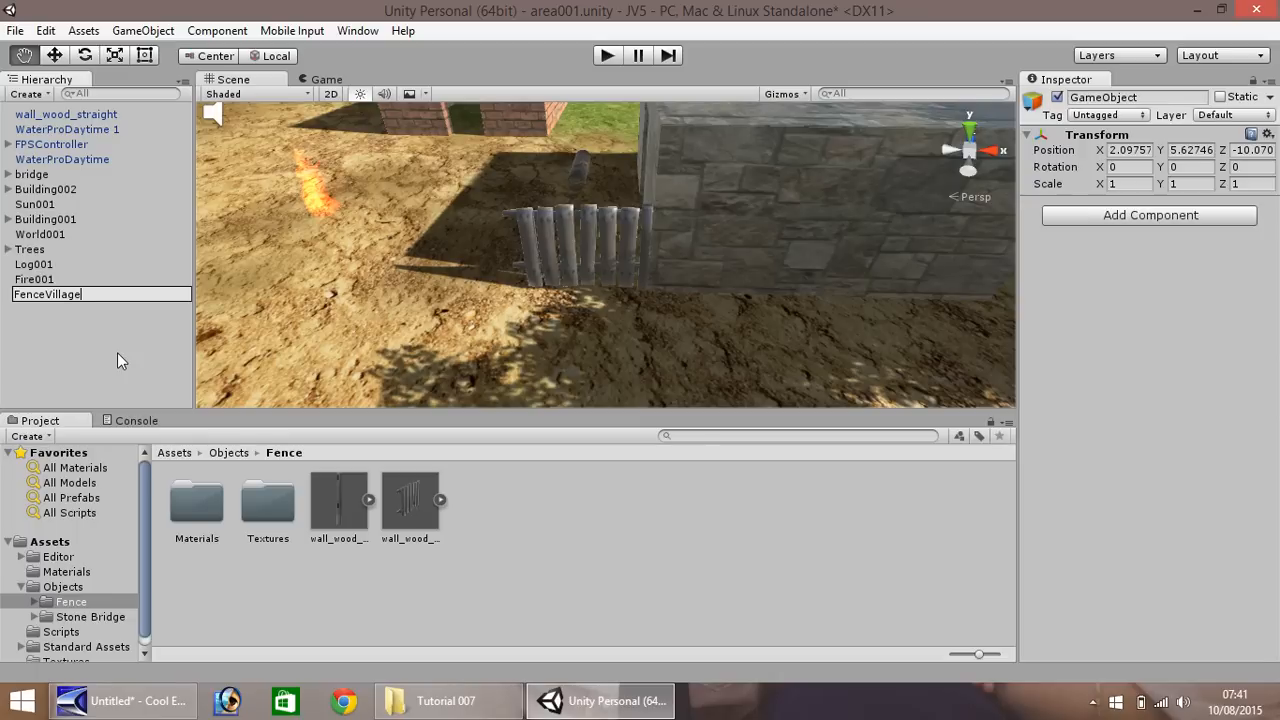
text(001)
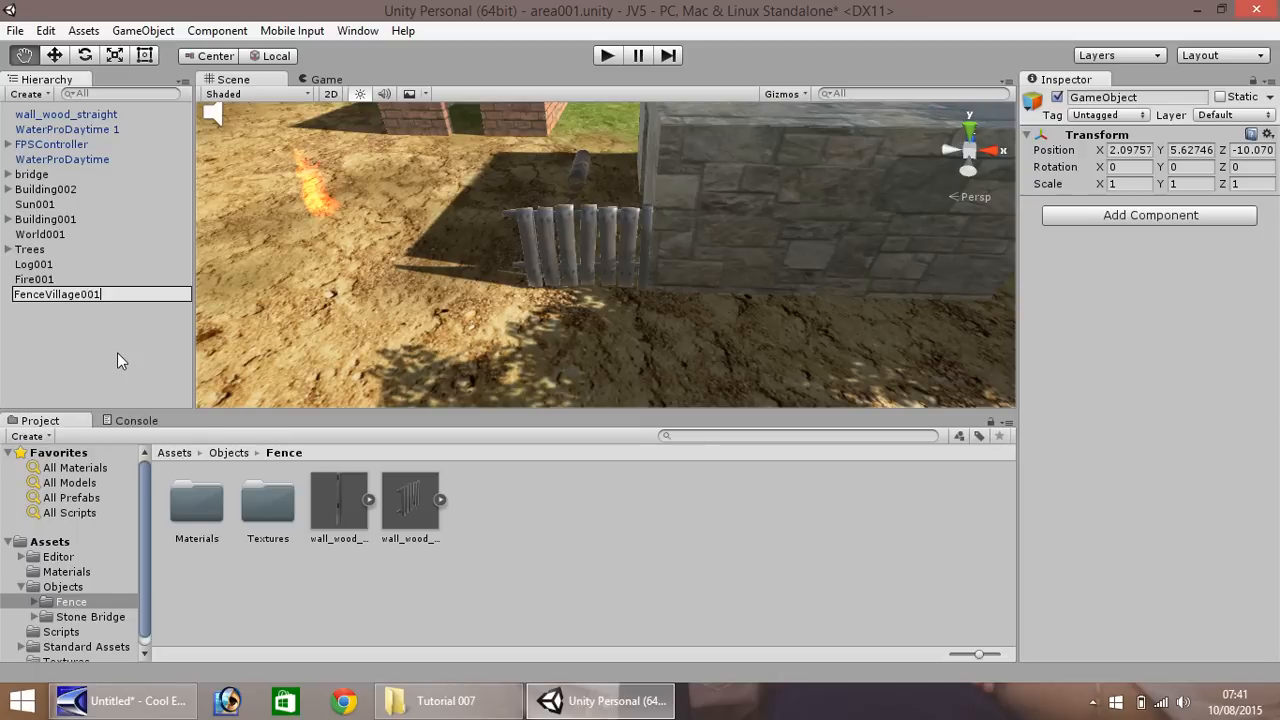
key(enter)
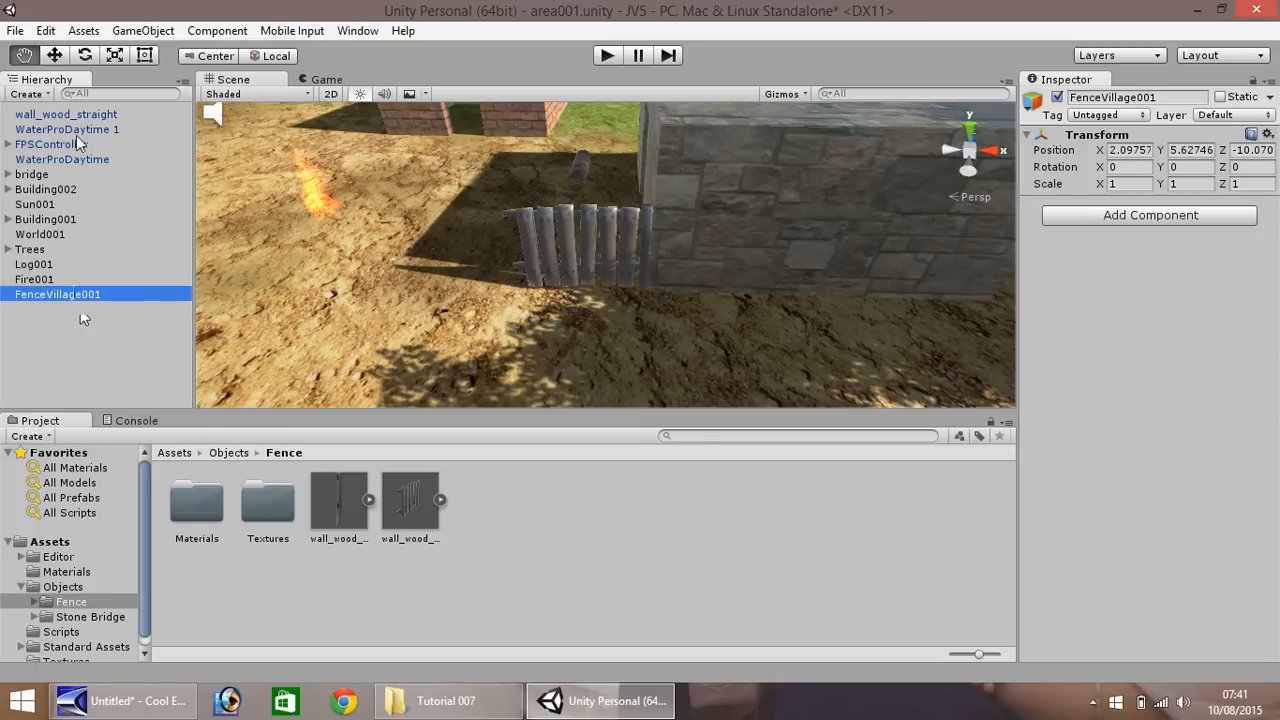
Parent wall_wood_straight under FenceVillage001 and inspect the WaterProDaytime objects.
click(66, 114)
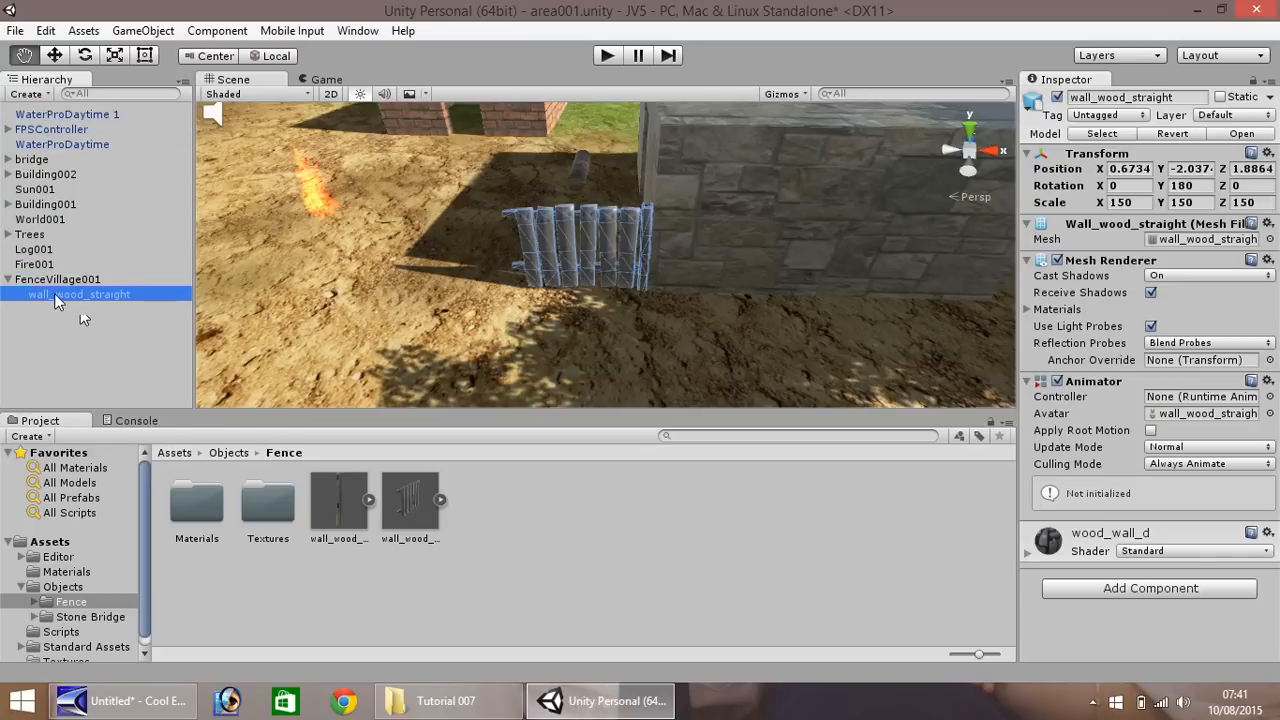
mouse_move(65, 118)
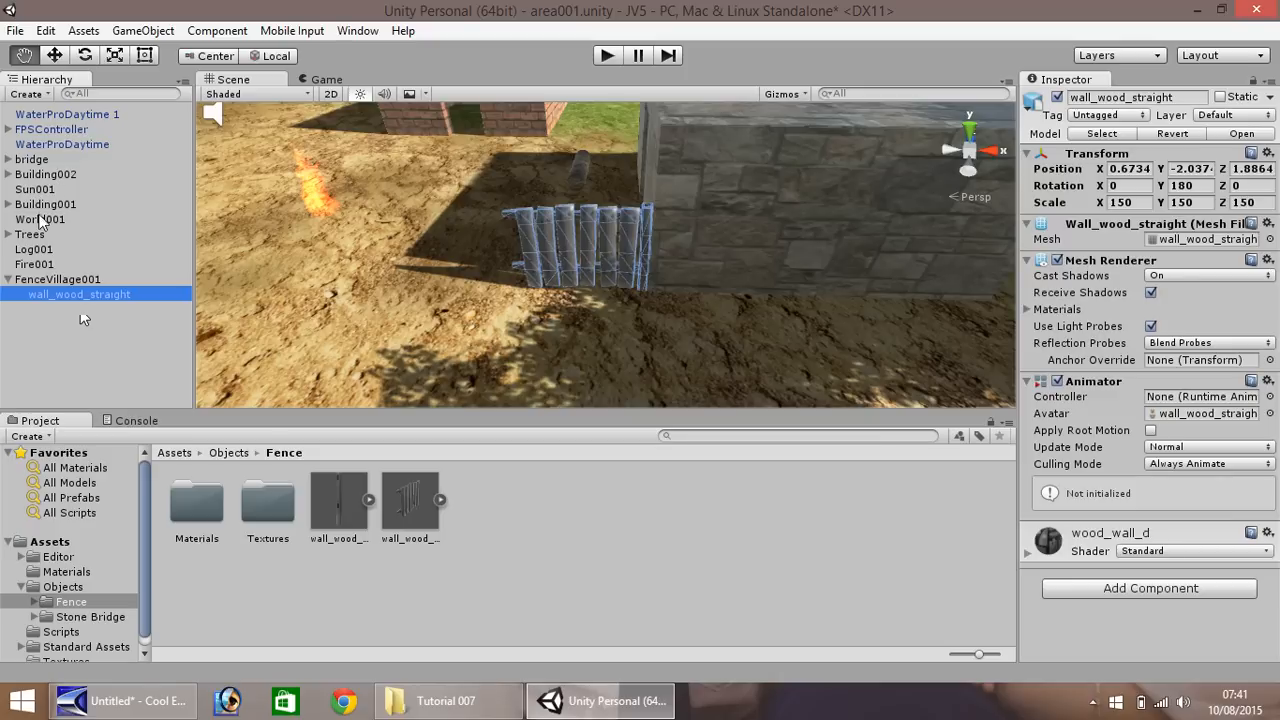
click(62, 144)
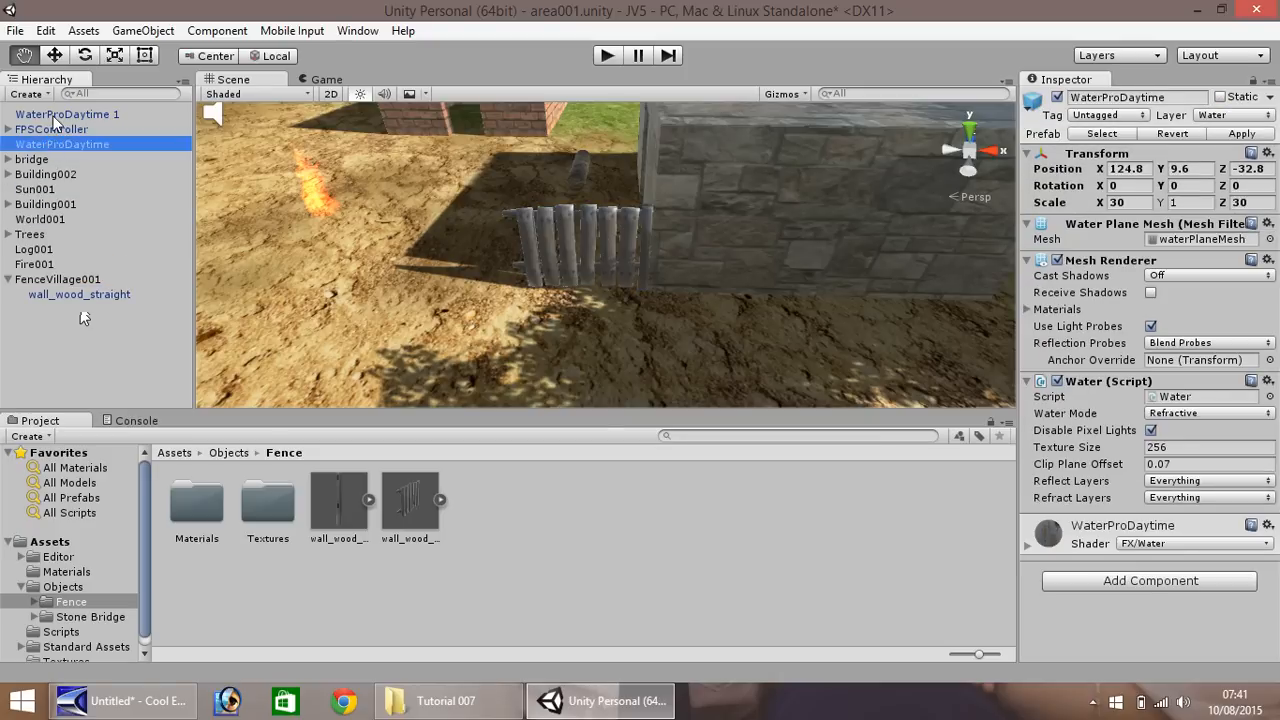
click(67, 114)
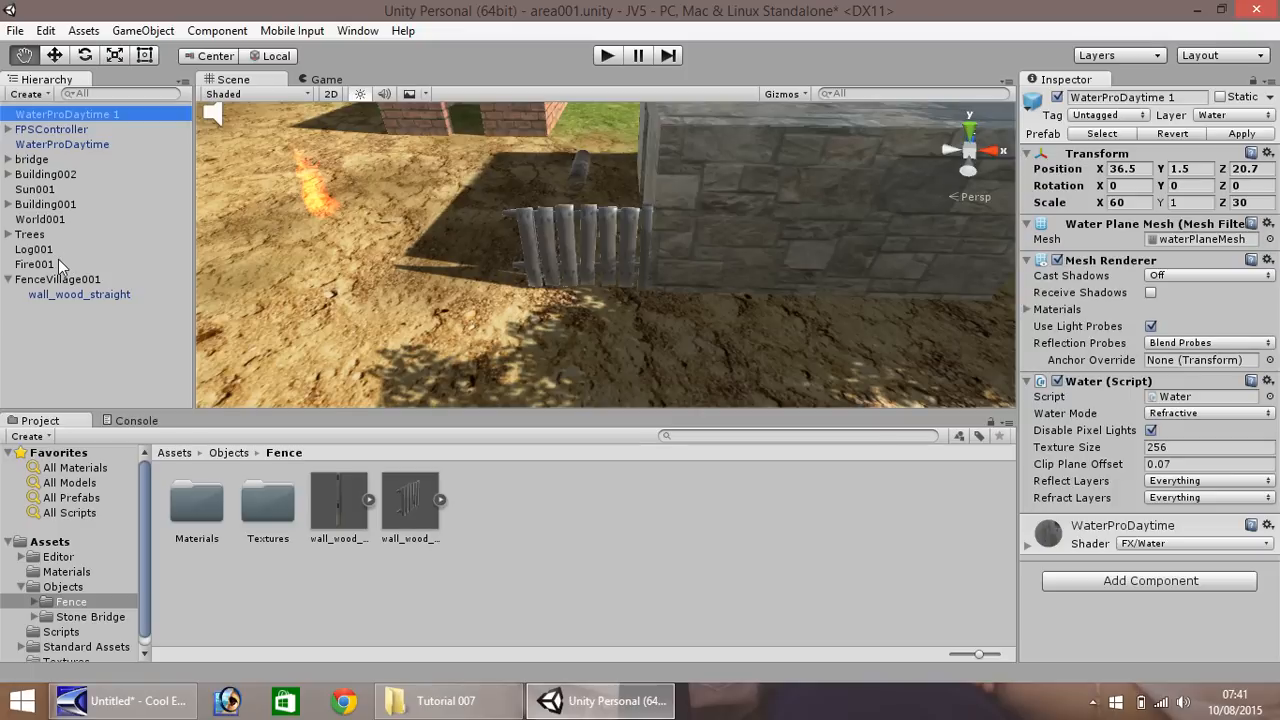
mouse_move(82, 318)
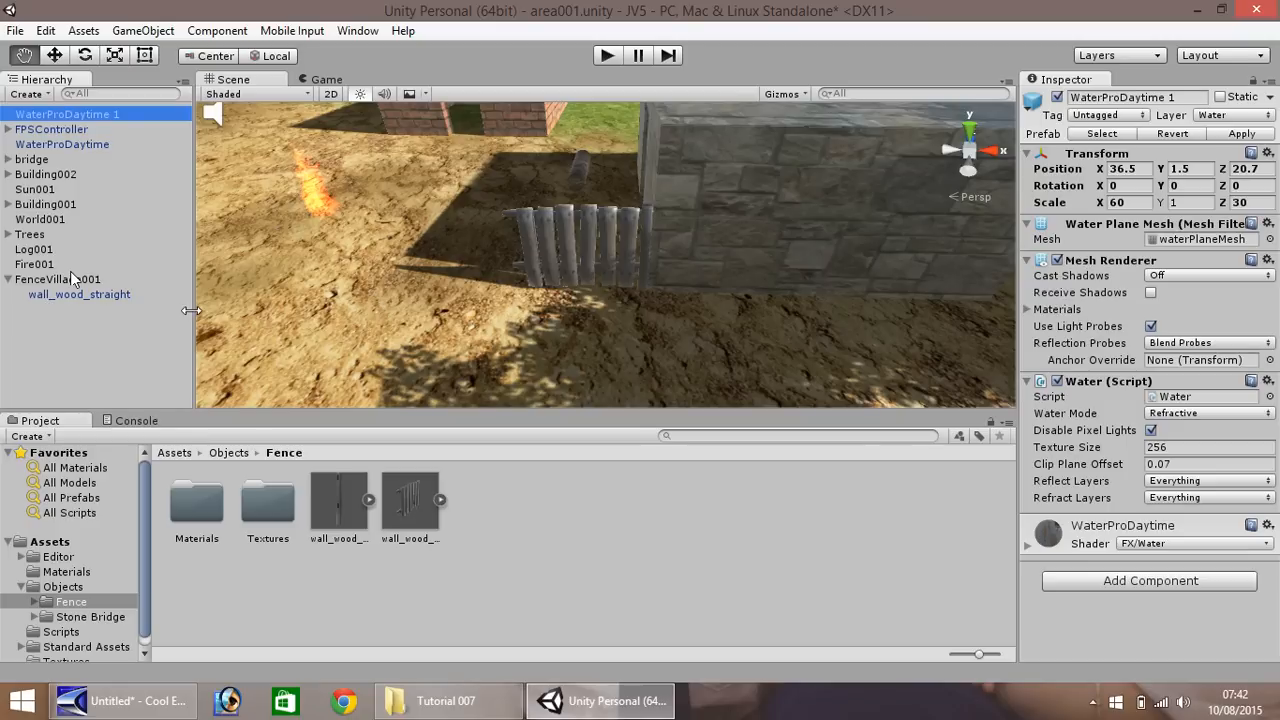
mouse_move(142, 297)
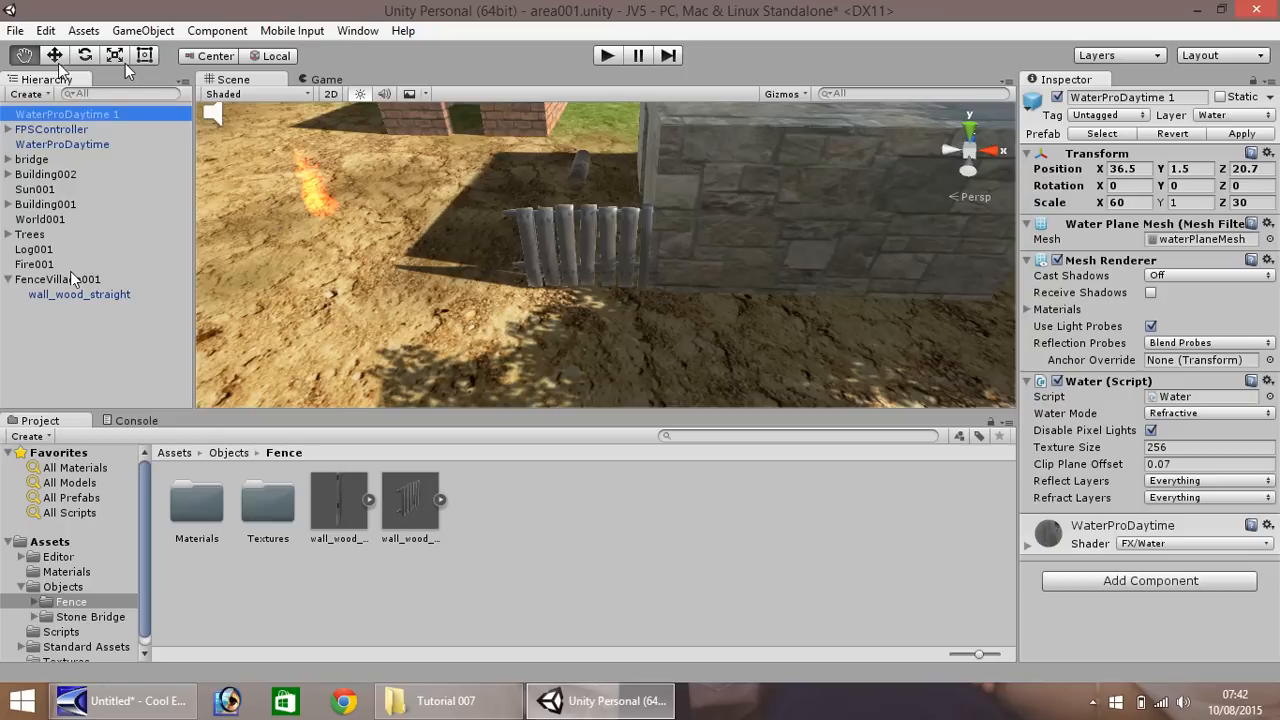
Slide a copied straight fence section left to line up with the fence end.
click(40, 219)
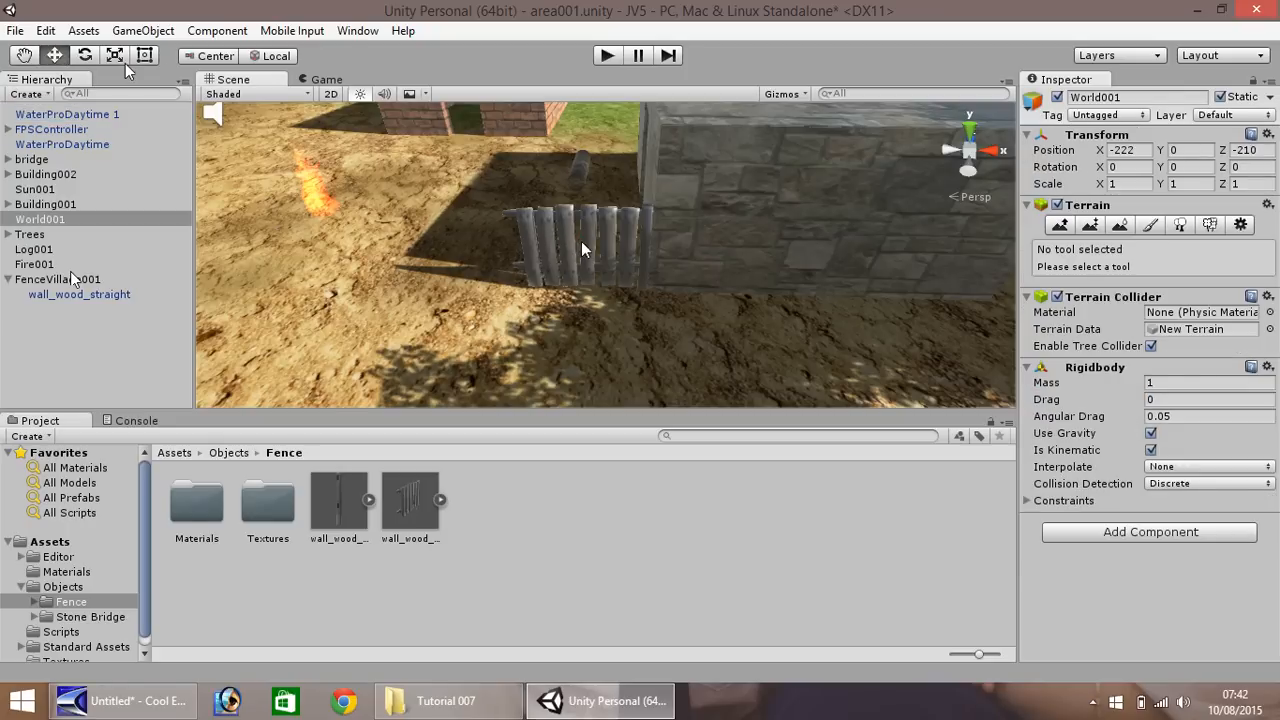
click(80, 294)
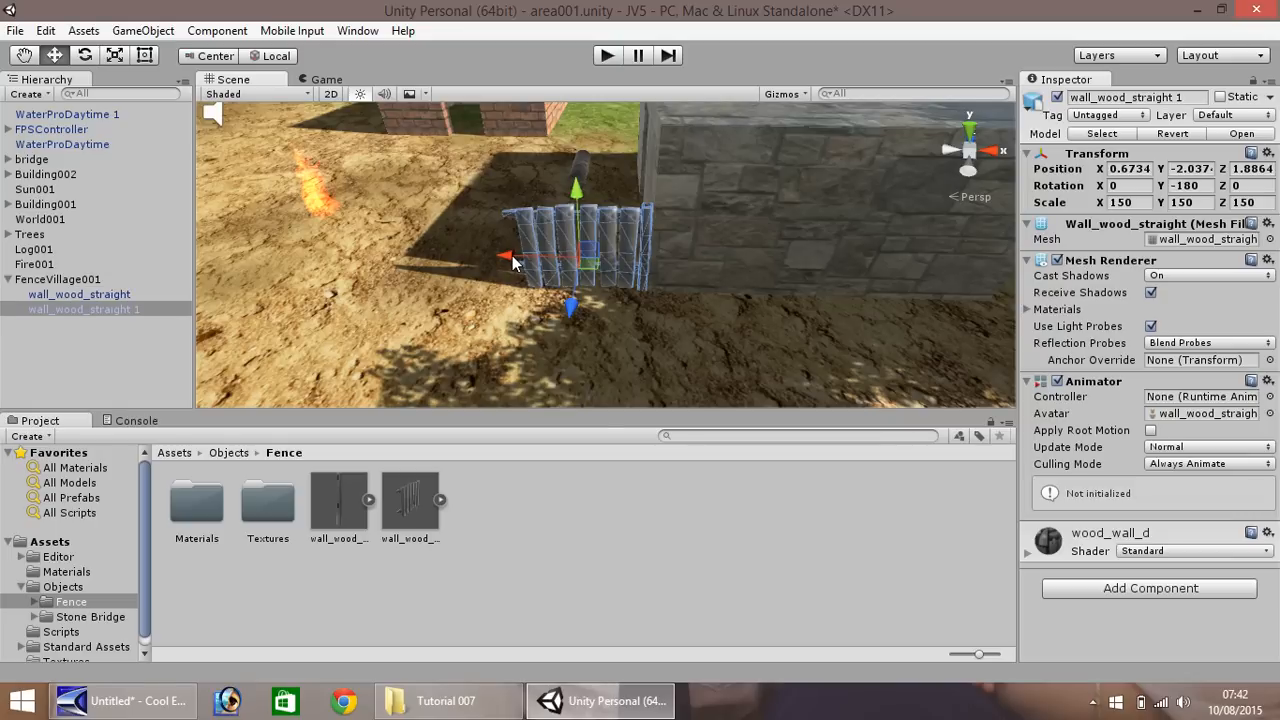
drag(510, 257, 345, 268)
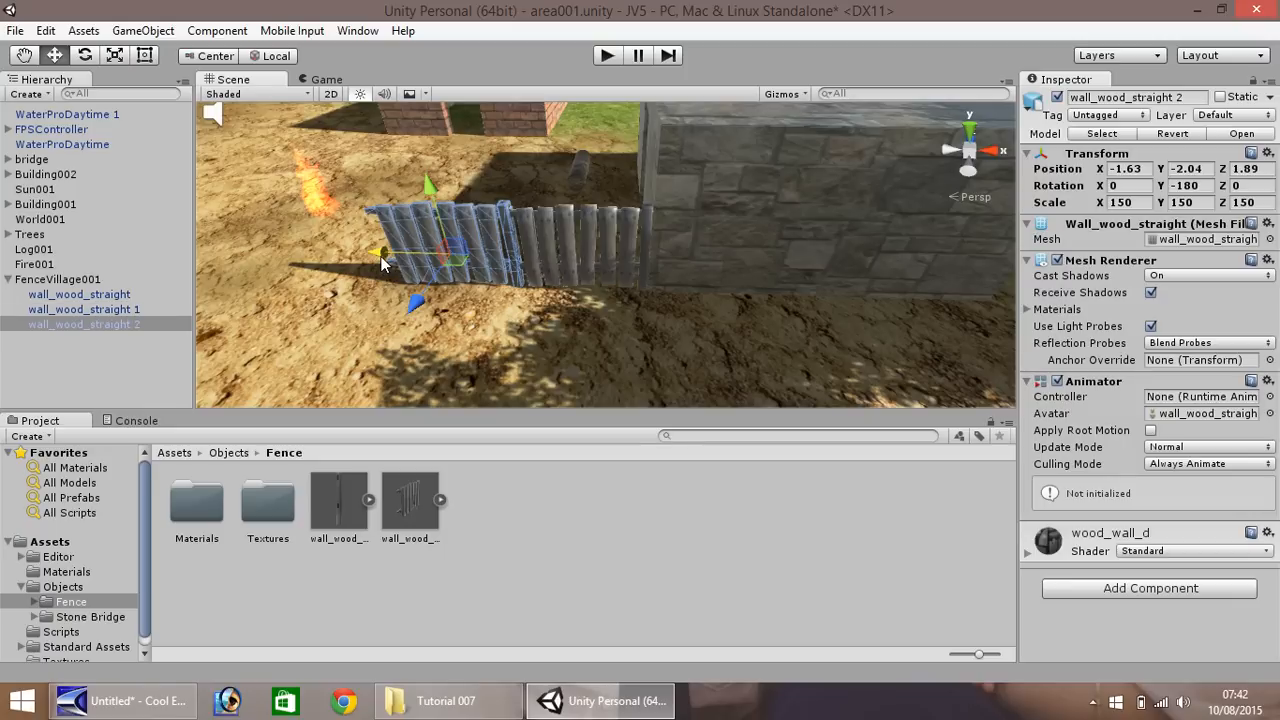
drag(385, 255, 280, 250)
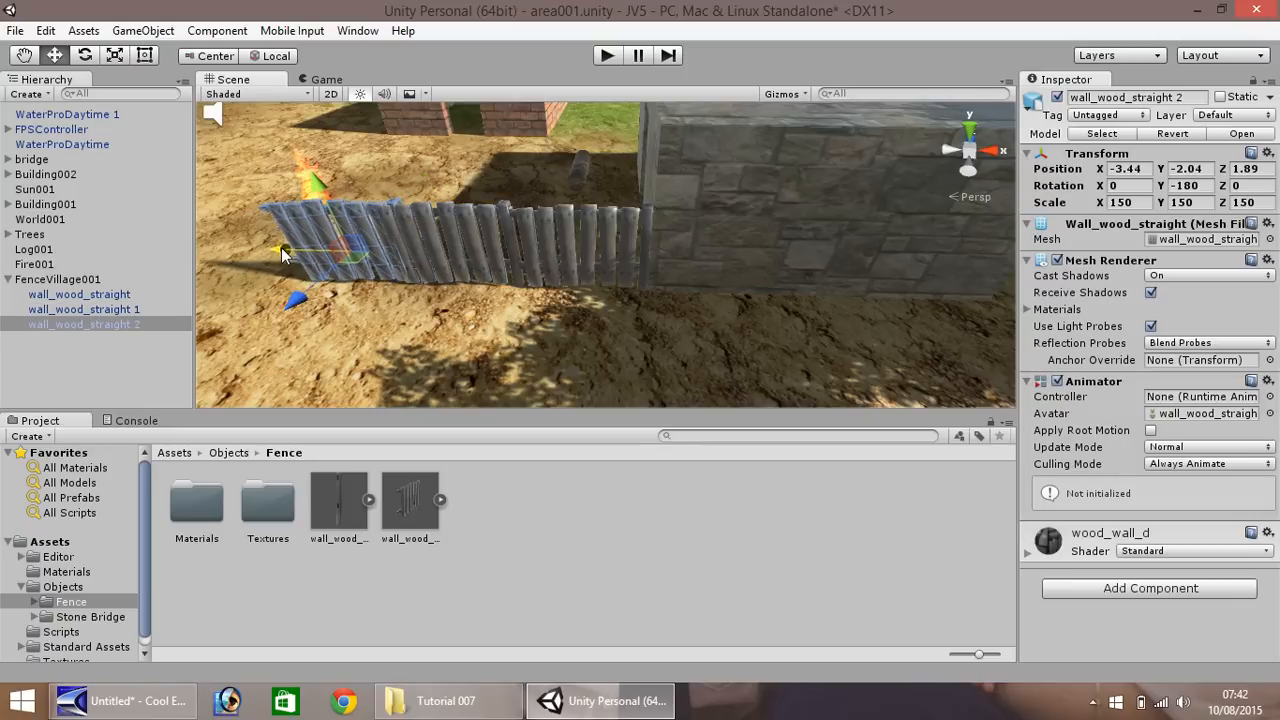
drag(283, 254, 256, 265)
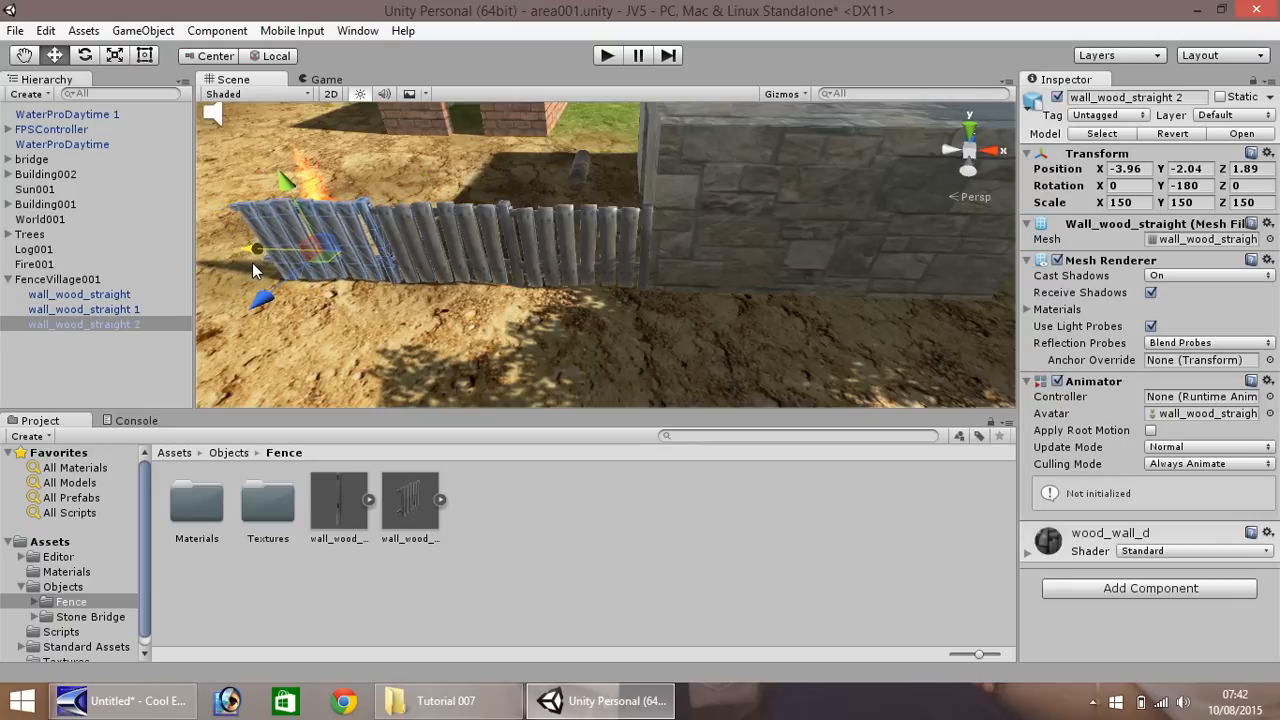
Move the third copied section to the fence's left end and fine-tune its position.
click(24, 55)
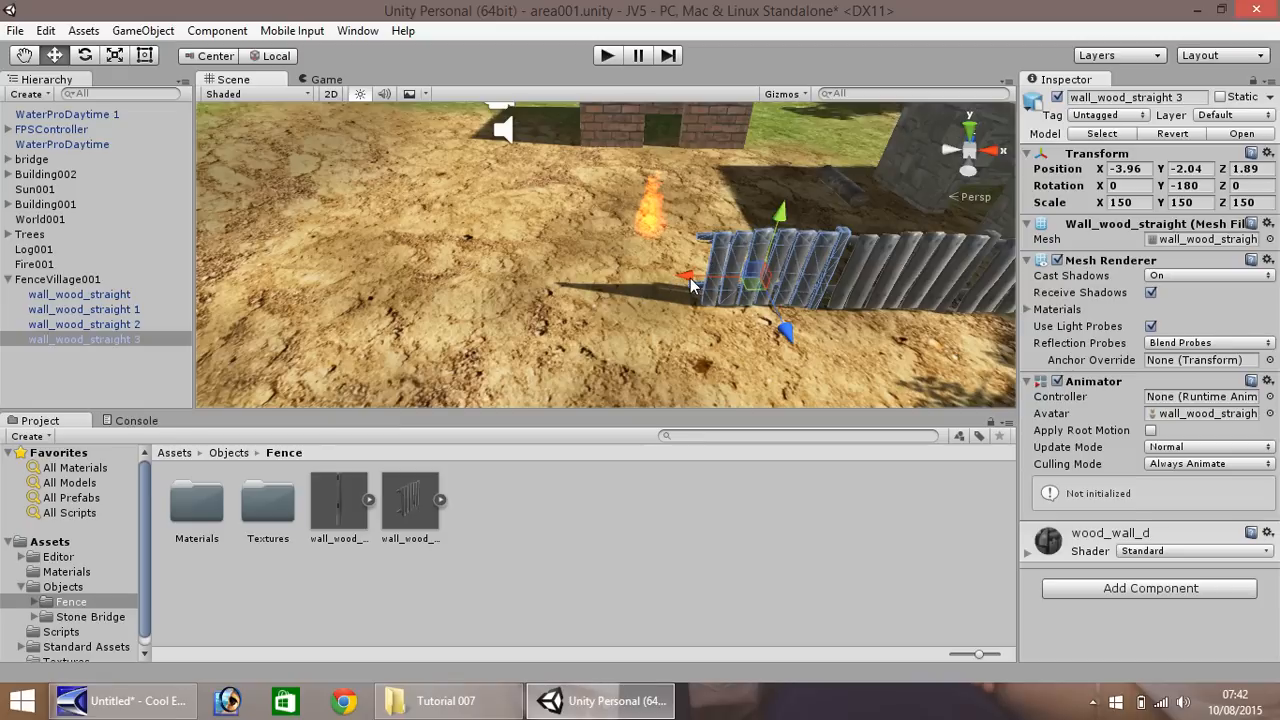
drag(700, 275, 555, 275)
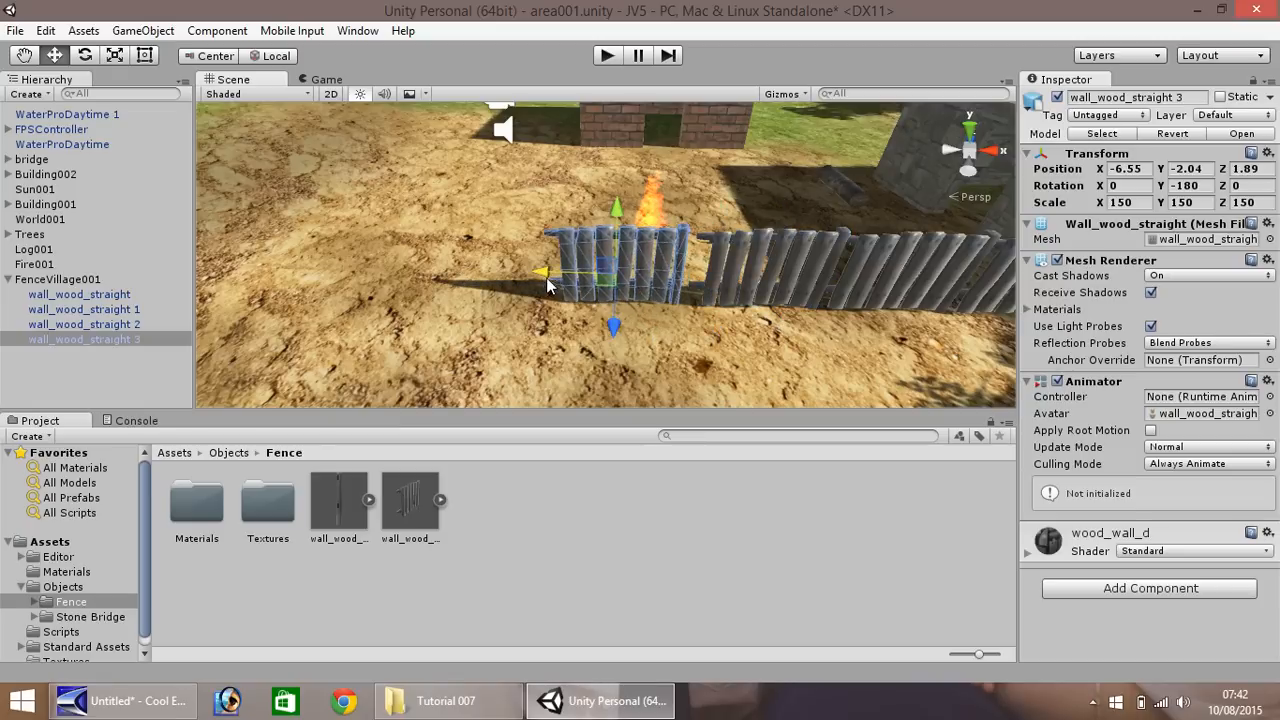
drag(540, 272, 562, 272)
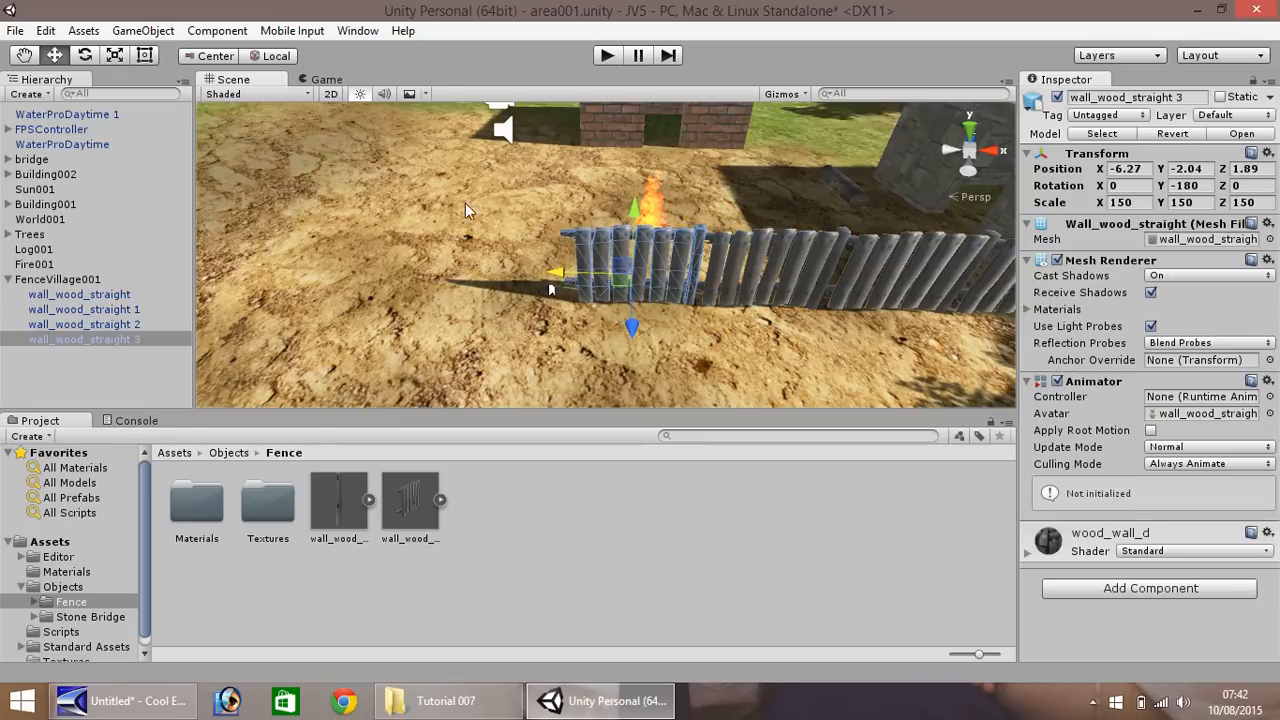
mouse_move(315, 540)
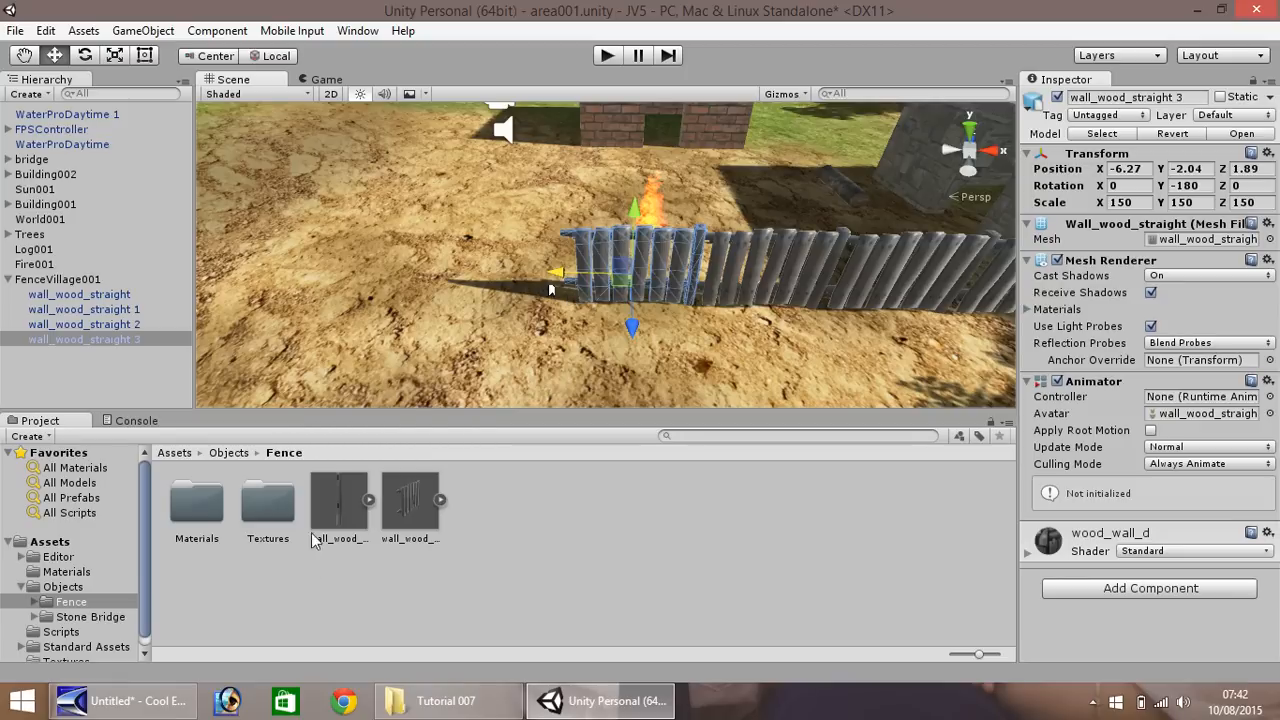
Add the wall_wood_end post at scale 150 and position it at the fence's left end.
click(338, 500)
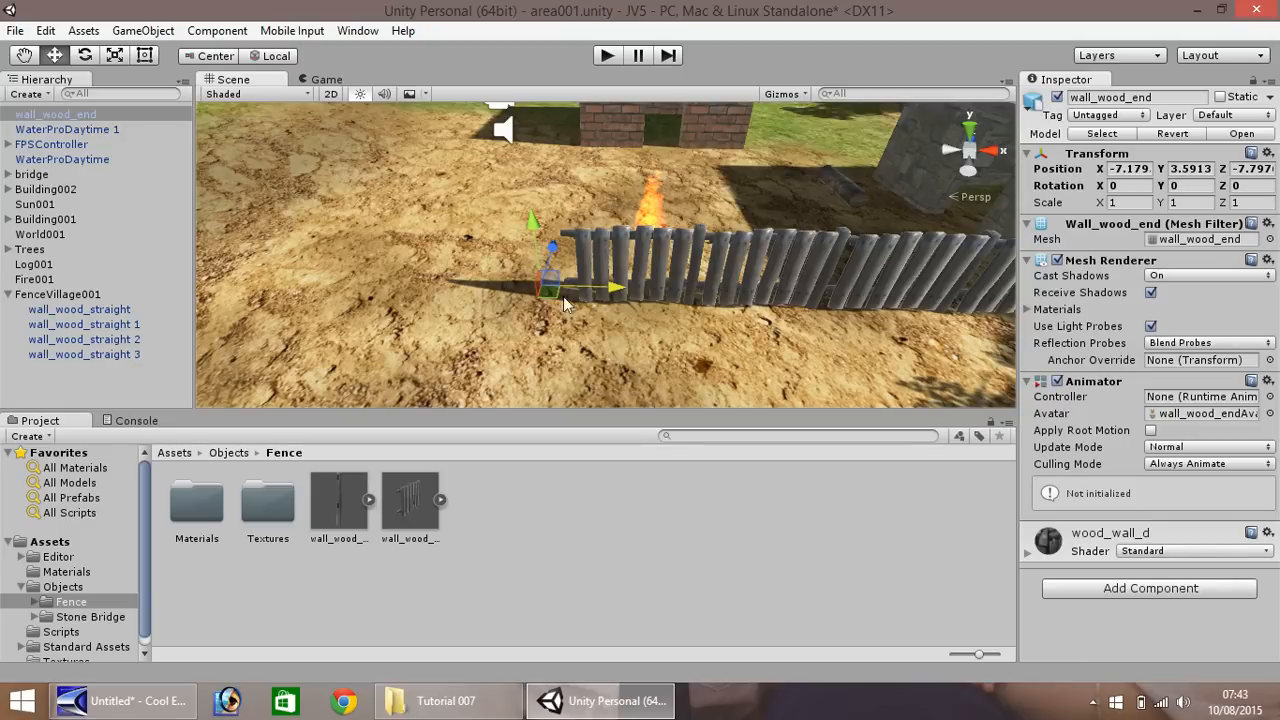
click(1125, 202)
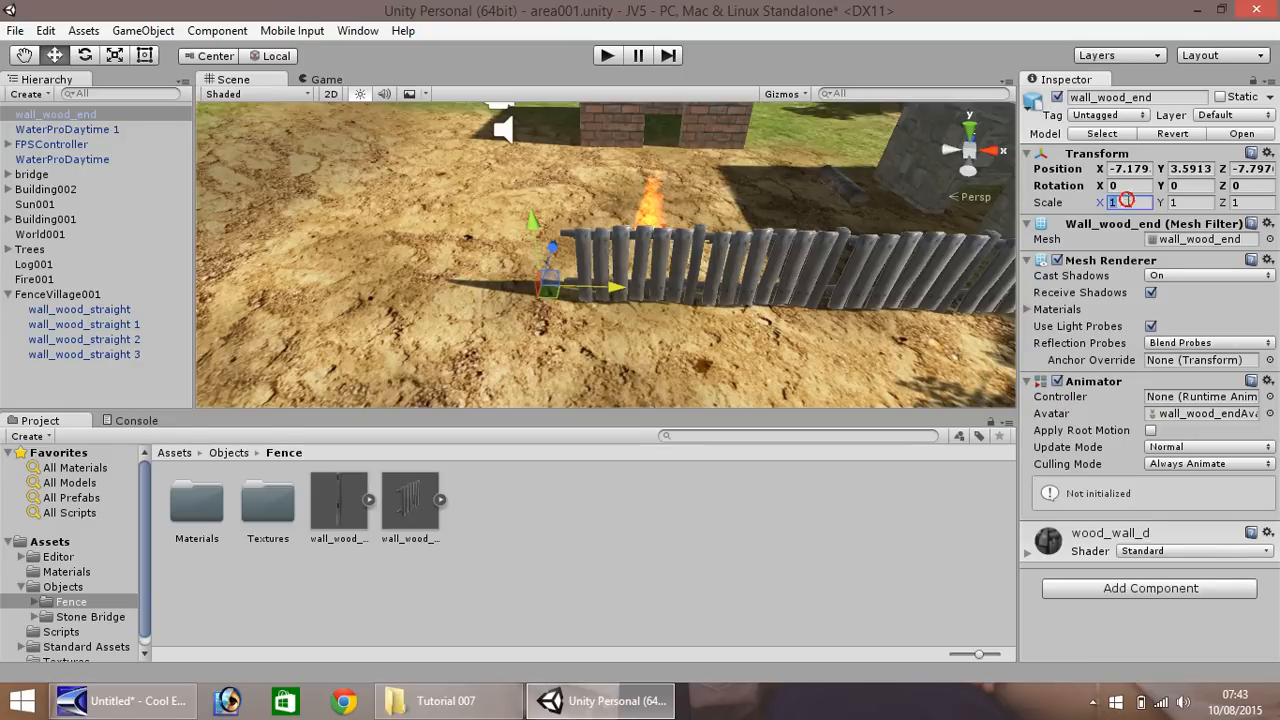
text(150)
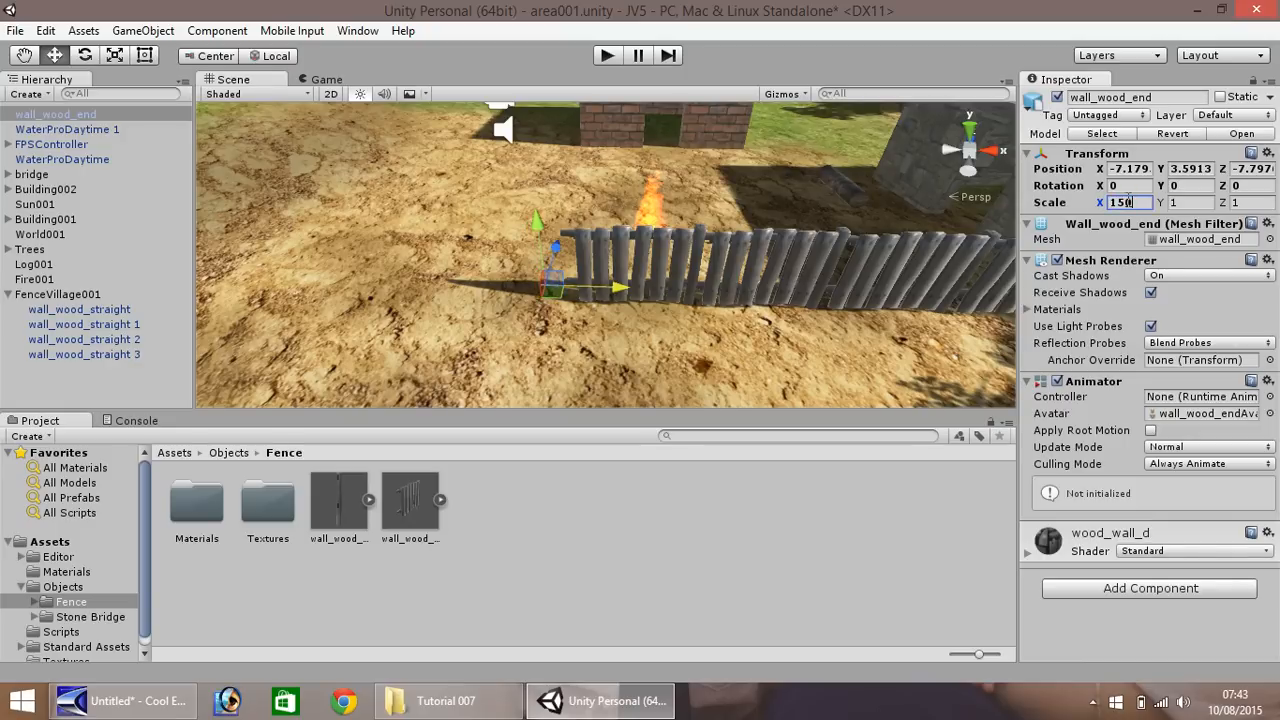
text(150)
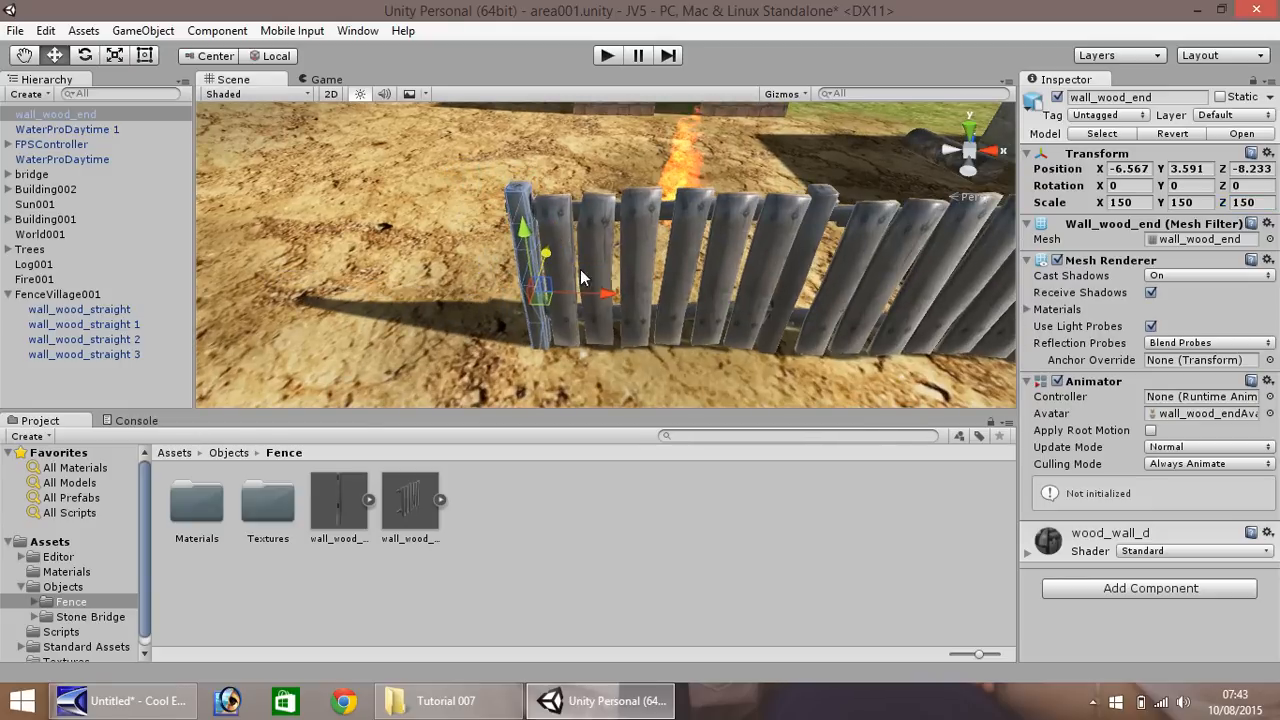
drag(608, 293, 595, 303)
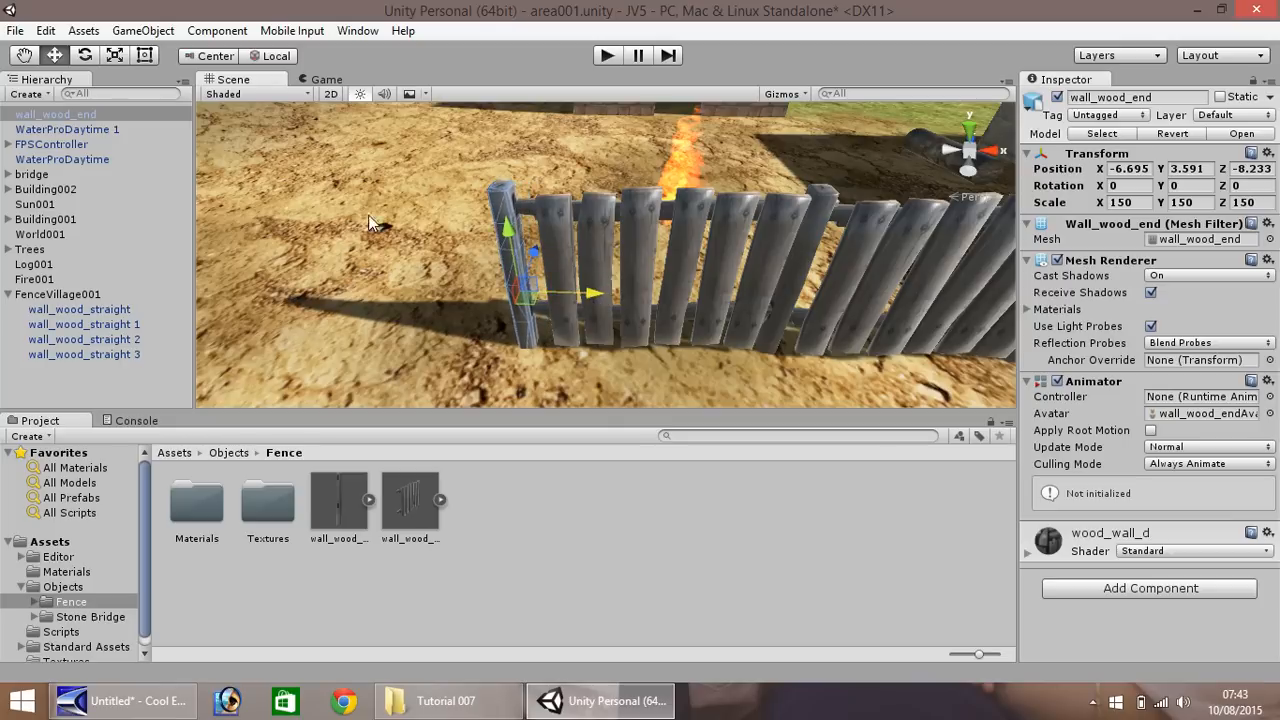
mouse_move(400, 305)
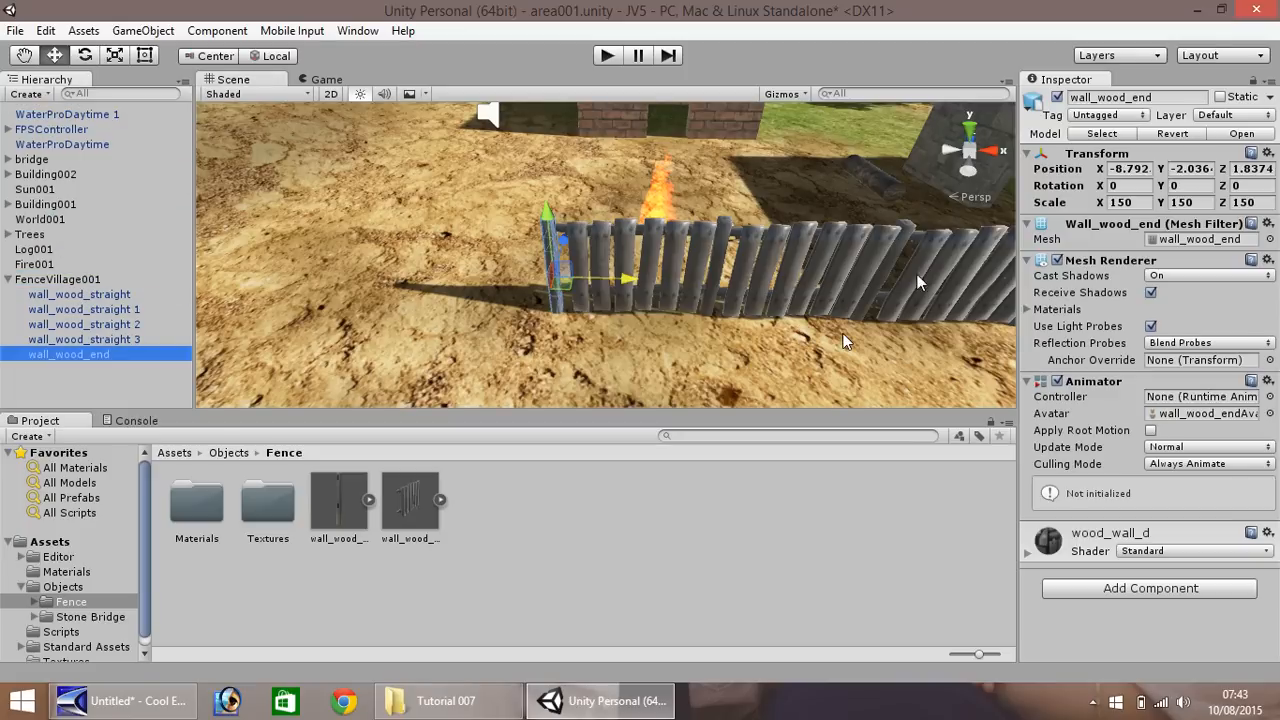
mouse_move(332, 128)
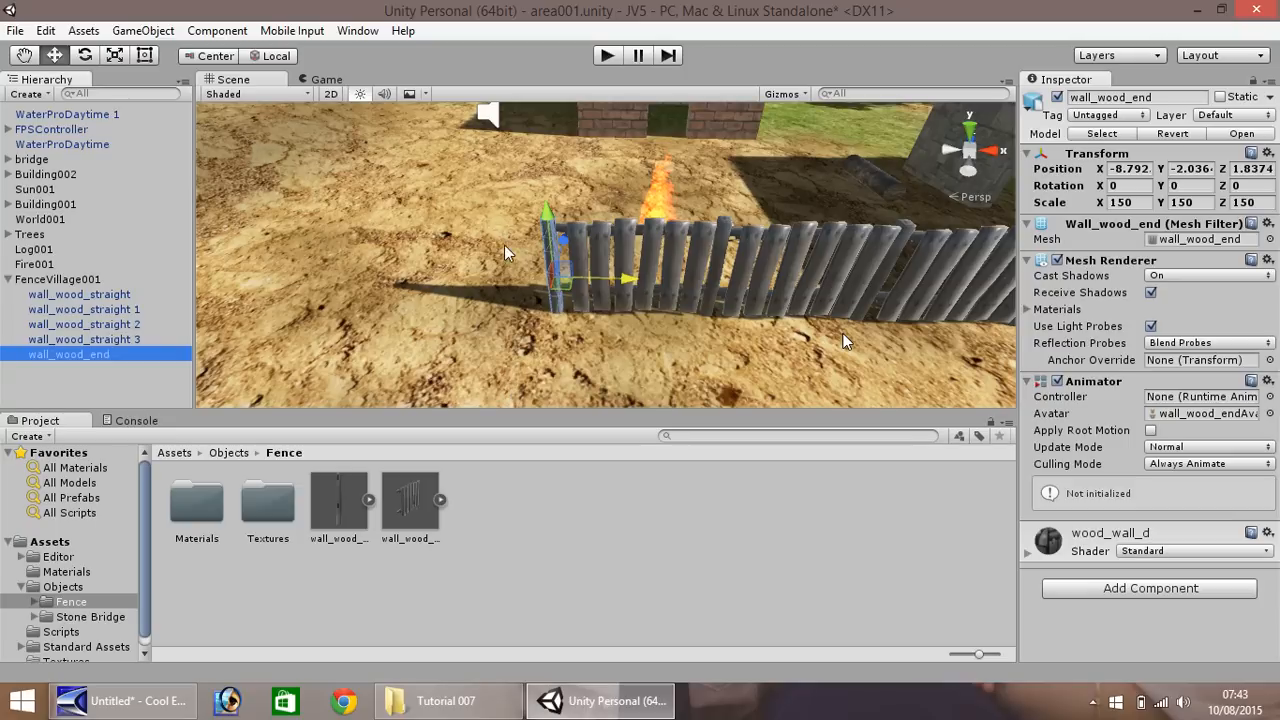
mouse_move(605, 258)
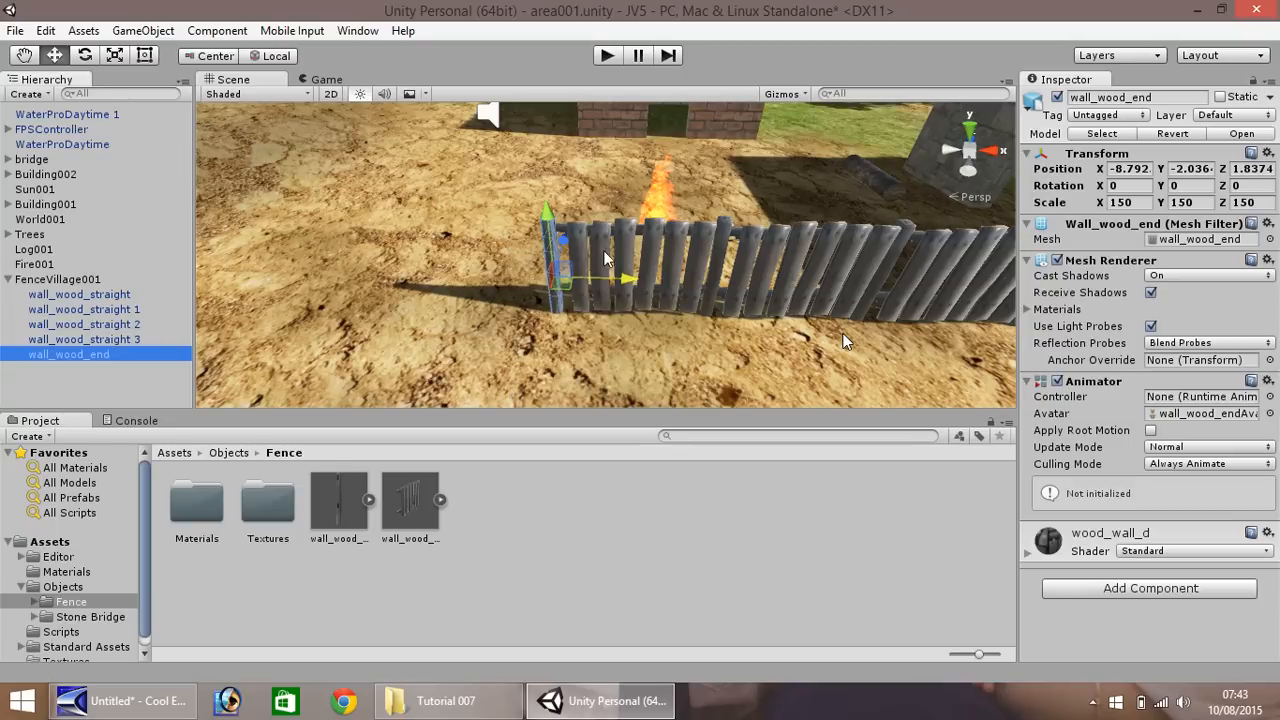
Duplicate a straight fence section and set the last copy's Rotation Y to 270.
click(84, 339)
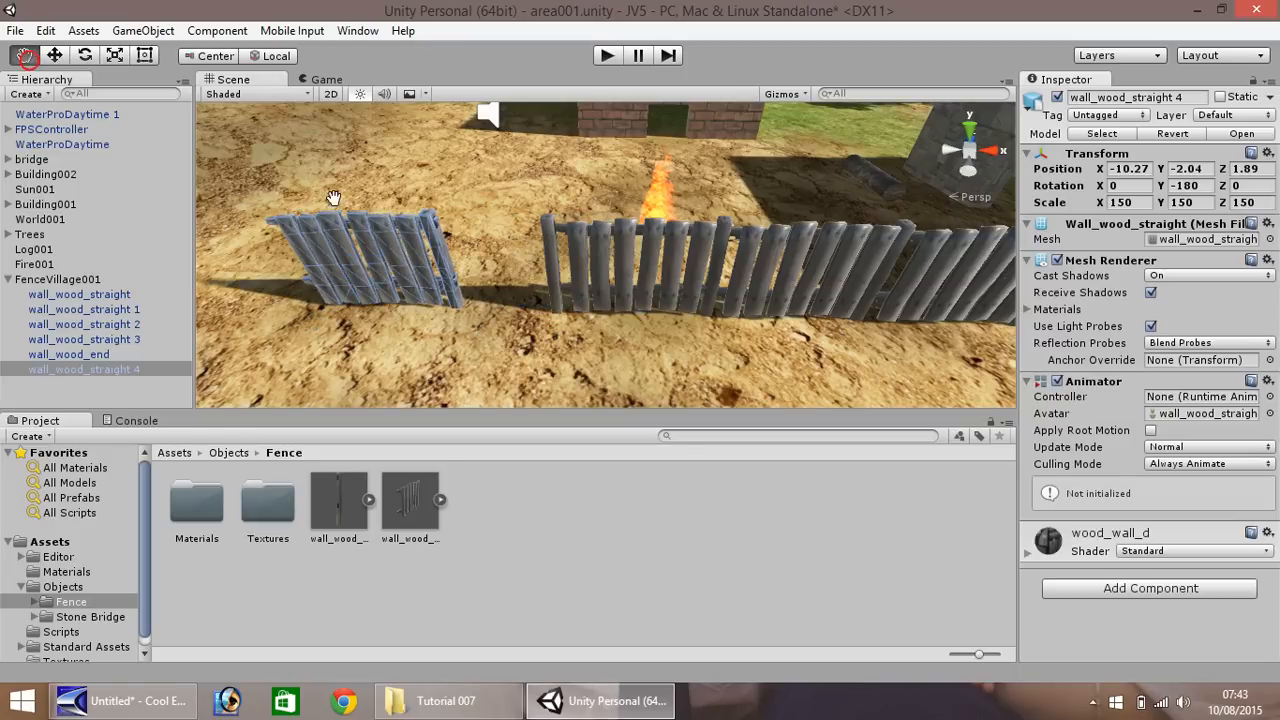
drag(333, 197, 693, 221)
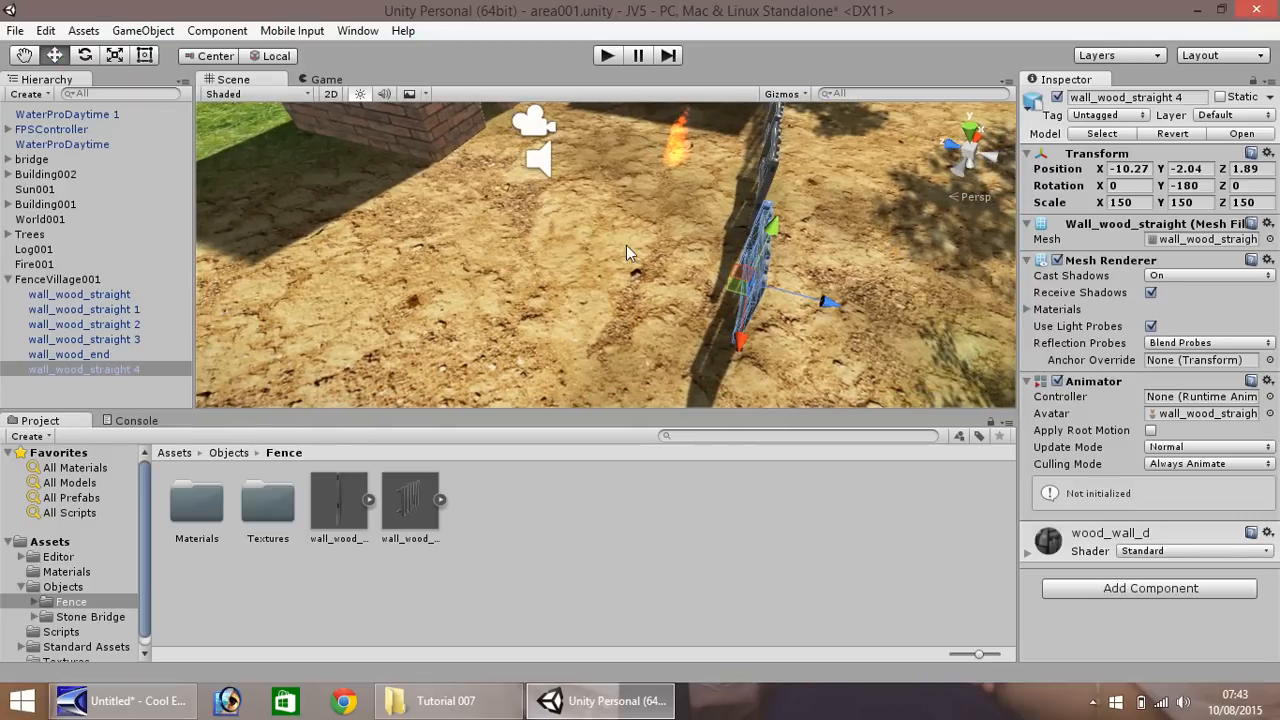
mouse_move(758, 253)
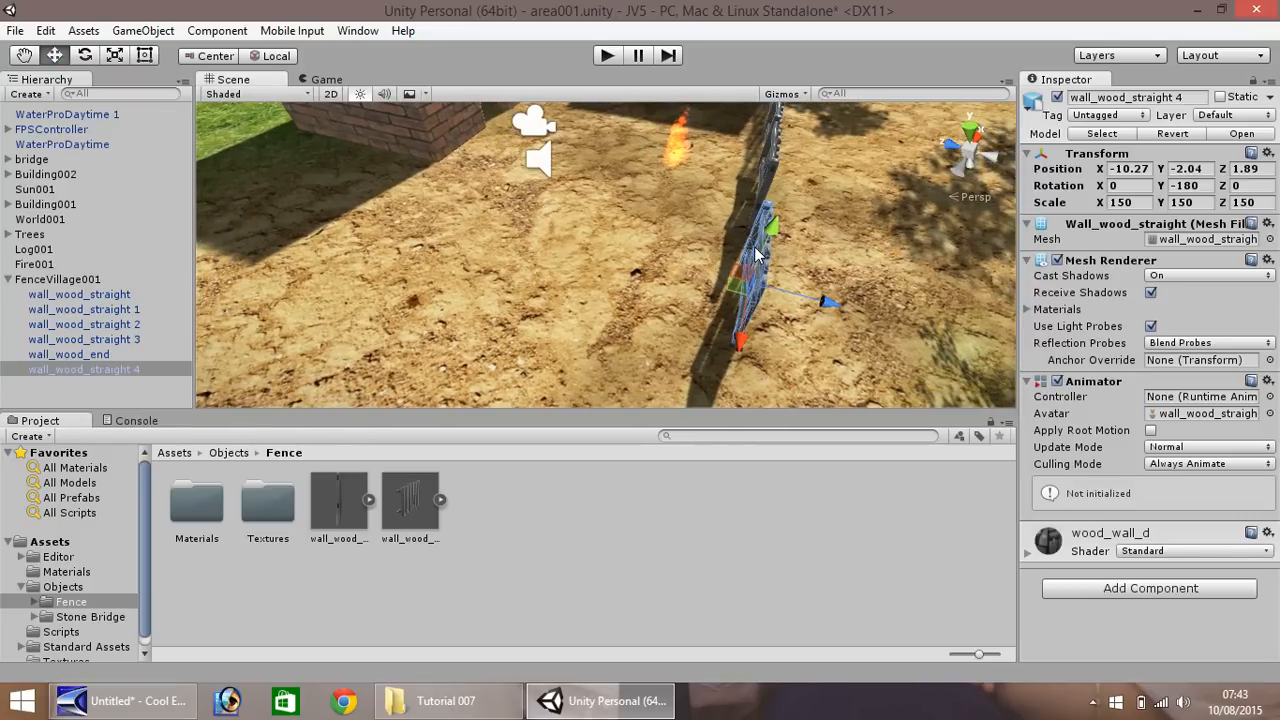
click(84, 384)
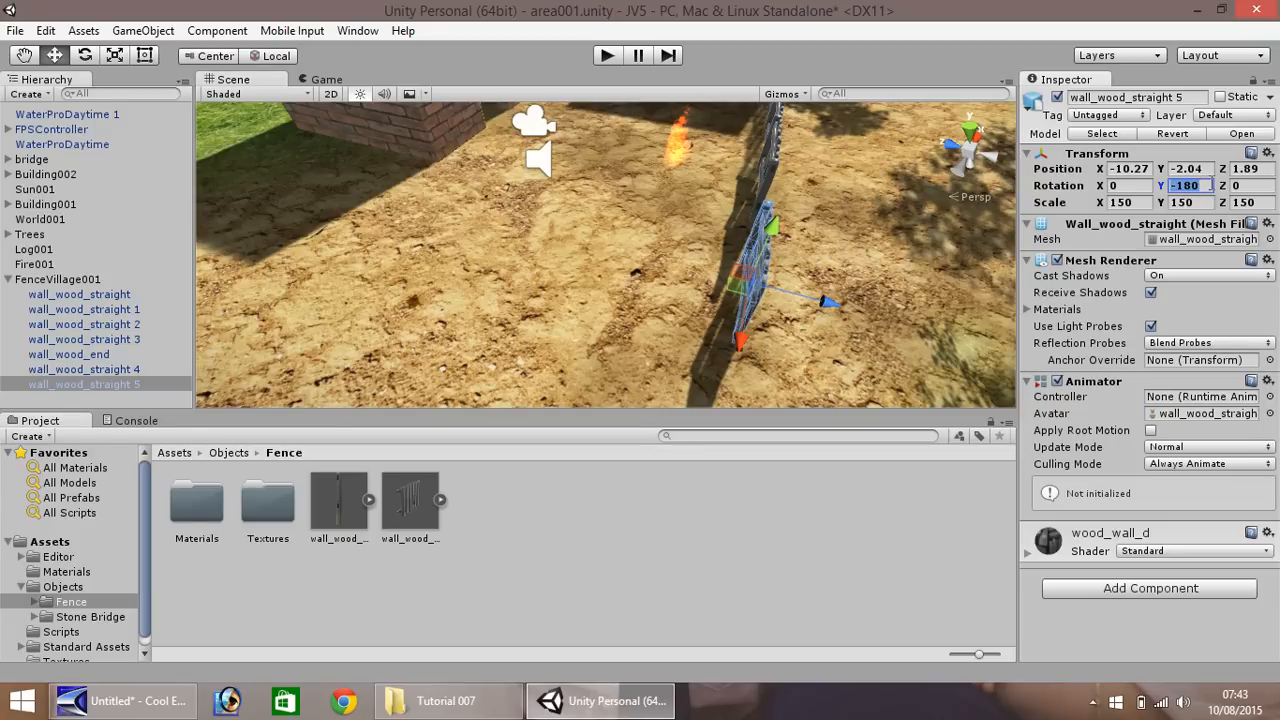
text(90)
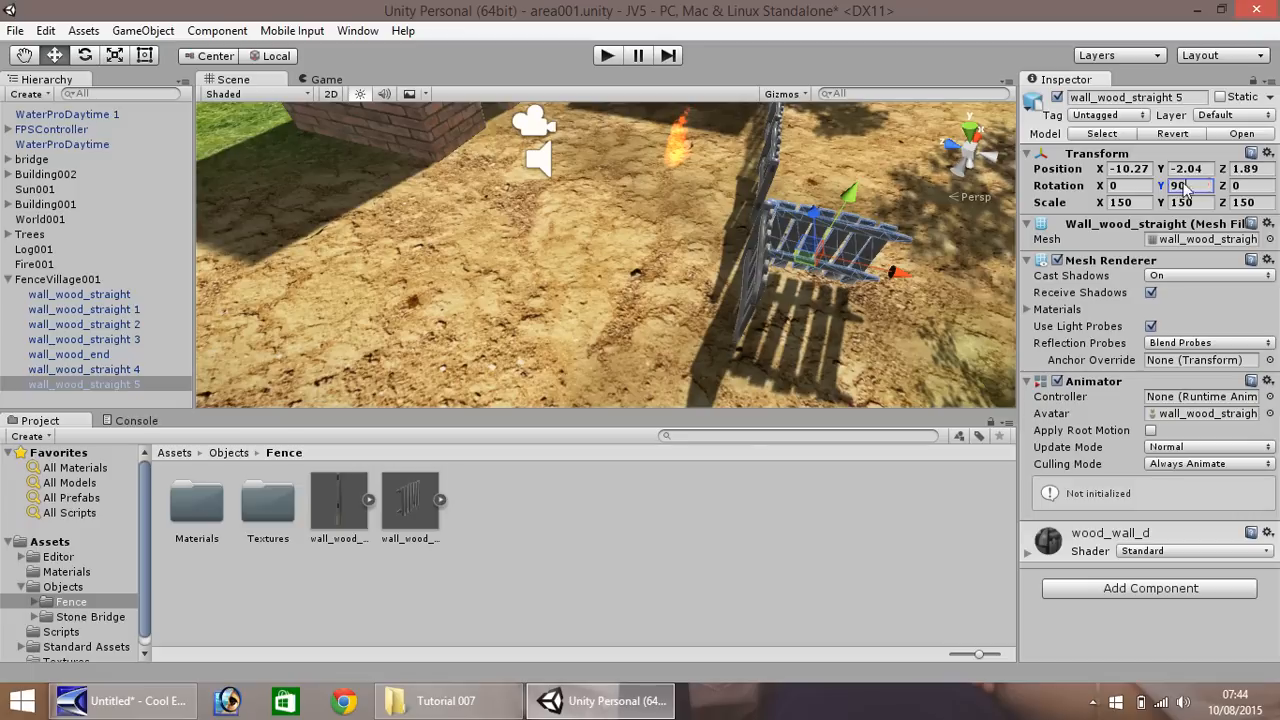
text(37)
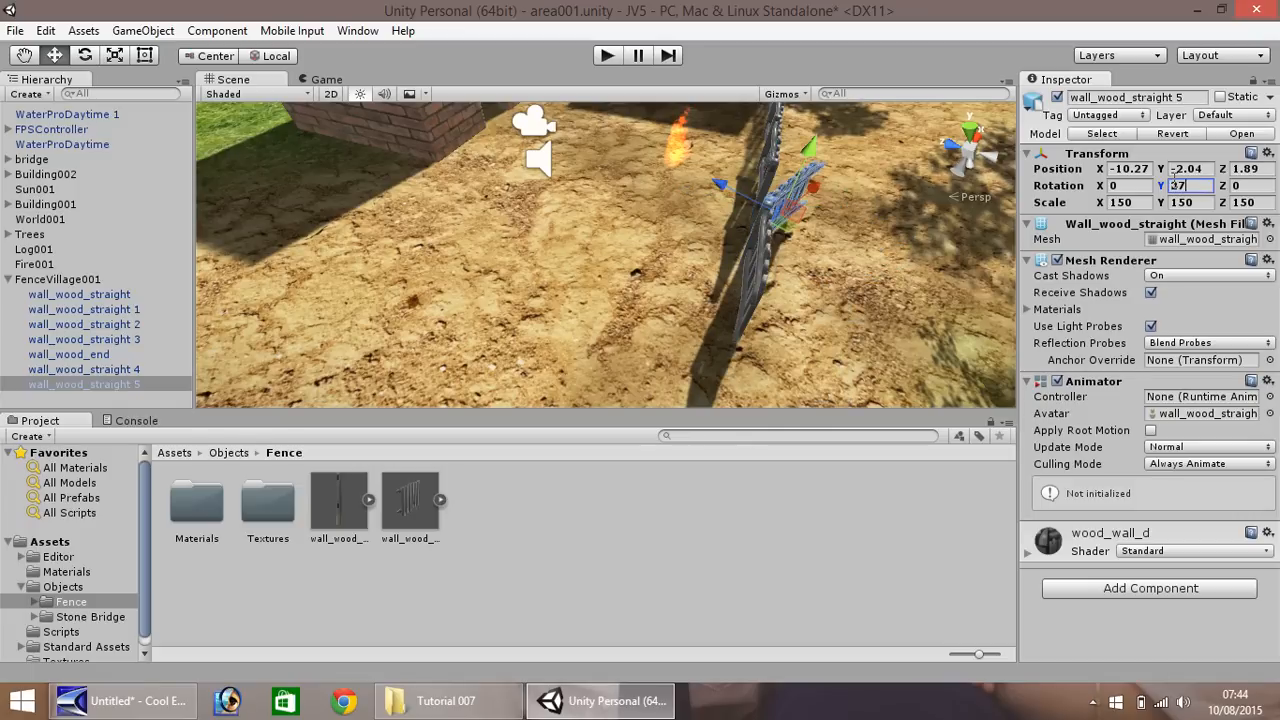
text(270)
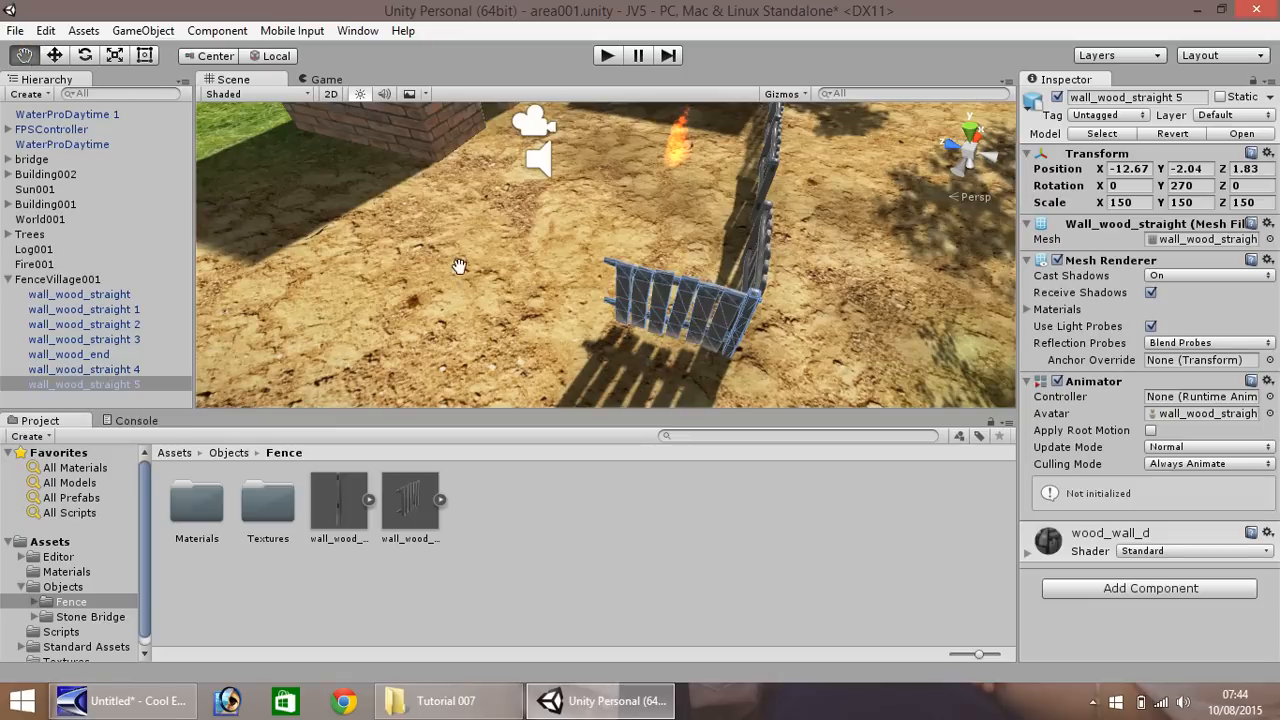
Nudge the 270-degree corner section into place to close the gap.
drag(459, 266, 281, 154)
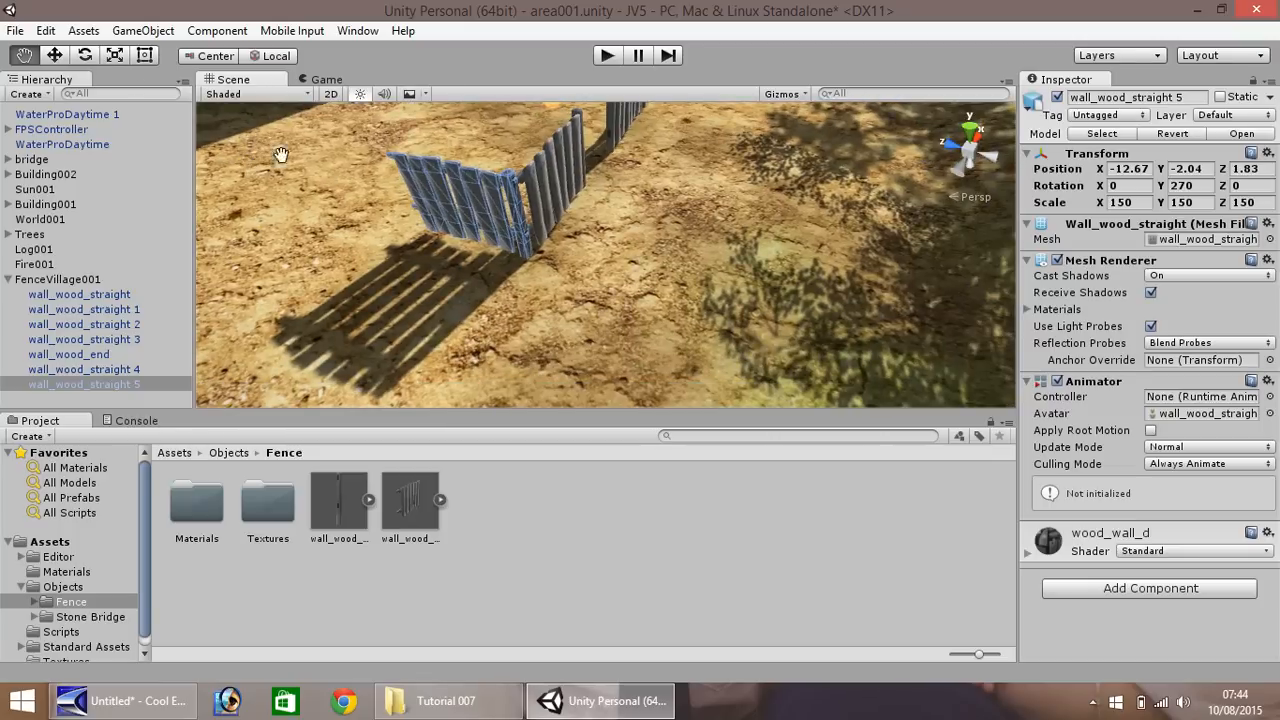
click(40, 219)
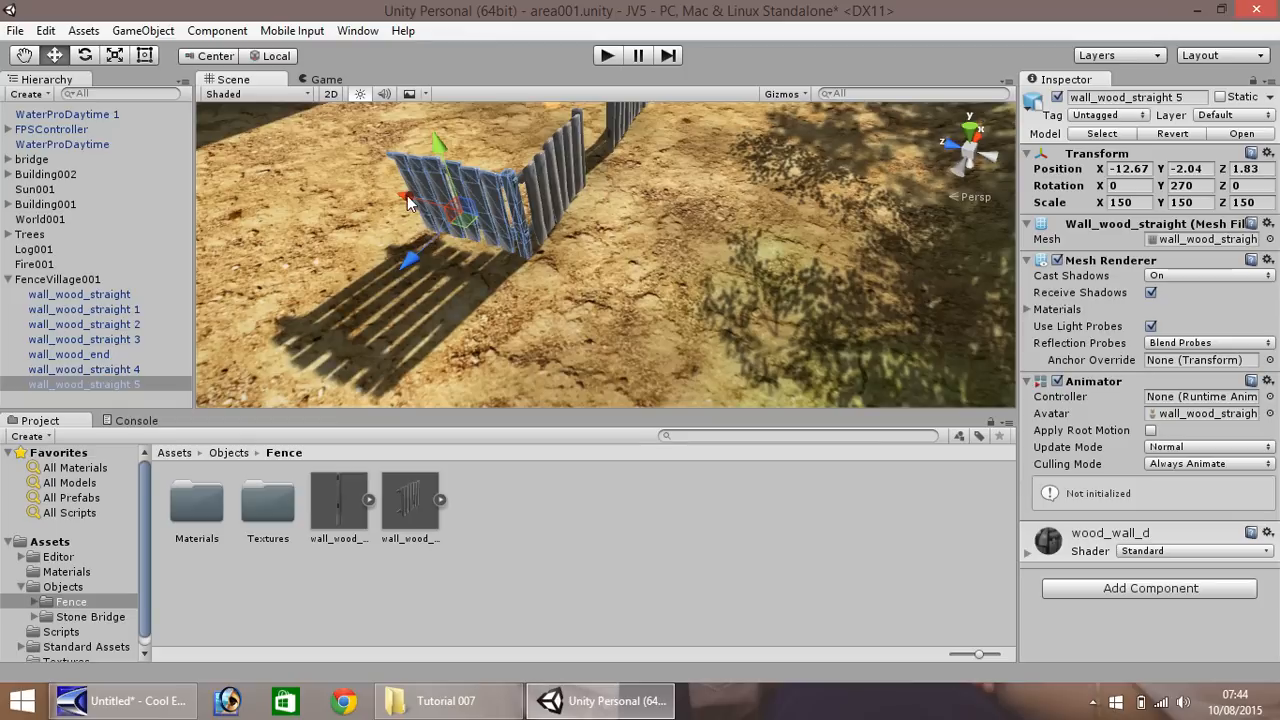
drag(405, 200, 410, 210)
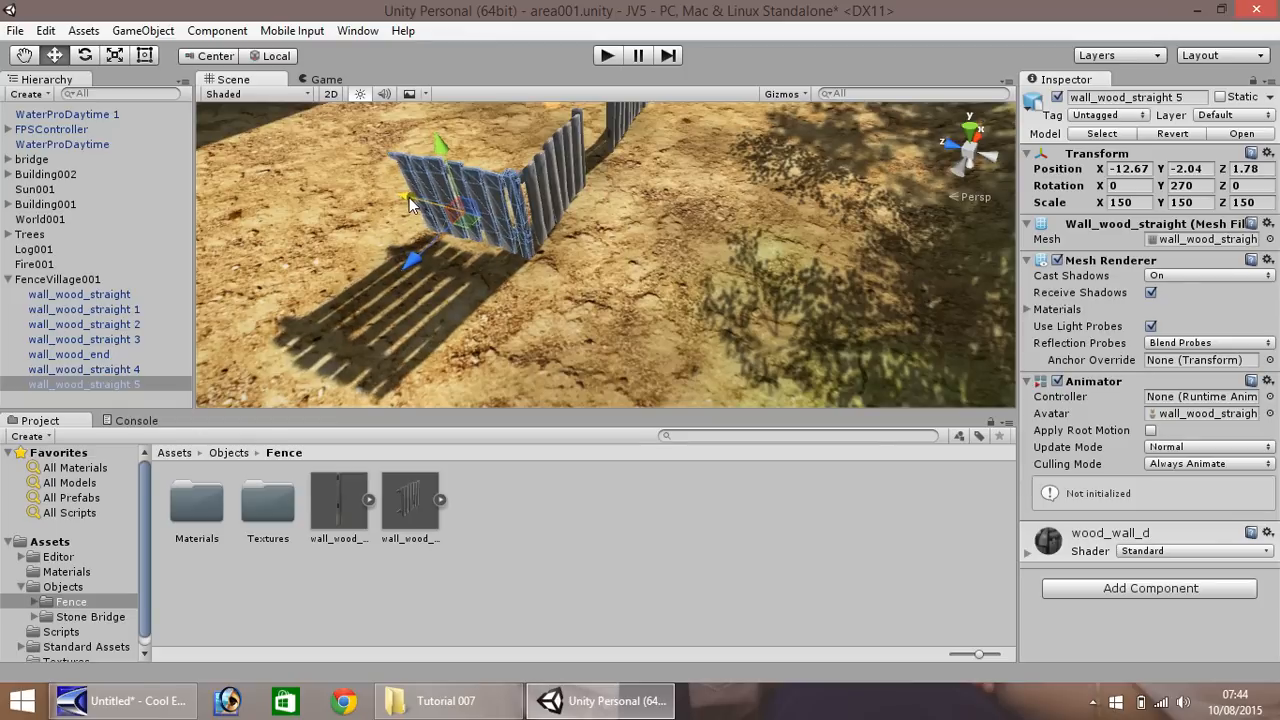
click(40, 219)
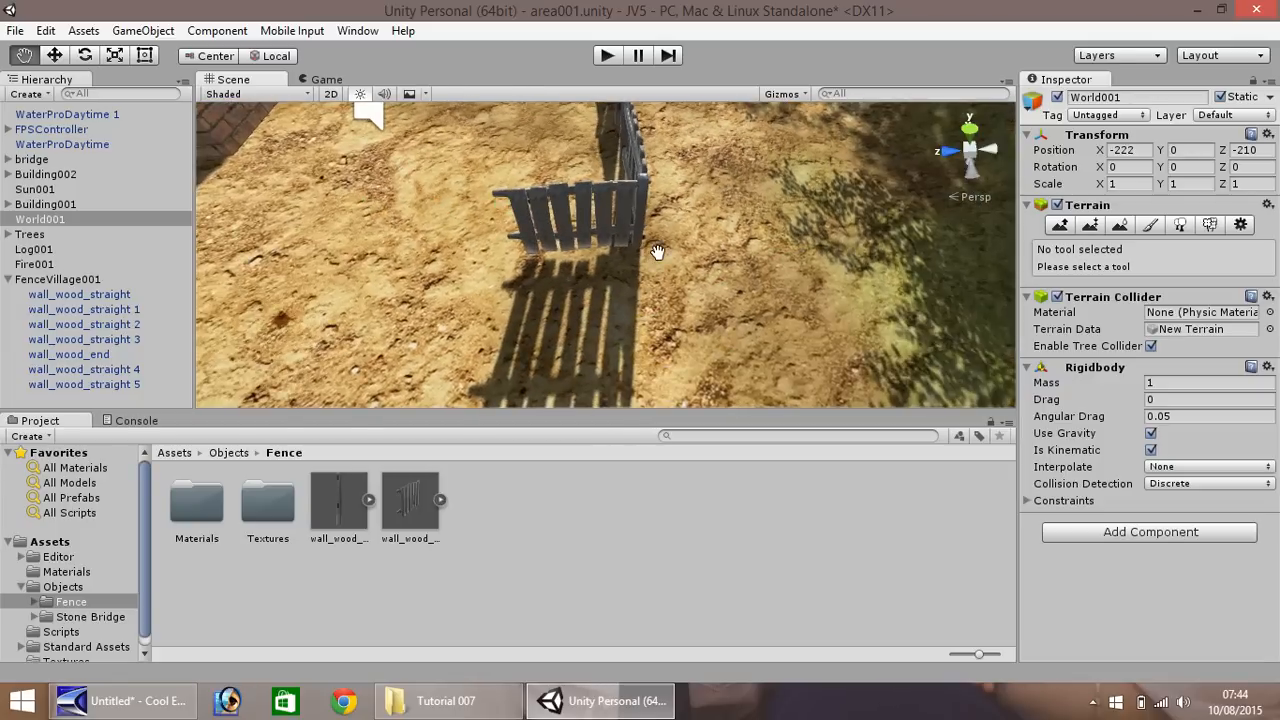
drag(657, 250, 581, 194)
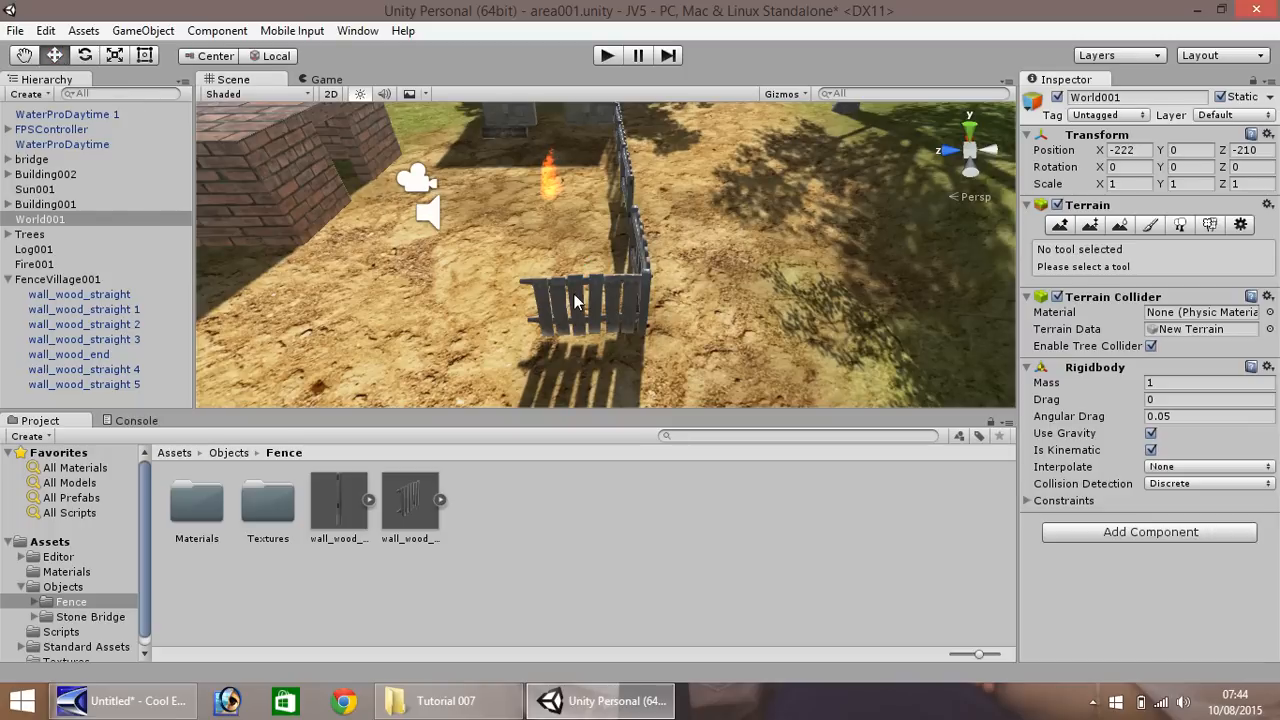
click(575, 300)
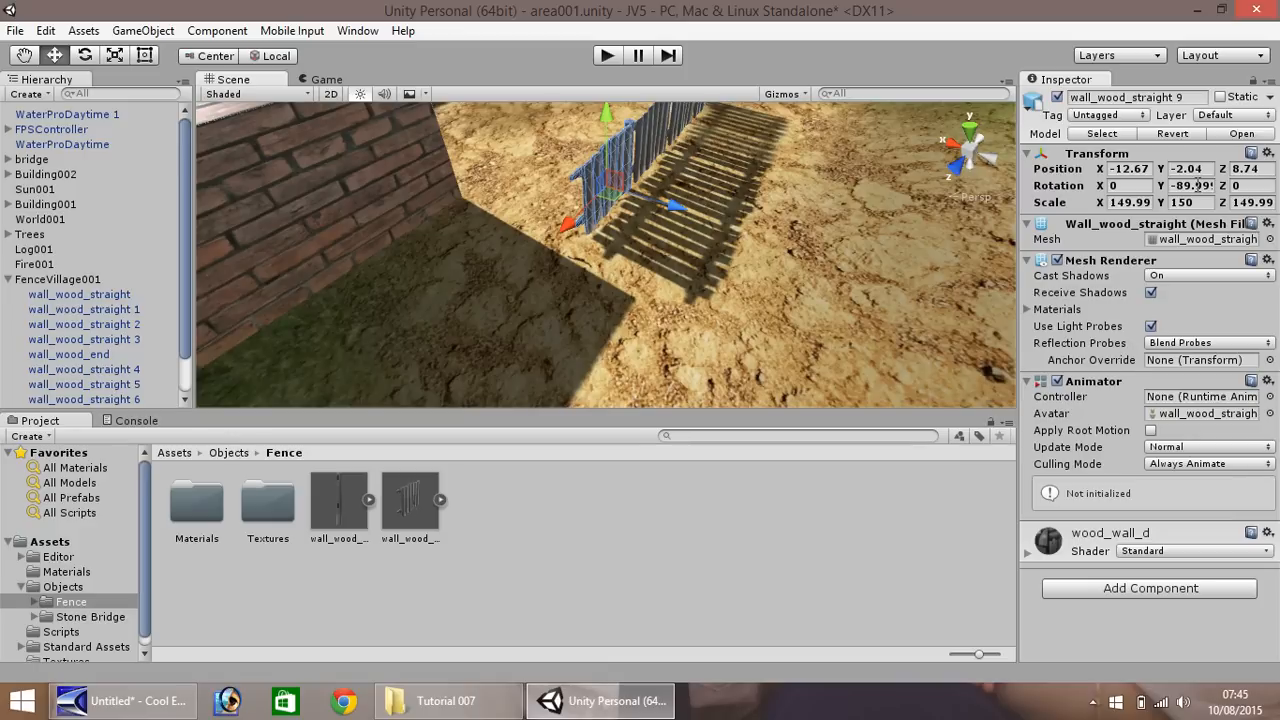
Set wall_wood_straight 9 Rotation Y to 0 and slide the end pieces against the brick wall.
text(90)
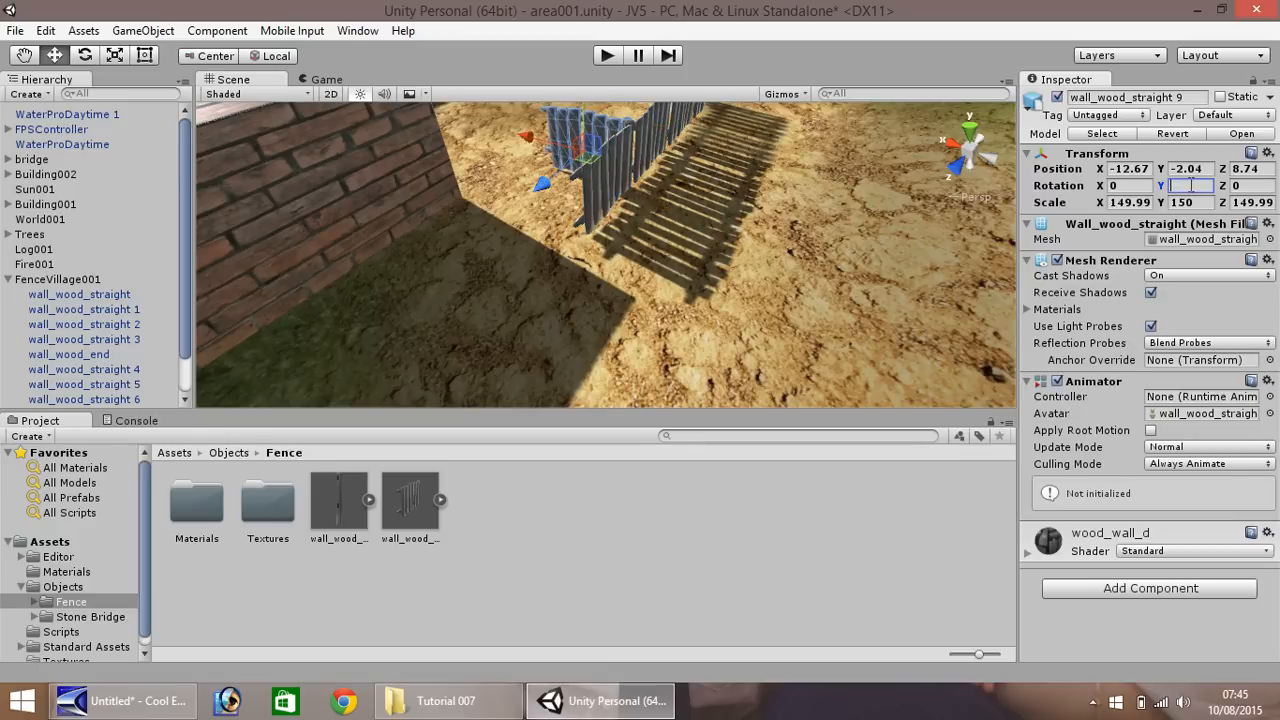
text(0)
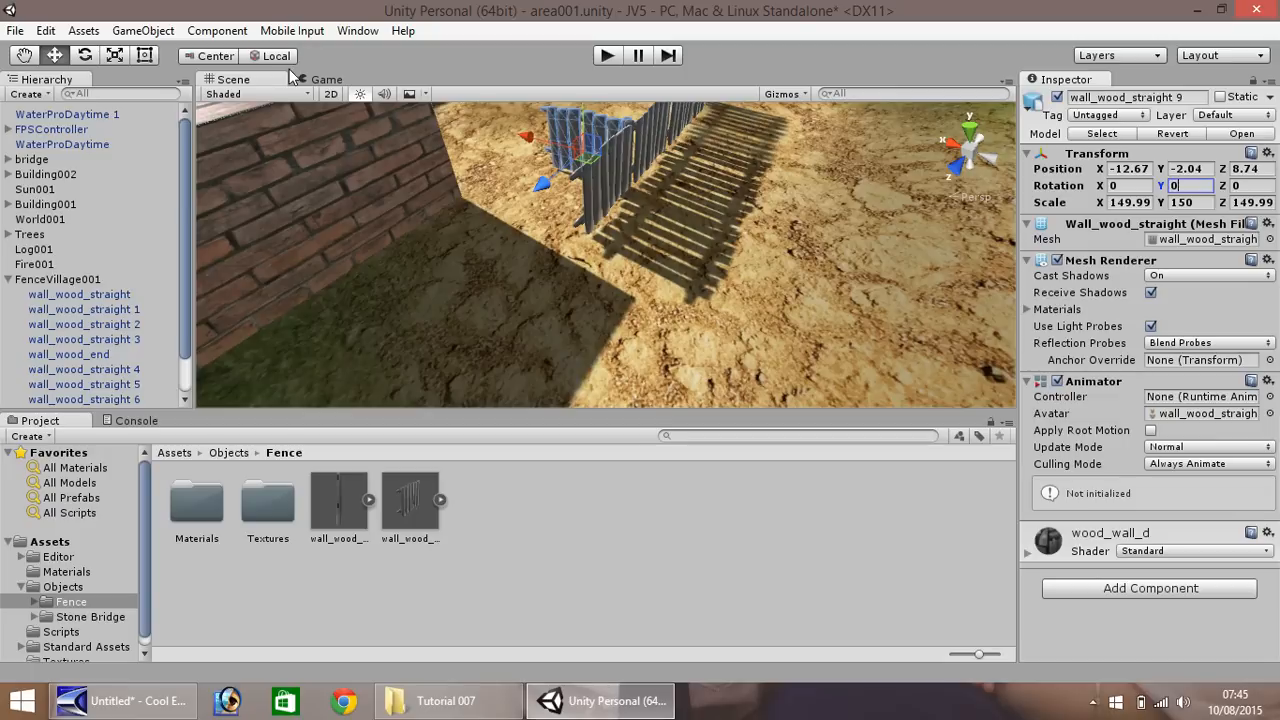
mouse_move(547, 189)
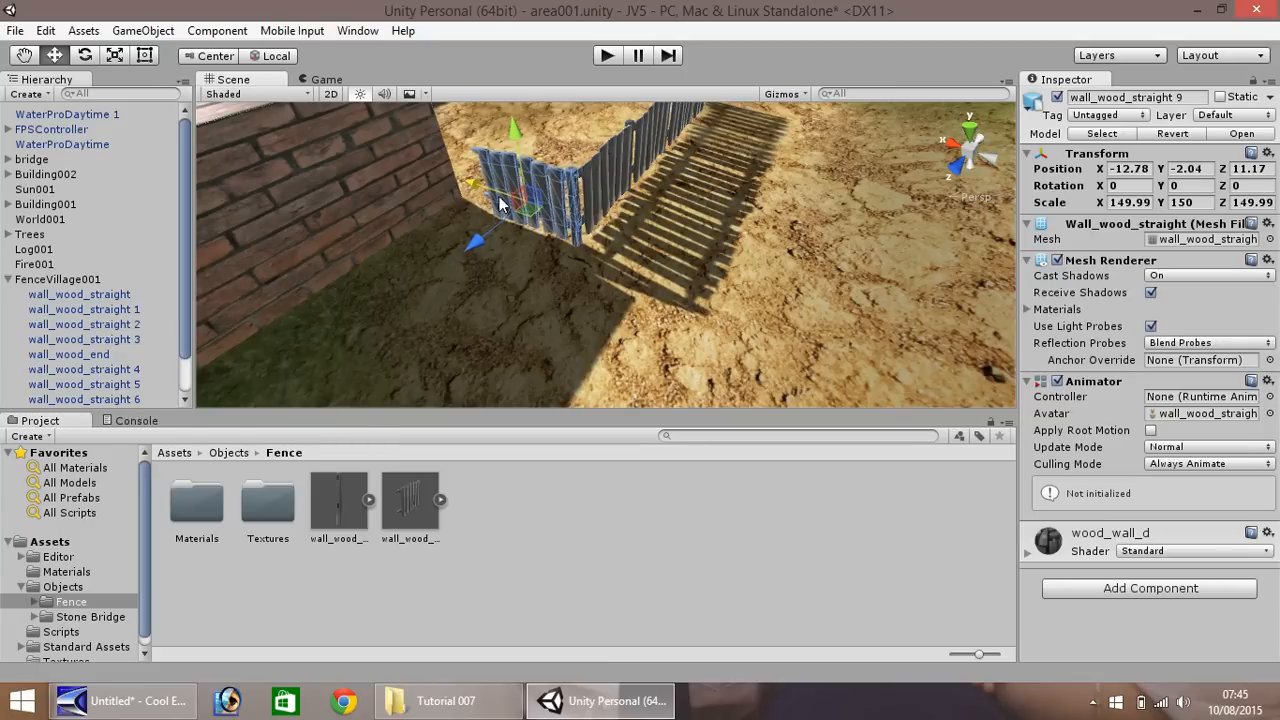
mouse_move(460, 180)
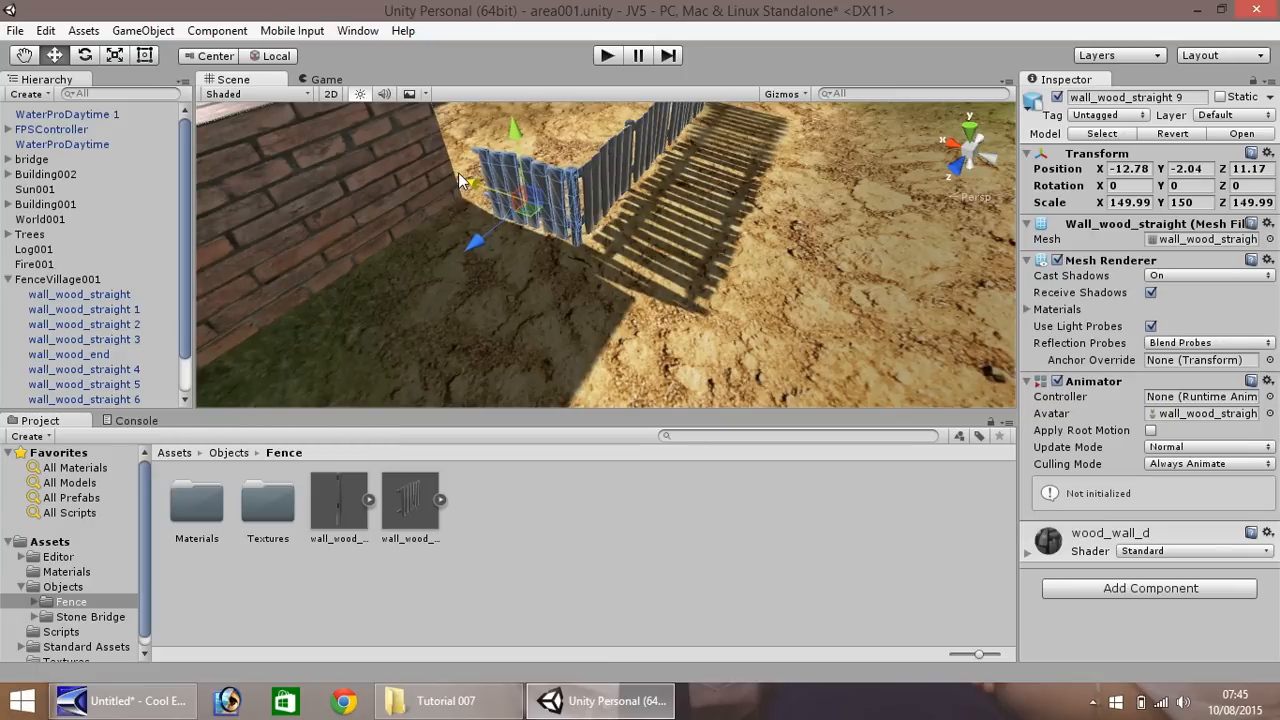
click(338, 505)
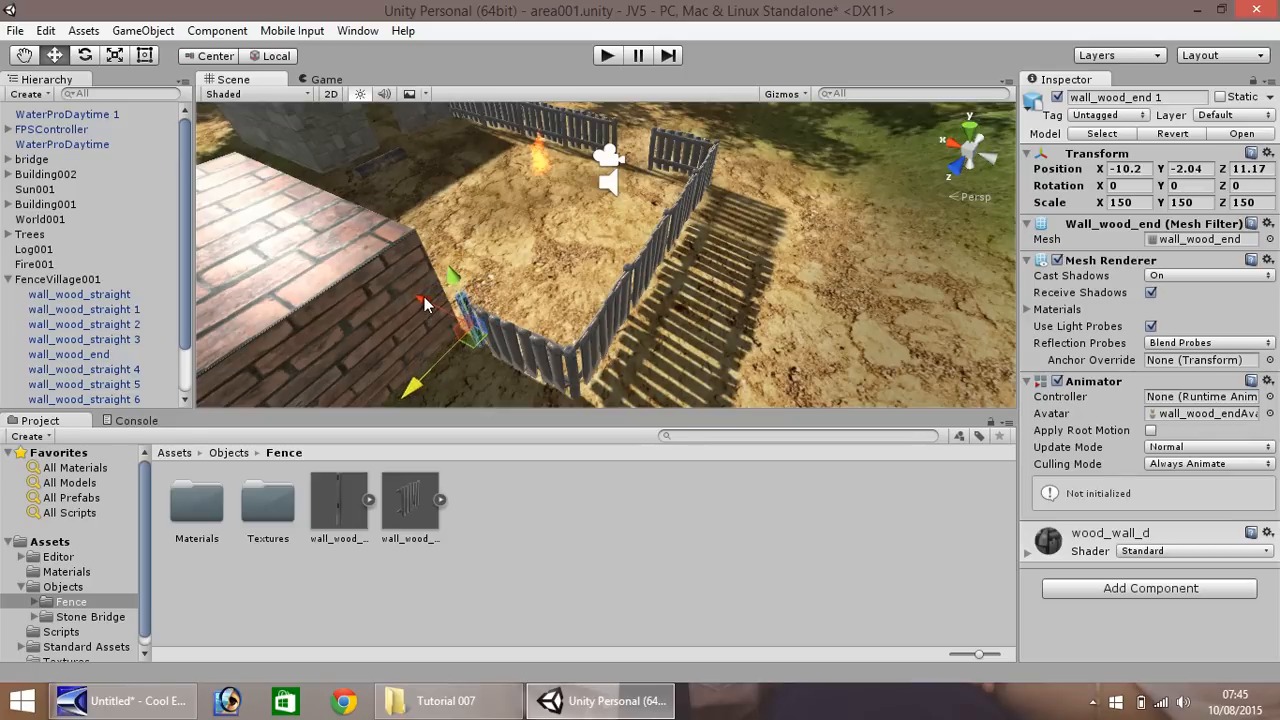
drag(425, 305, 470, 253)
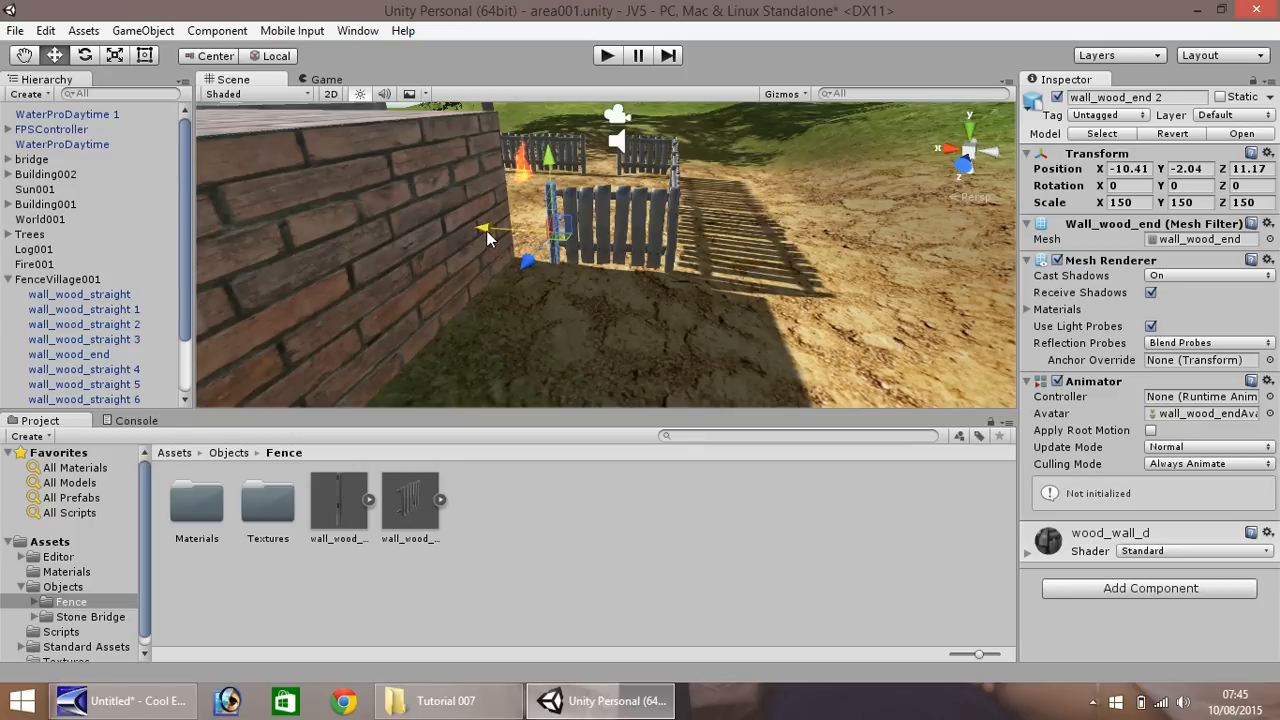
drag(483, 228, 462, 225)
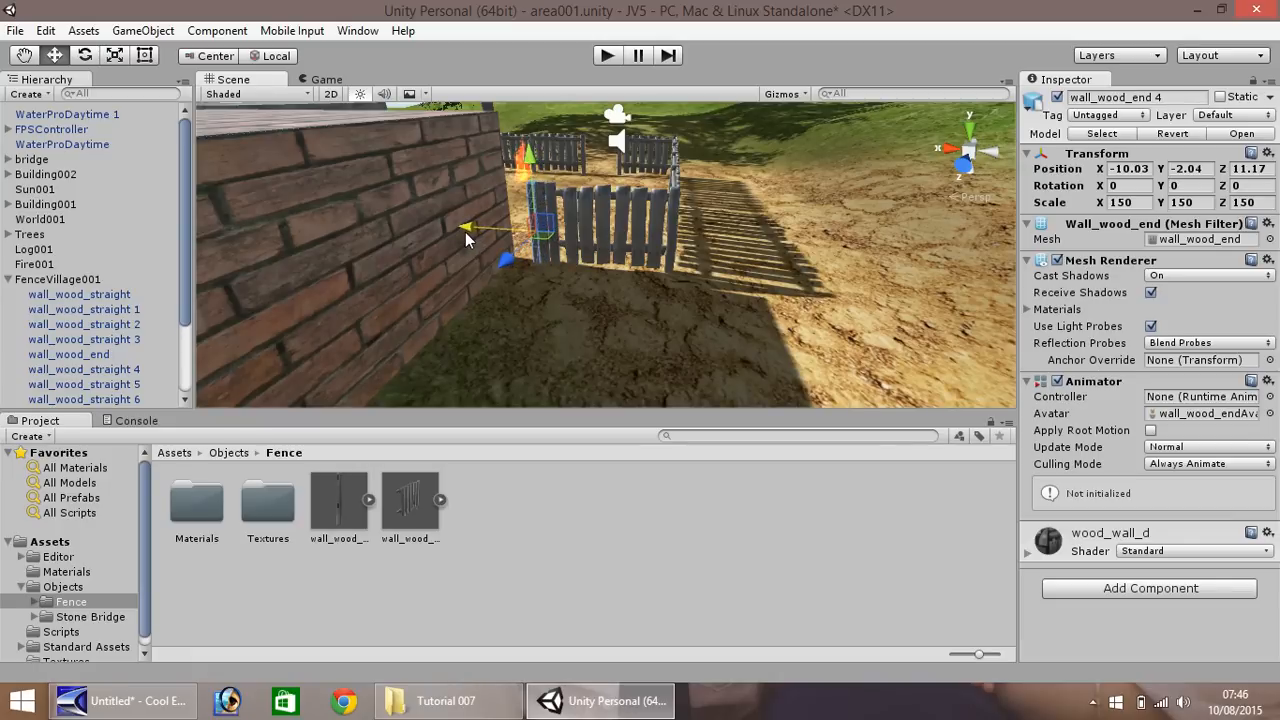
drag(470, 227, 455, 232)
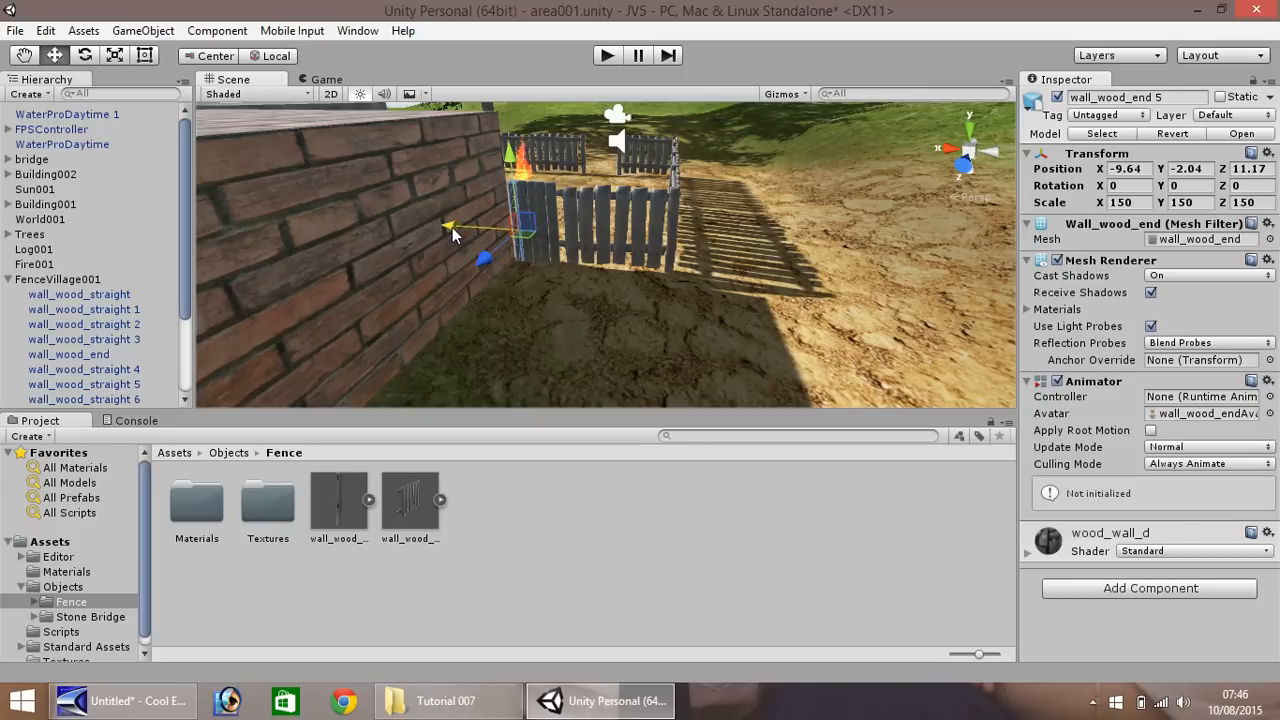
click(40, 219)
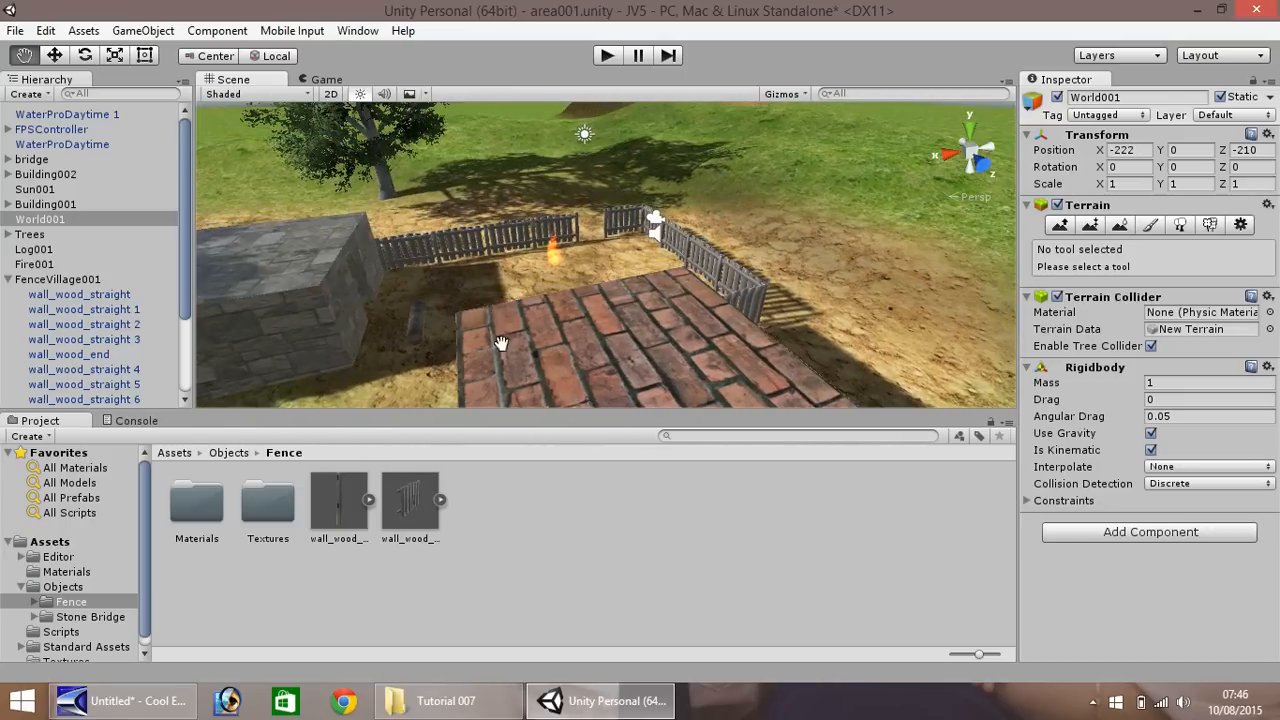
drag(500, 345, 393, 232)
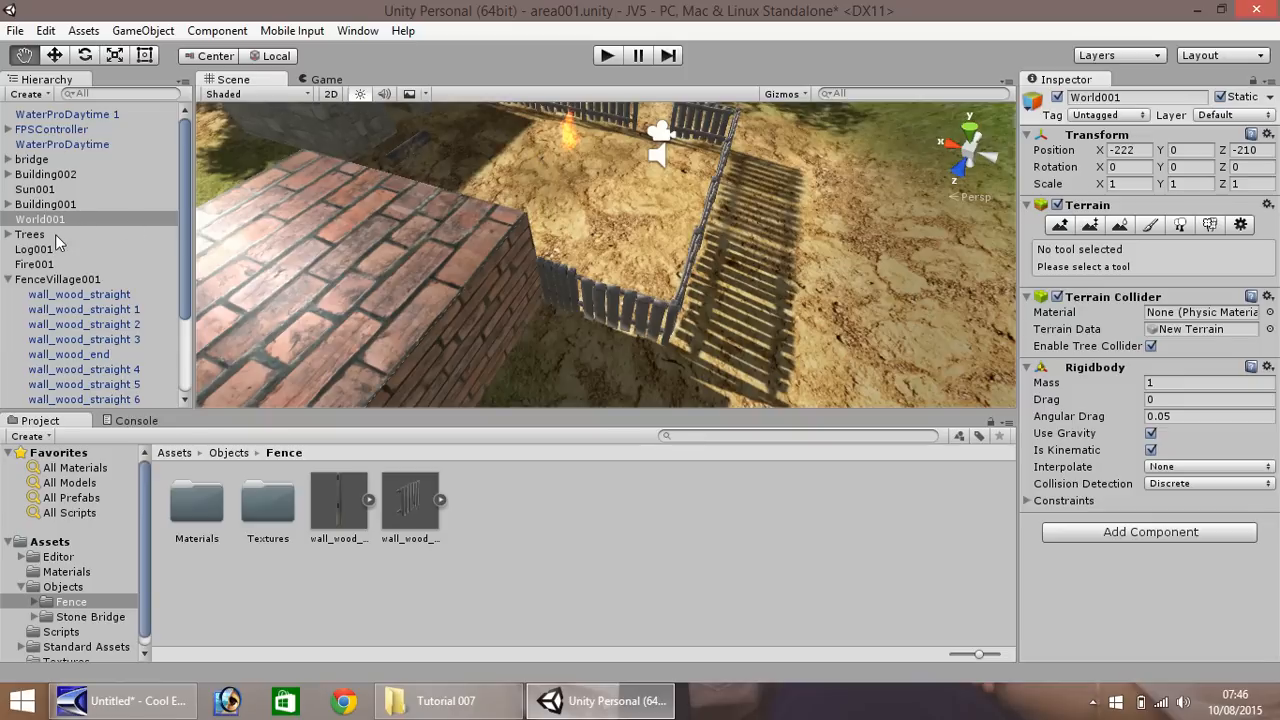
mouse_move(703, 150)
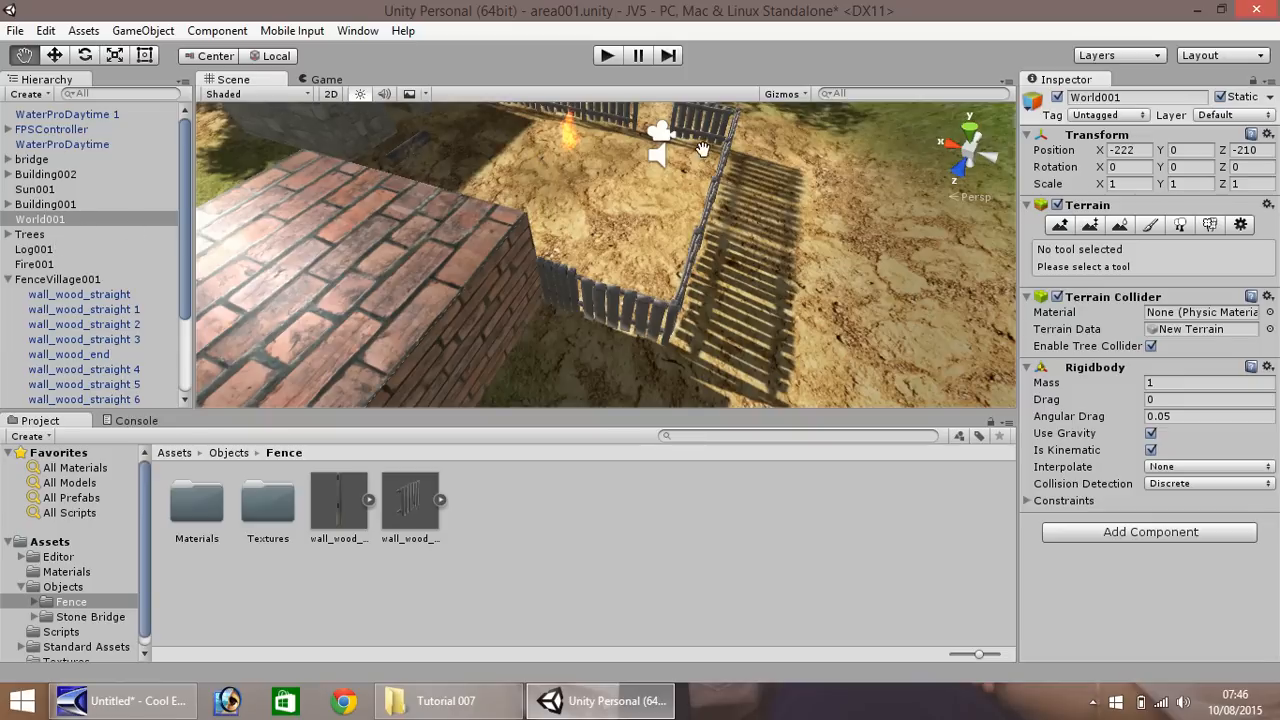
mouse_move(703, 148)
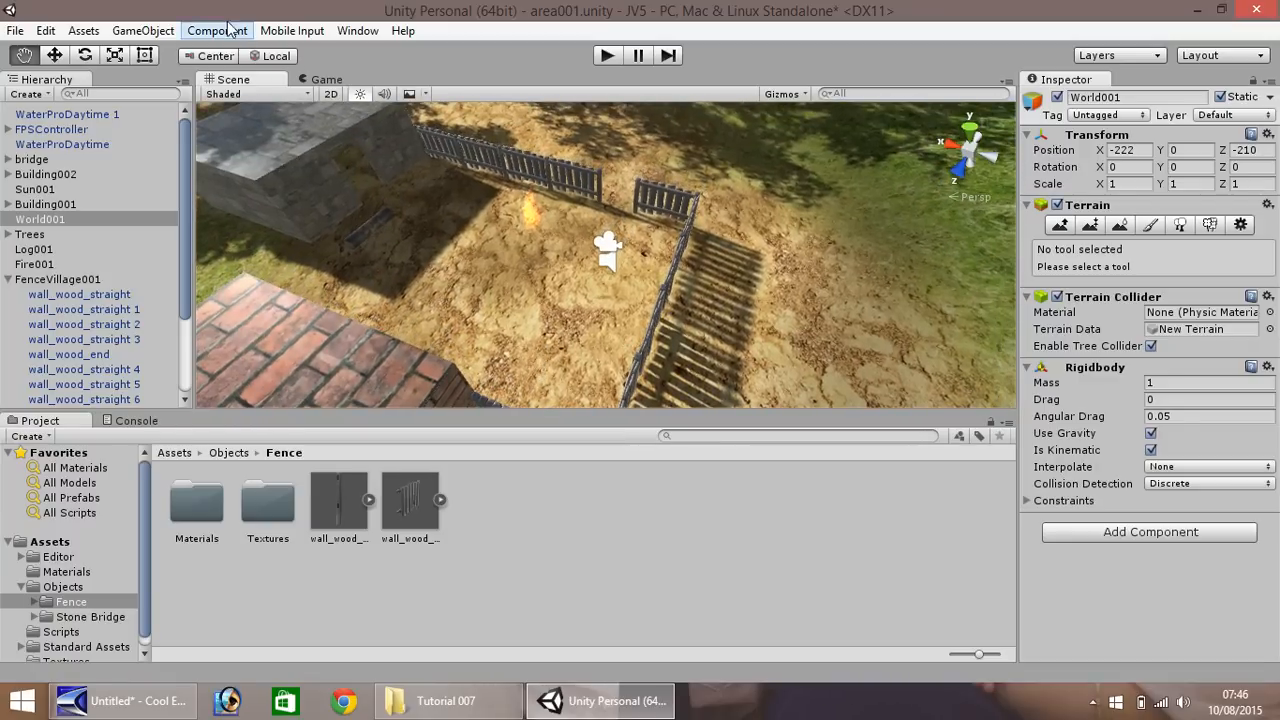
Create a Cylinder and move it beside the brick wall at X -7.43, Z 0.1.
click(142, 30)
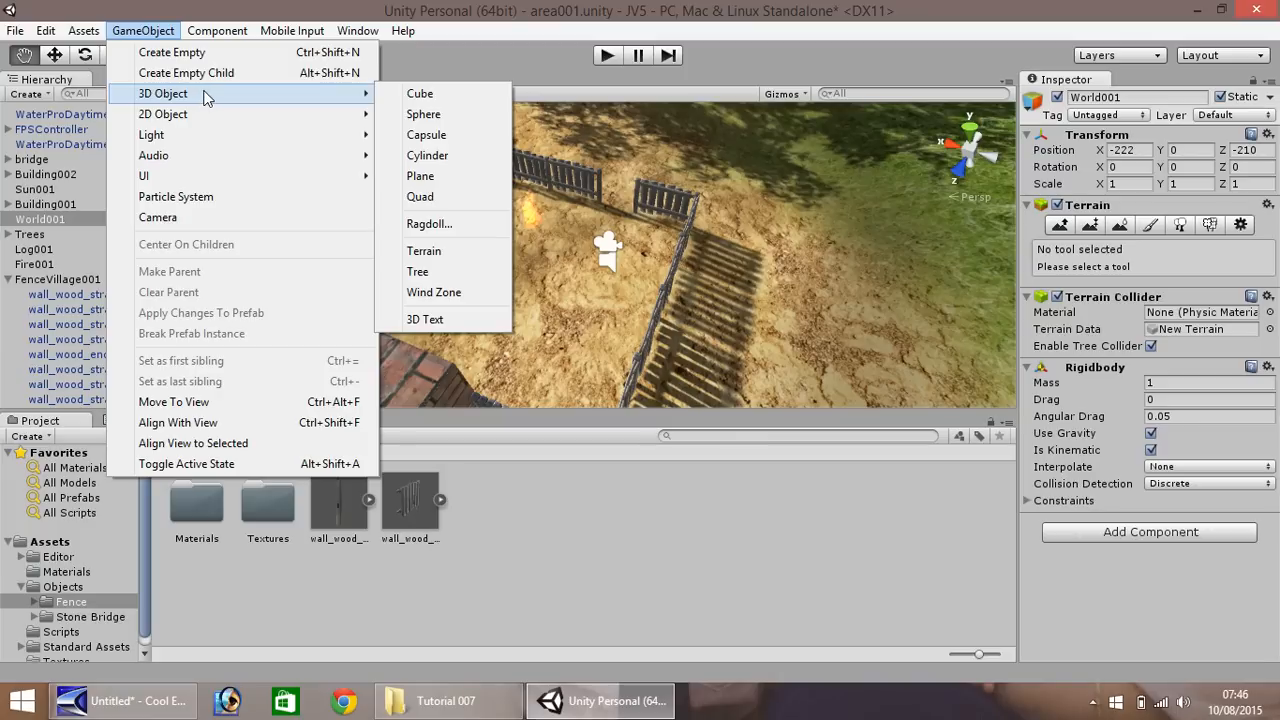
mouse_move(333, 100)
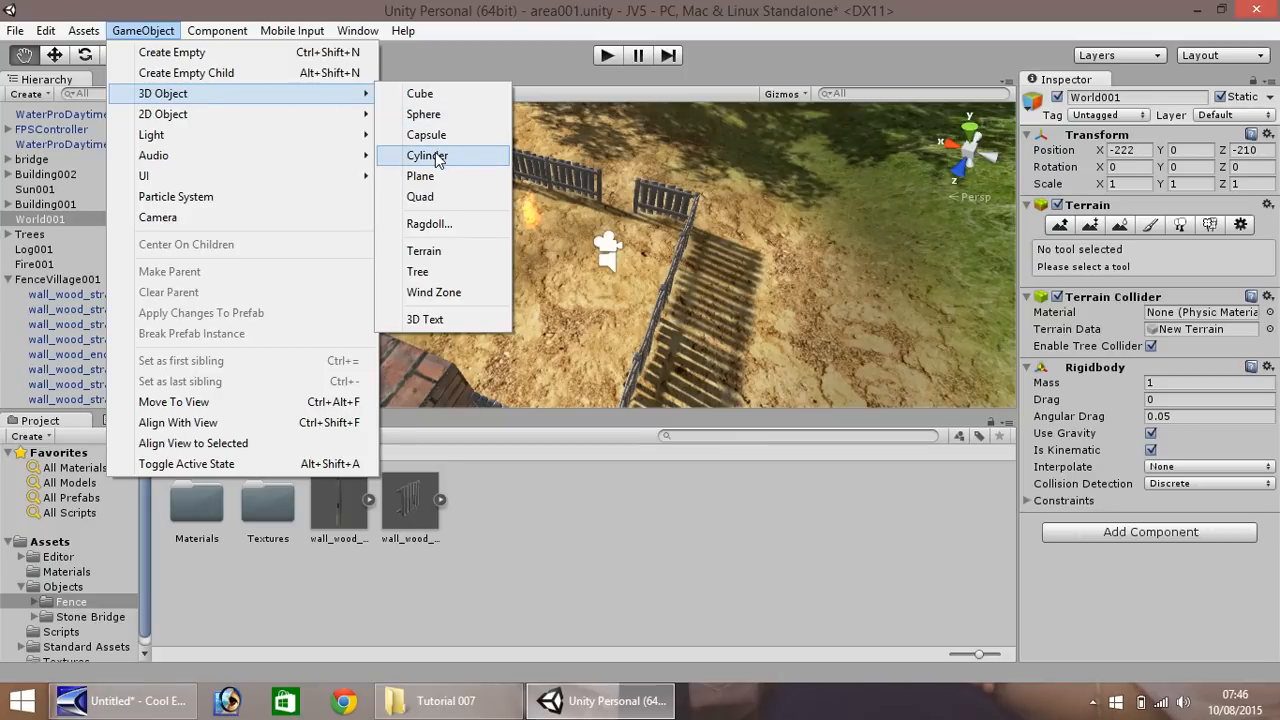
click(428, 155)
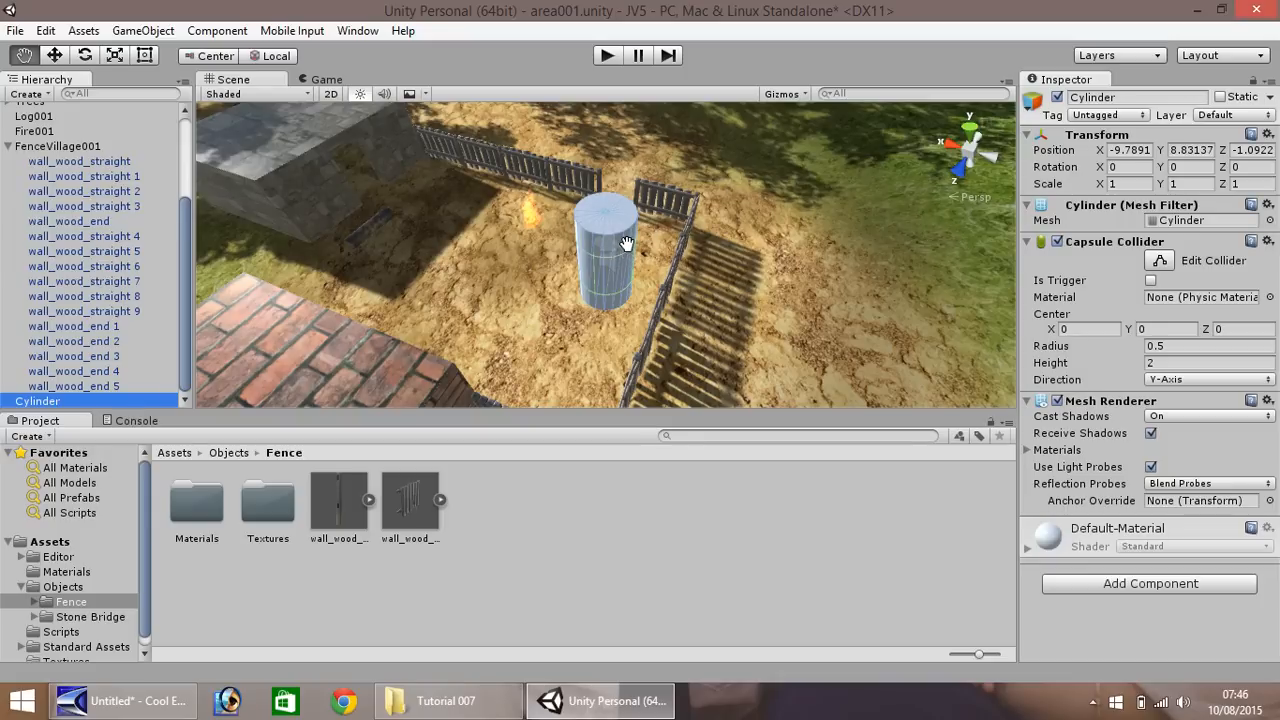
mouse_move(653, 244)
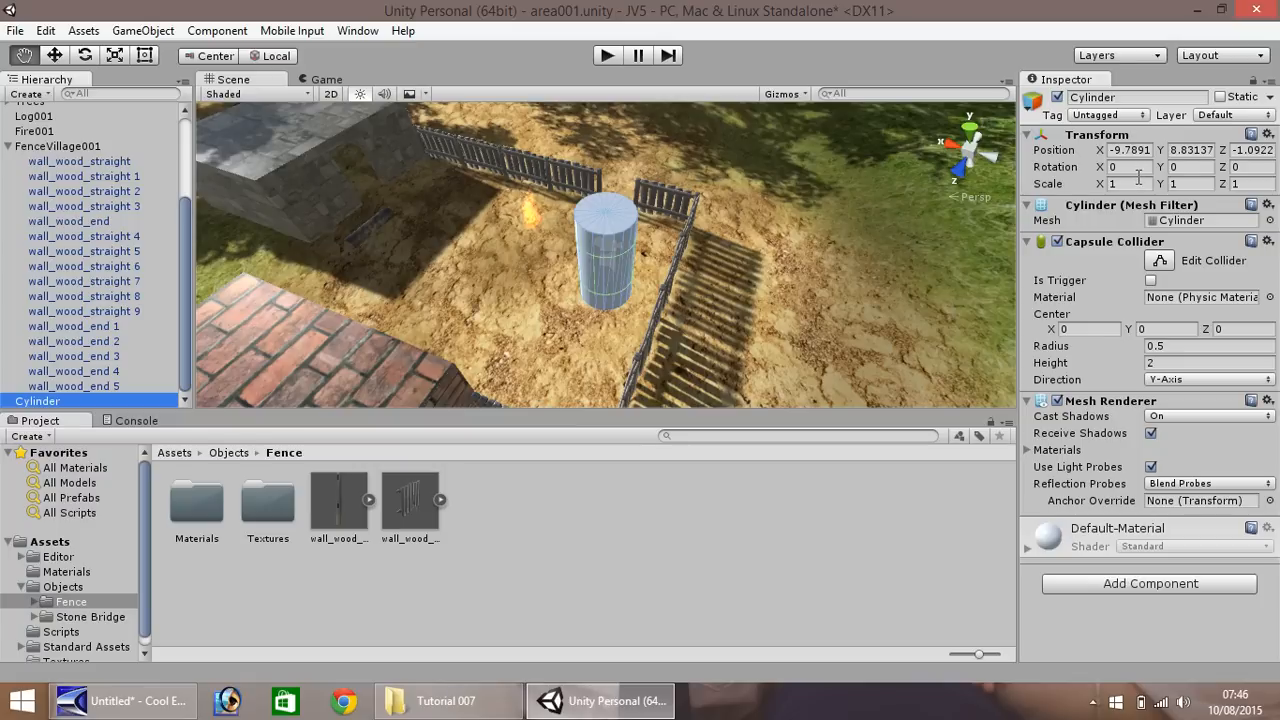
click(1130, 183)
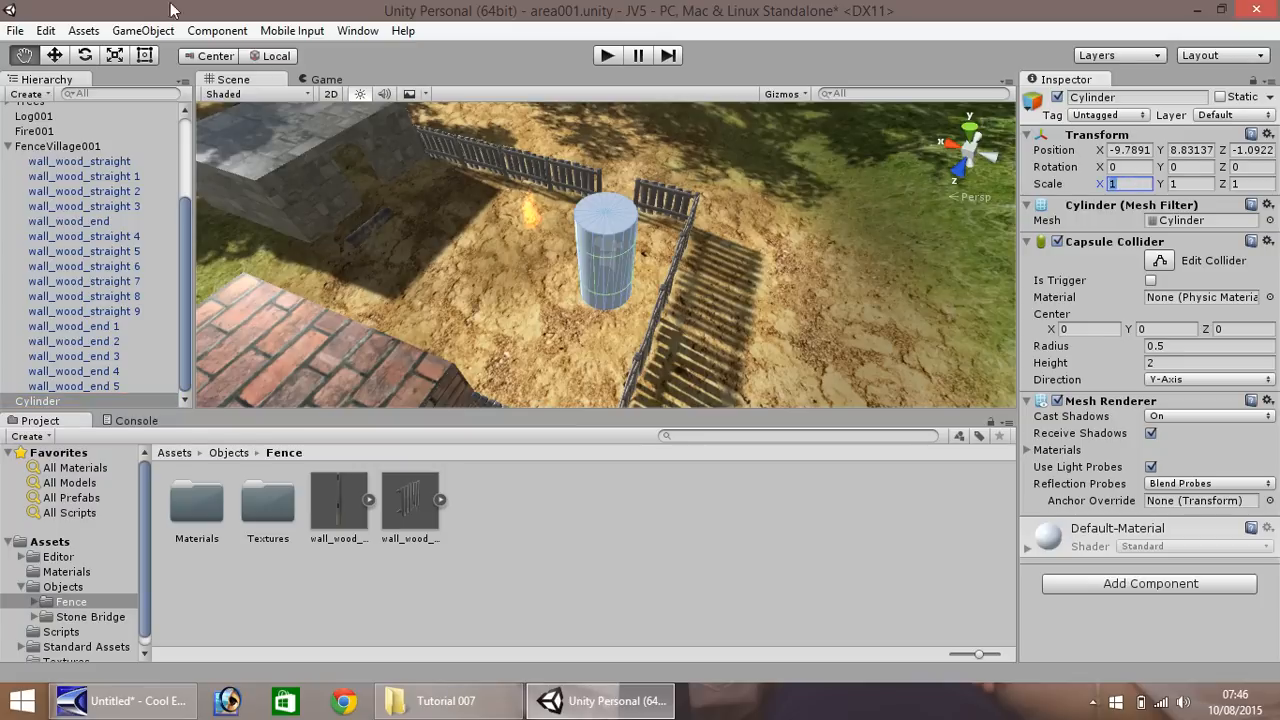
click(608, 250)
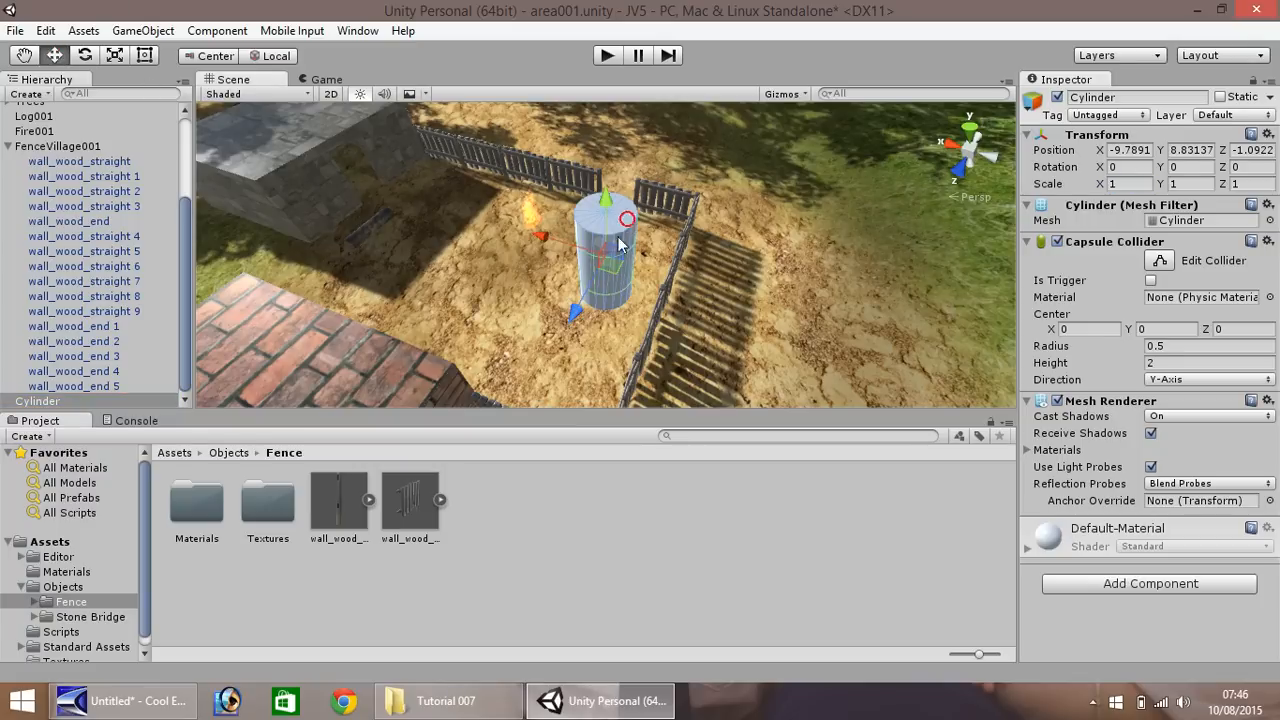
drag(615, 250, 460, 220)
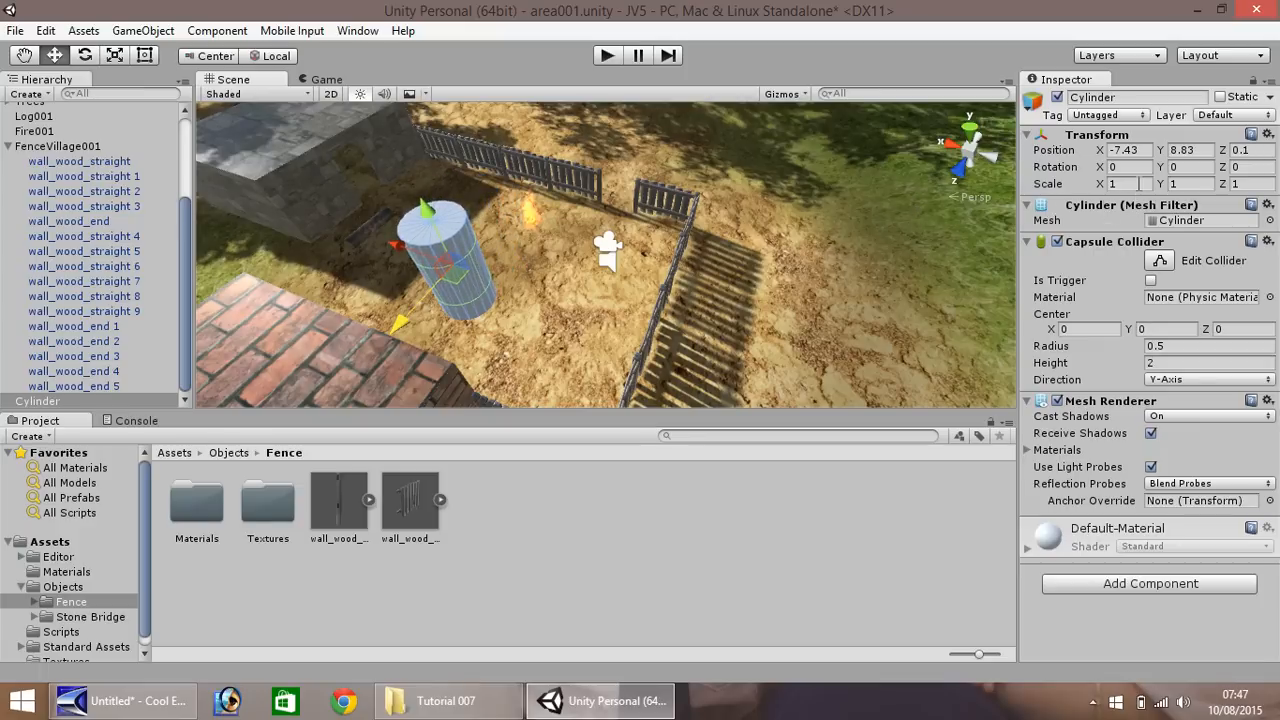
click(1120, 184)
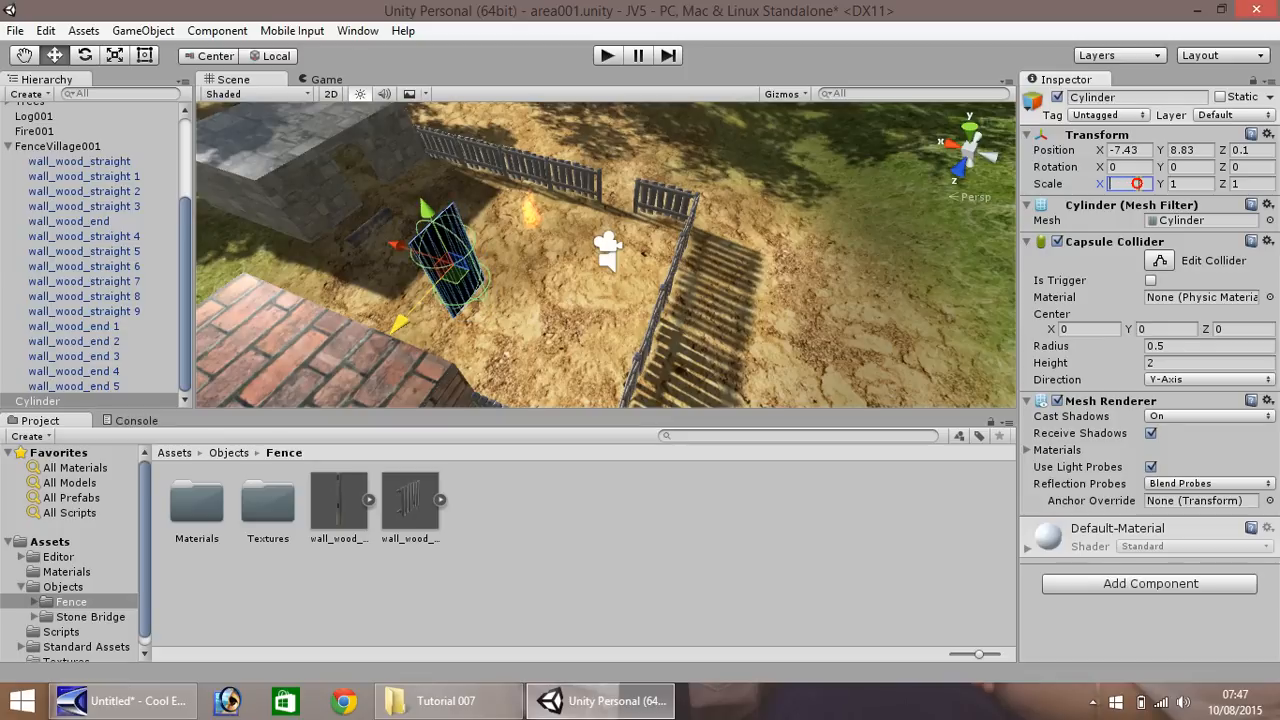
Rotate the cylinder 90 on X and flatten its Y scale to 0.02.
text(1)
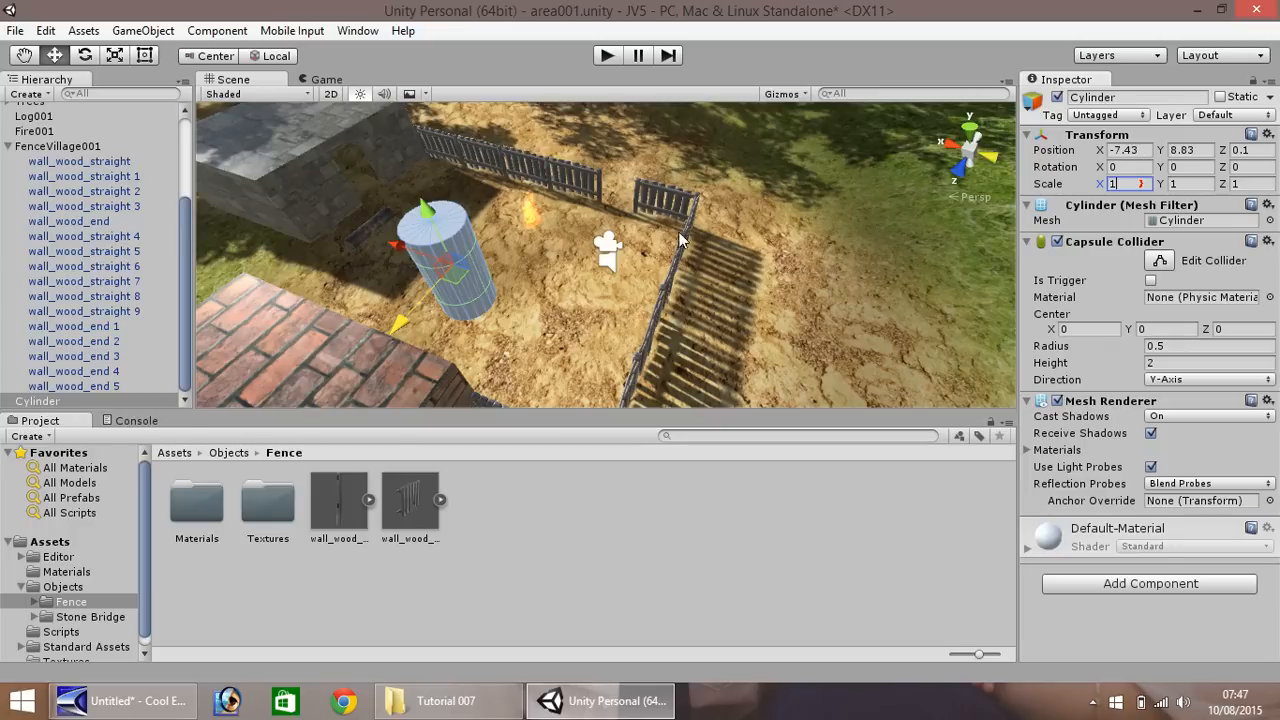
mouse_move(493, 257)
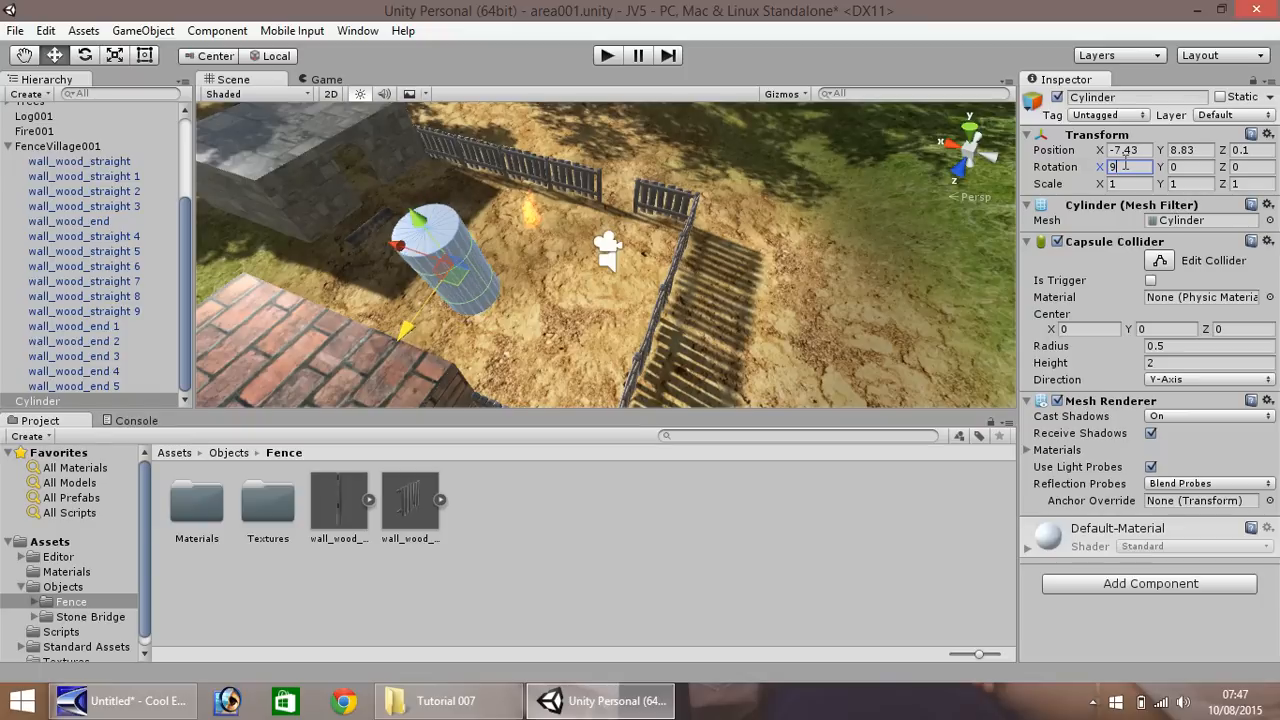
text(90)
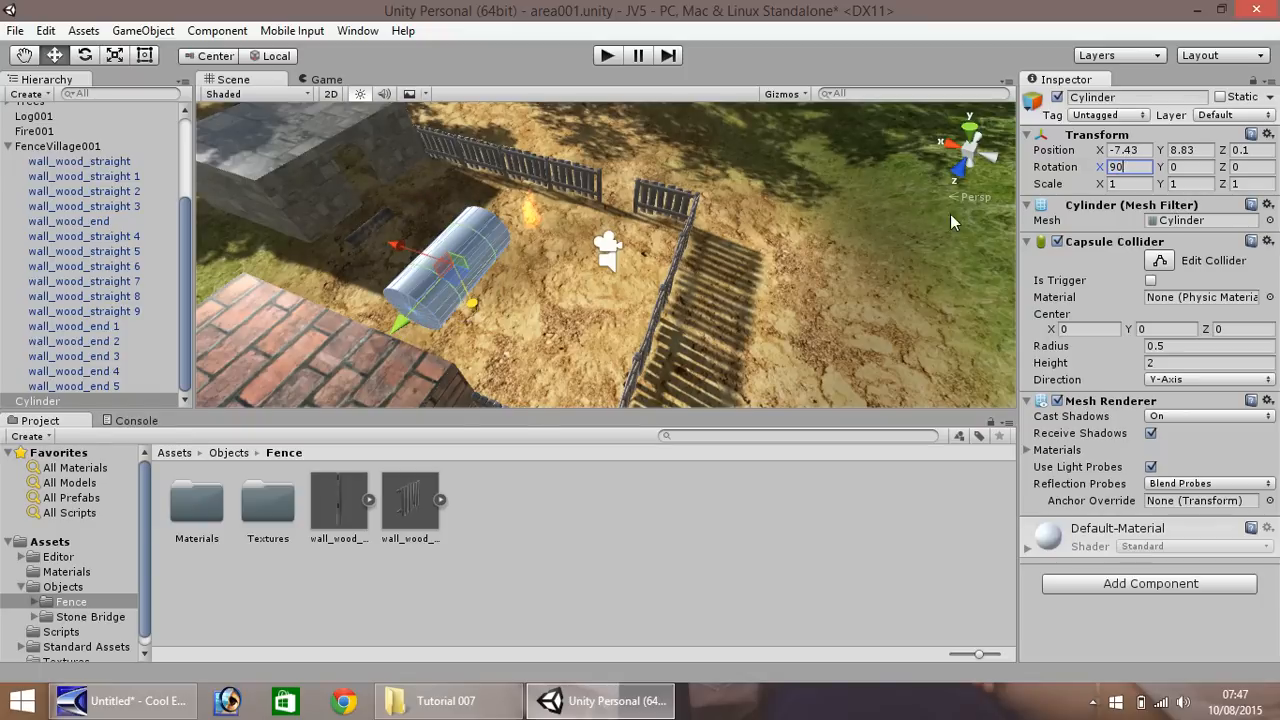
mouse_move(1130, 222)
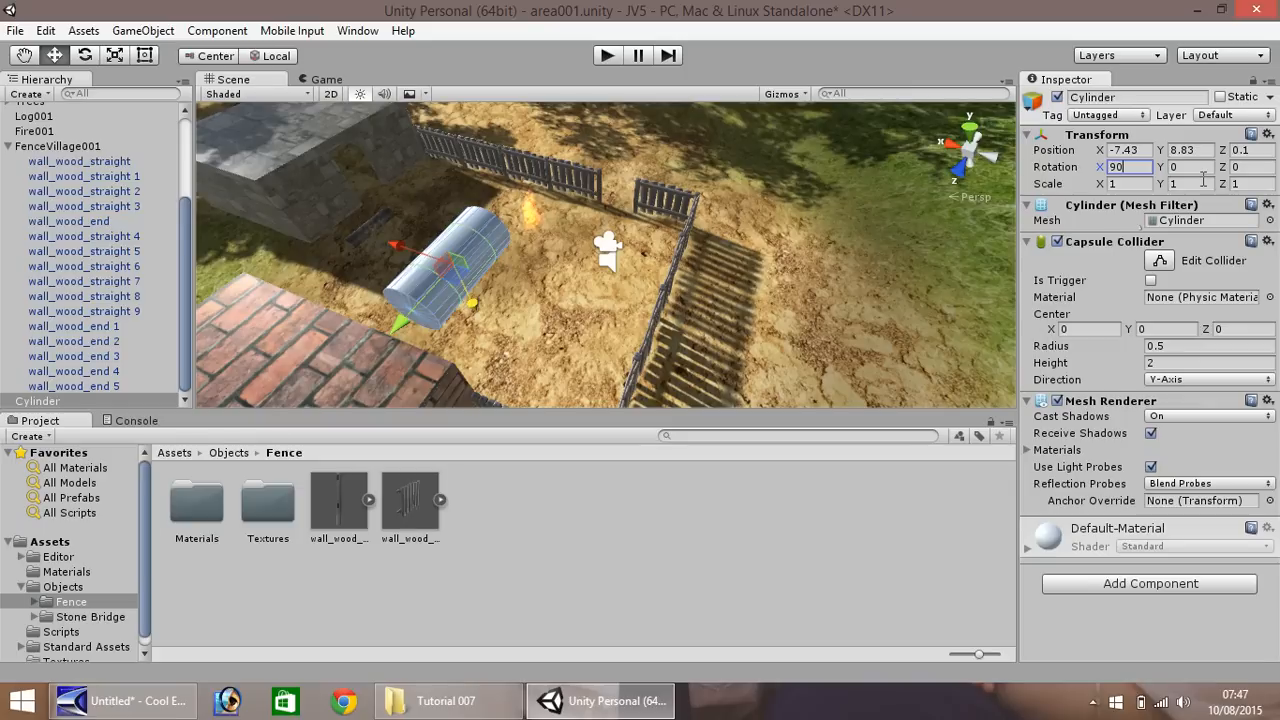
click(1185, 183)
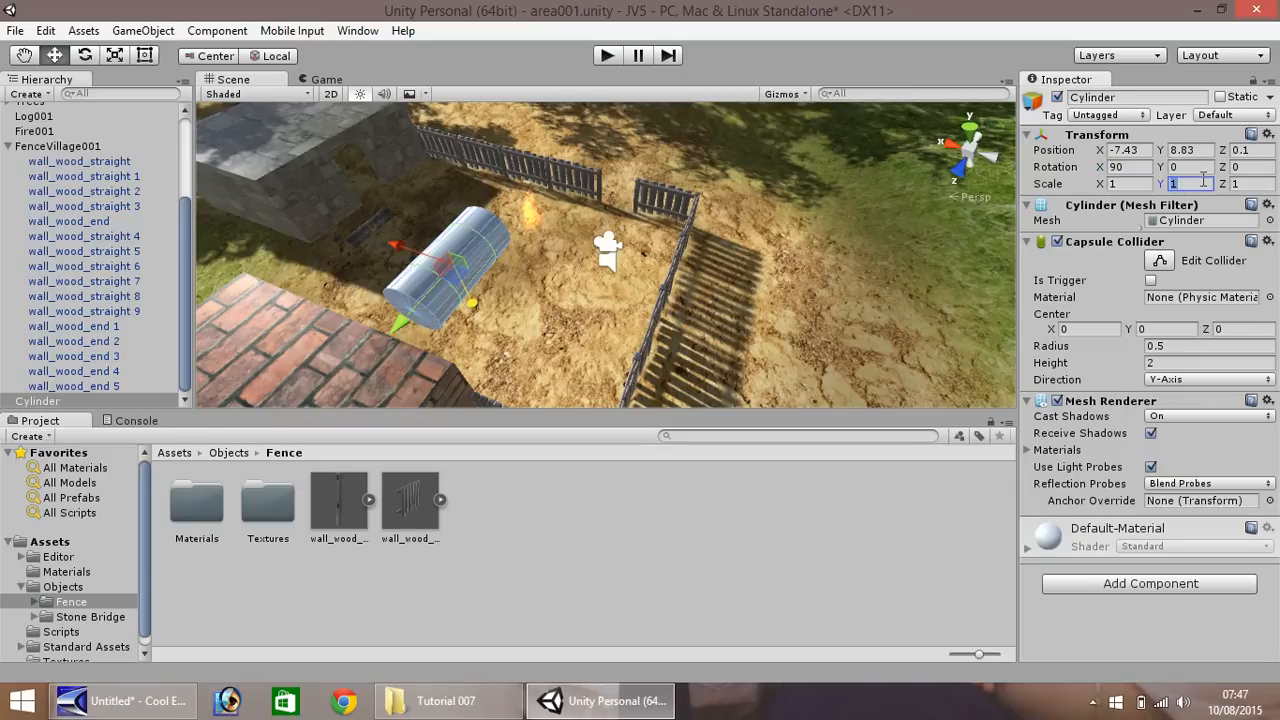
text(0)
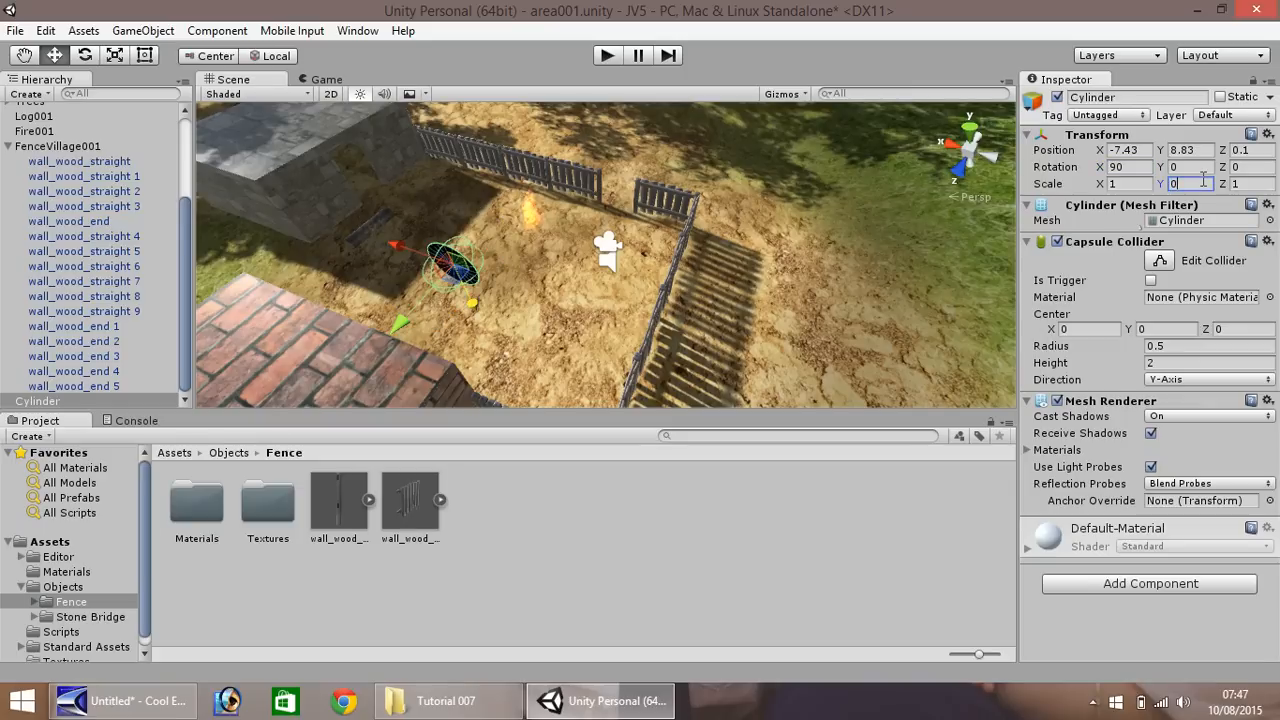
text(0.1)
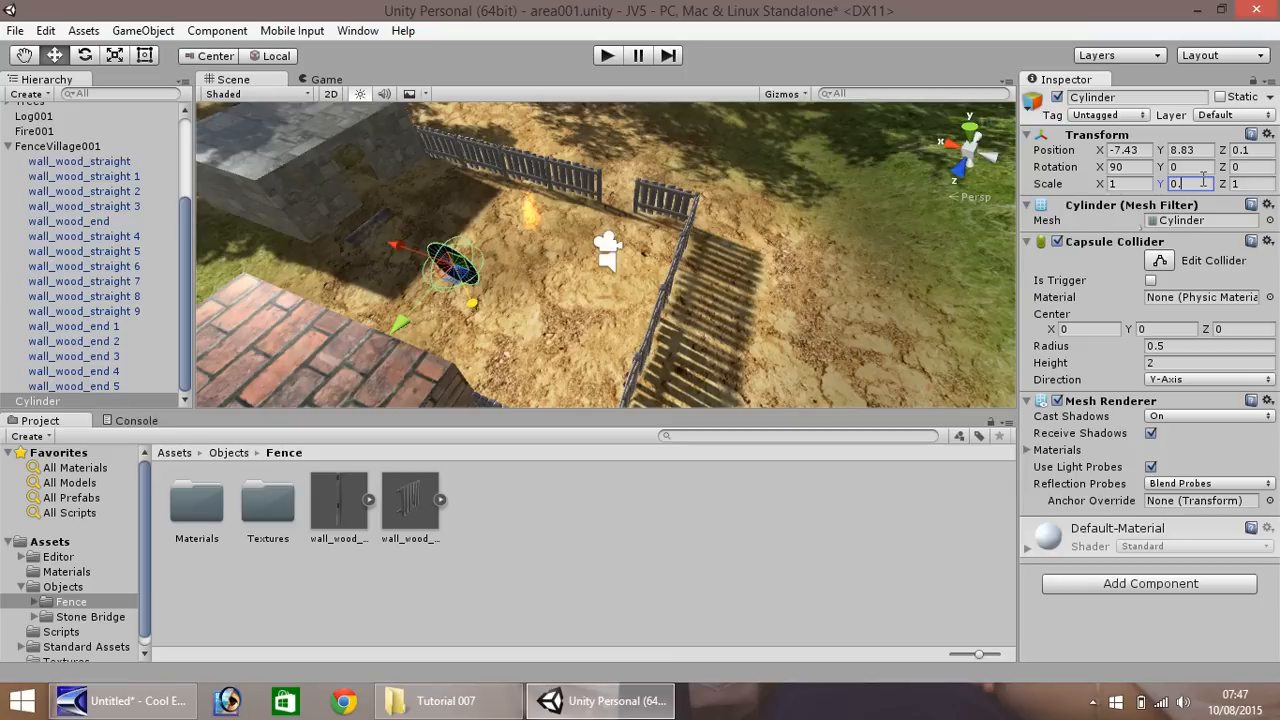
text(0.2)
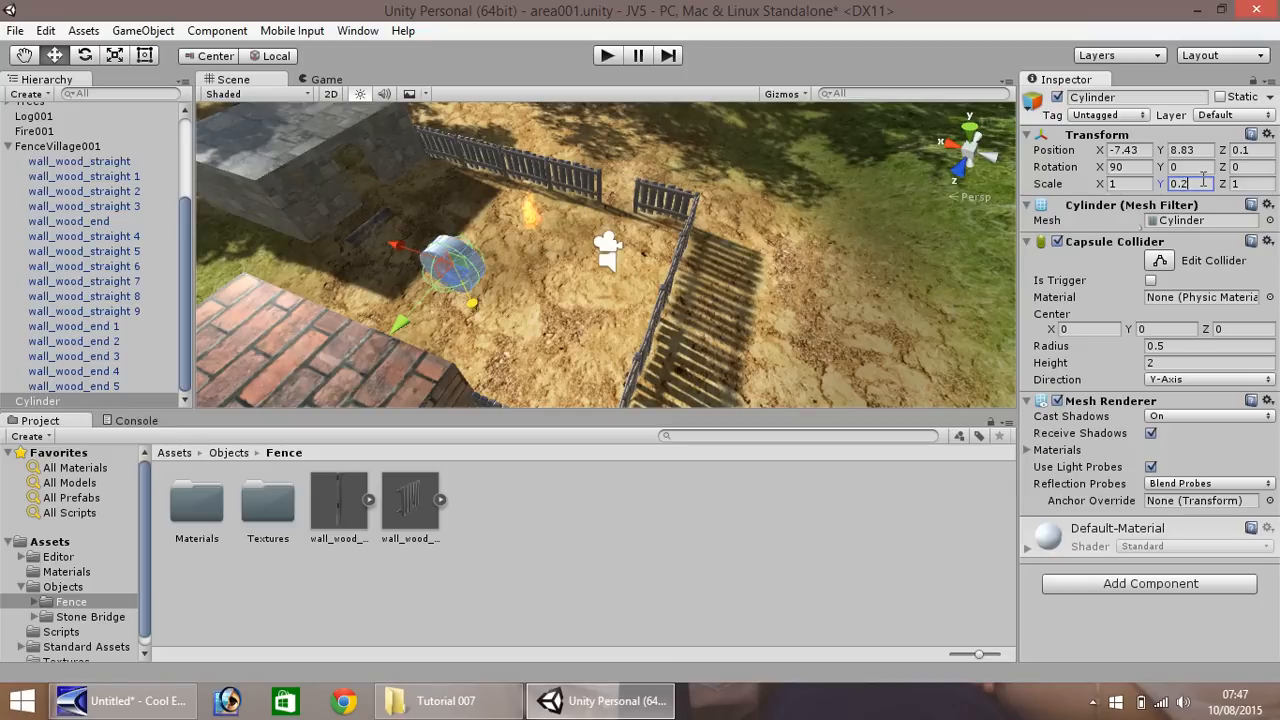
text(0.0)
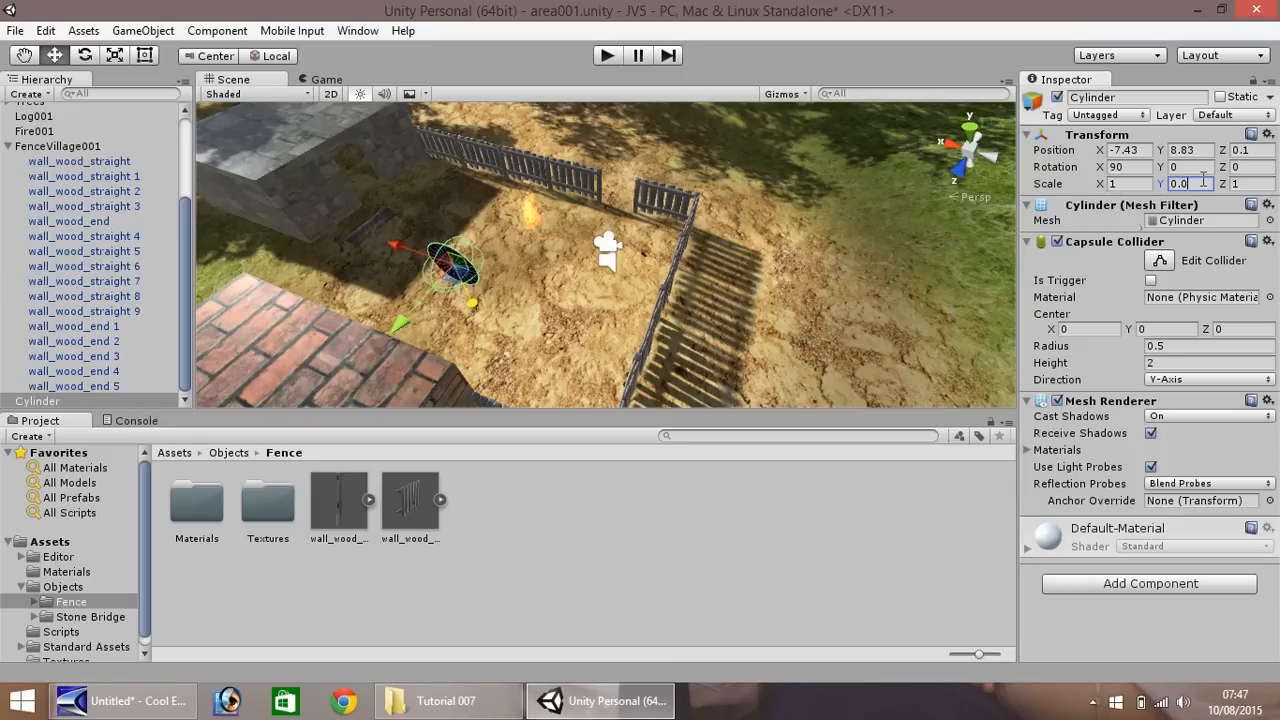
text(0.02)
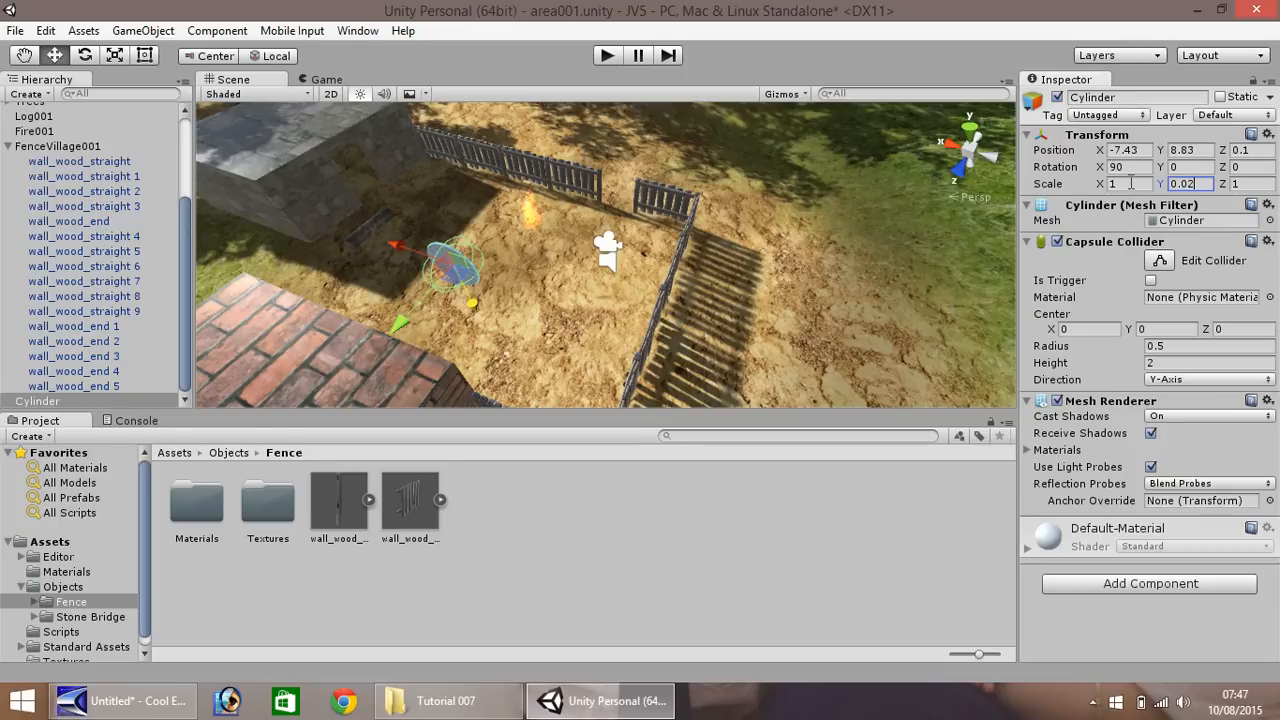
Scale the disc to 0.5 in X and Z and lower it to Y 3.912.
click(1125, 184)
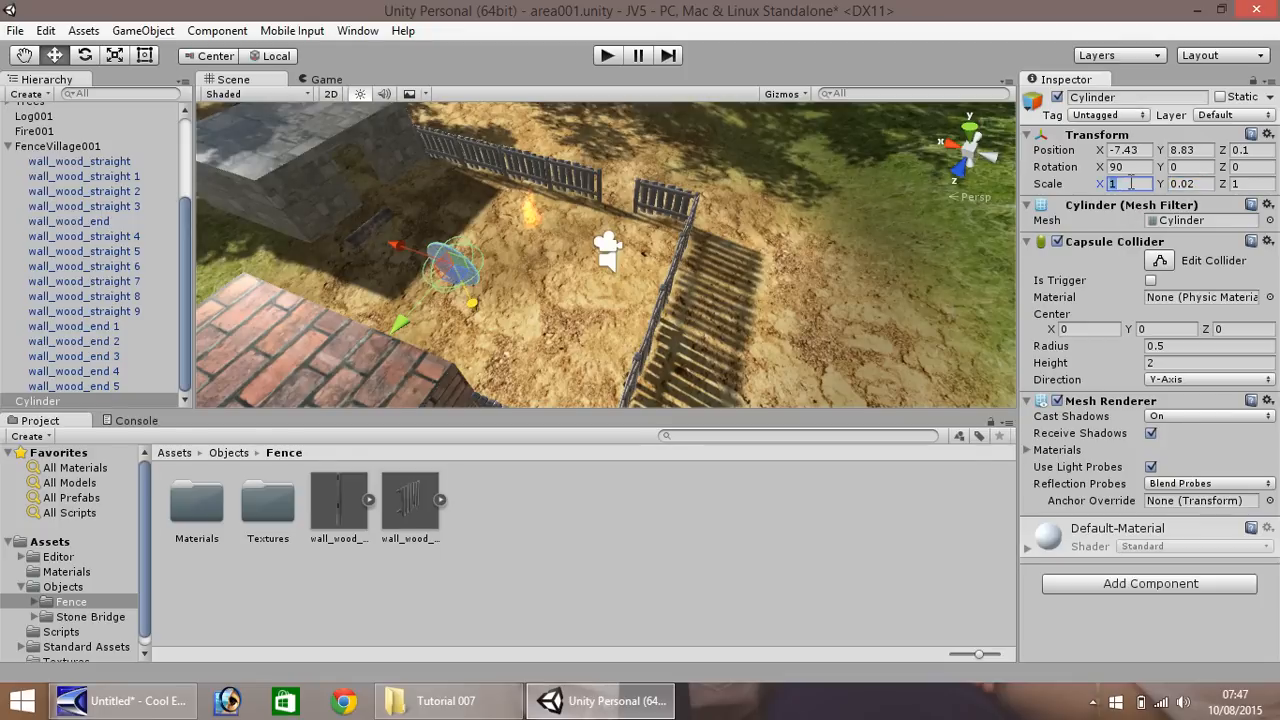
text(0.5)
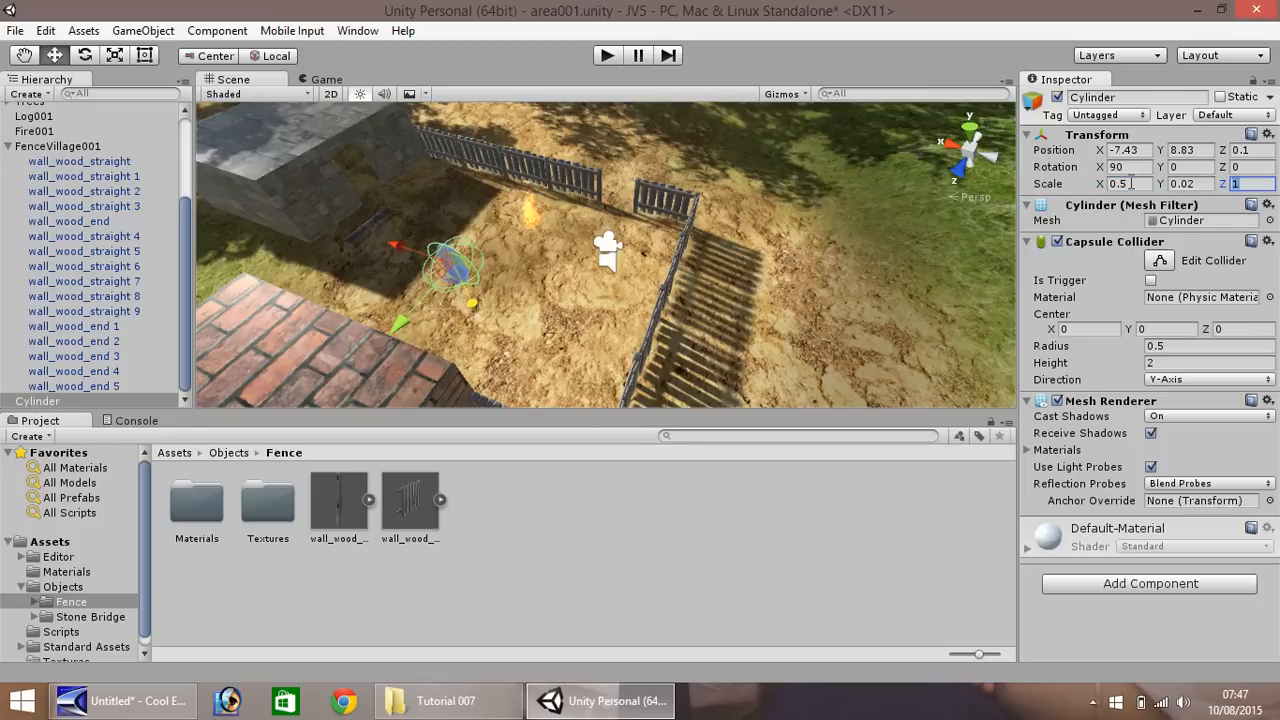
text(0.5)
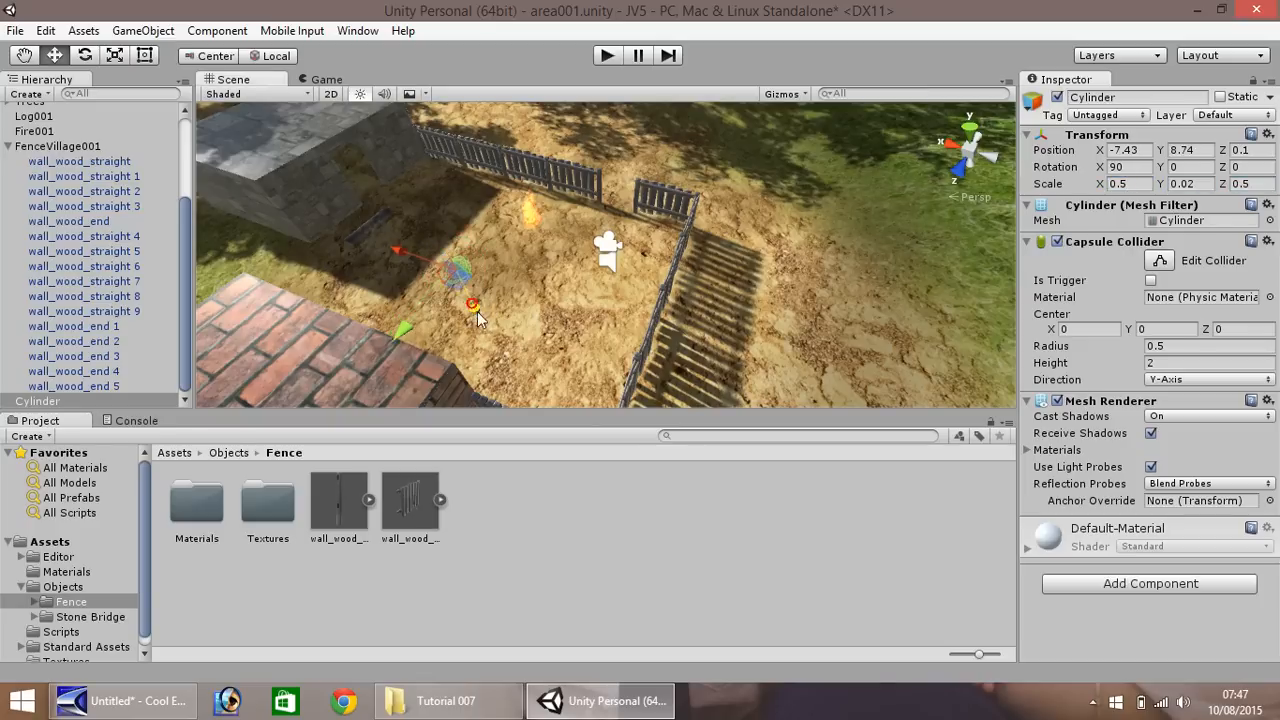
drag(470, 300, 490, 360)
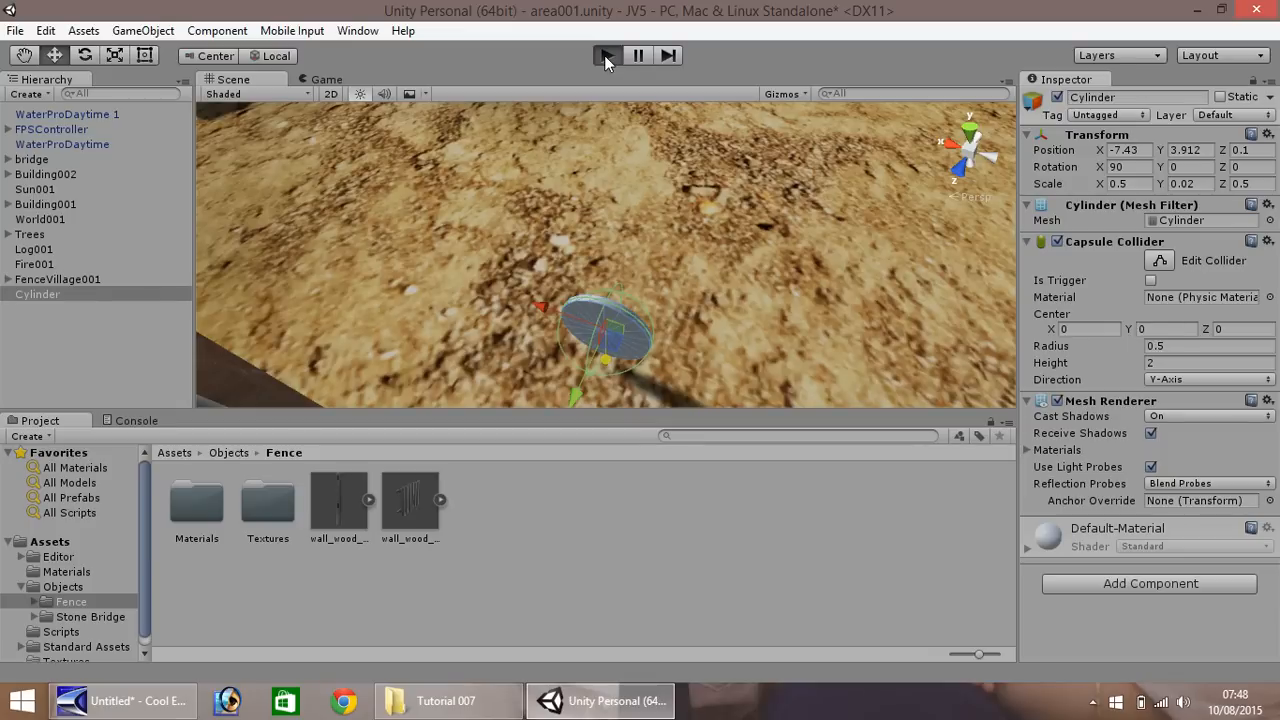
Play and stop the game preview, then set the disc's Scale X and Z to 0.75.
click(607, 55)
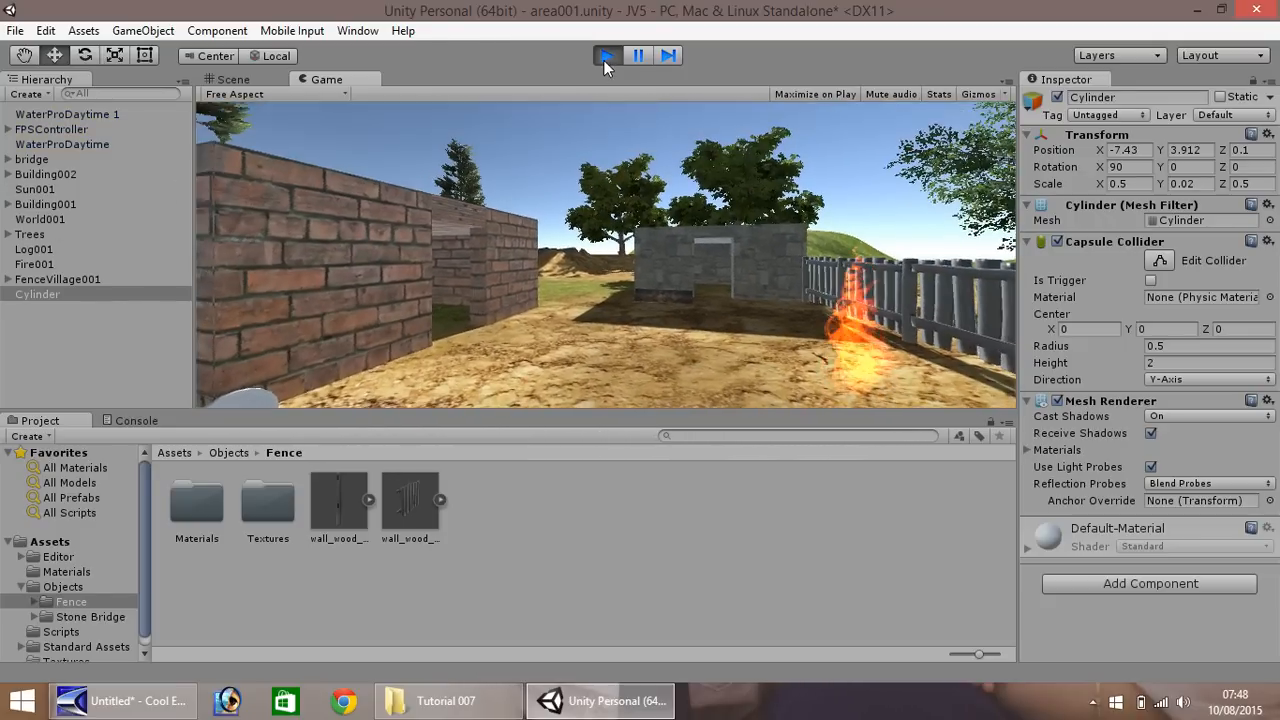
click(606, 55)
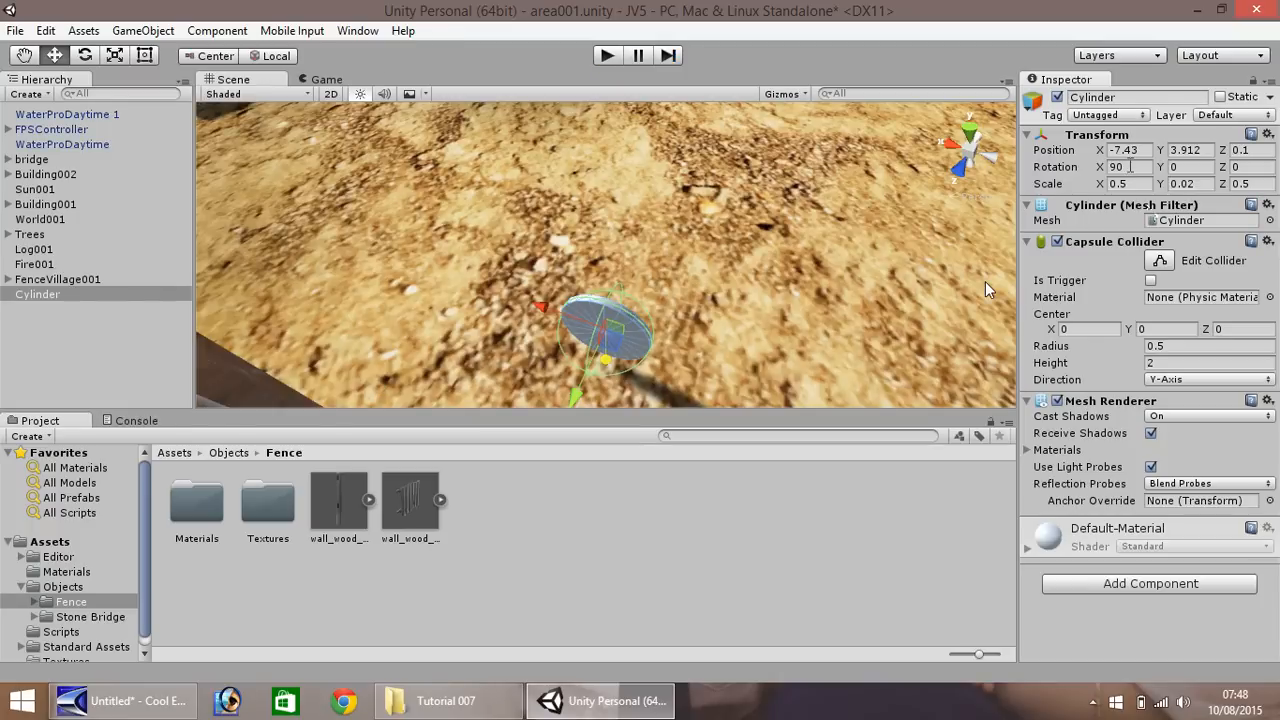
text(0.7)
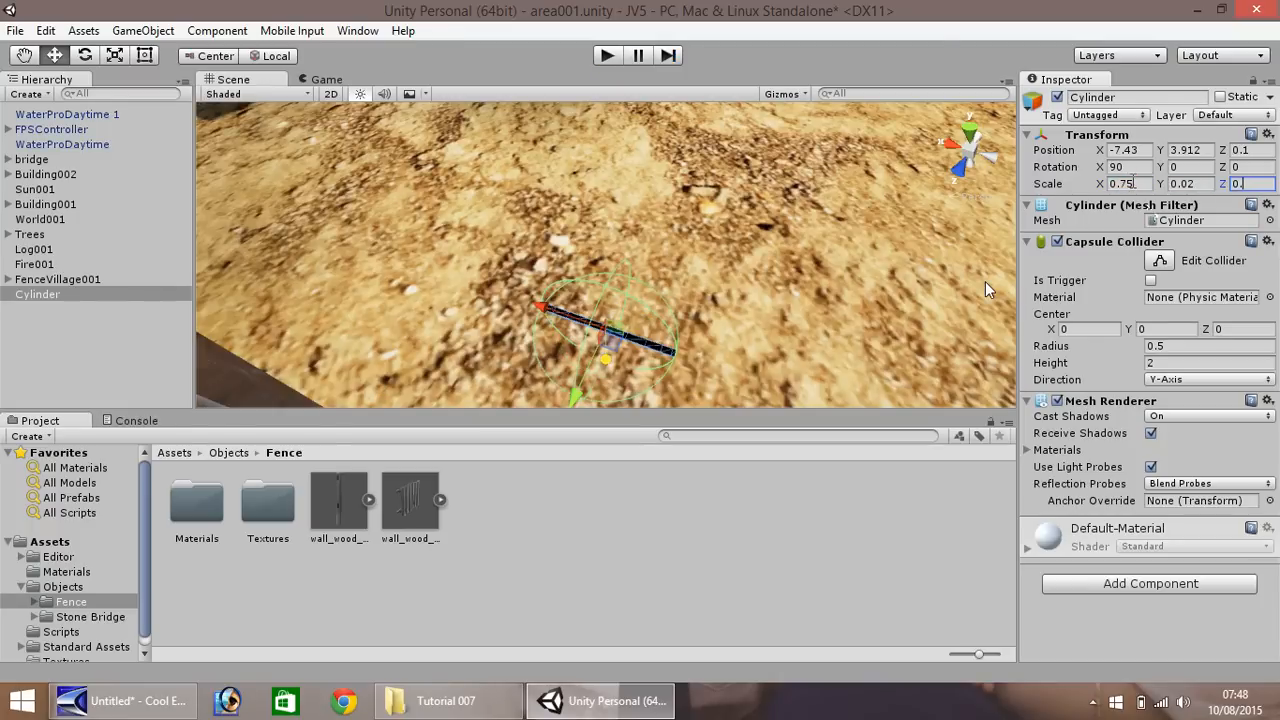
text(0.75)
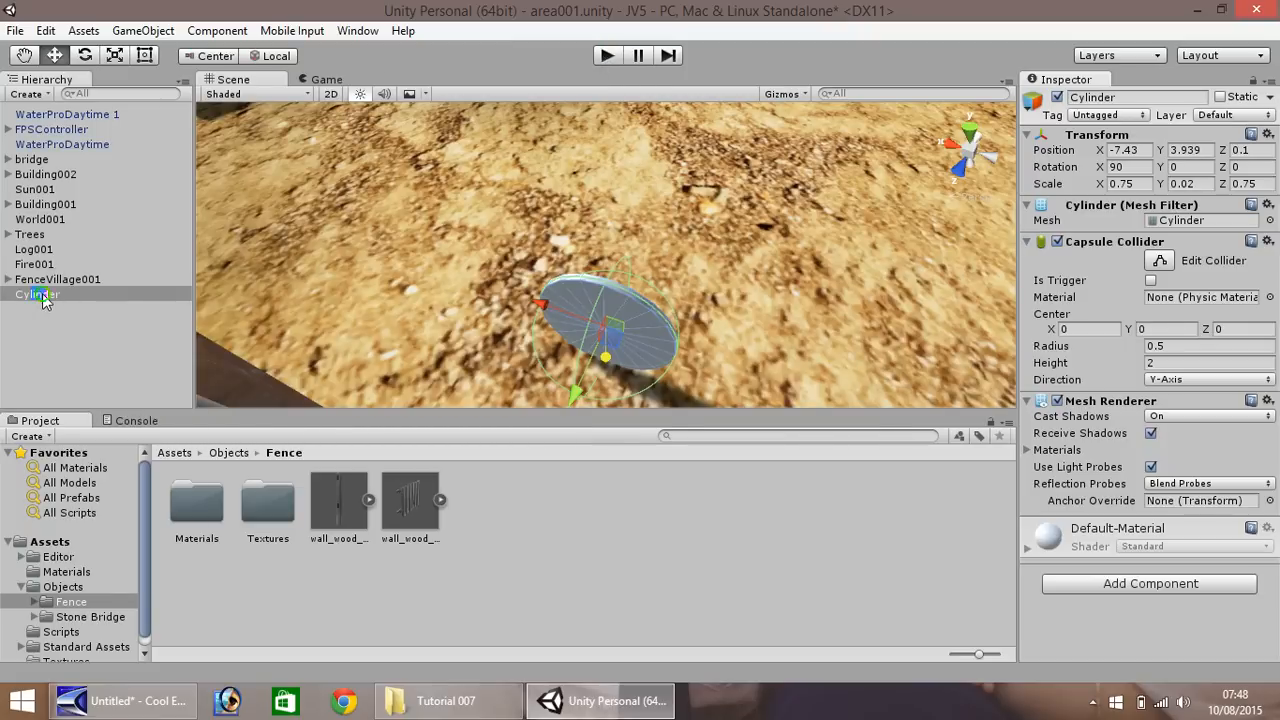
Rename the Cylinder in the Hierarchy to Coin001.
double_click(36, 294)
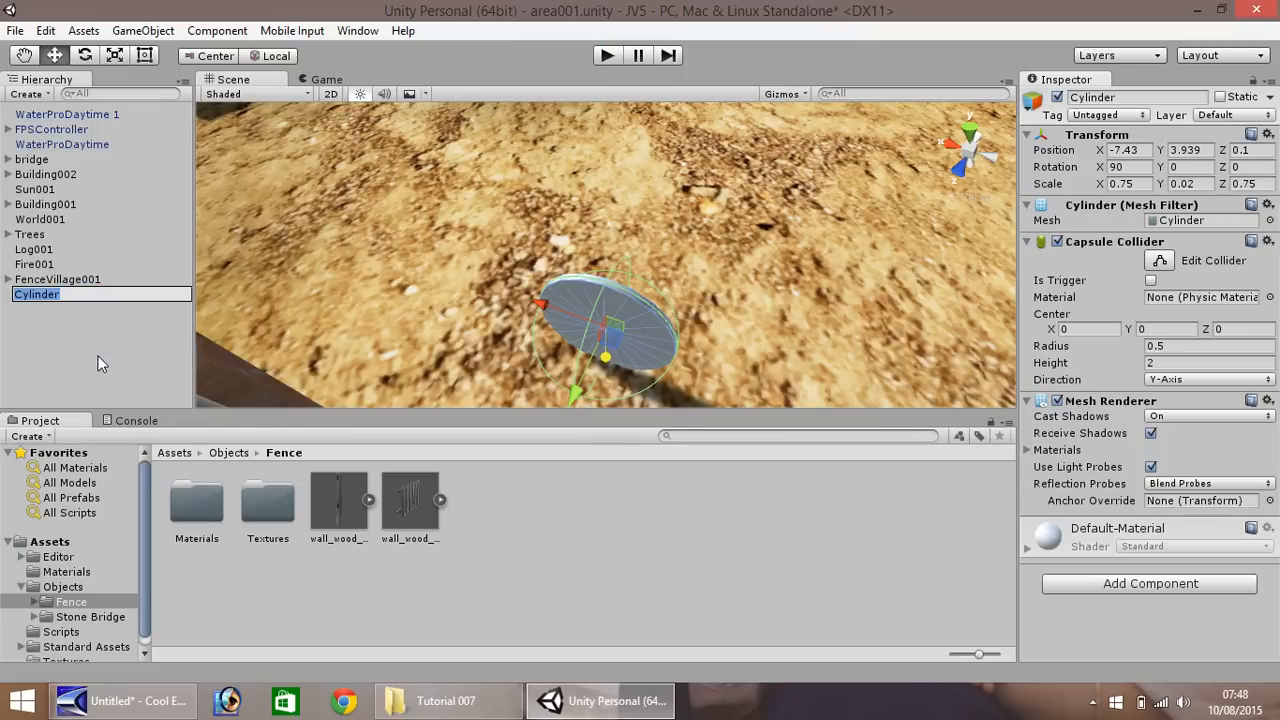
text(Coin)
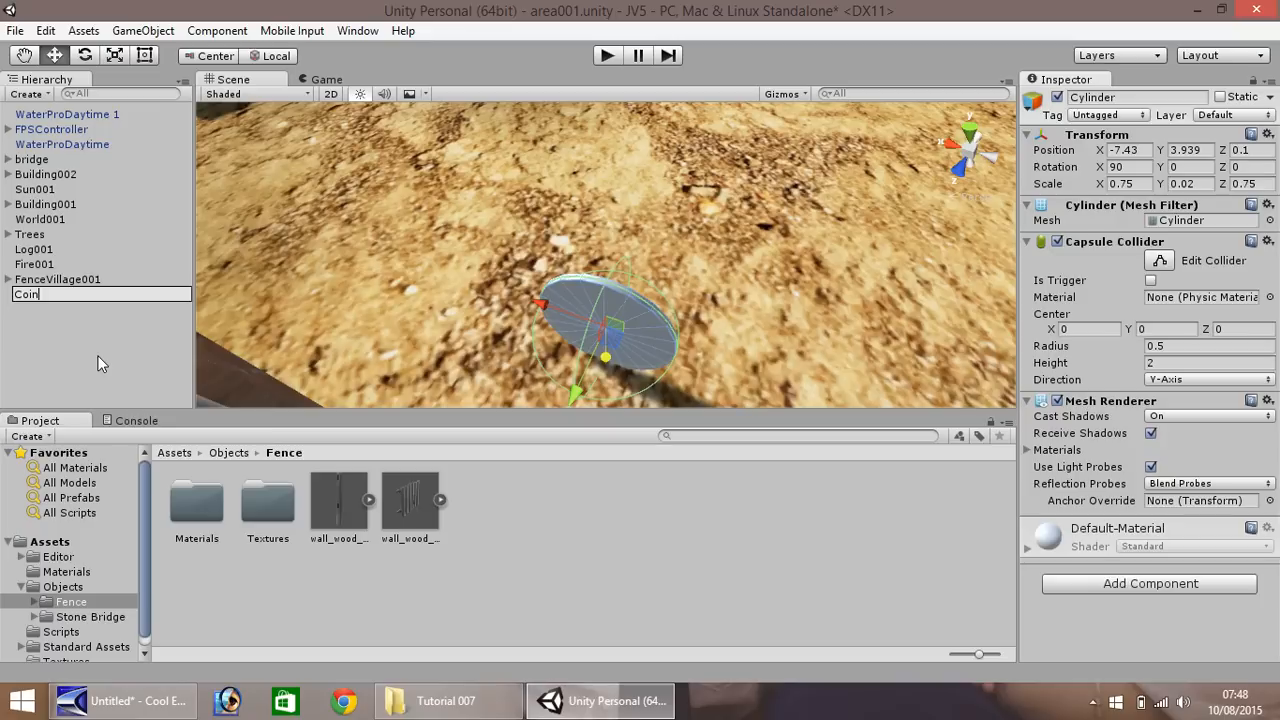
text(001)
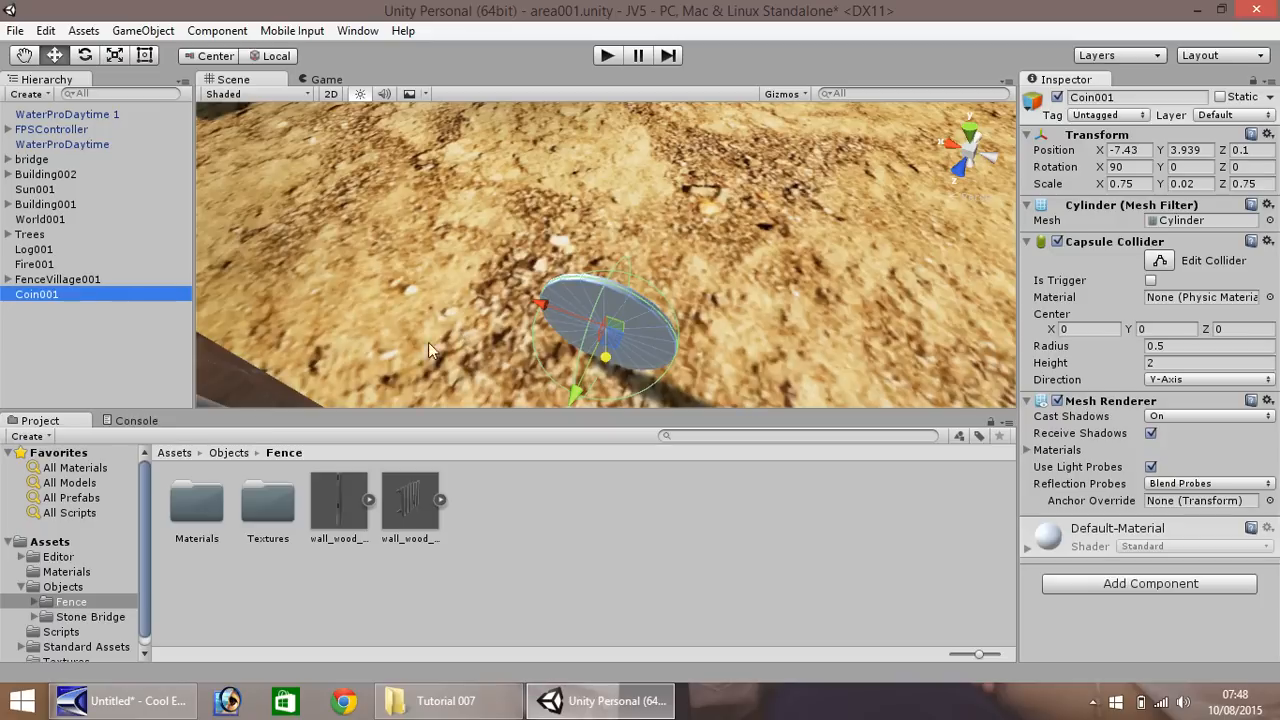
mouse_move(668, 375)
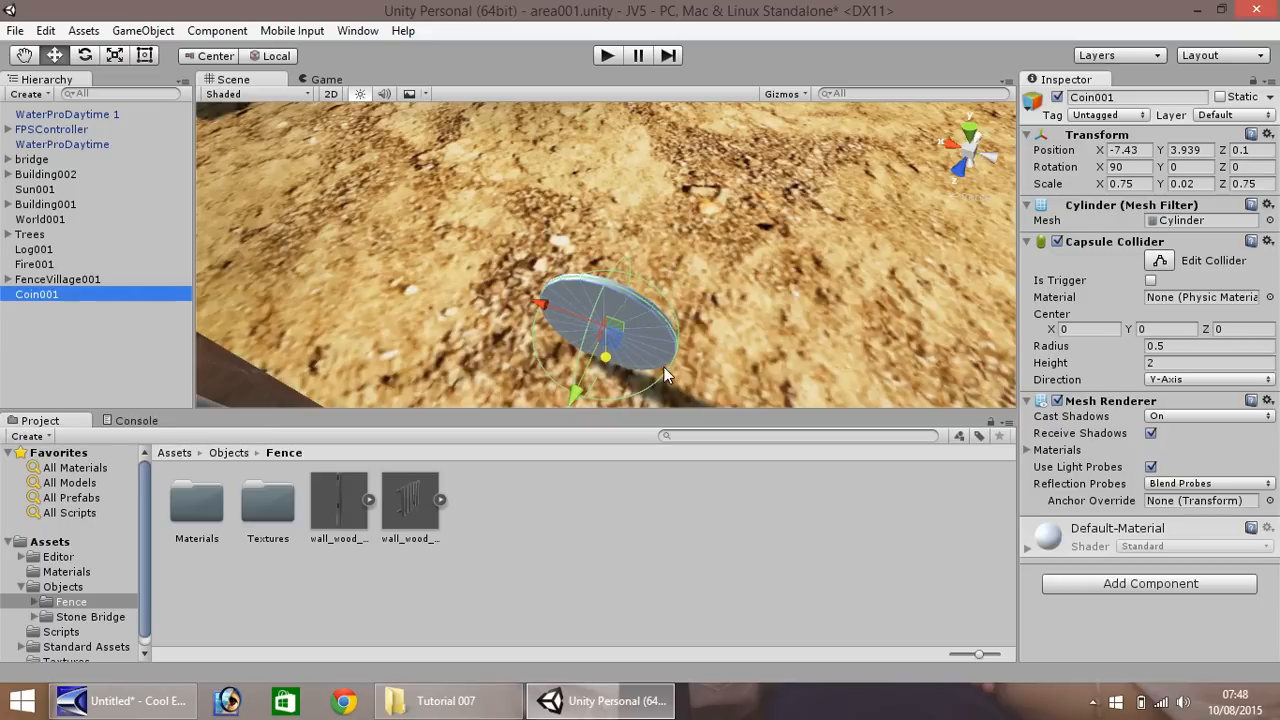
mouse_move(480, 275)
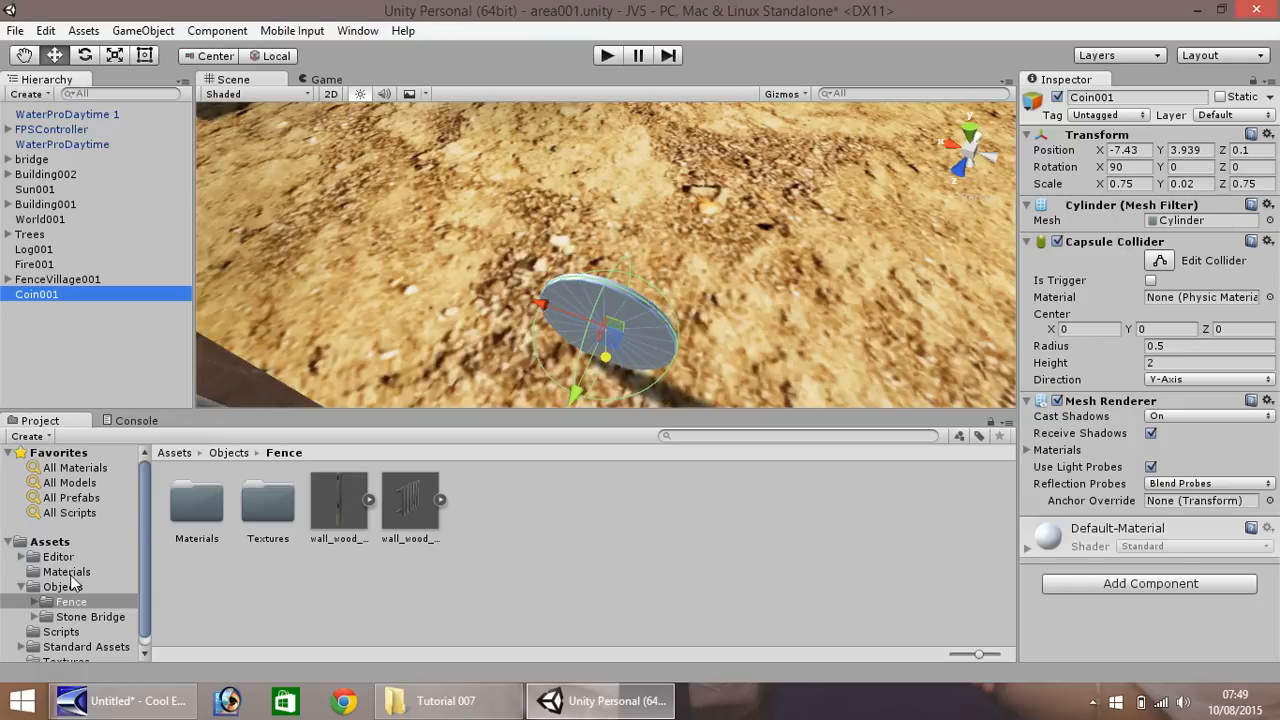
Create a Standard-shader material named Coin001 in Assets/Materials.
right_click(67, 571)
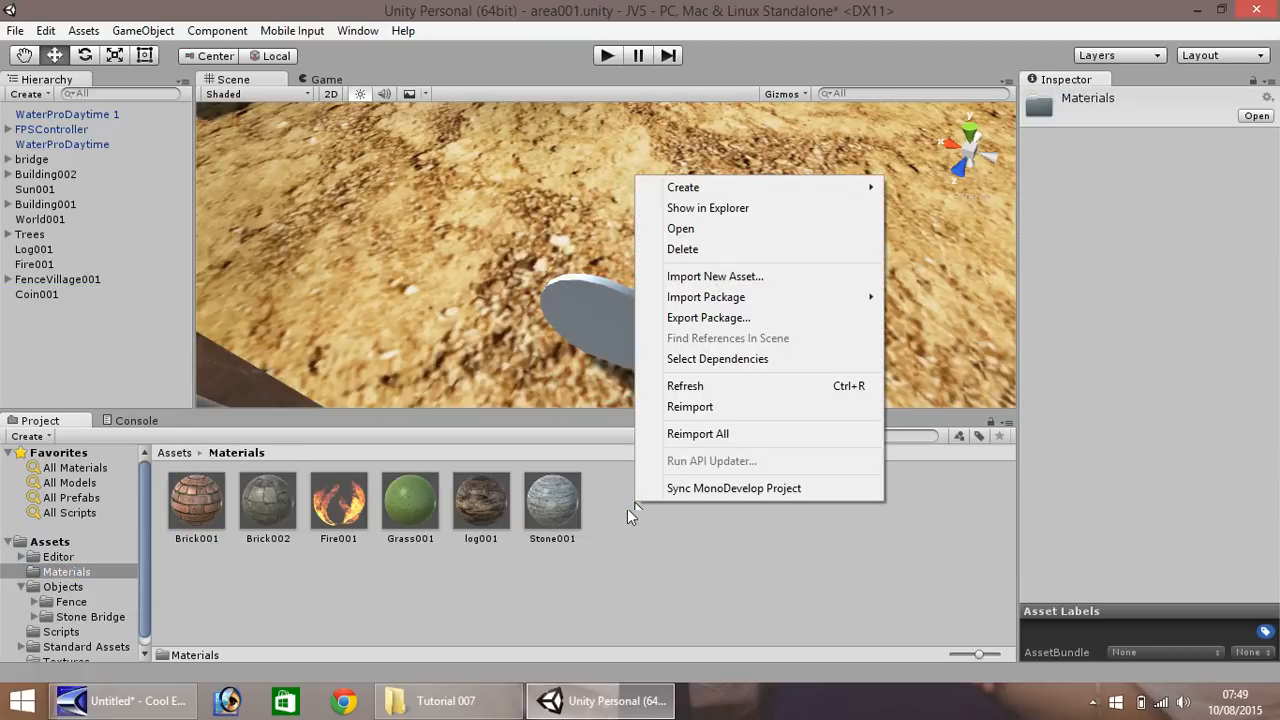
mouse_move(683, 187)
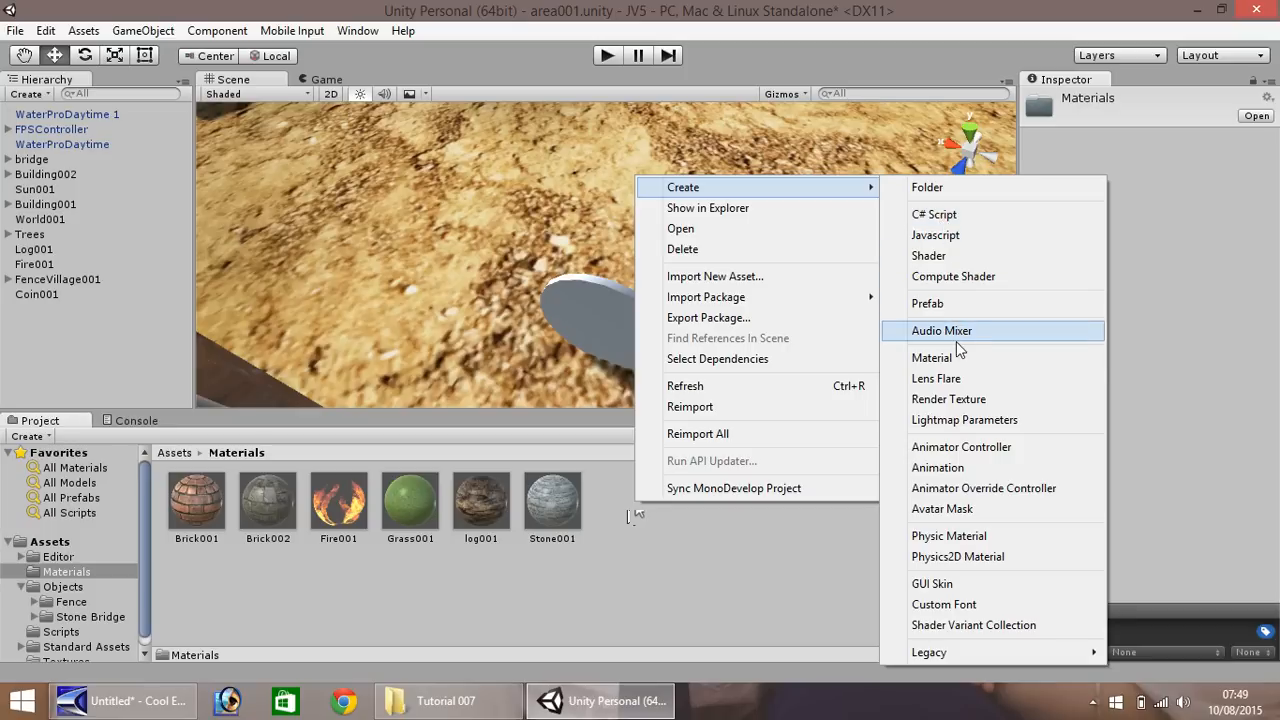
click(931, 357)
text(Coin001)
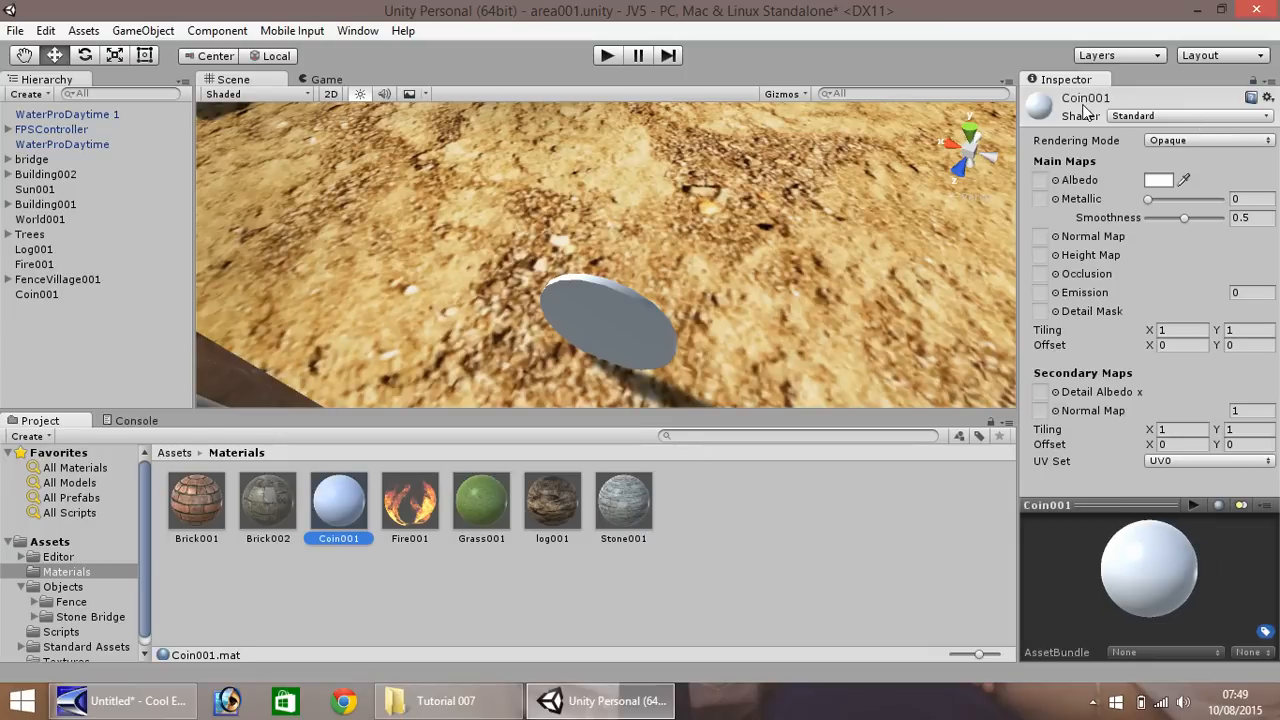
click(1267, 97)
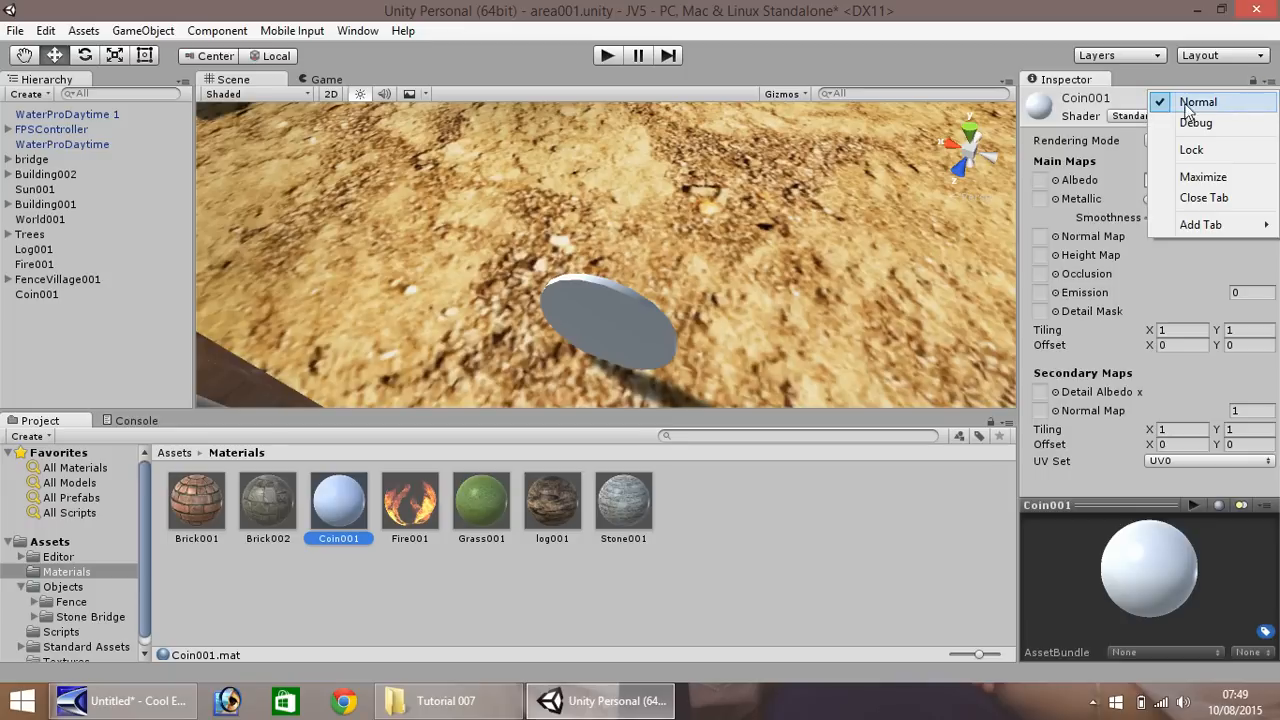
click(1196, 122)
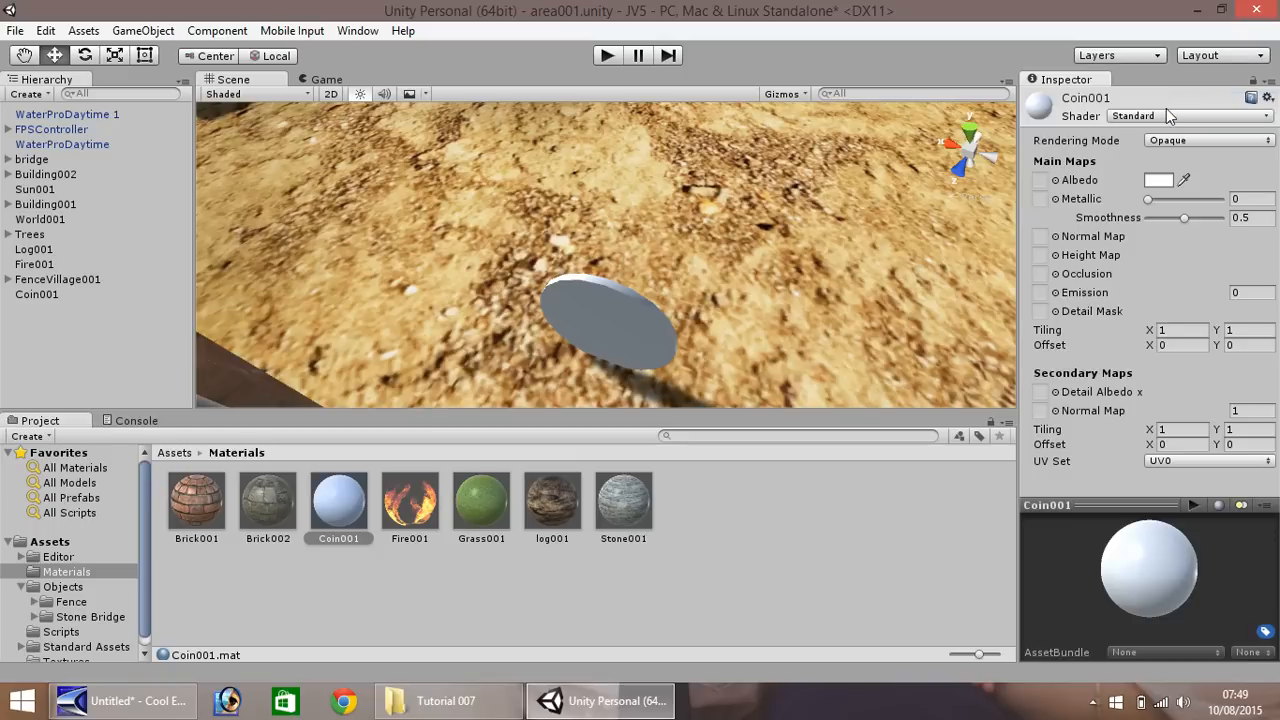
mouse_move(1163, 190)
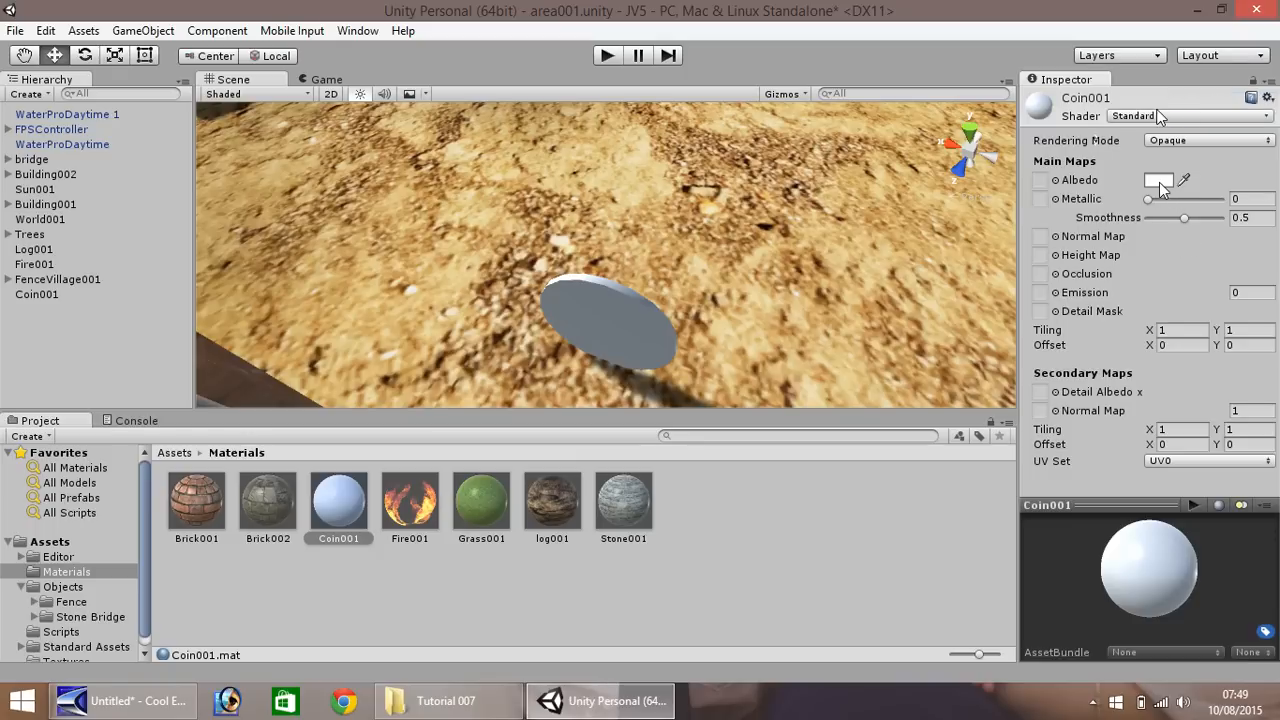
mouse_move(1165, 188)
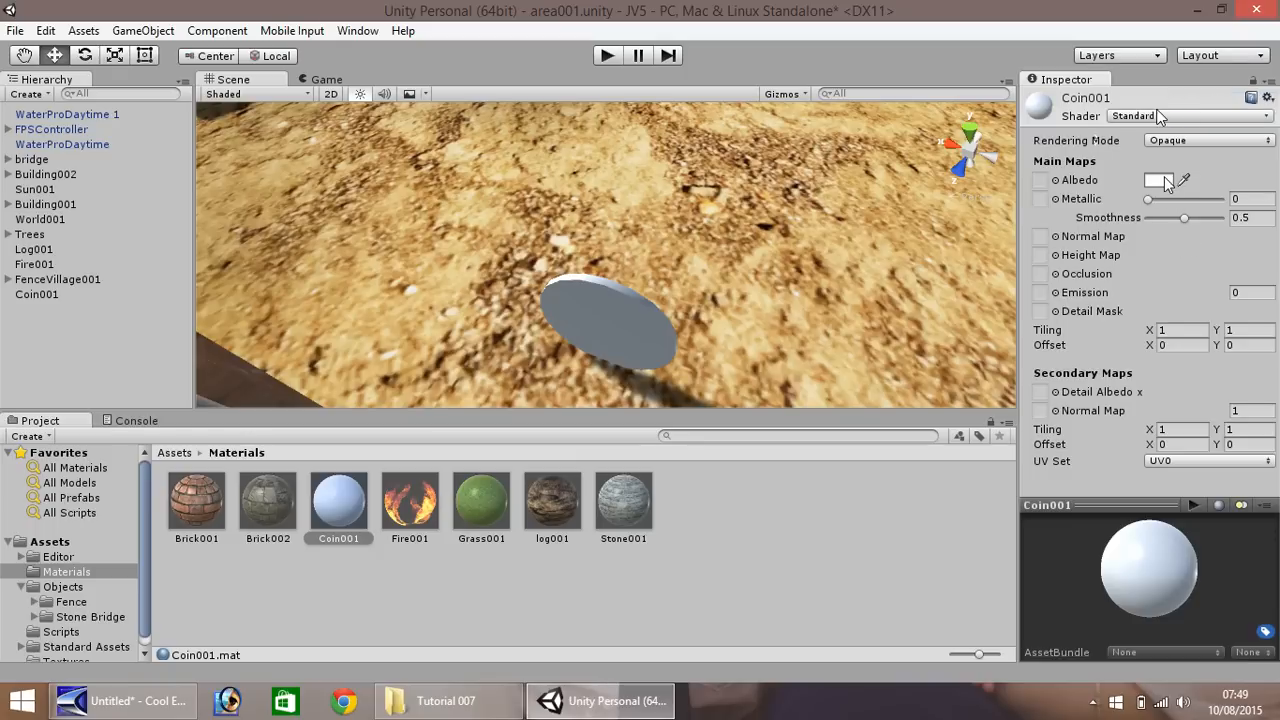
Set the Coin001 albedo colour to golden yellow (255, 195, 0).
click(1158, 180)
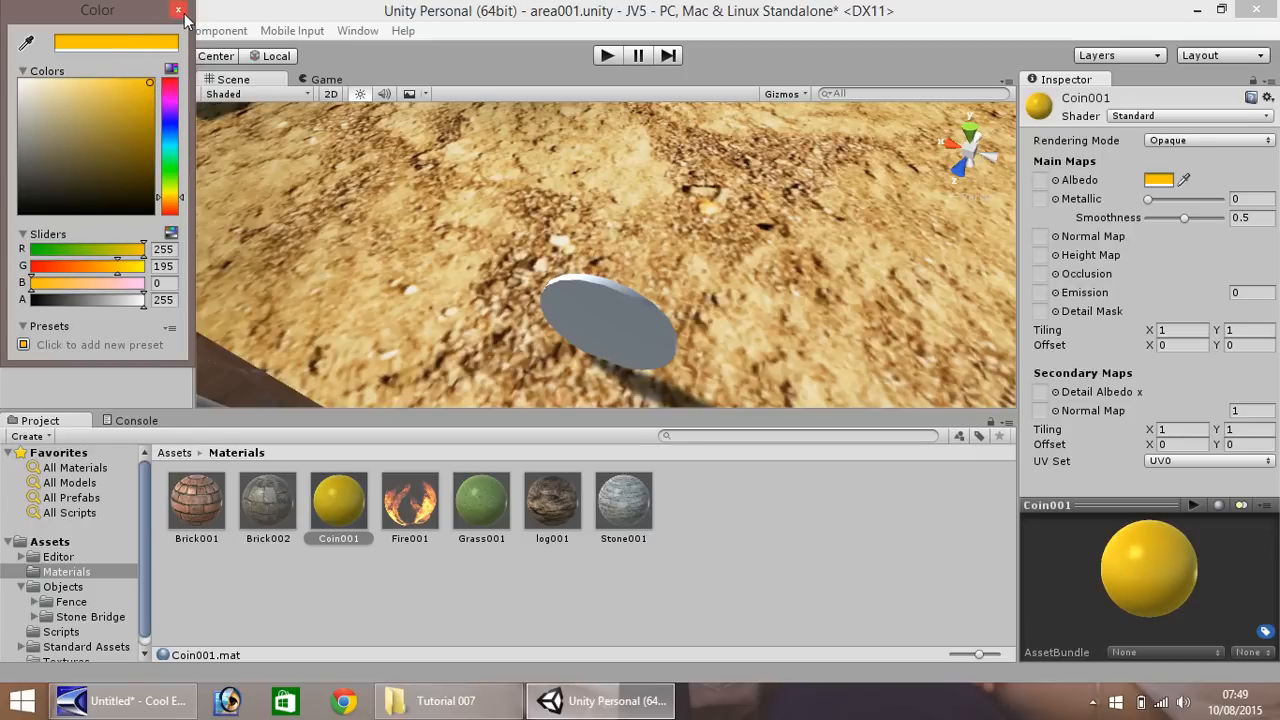
click(179, 10)
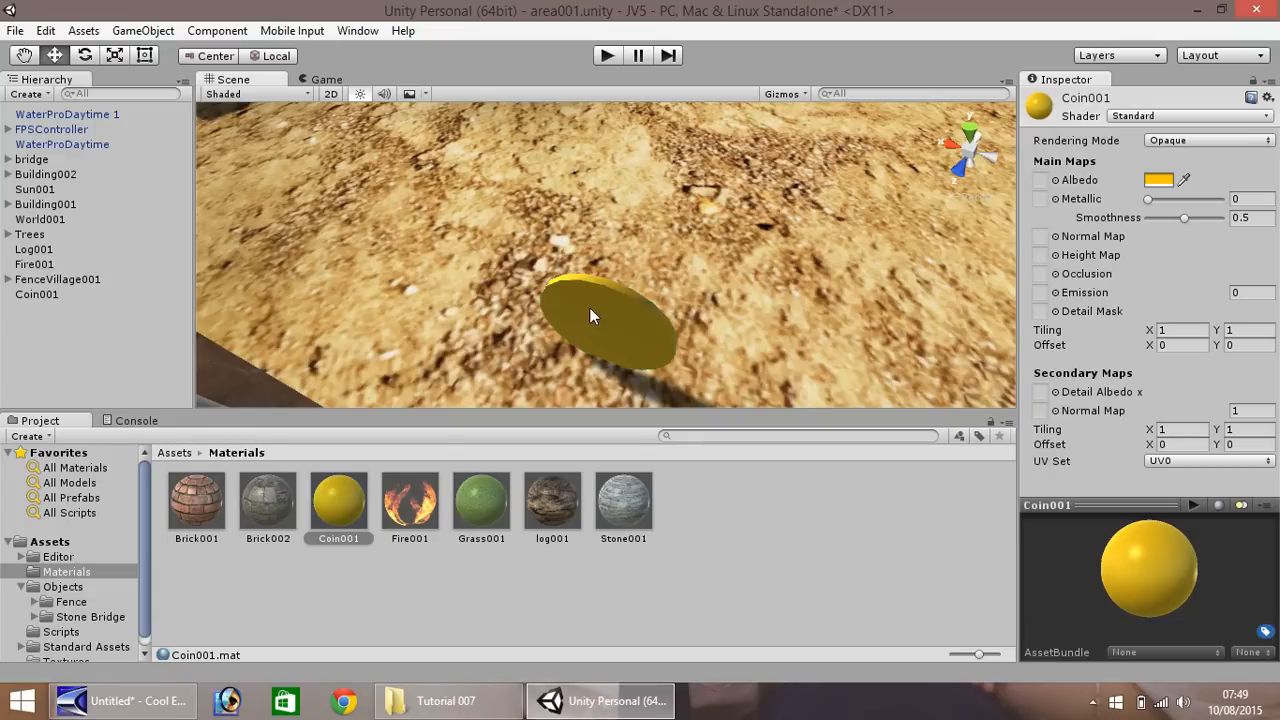
mouse_move(420, 165)
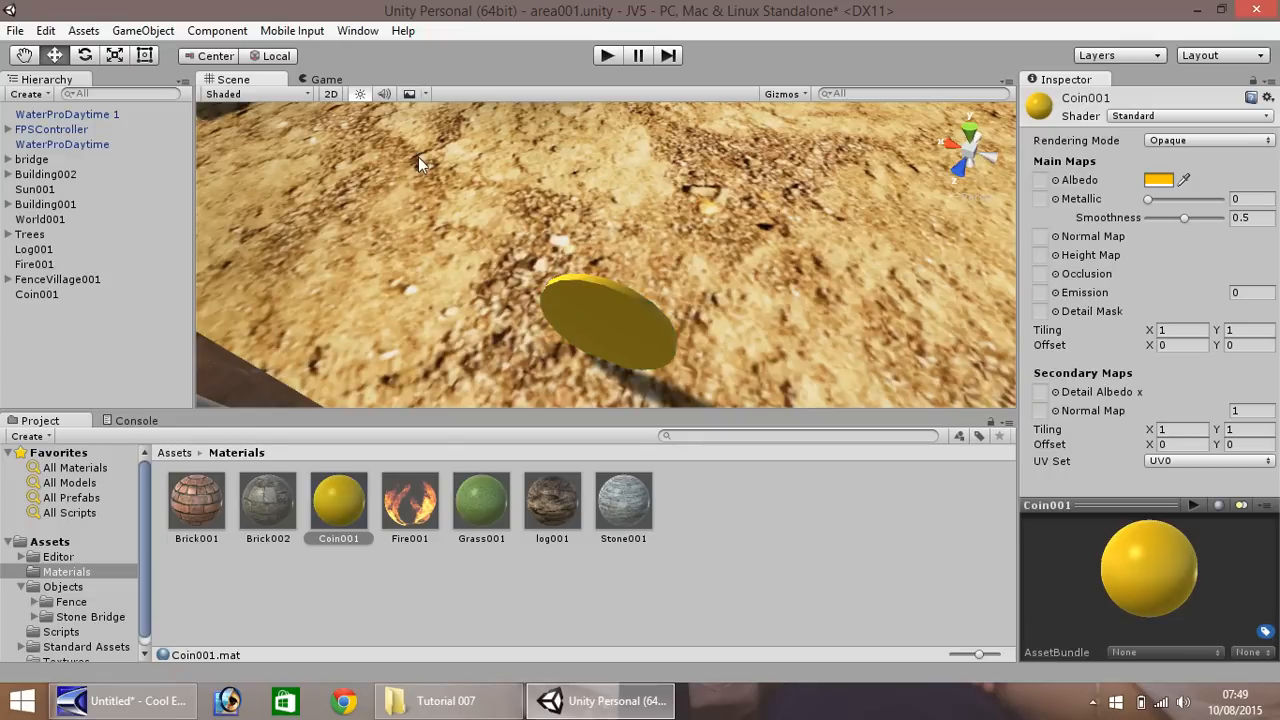
mouse_move(1088, 178)
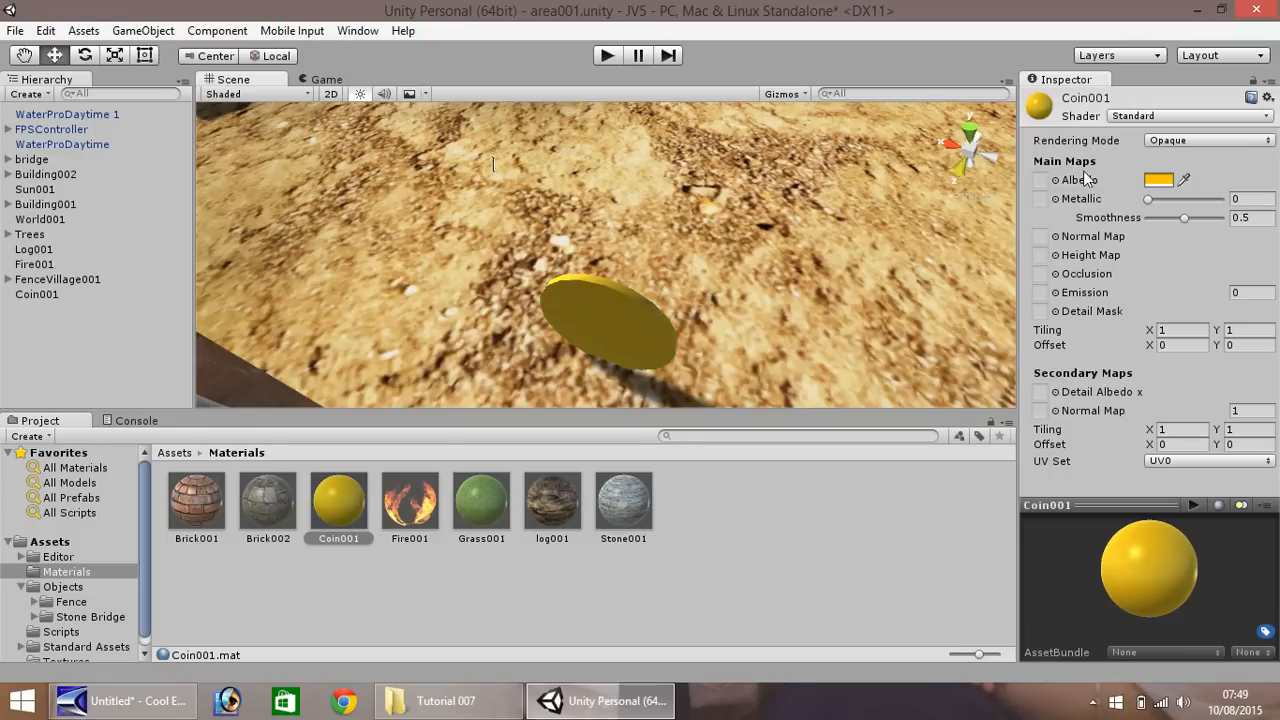
Set Coin001's Metallic to 1 and brighten its albedo to 255, 216, 0.
drag(1147, 199, 1160, 199)
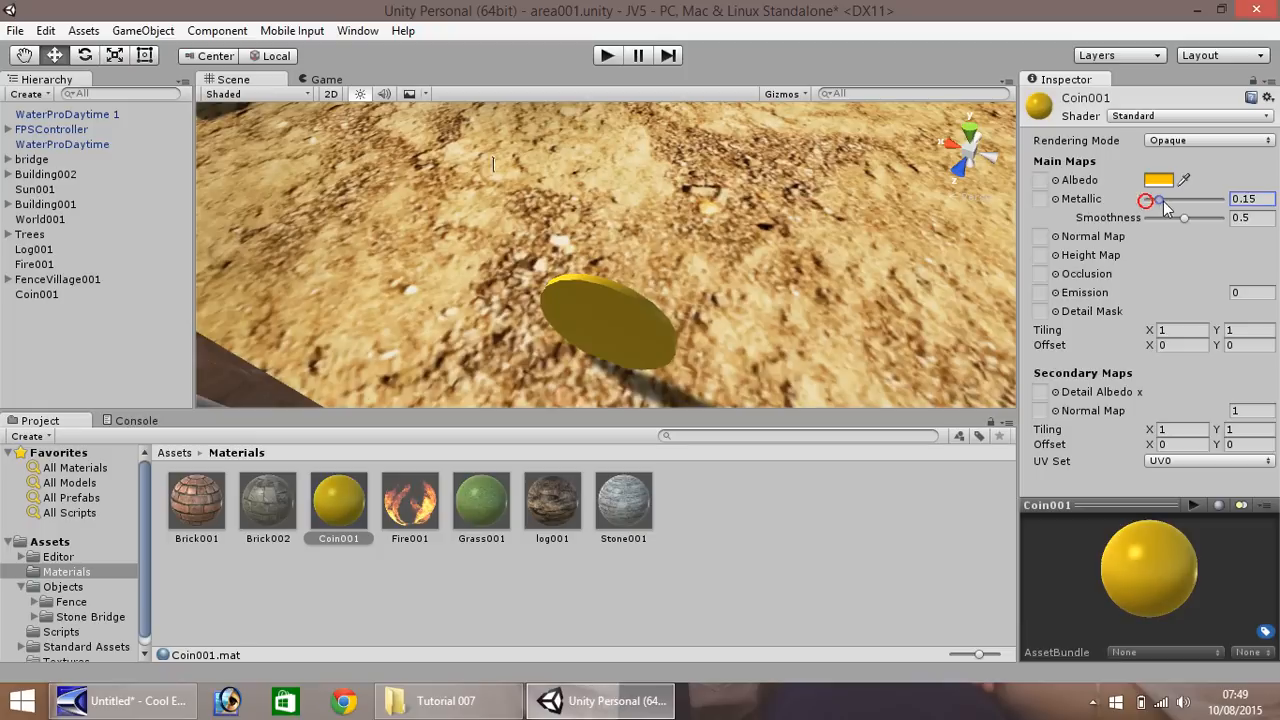
drag(1160, 199, 1220, 199)
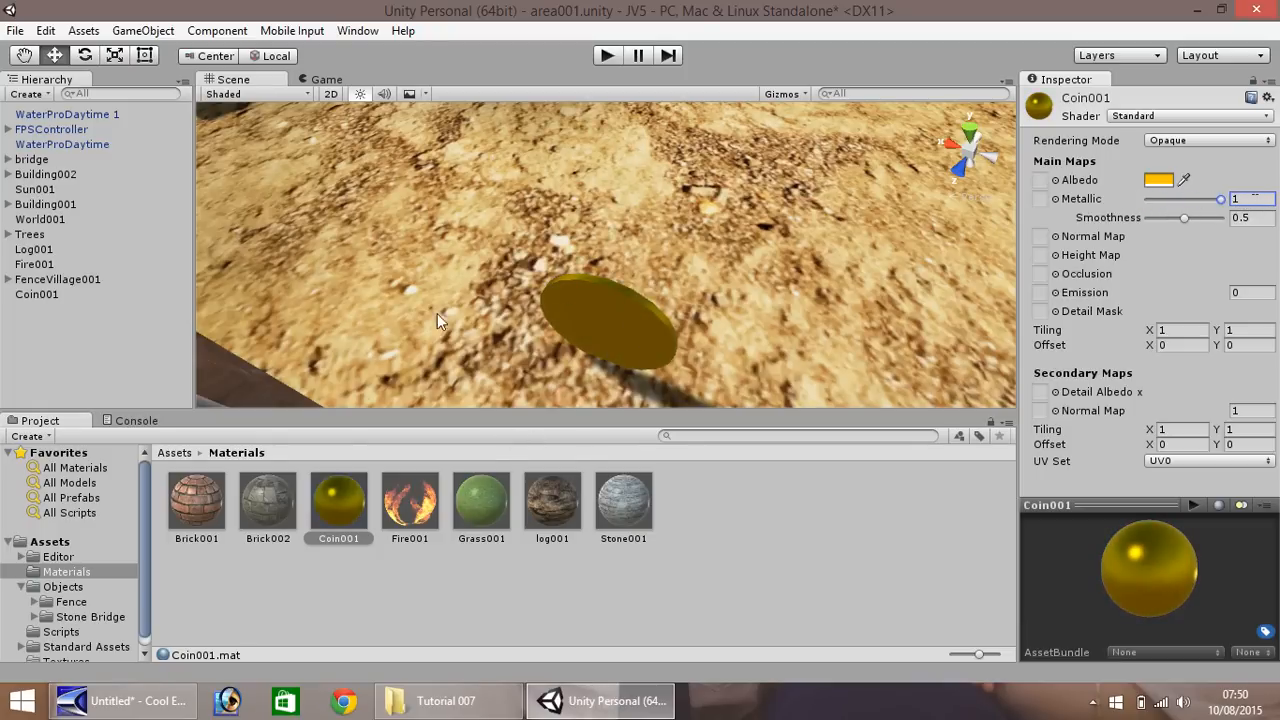
mouse_move(695, 335)
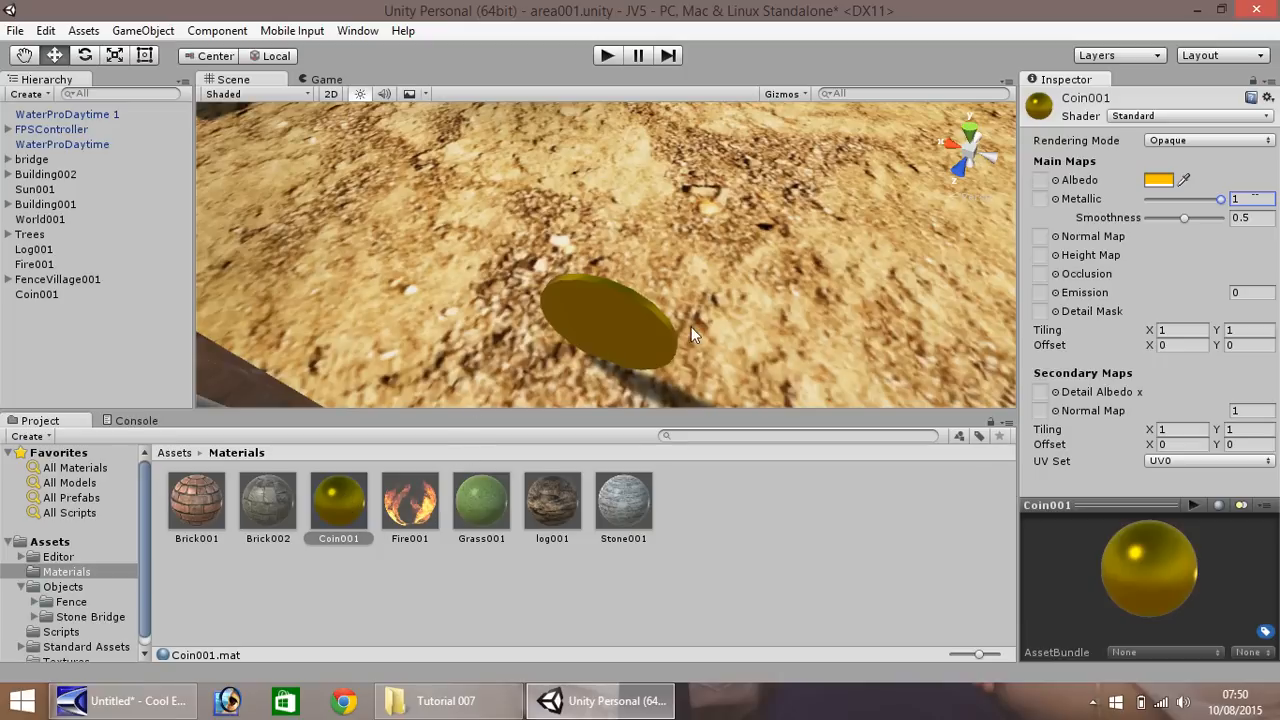
click(1158, 180)
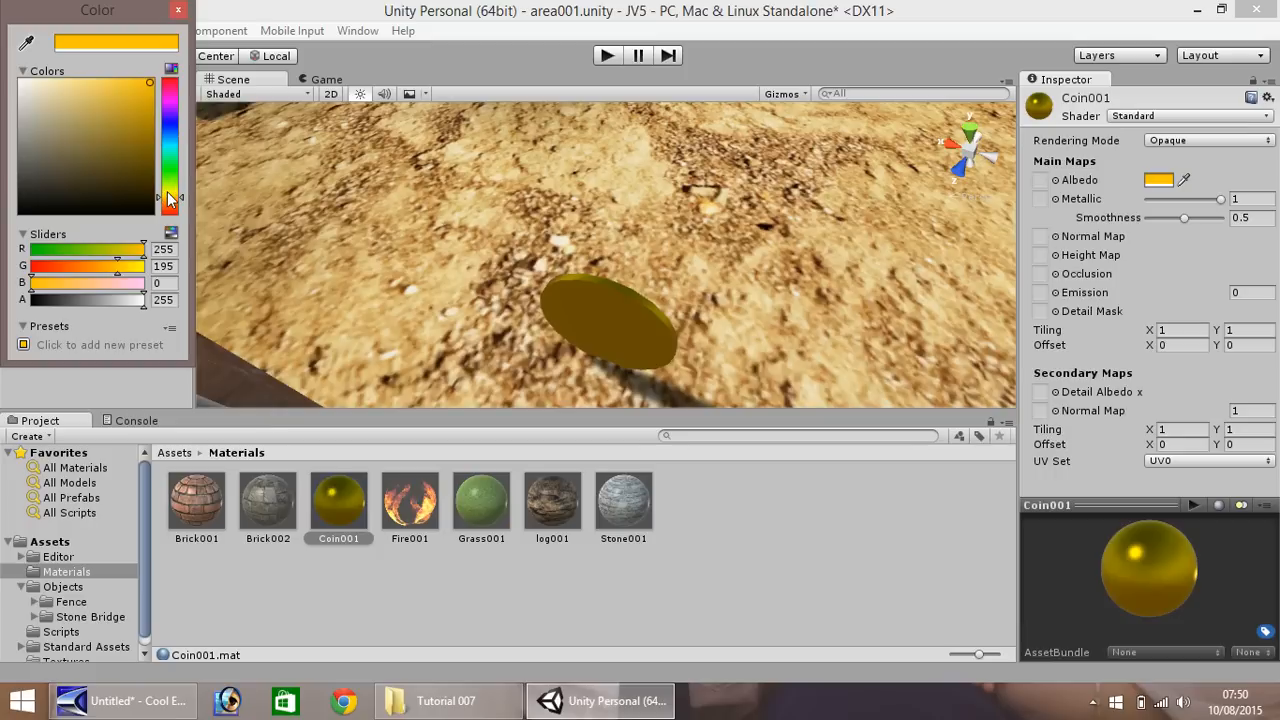
drag(160, 200, 170, 195)
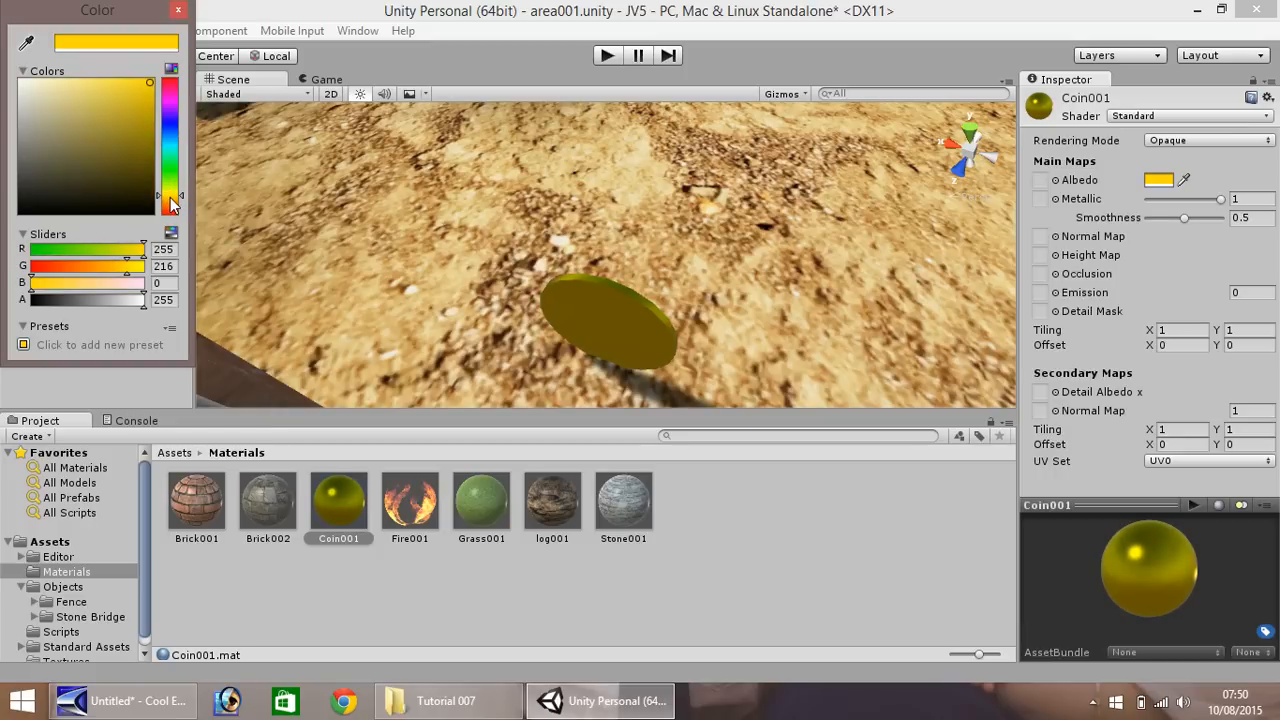
mouse_move(270, 30)
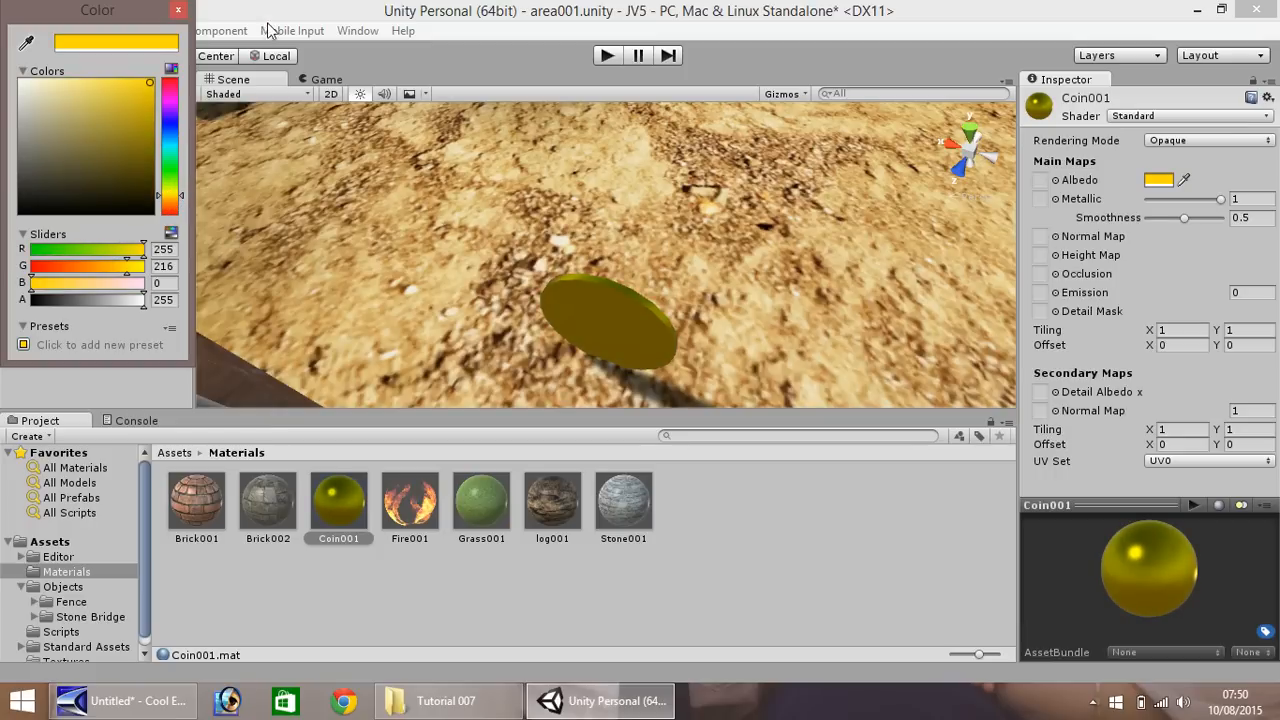
click(178, 10)
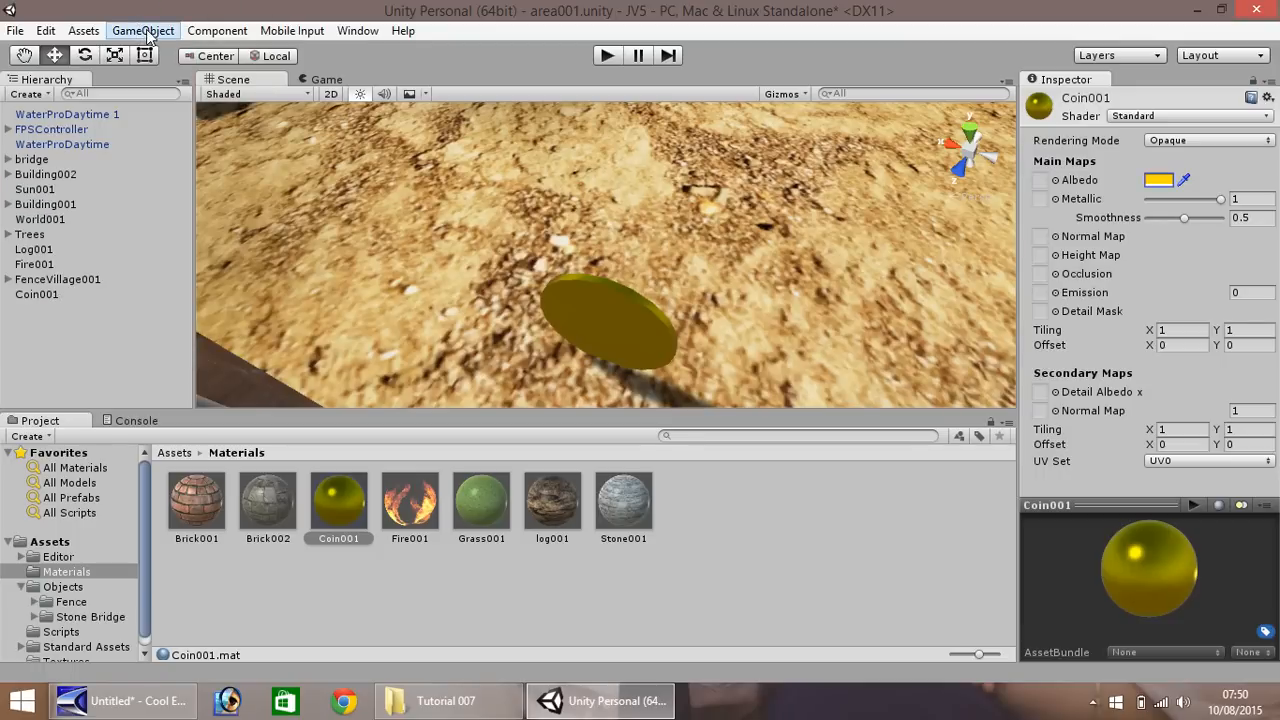
Add a point light, remove the stray empty child, and rename the light CoinLight001.
click(142, 30)
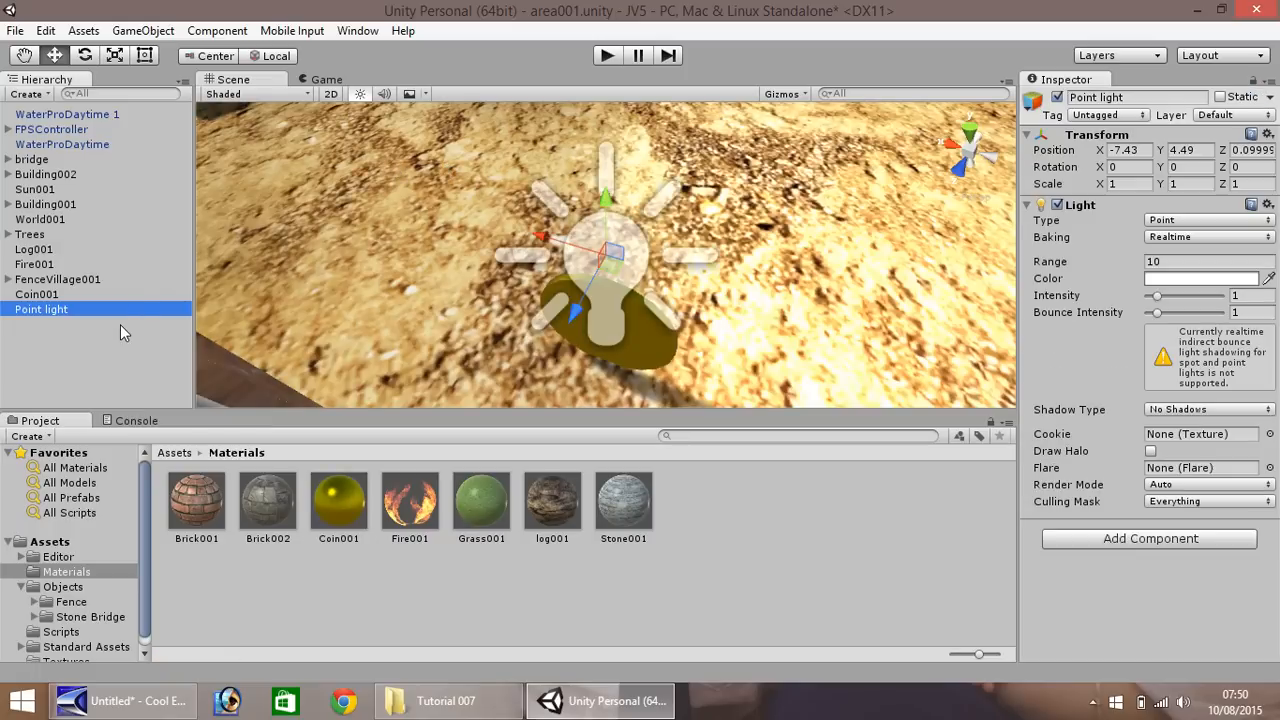
right_click(41, 309)
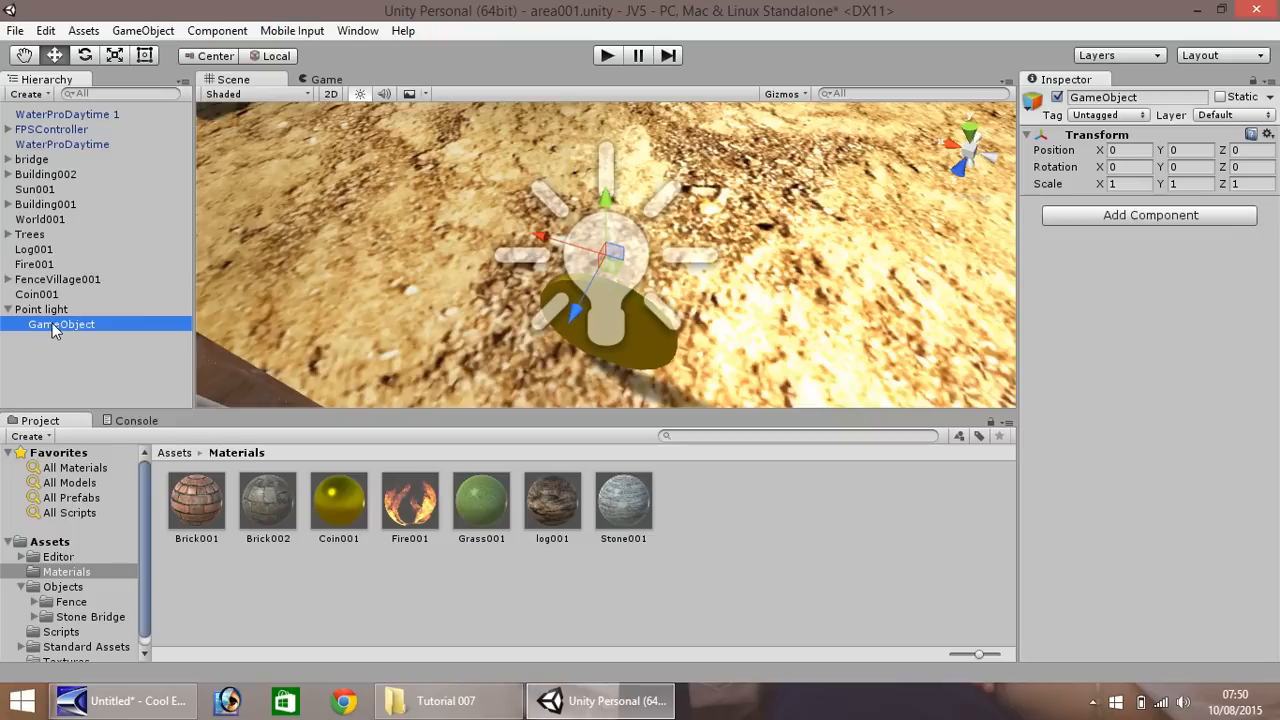
right_click(41, 309)
text(Coin)
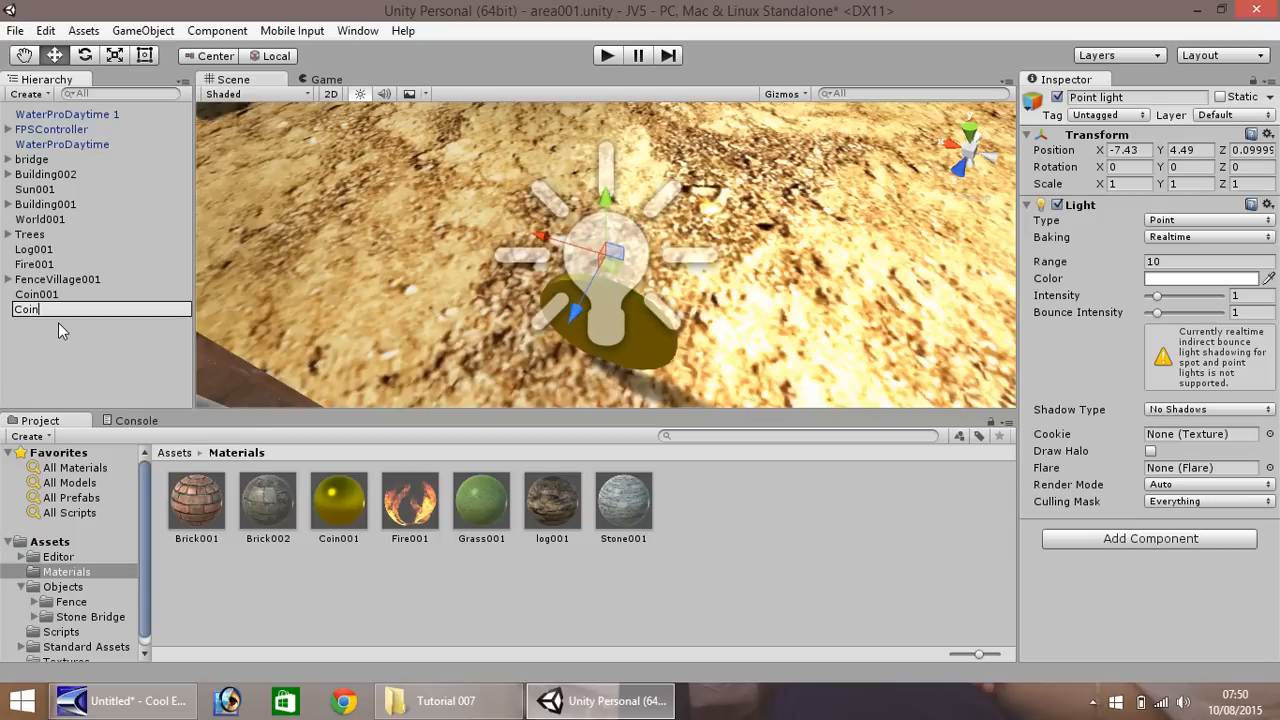
text(Light)
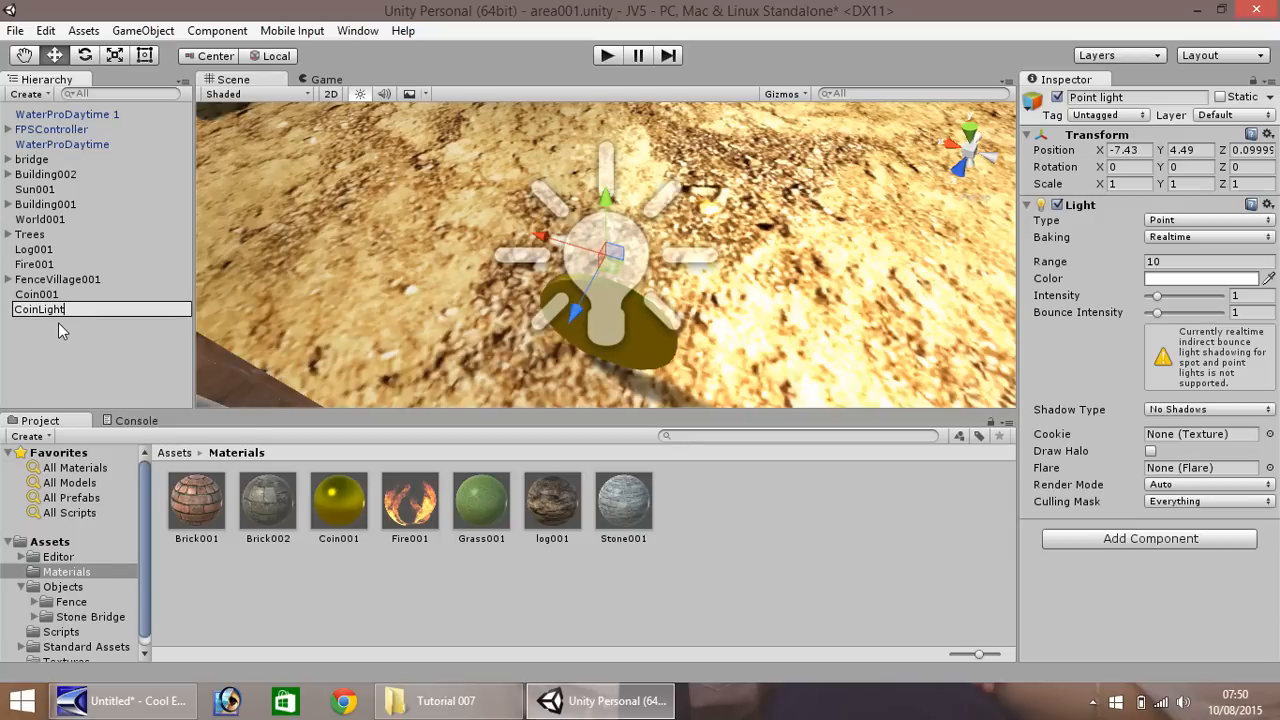
text(001)
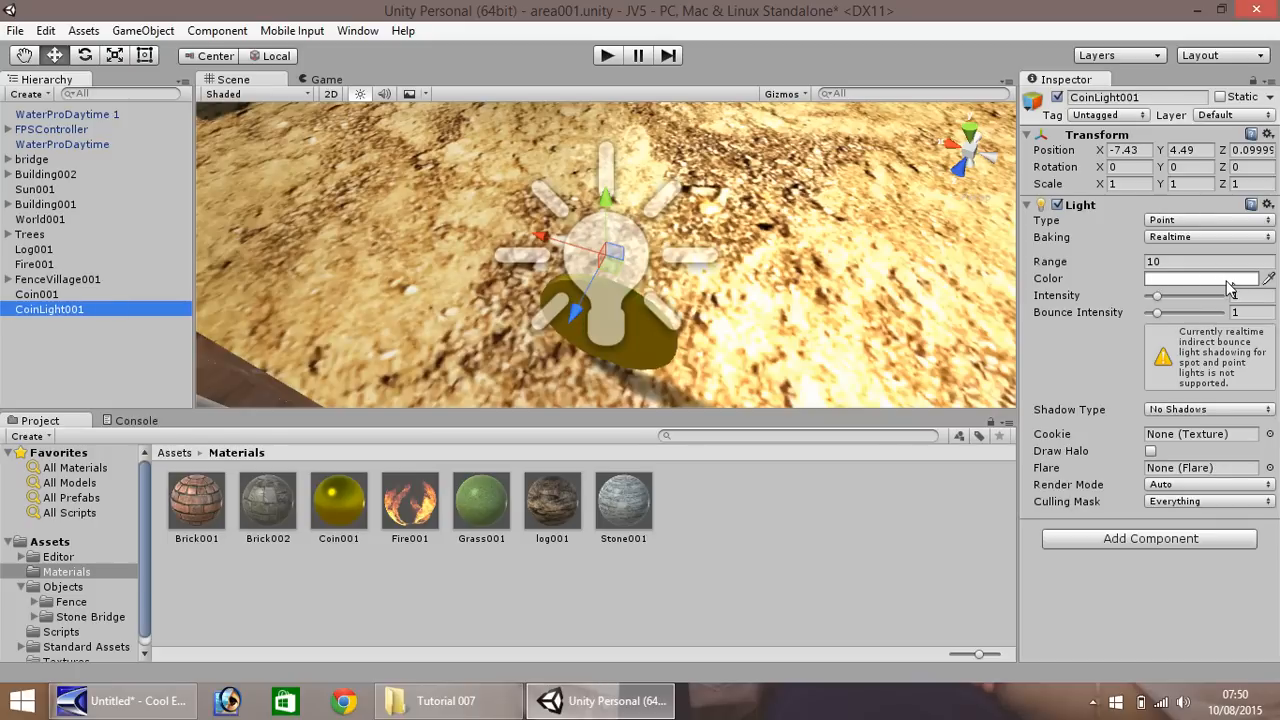
Tint CoinLight001 yellow and set its light range to 50.
click(1200, 278)
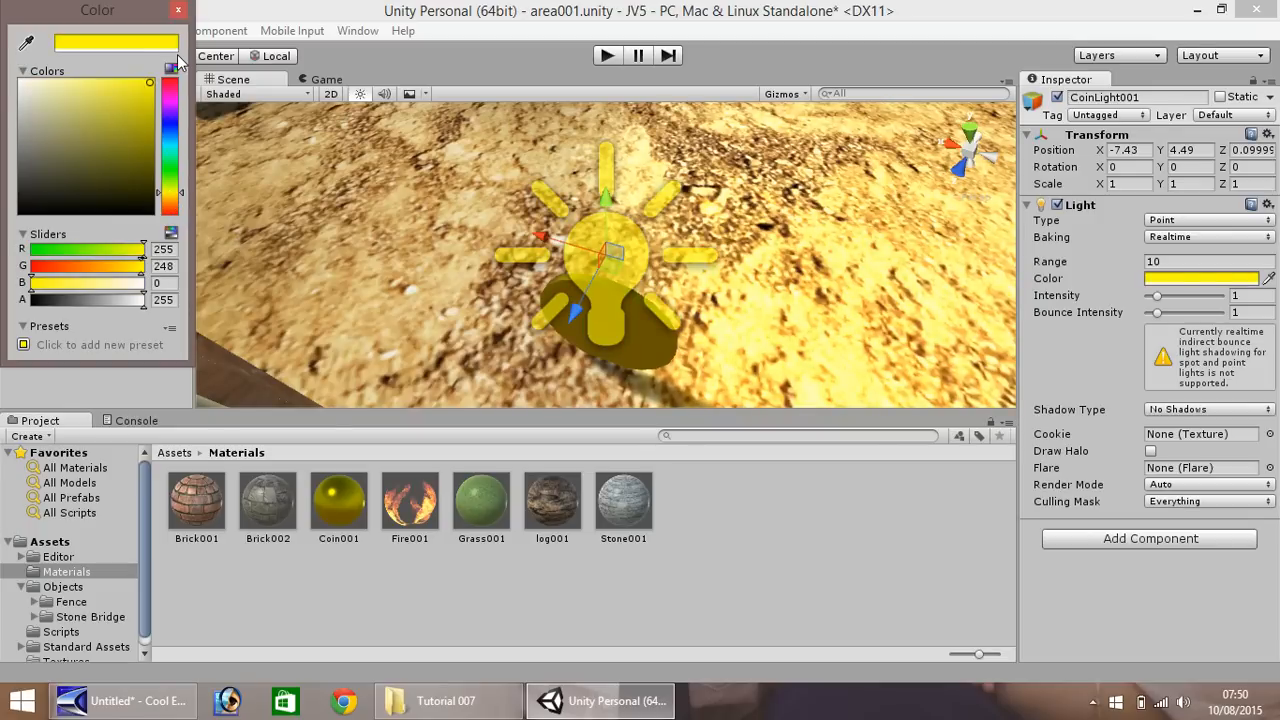
click(178, 10)
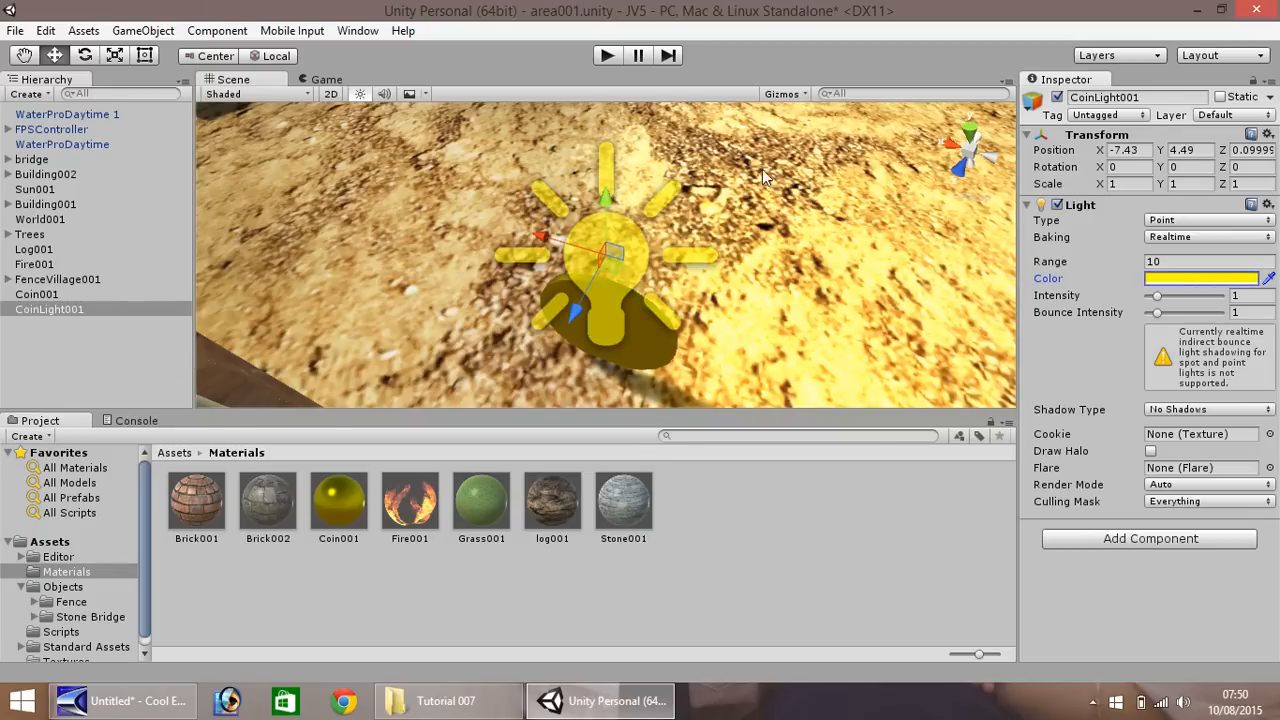
mouse_move(628, 305)
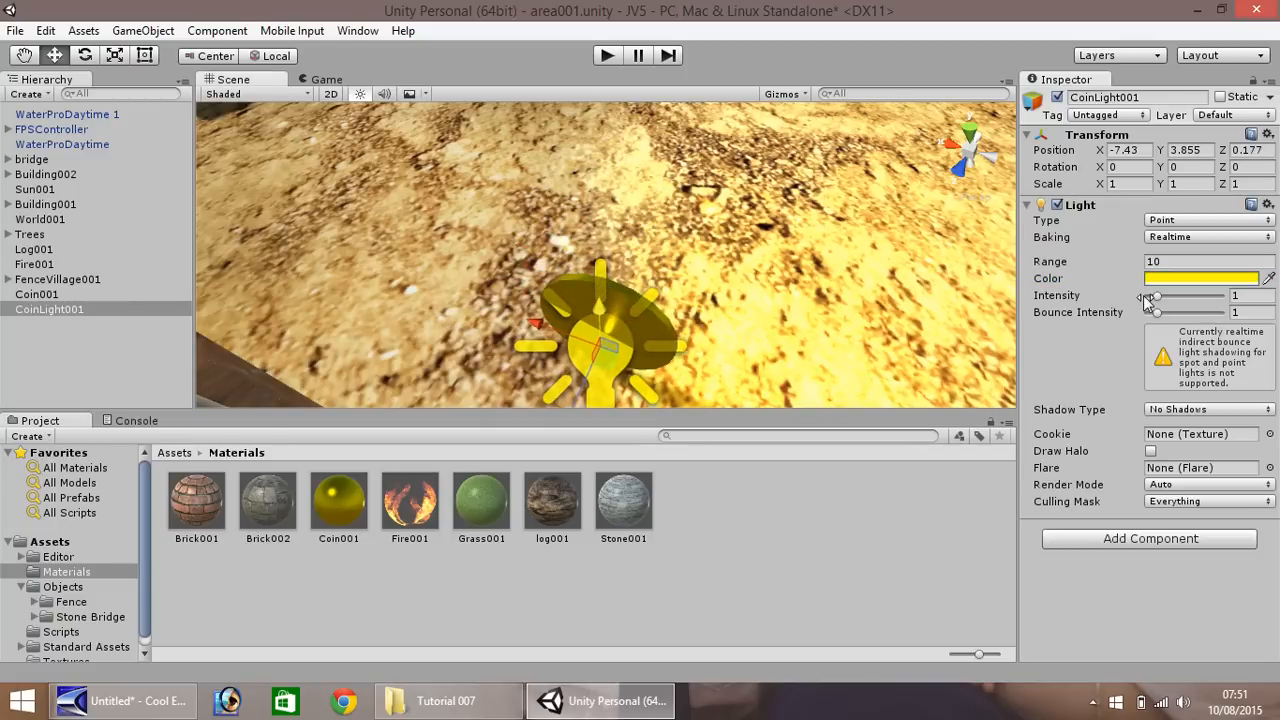
click(1205, 261)
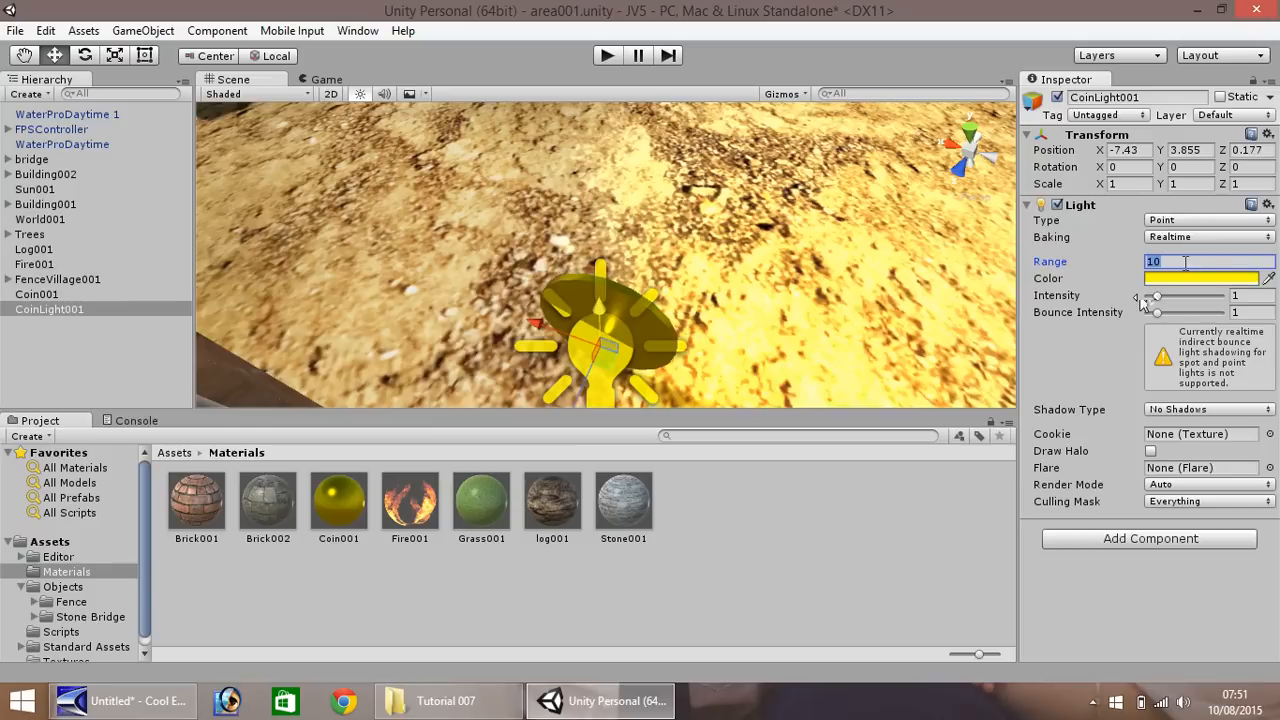
text(2)
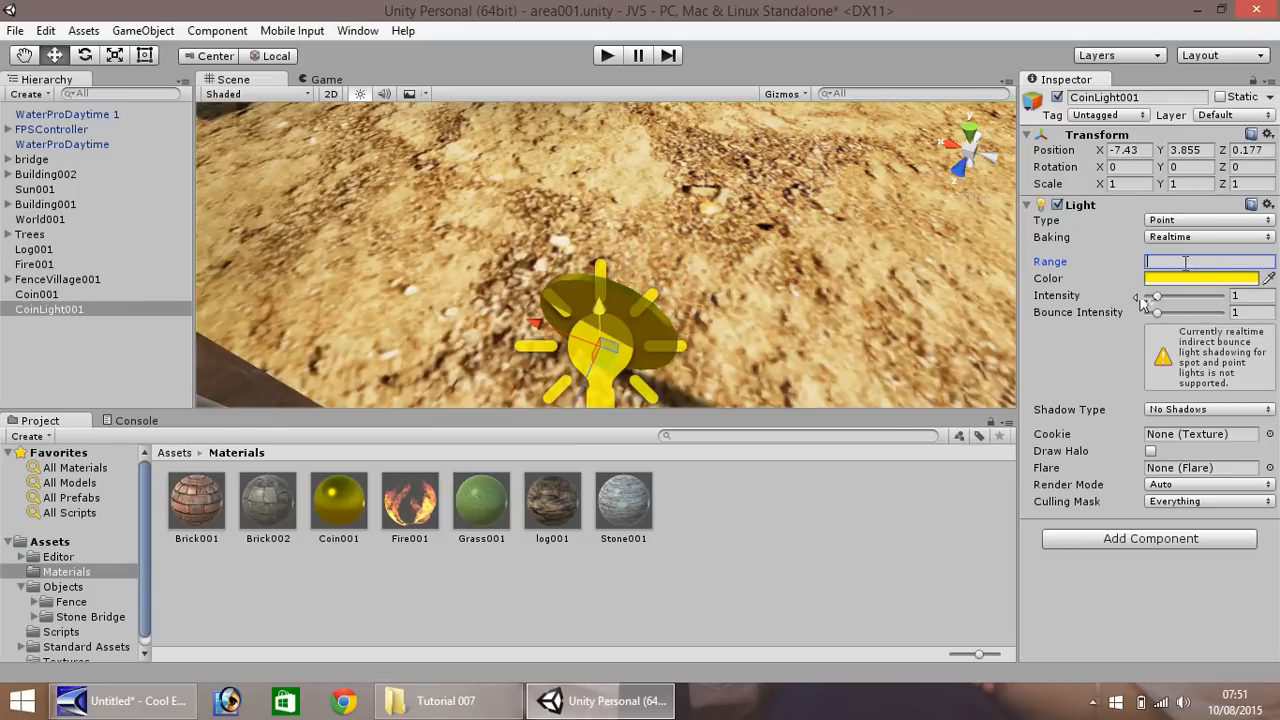
text(5)
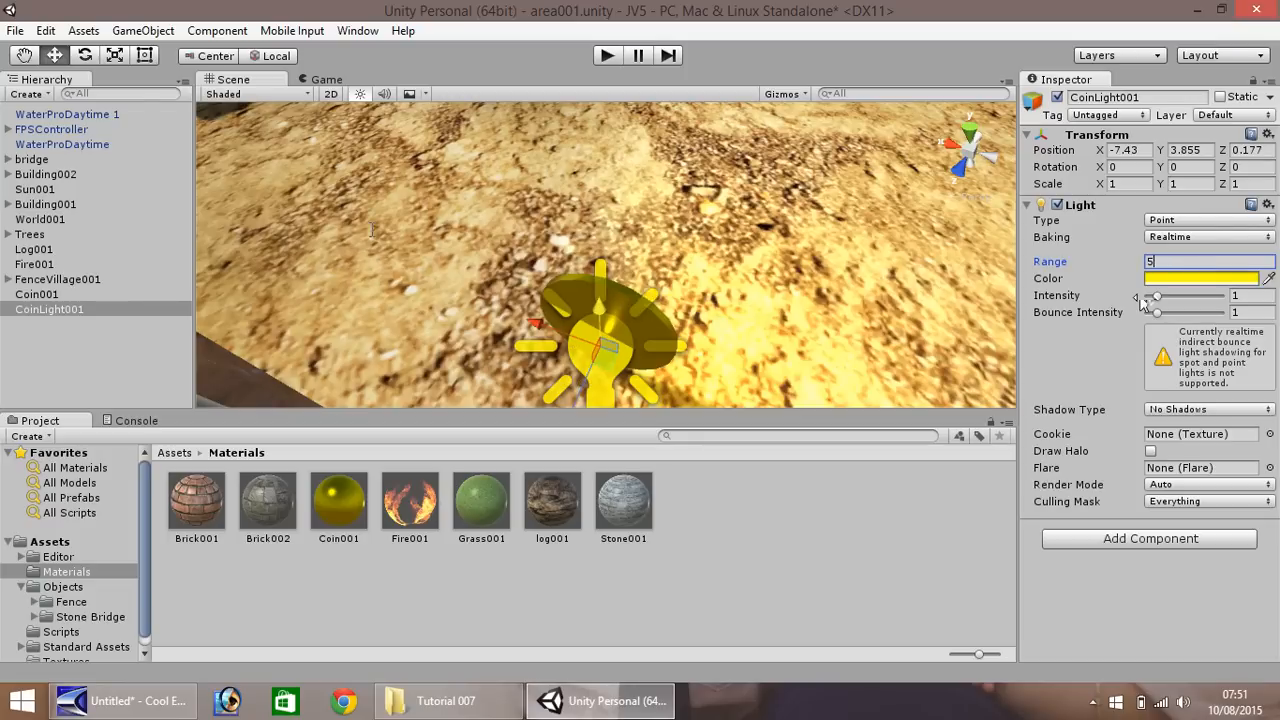
text(50)
click(1252, 150)
text(0)
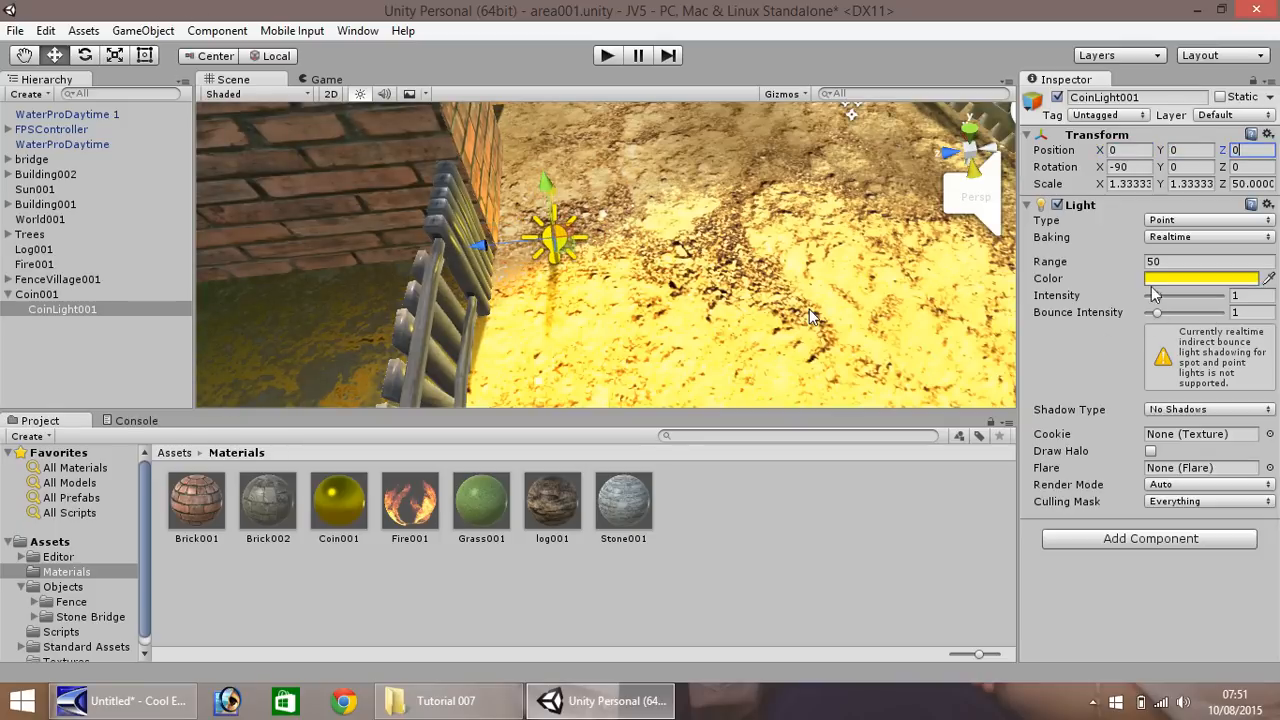
Set CoinLight001's range to 3 and raise its intensity to 1.1.
text(20)
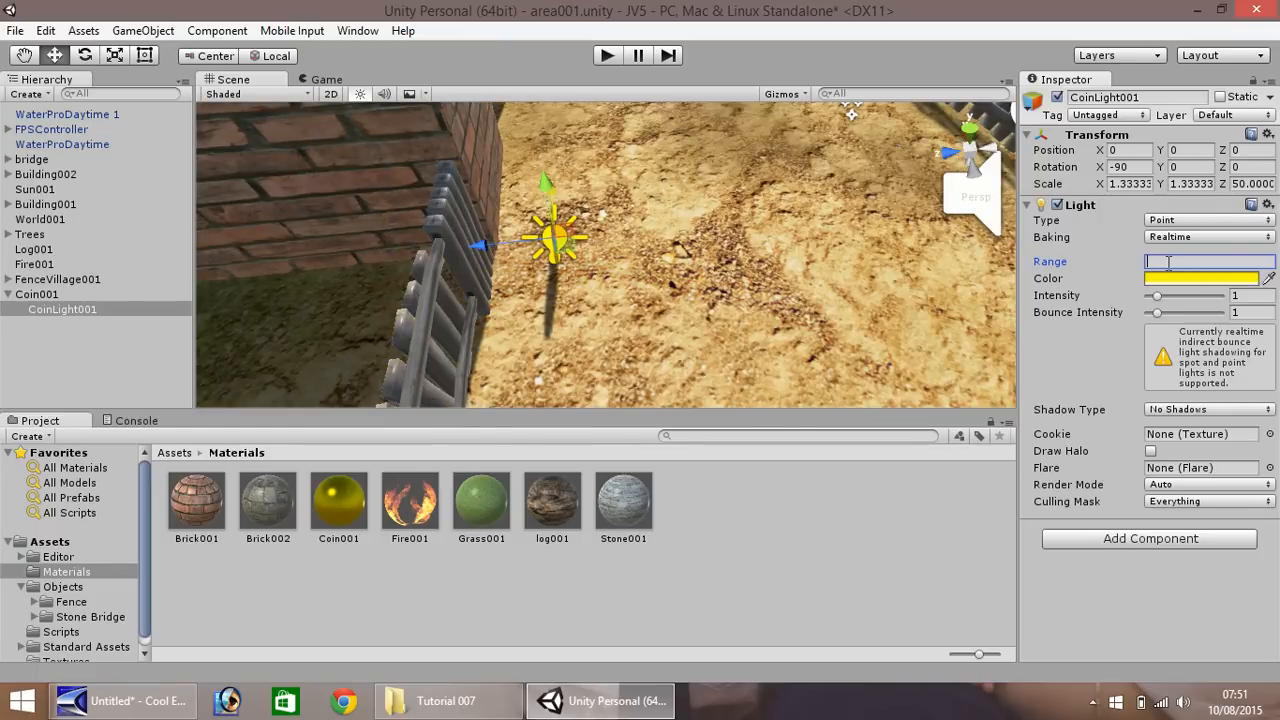
text(5)
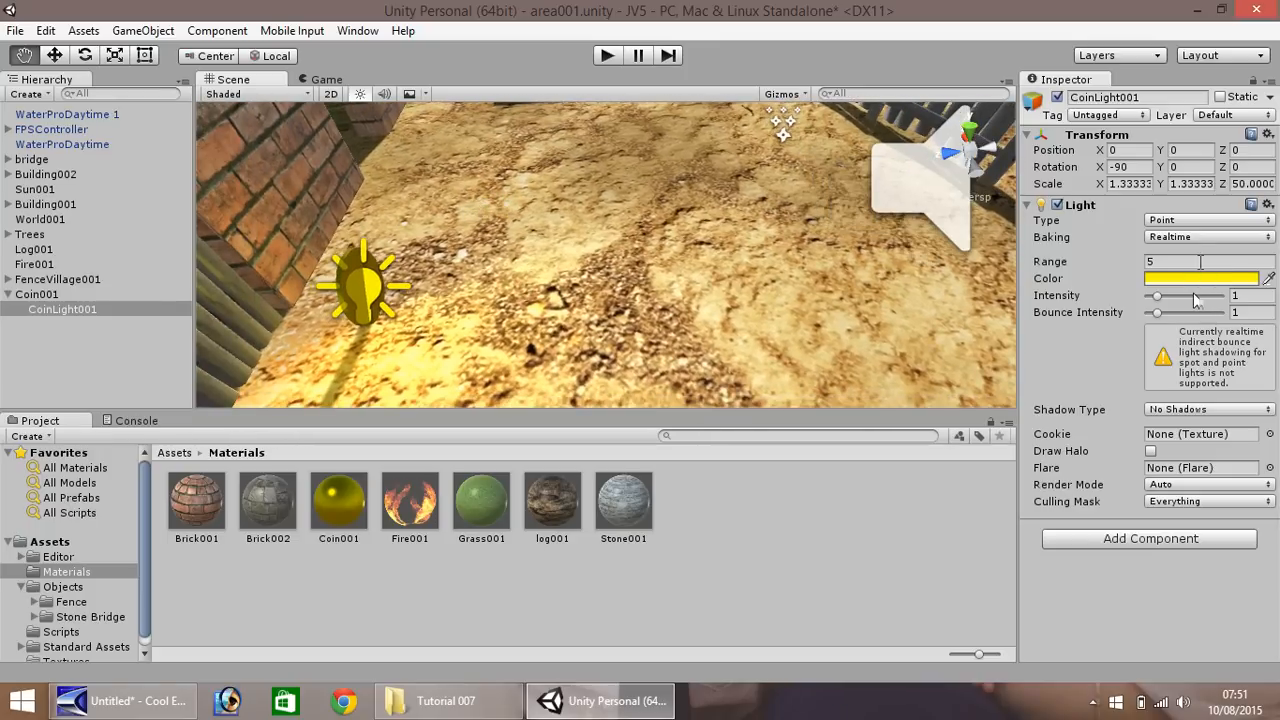
click(1210, 261)
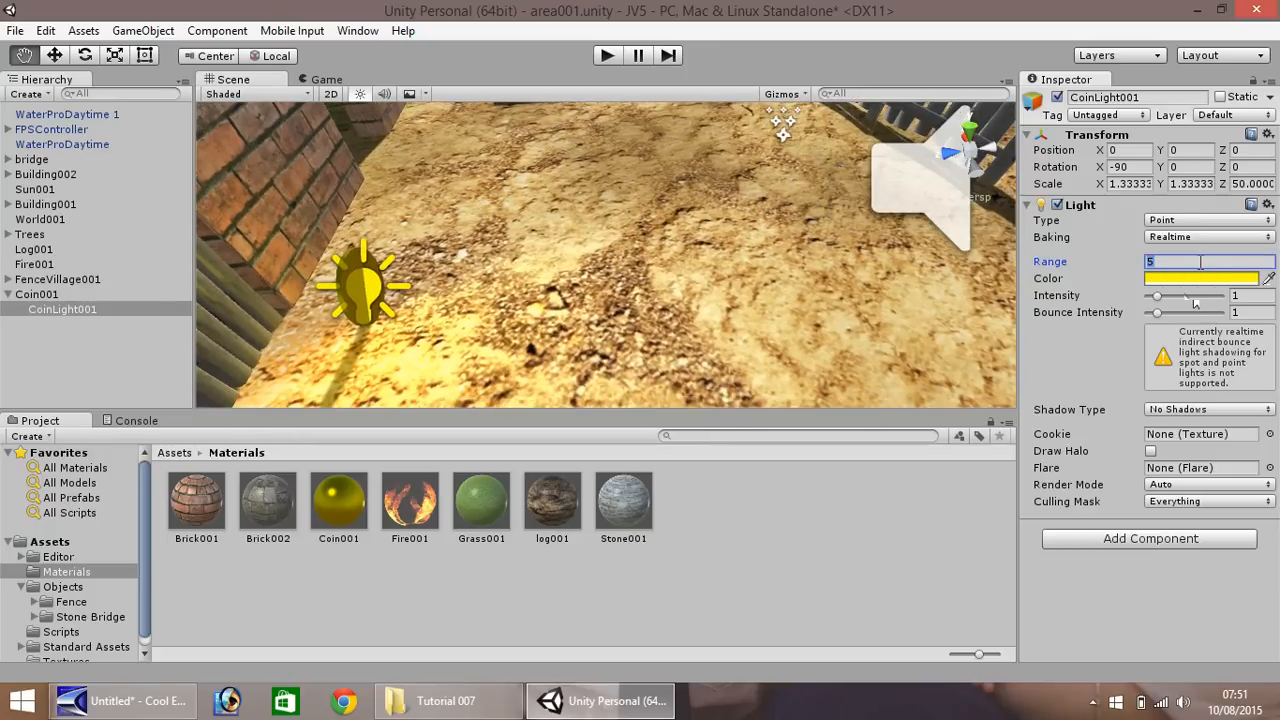
text(3)
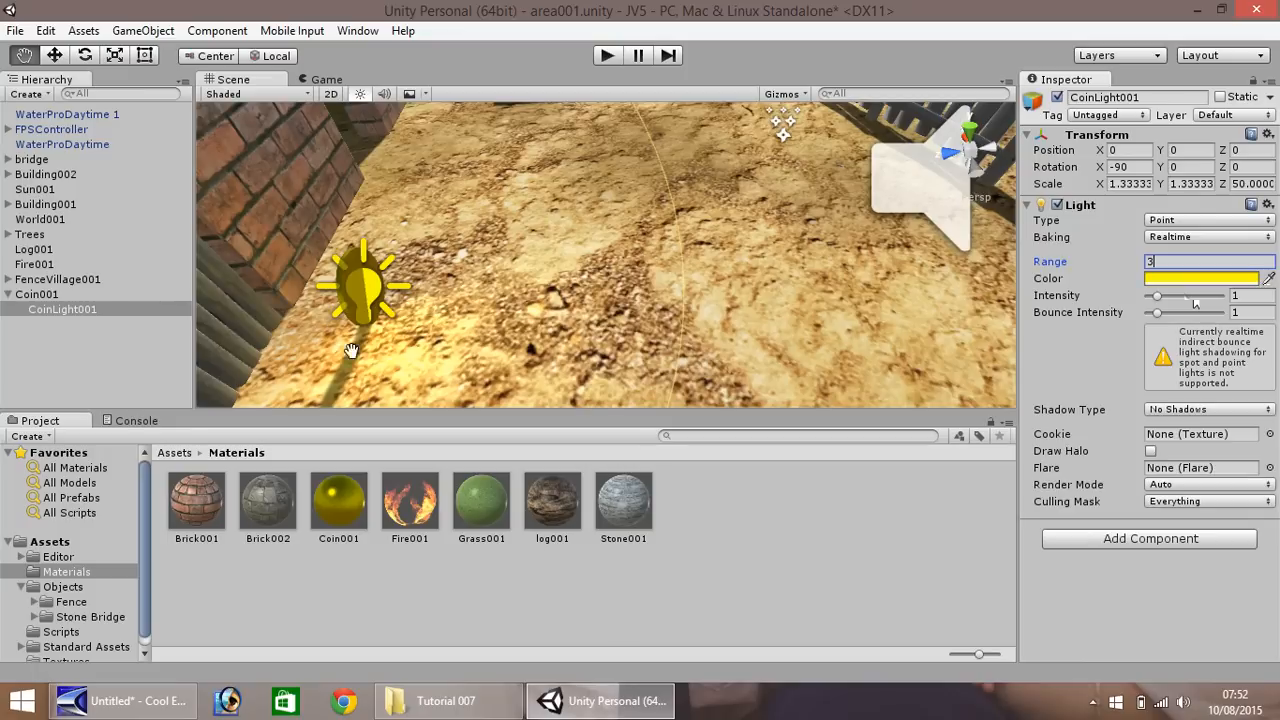
mouse_move(1163, 302)
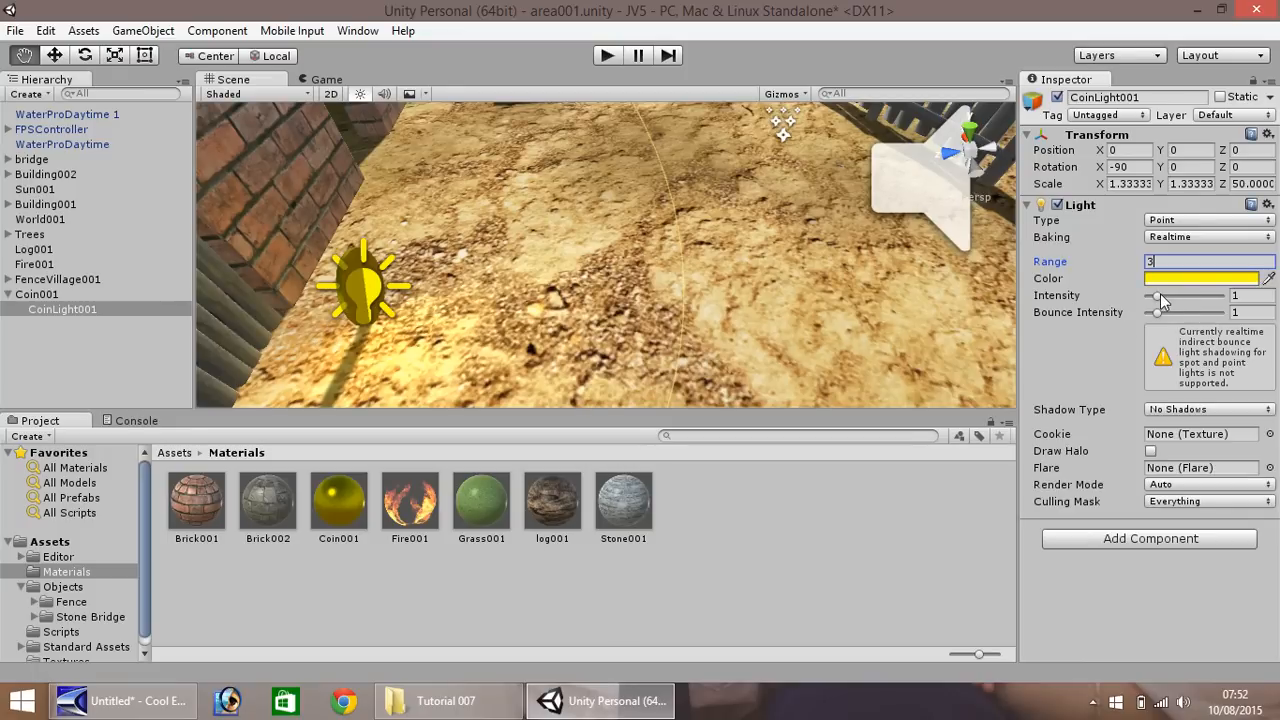
drag(1157, 295, 1170, 295)
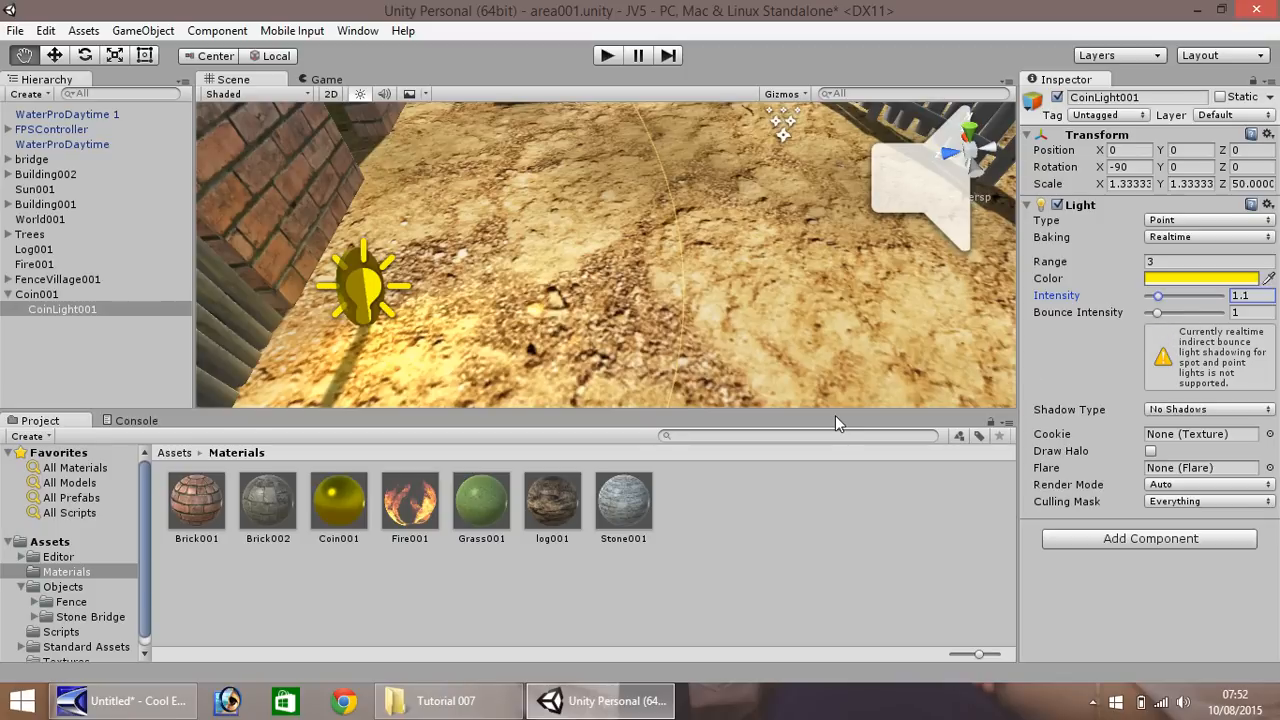
mouse_move(352, 337)
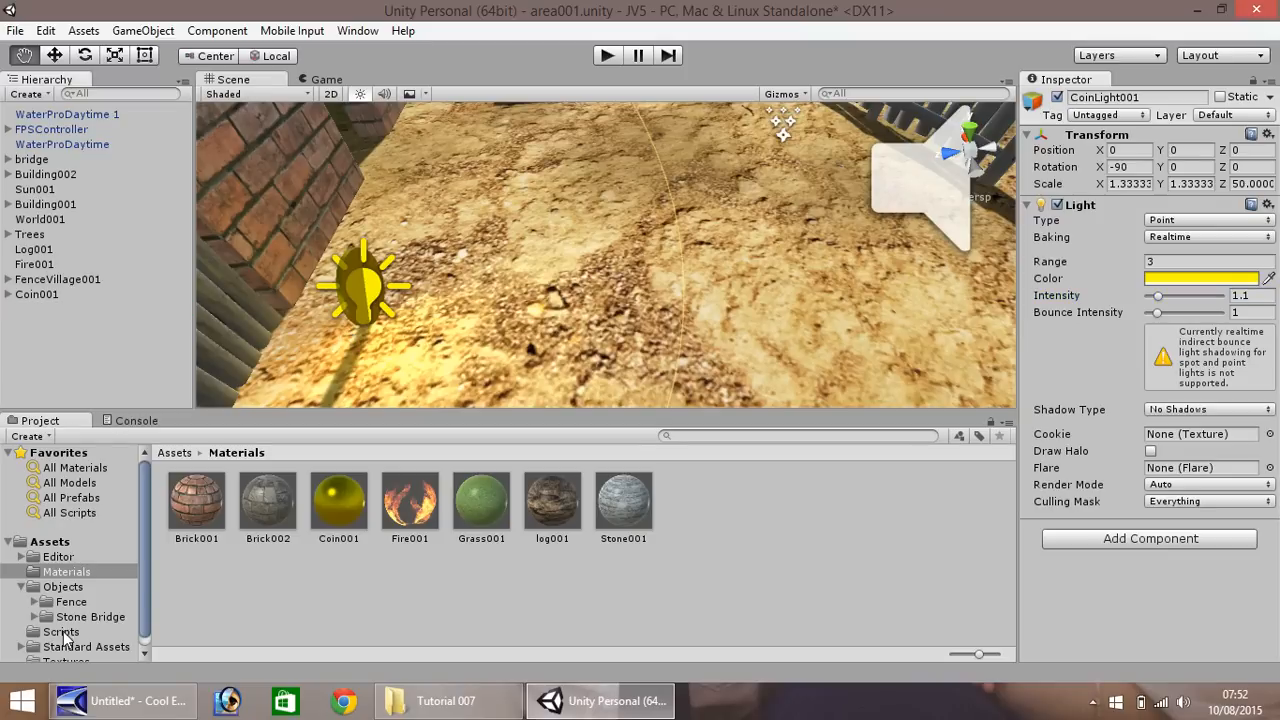
Add a JavaScript asset named CoinSpin to the Scripts folder and select it.
click(62, 631)
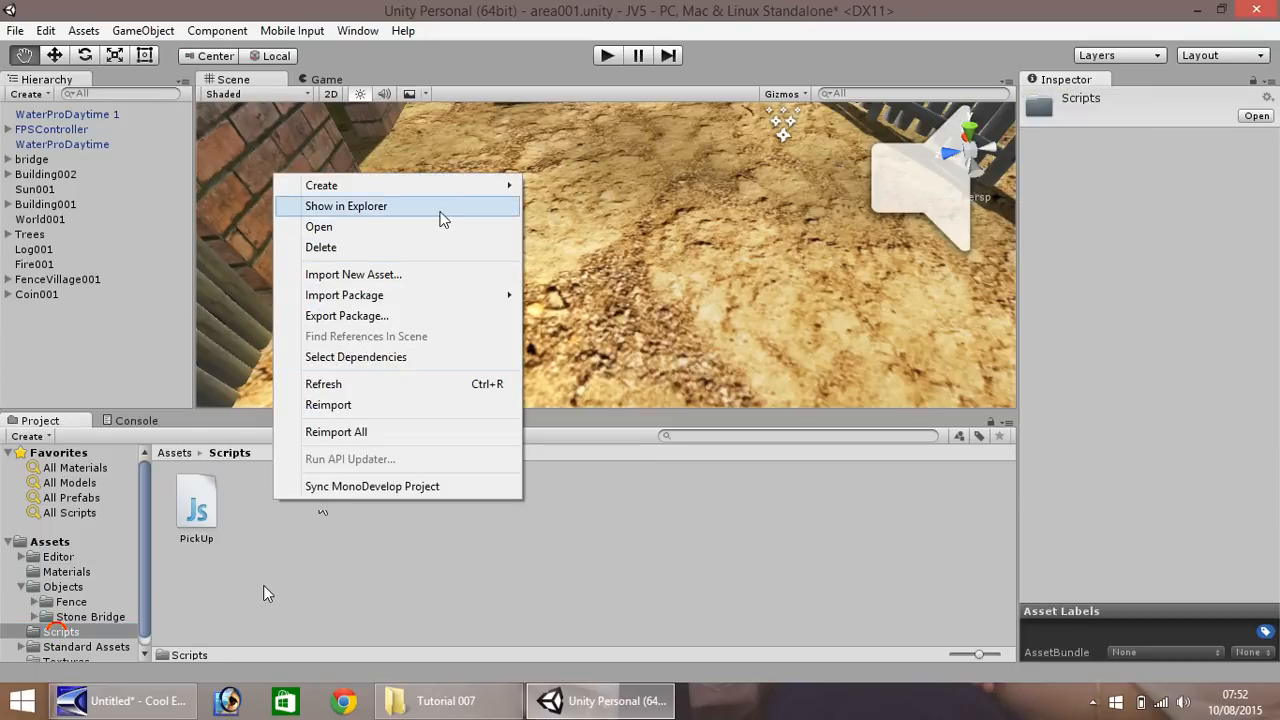
mouse_move(321, 185)
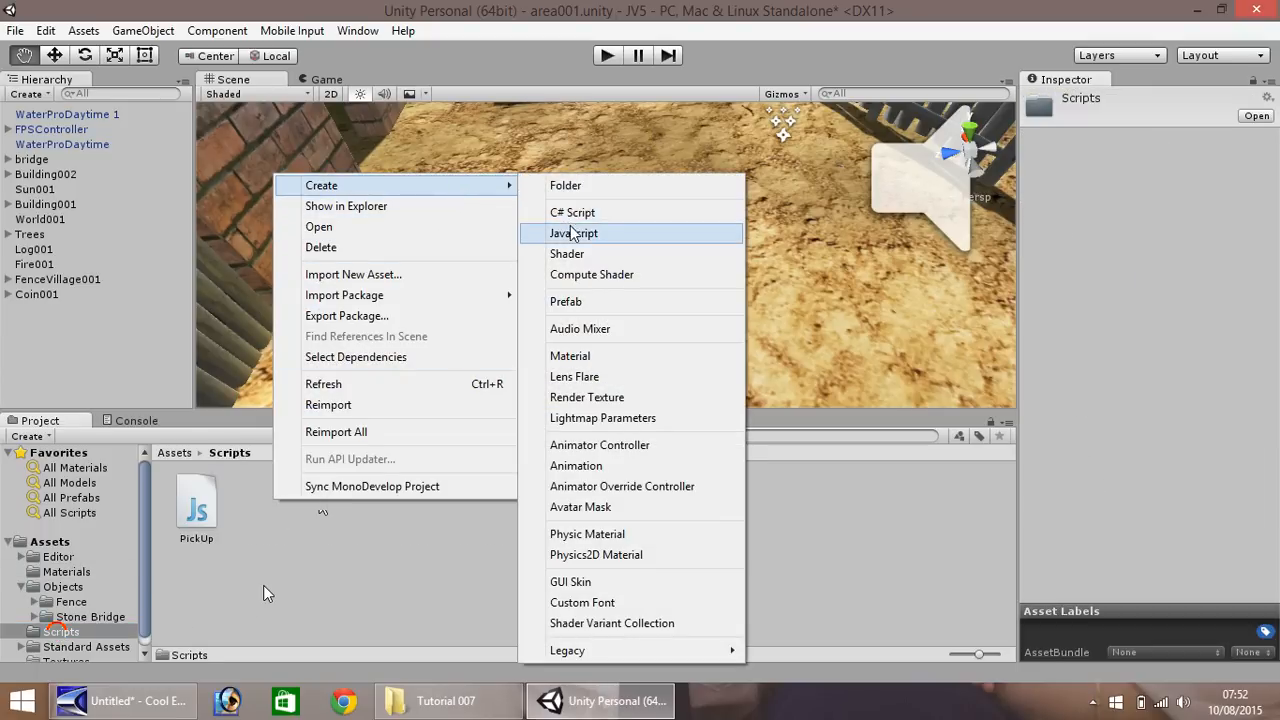
click(574, 233)
text(Co)
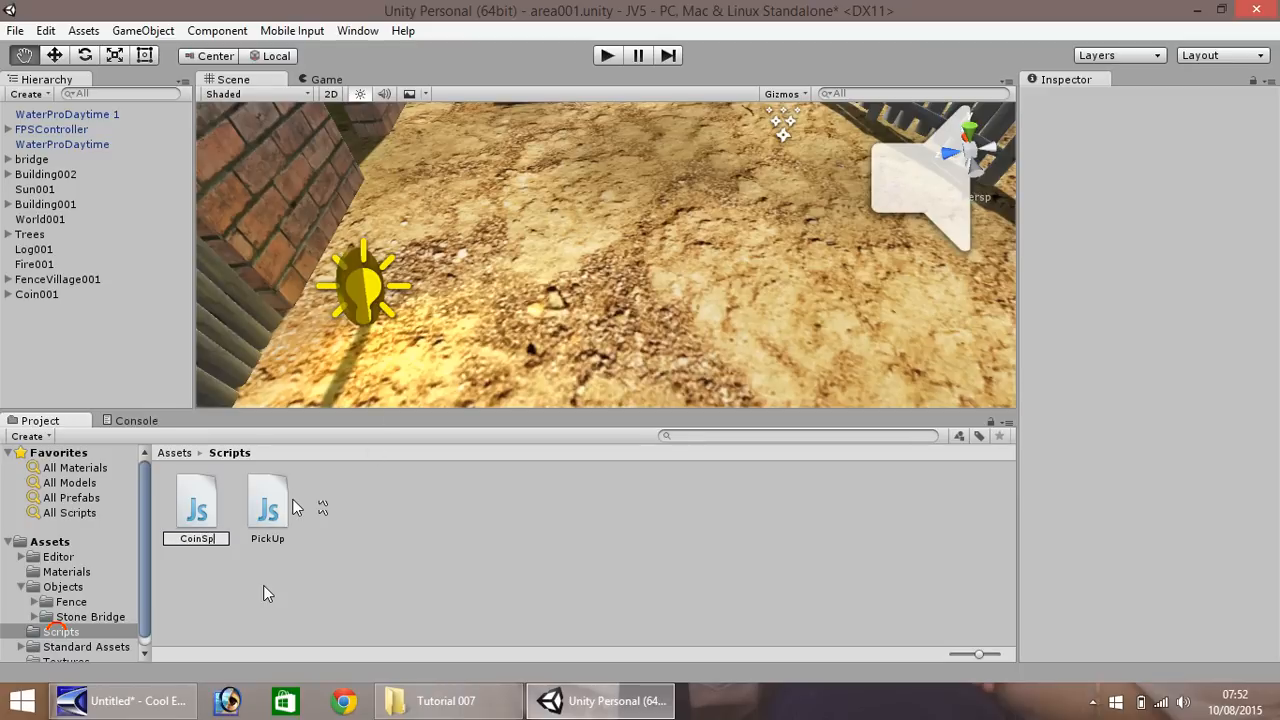
text(in)
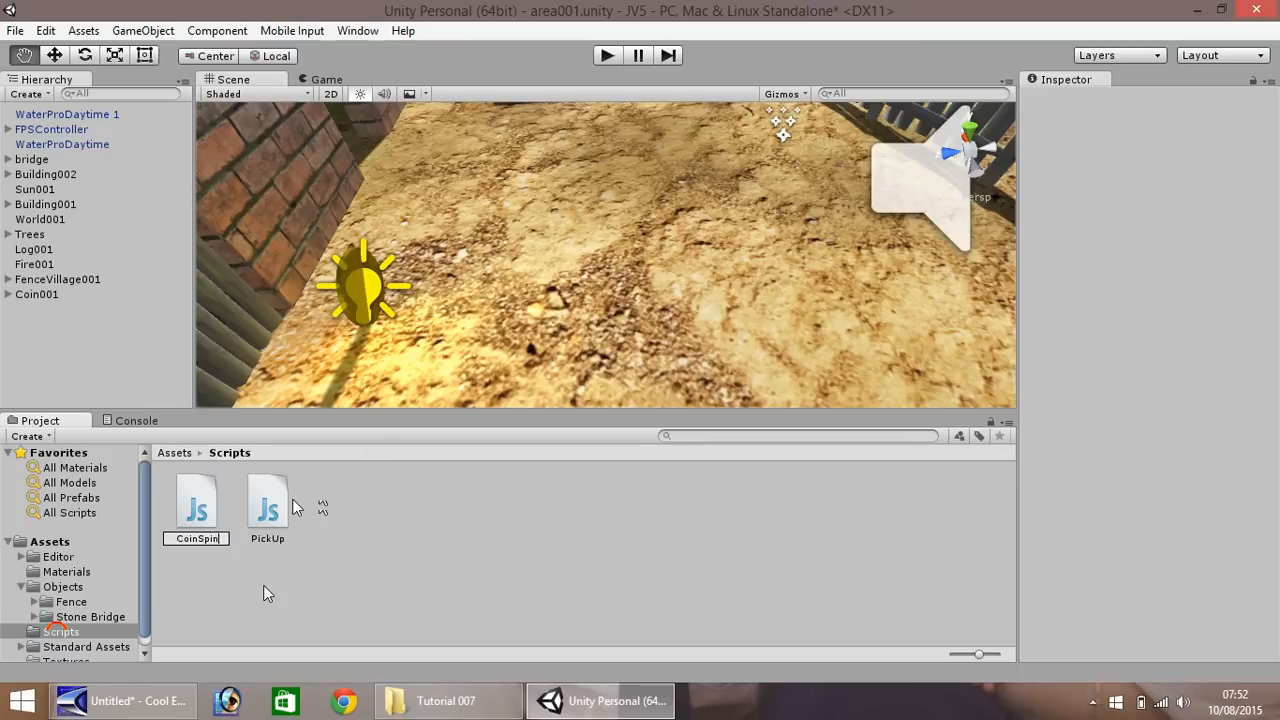
click(196, 505)
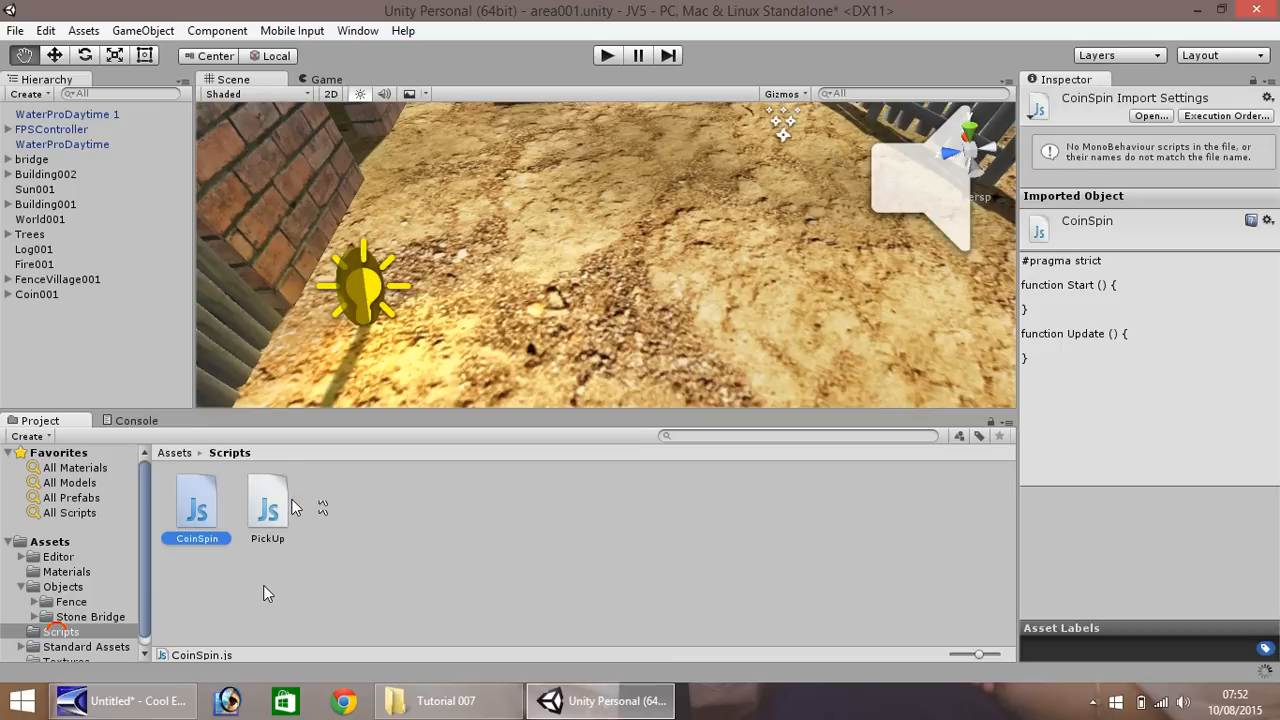
click(196, 507)
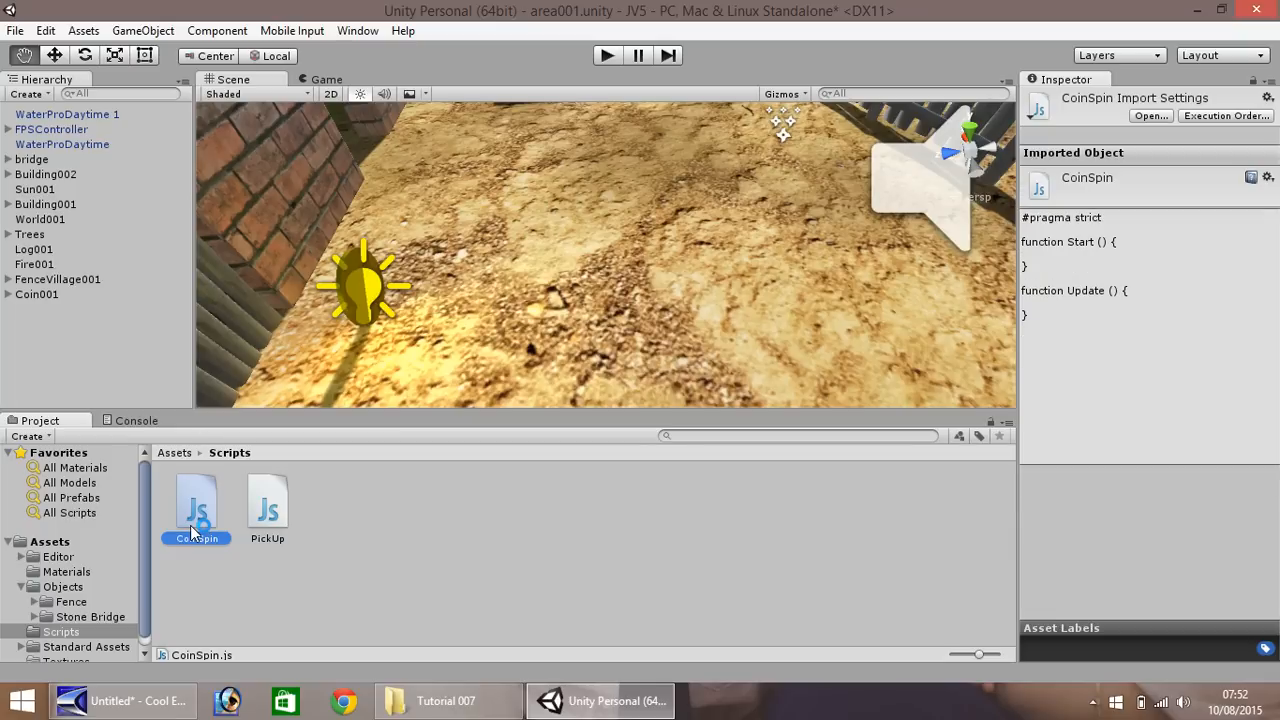
Open CoinSpin.js in MonoDevelop, loading the JV5 solution with CoinSpin.js and PickUp.js.
double_click(197, 505)
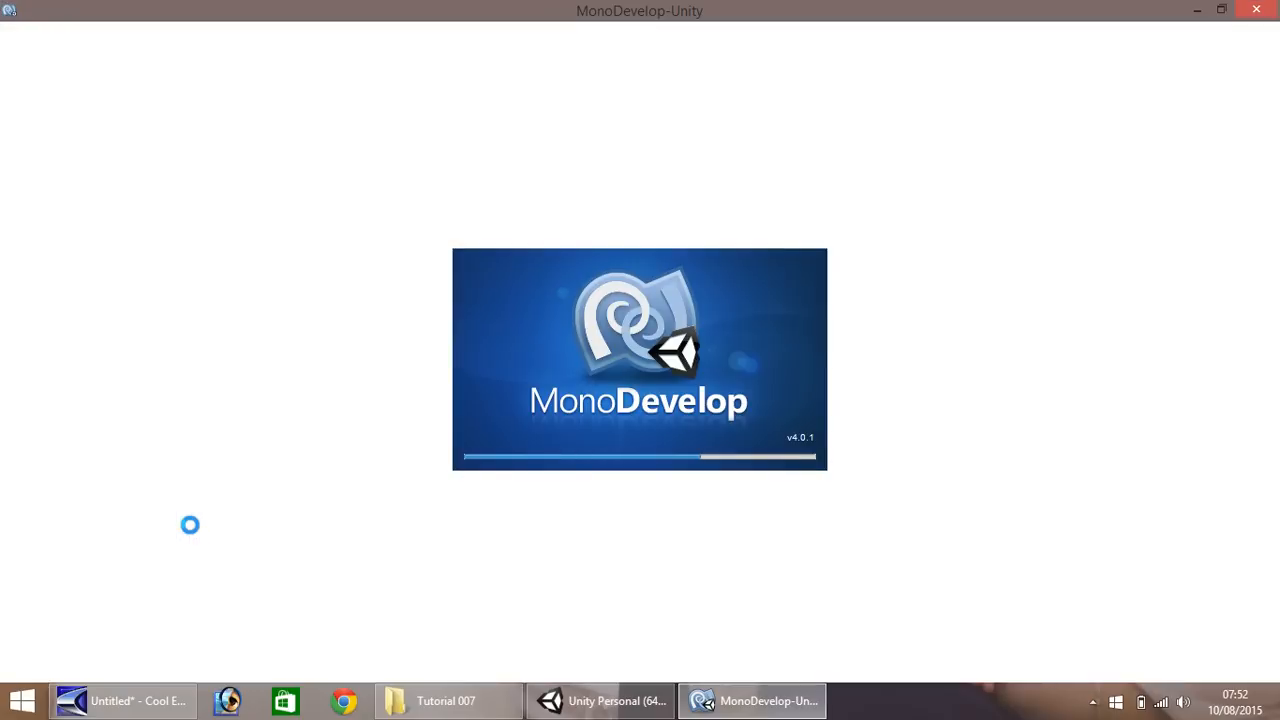
mouse_move(195, 533)
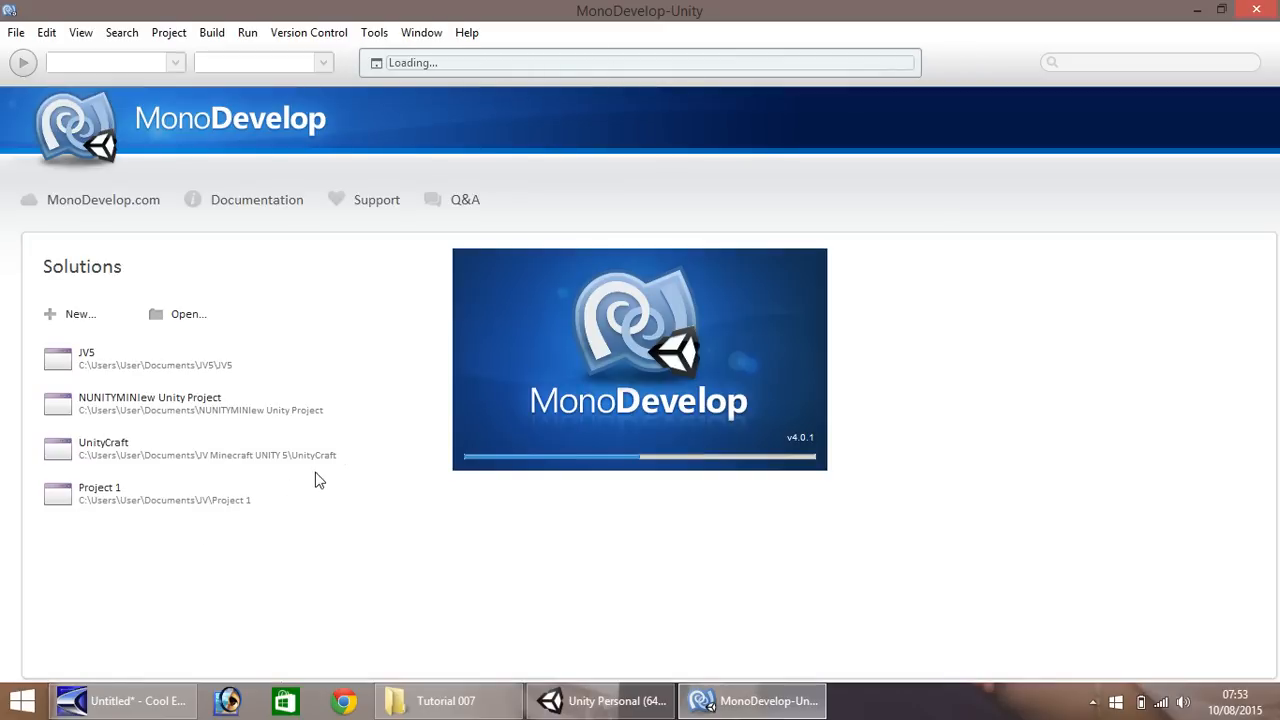
mouse_move(484, 362)
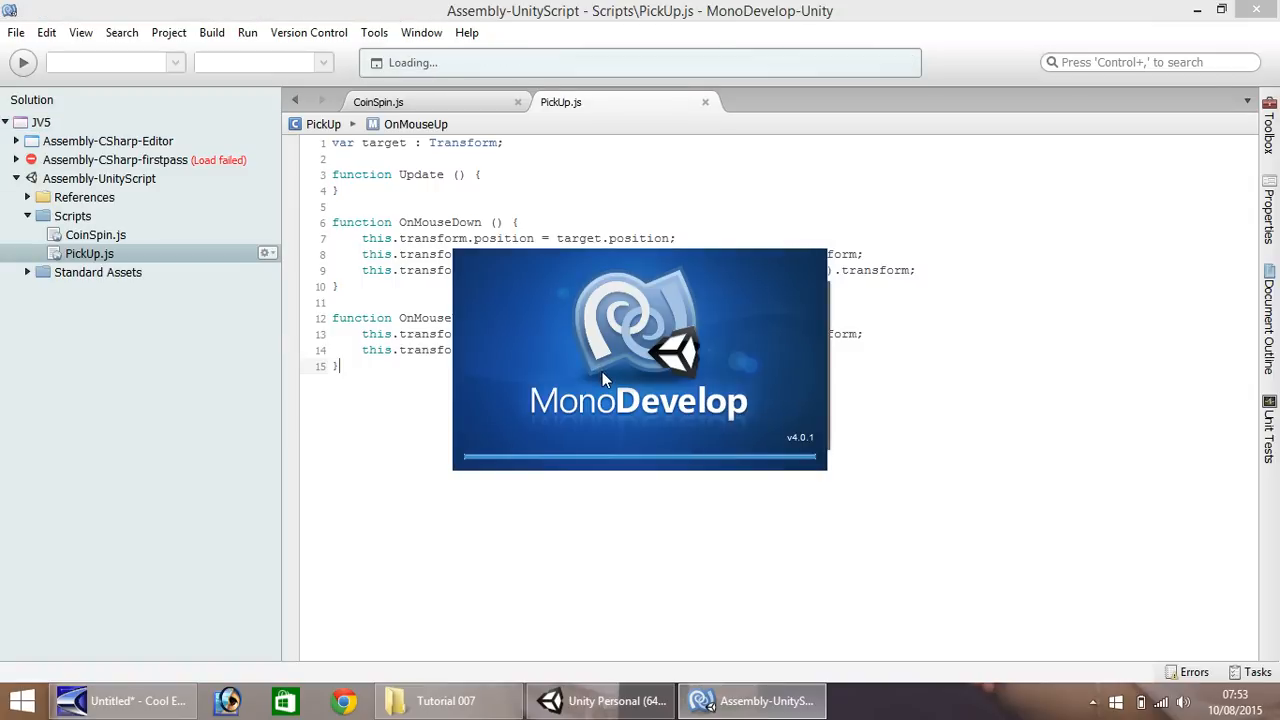
mouse_move(426, 446)
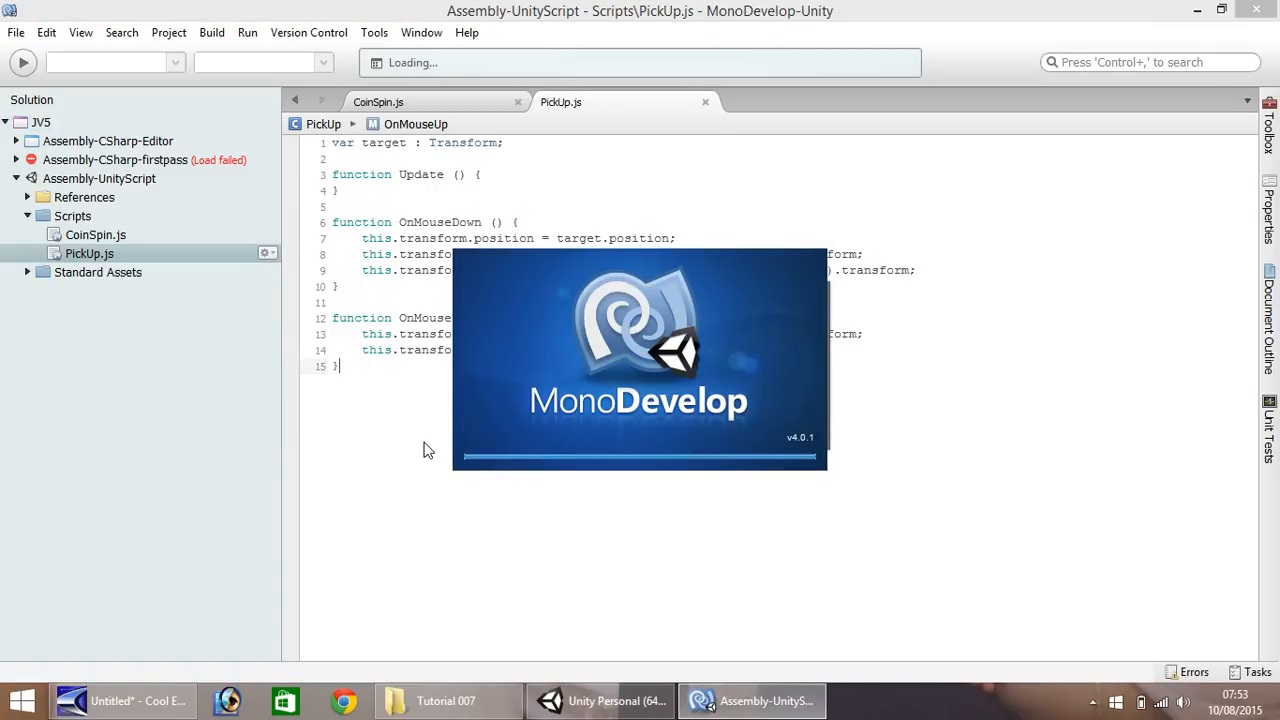
mouse_move(557, 532)
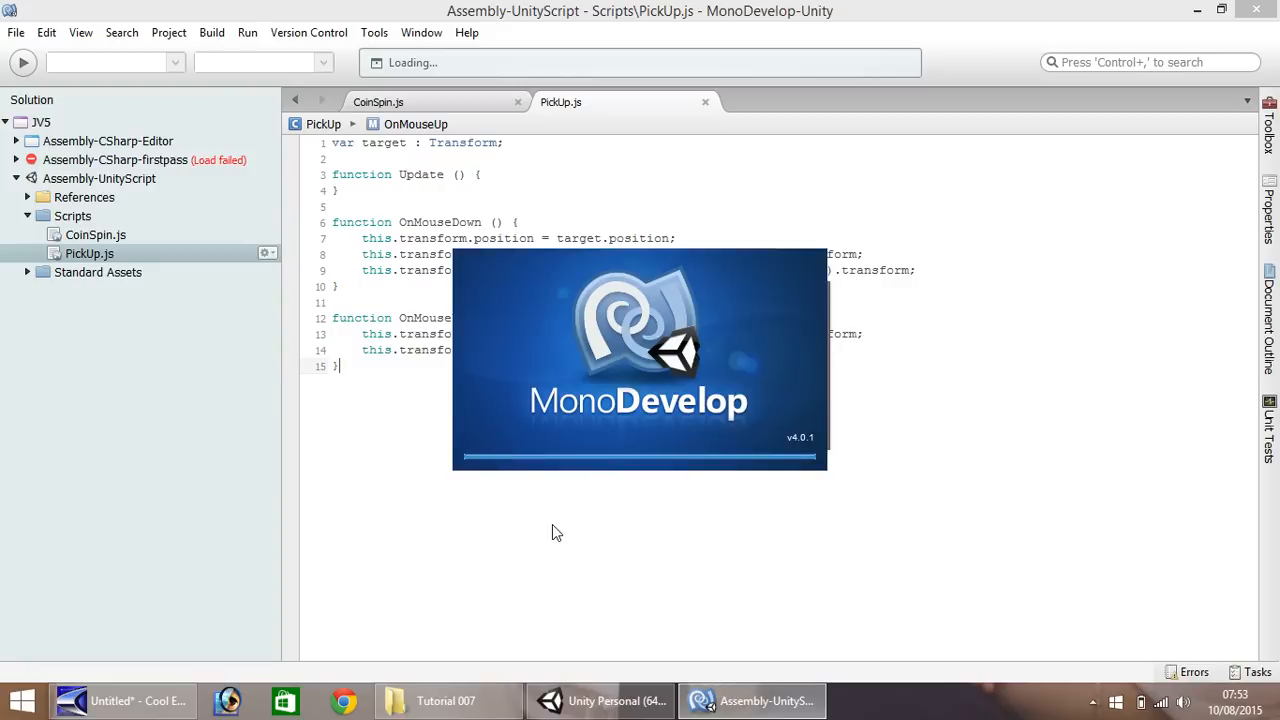
mouse_move(550, 603)
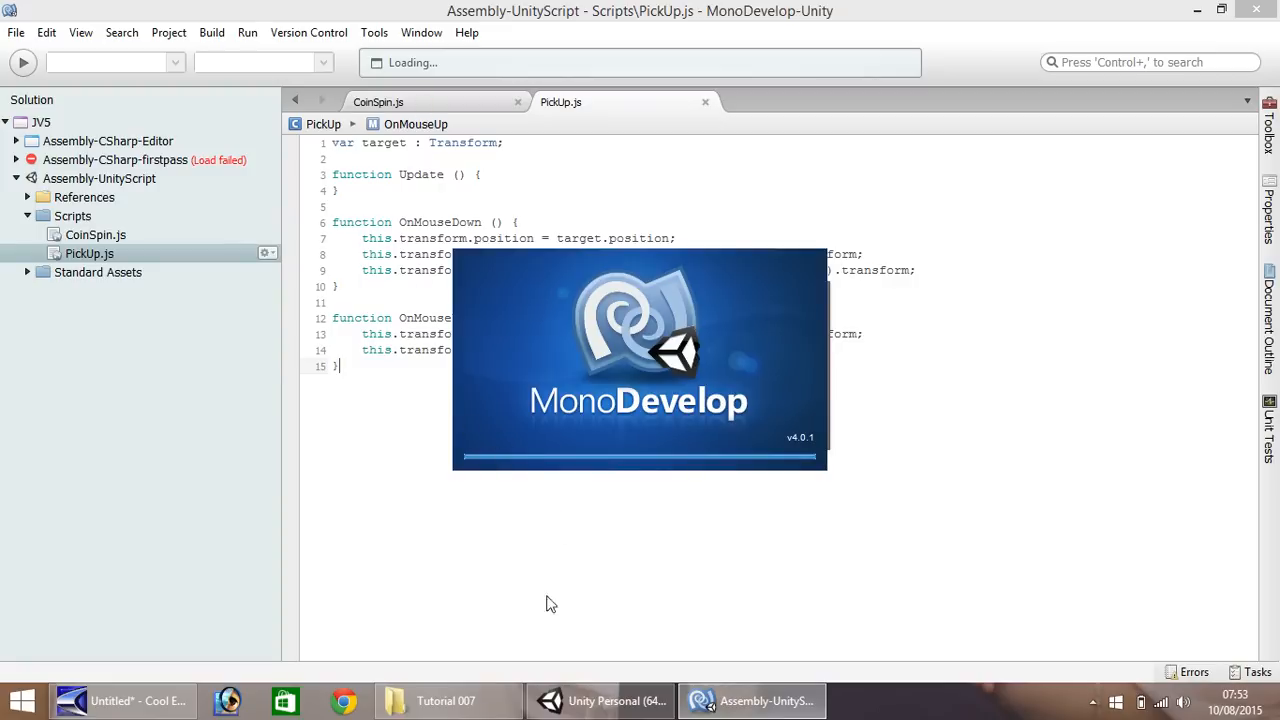
click(600, 700)
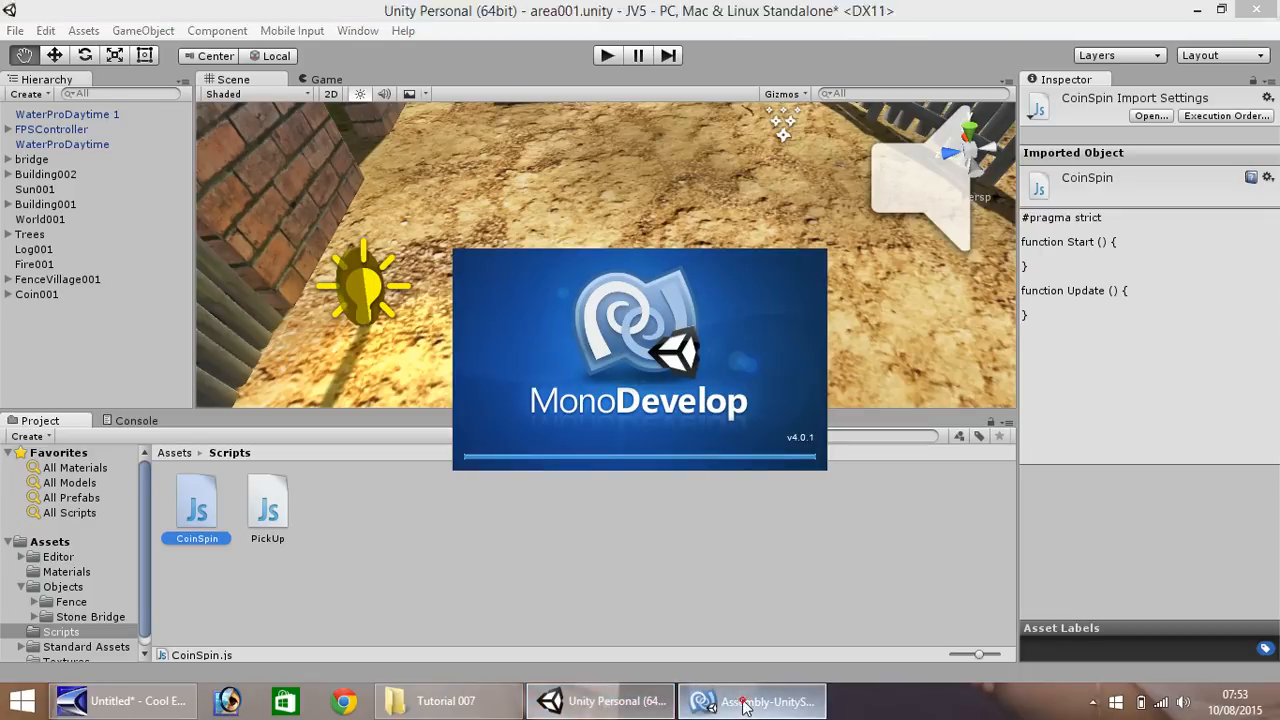
Select and delete the default Start and Update code in CoinSpin.js.
click(750, 700)
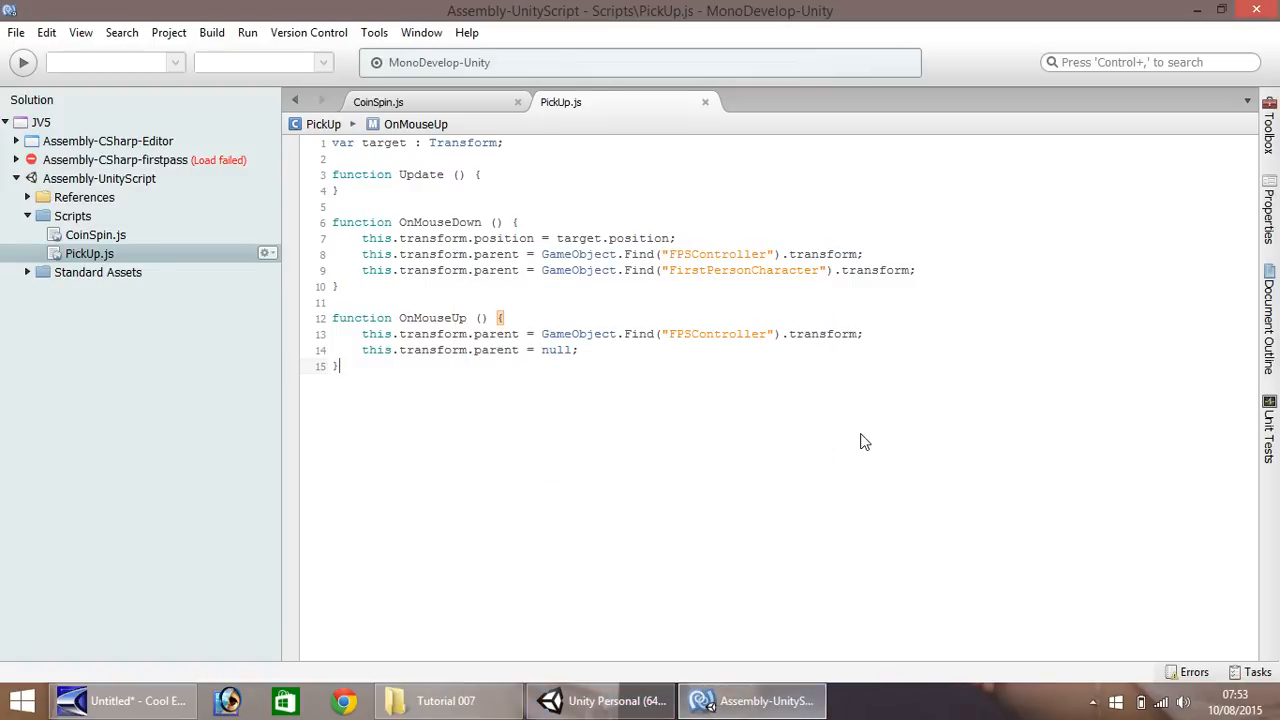
click(378, 101)
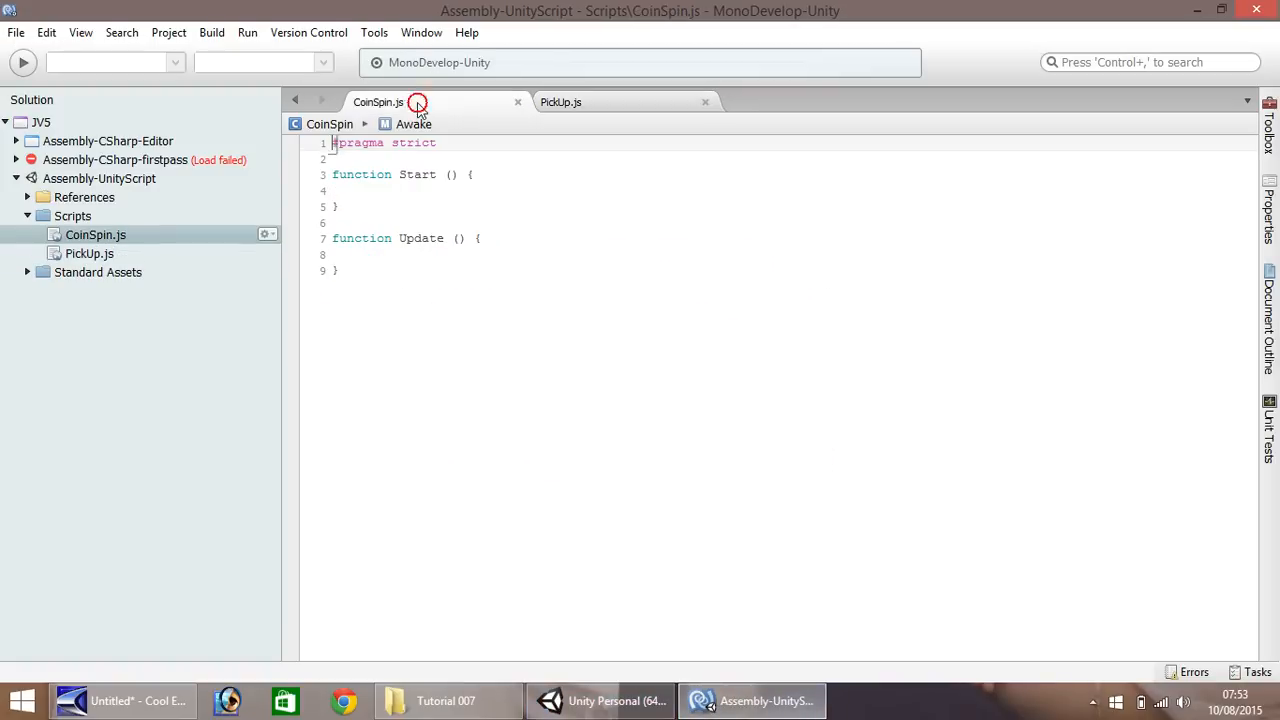
mouse_move(590, 110)
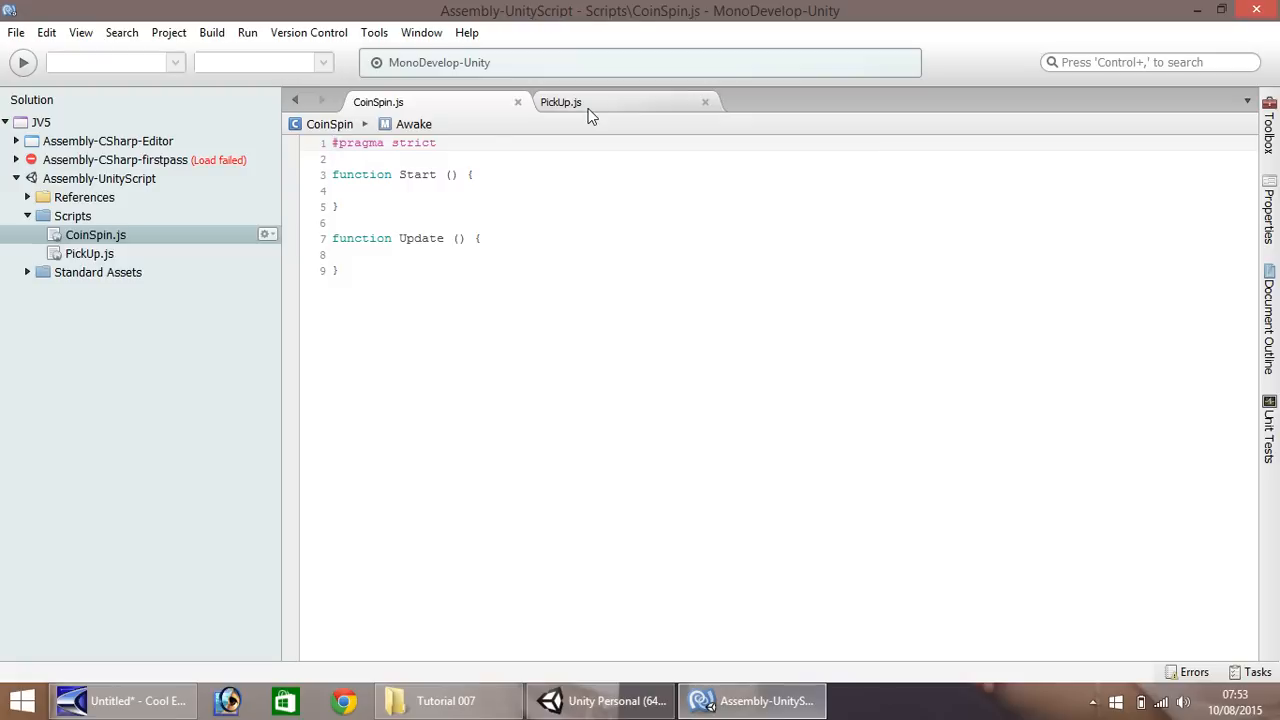
click(405, 101)
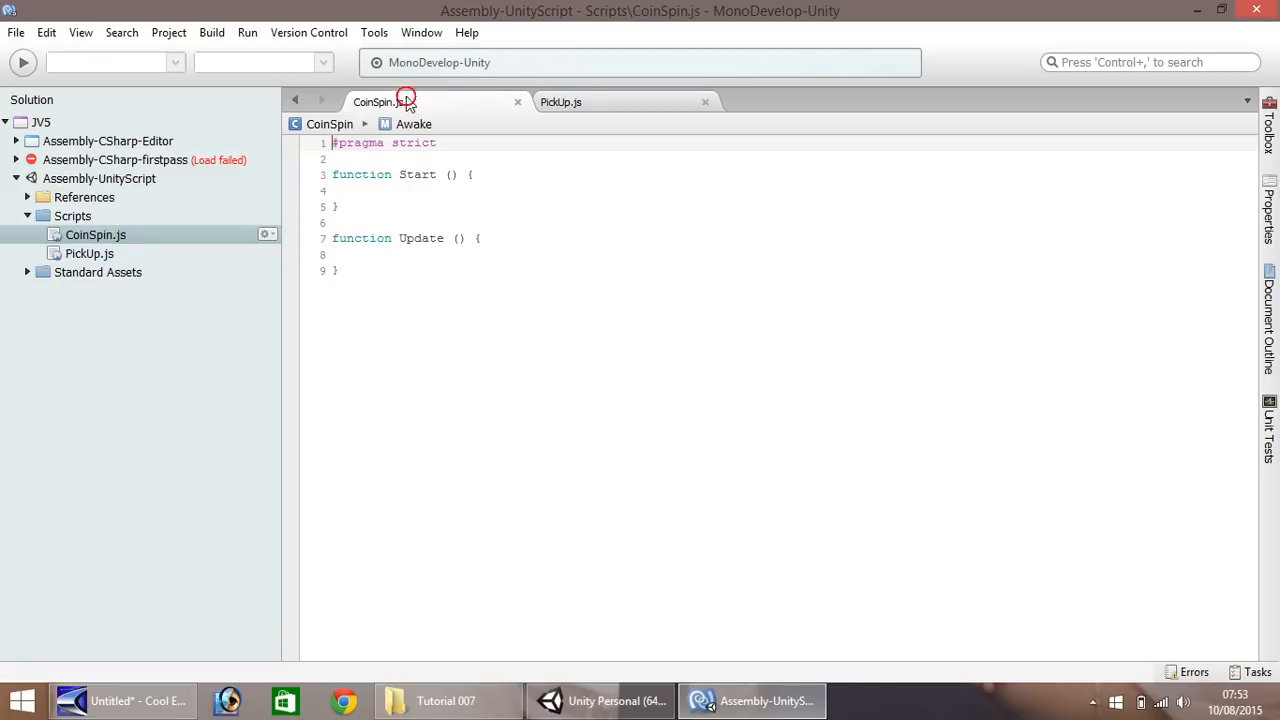
key(ctrl+a)
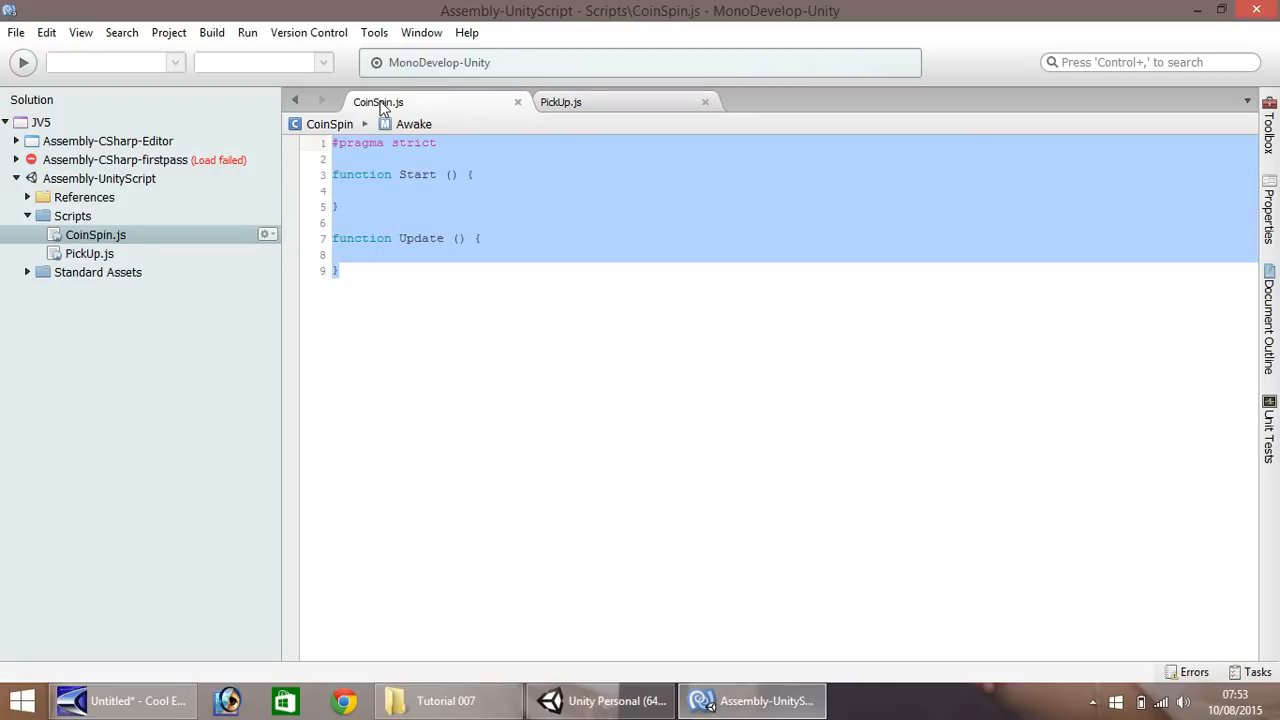
key(Delete)
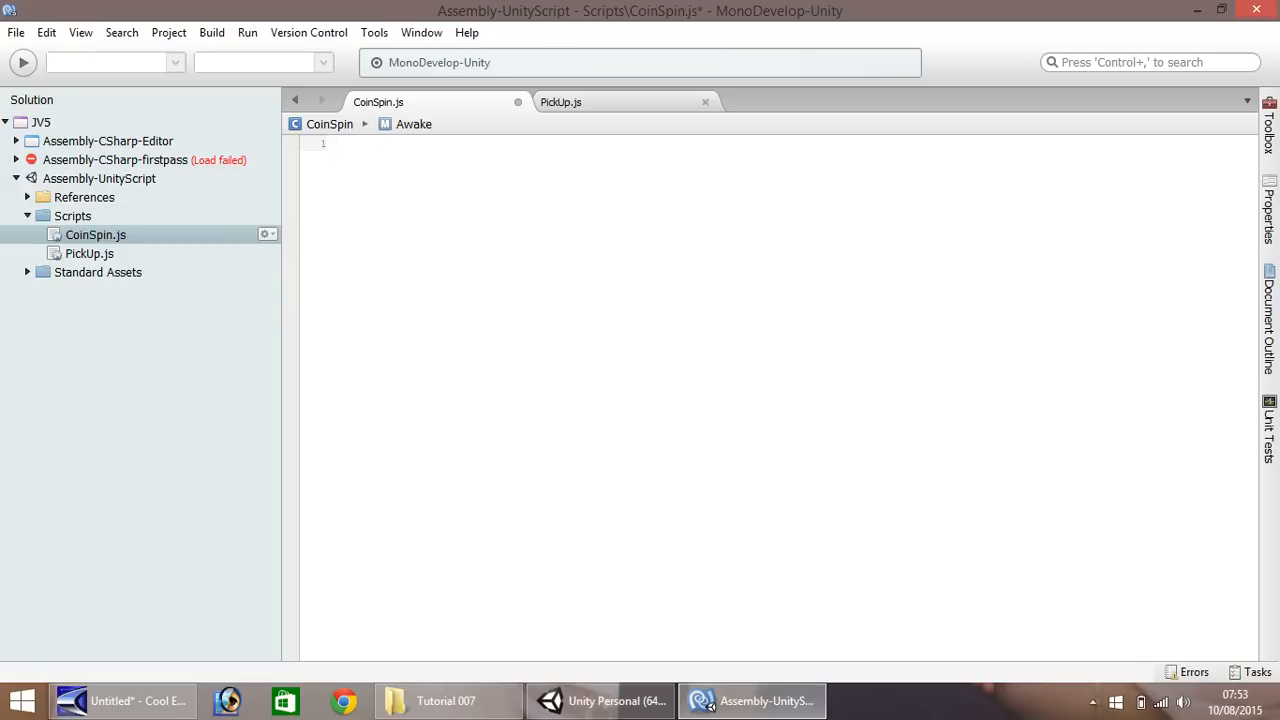
Start an Update function in CoinSpin.js with 'function Update () {'.
text(function)
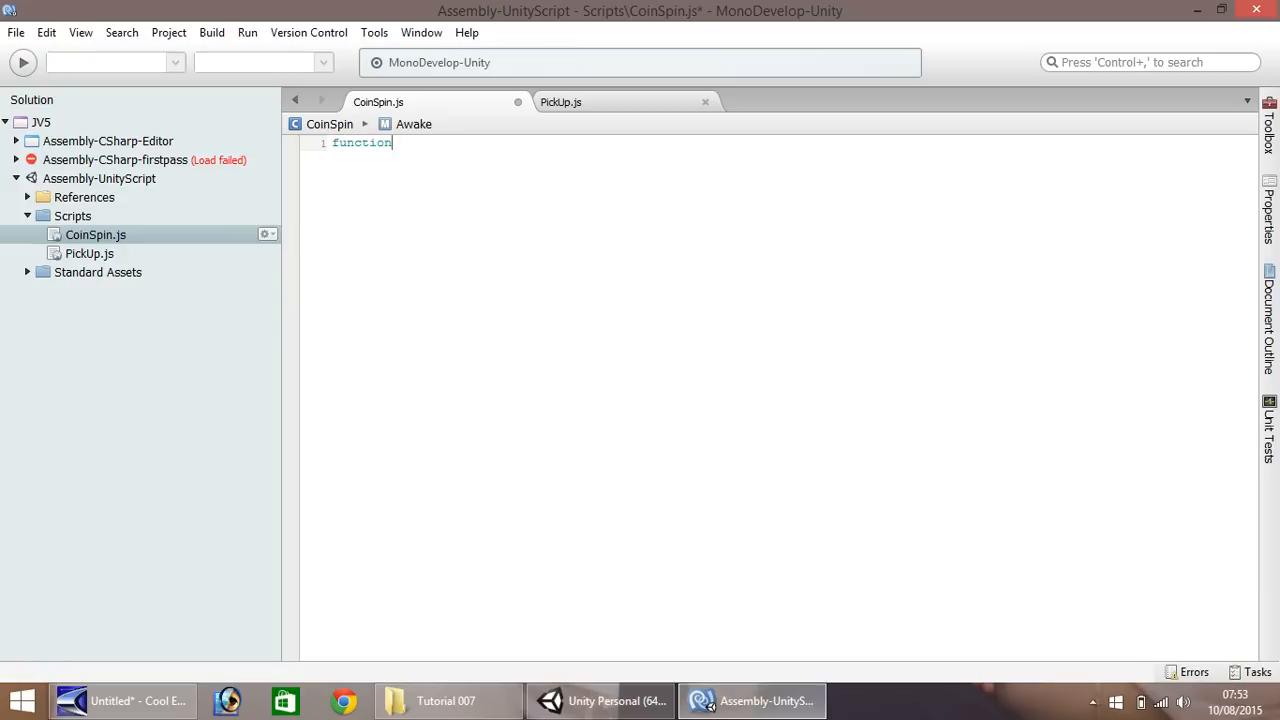
text(U)
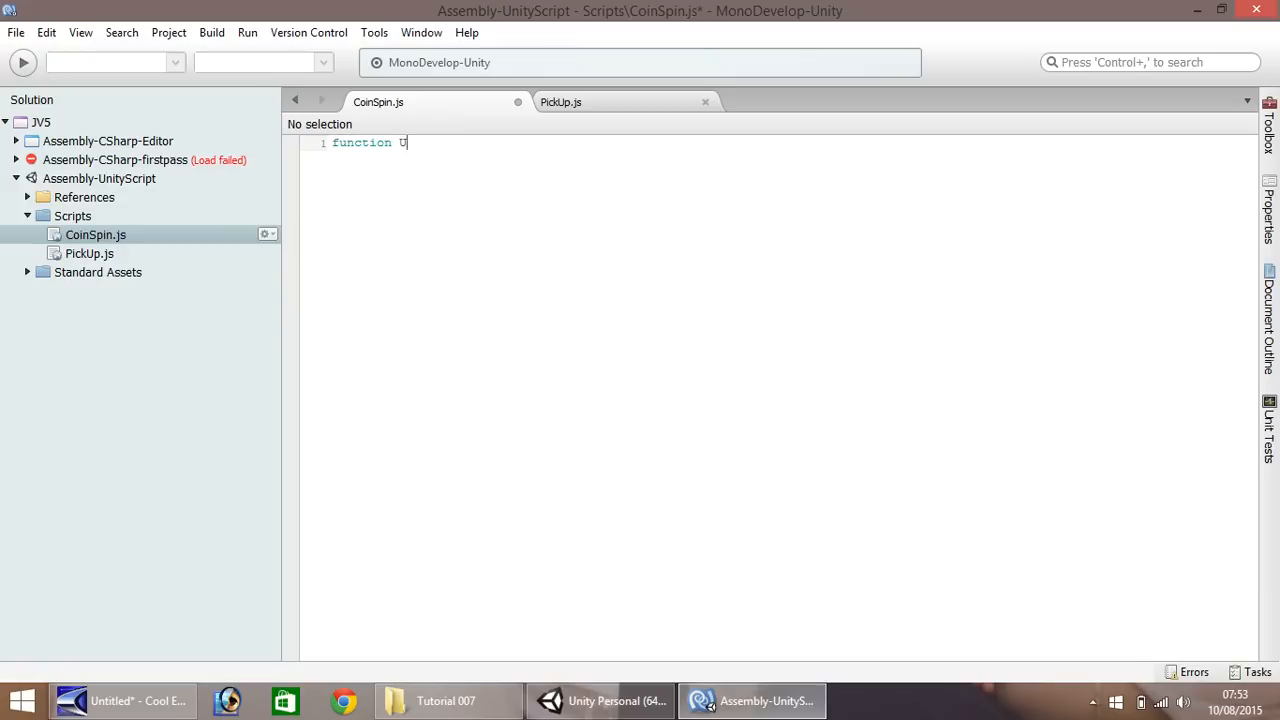
text(pdate)
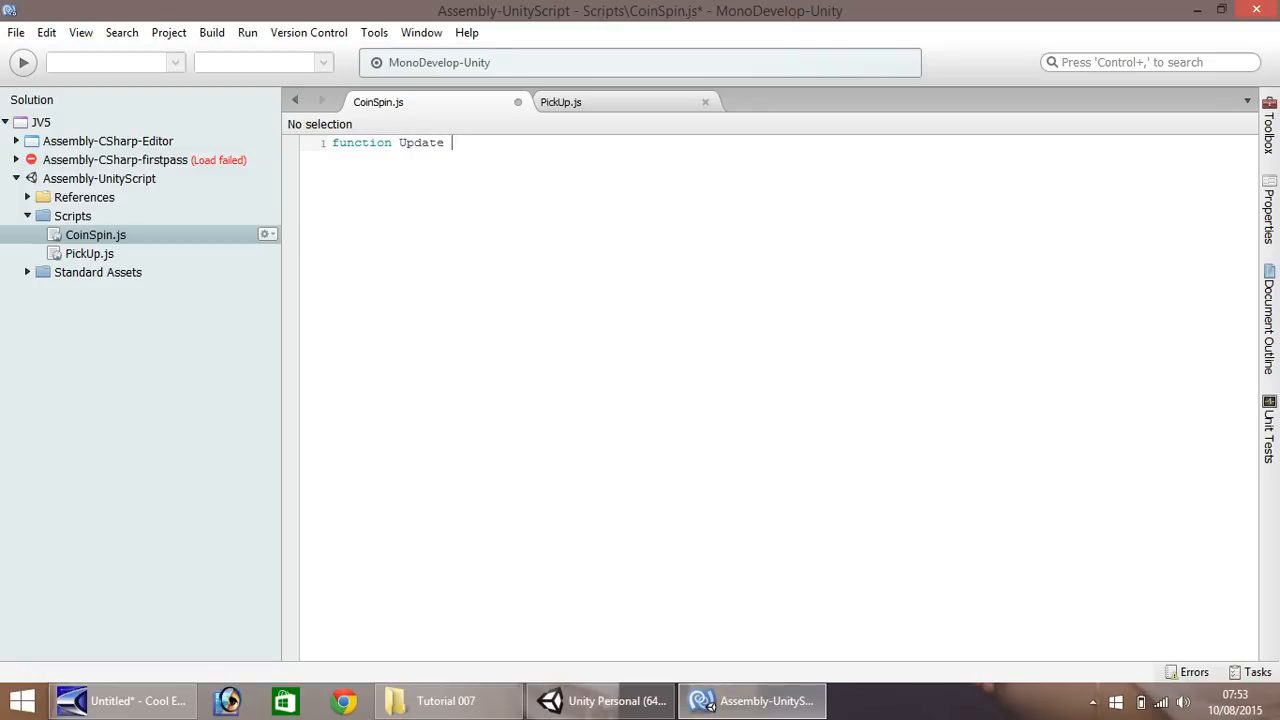
text(())
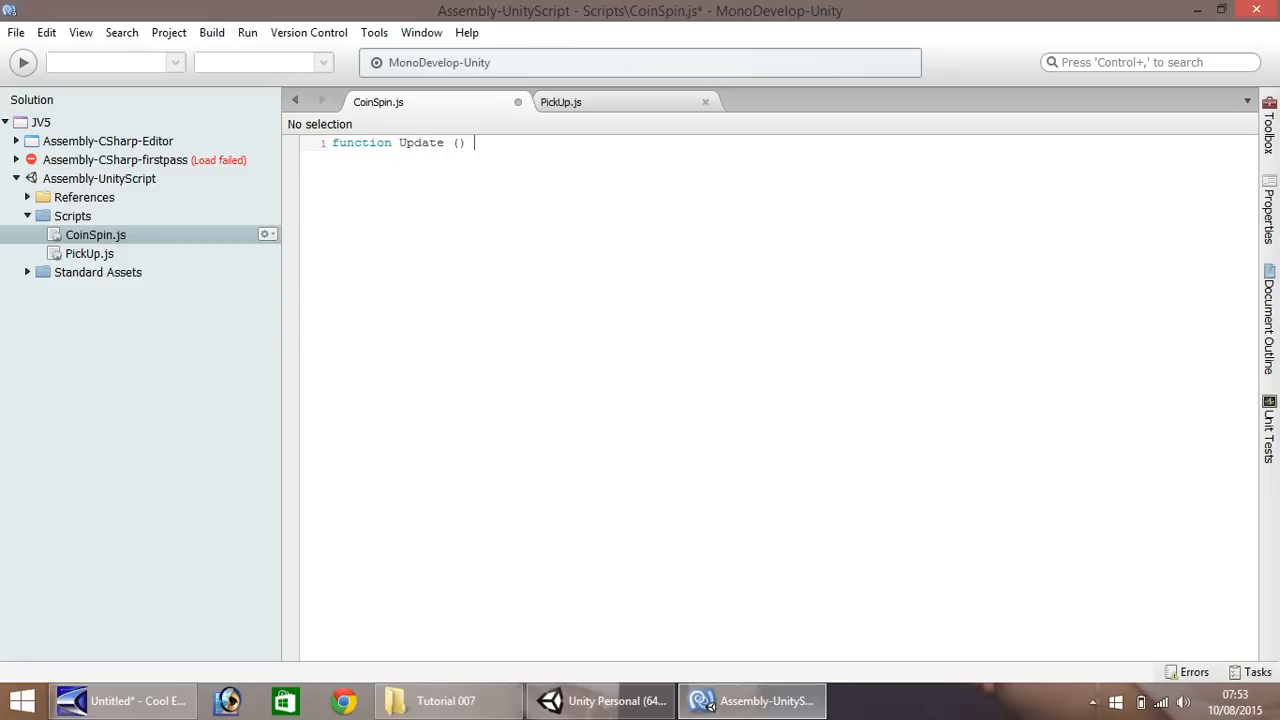
text({)
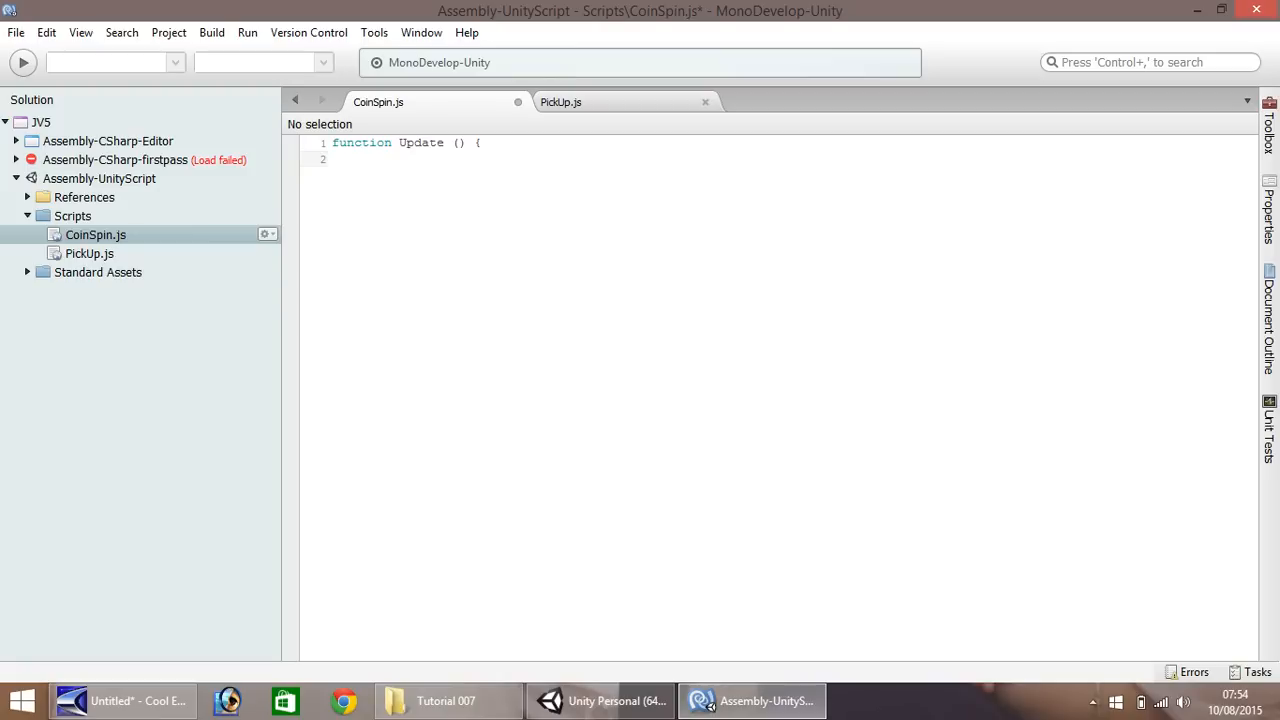
Add transform.Rotate(0, 4, 0, Space.World); to Update and save the script.
text(transform)
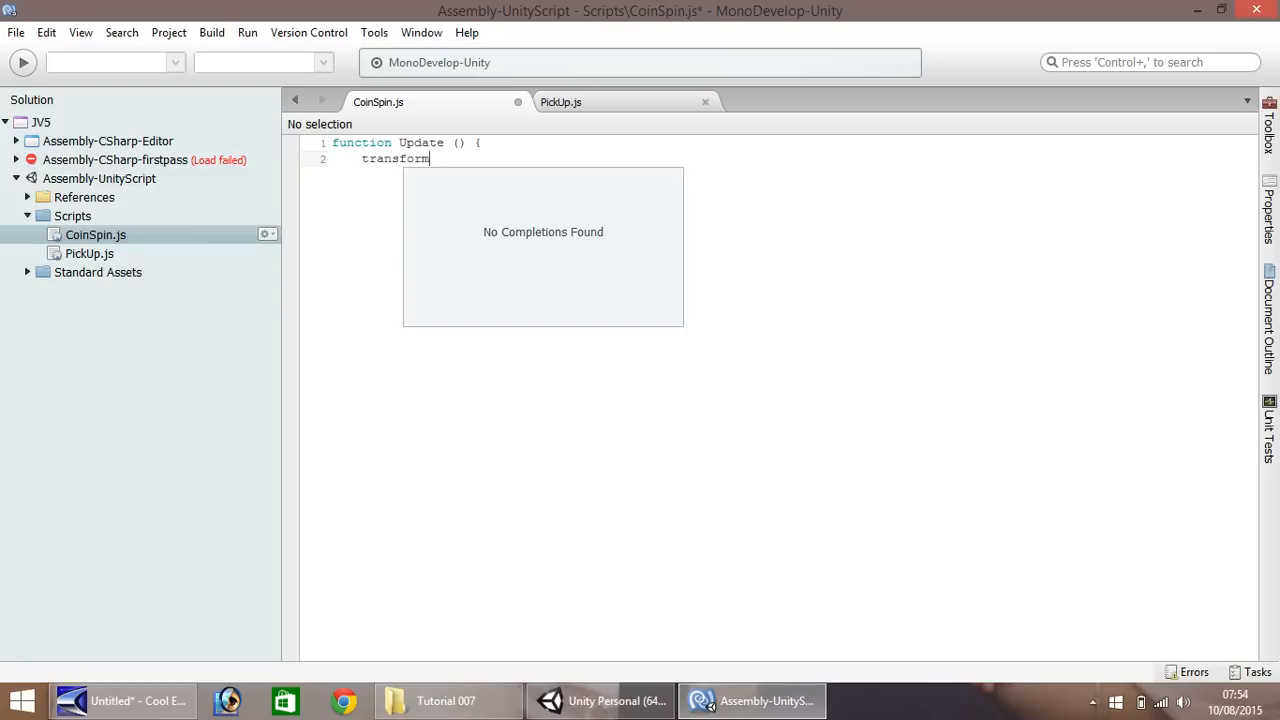
text(.)
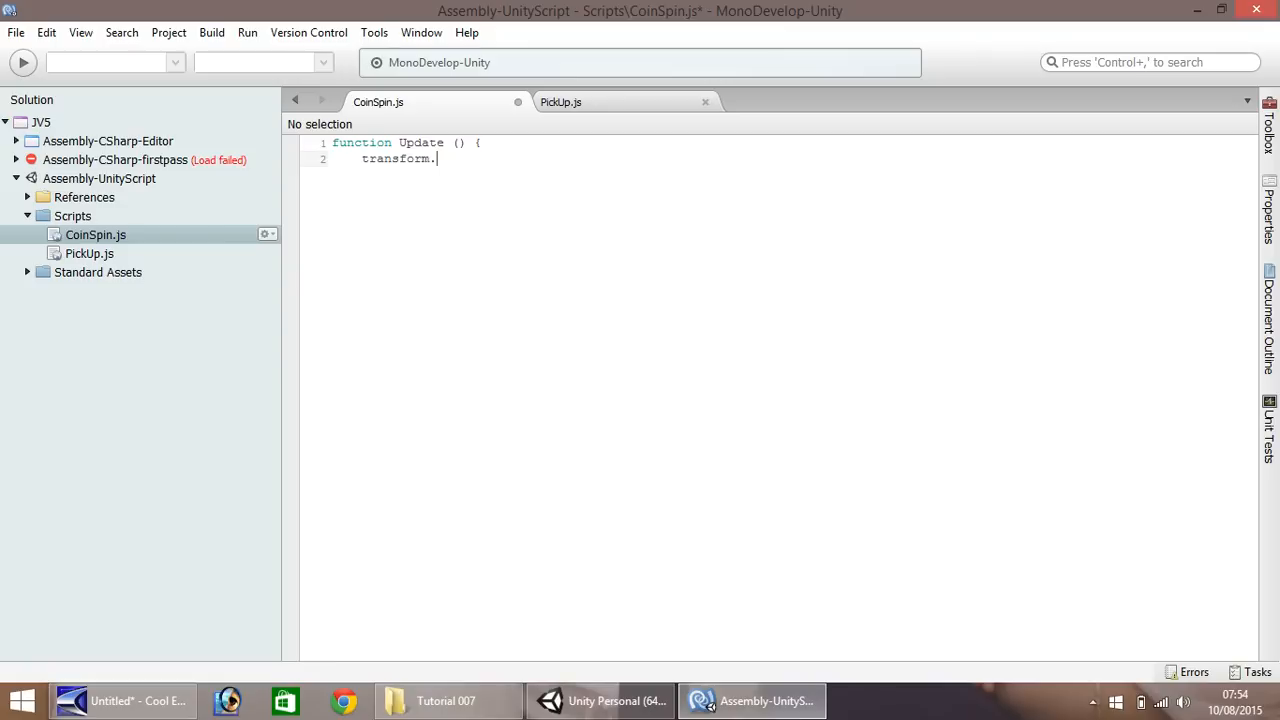
text(Rotate)
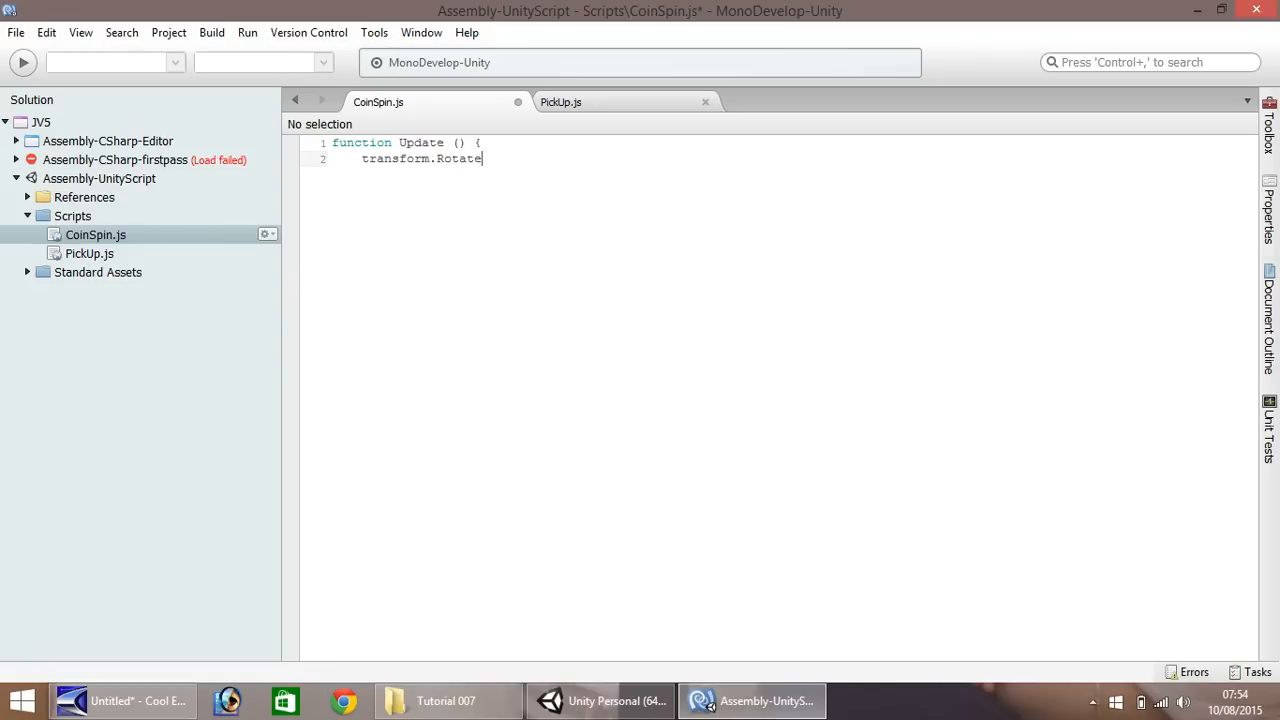
text(()
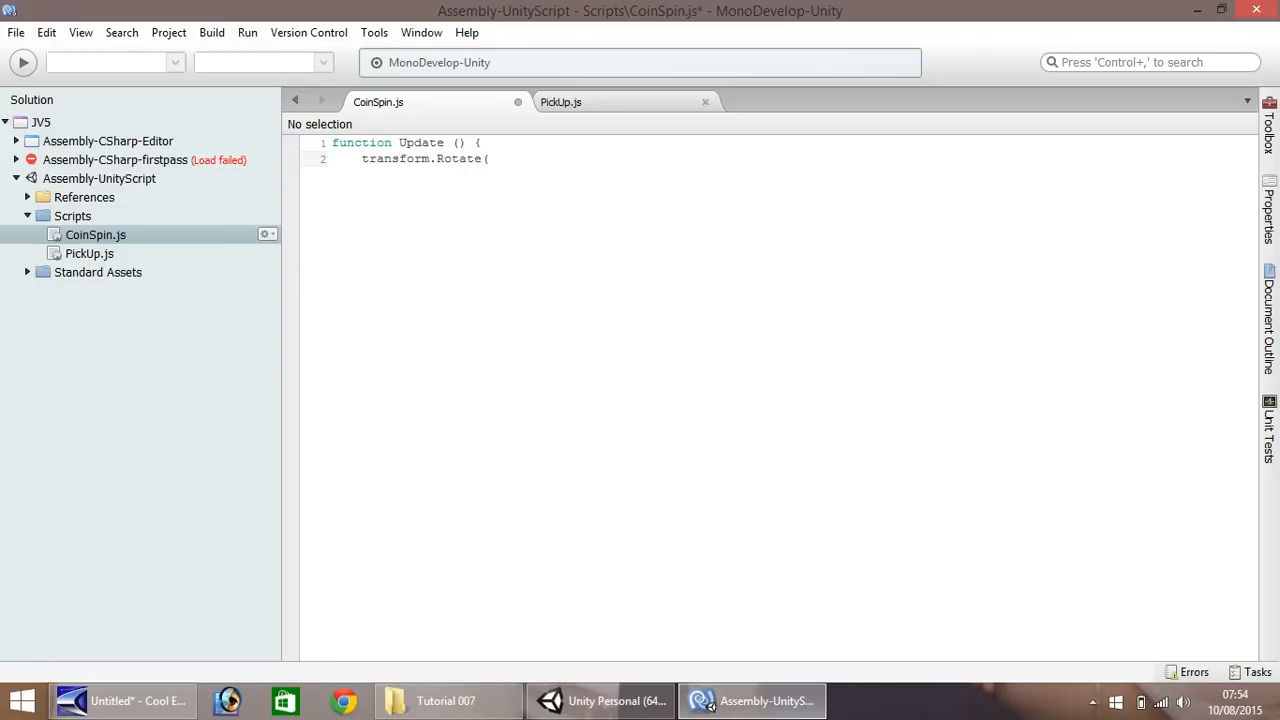
text(0,)
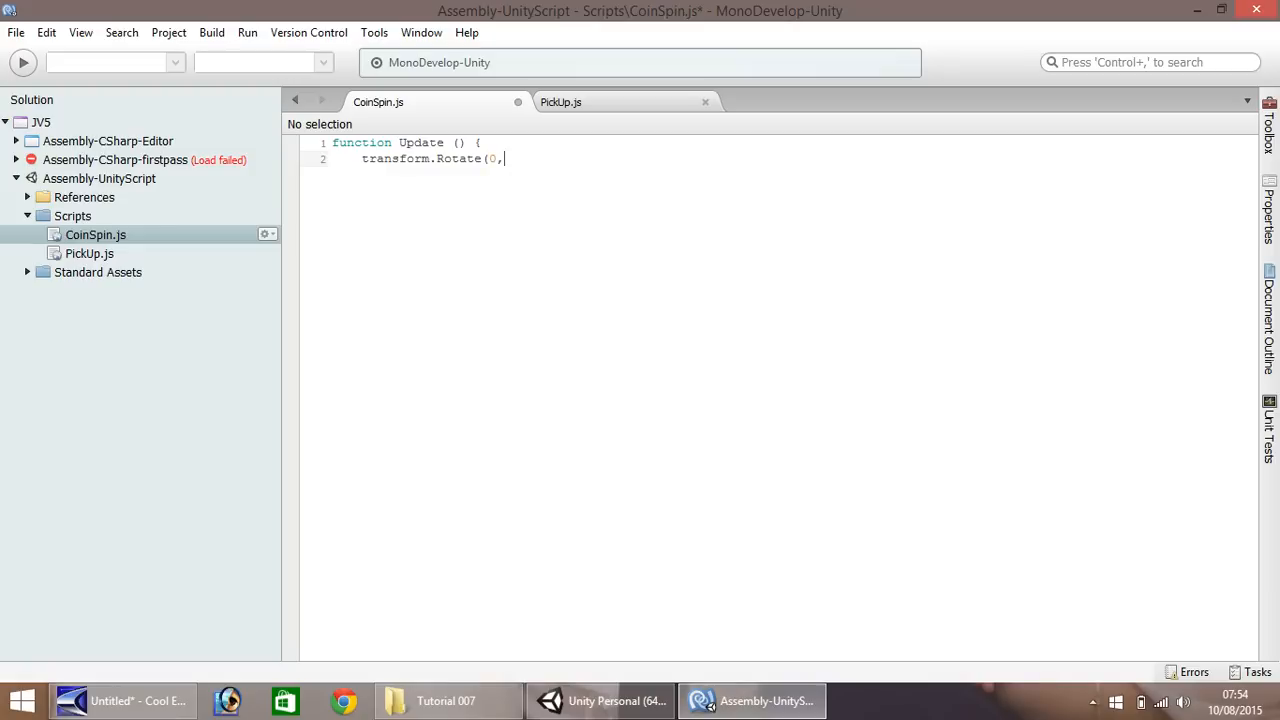
text(4,)
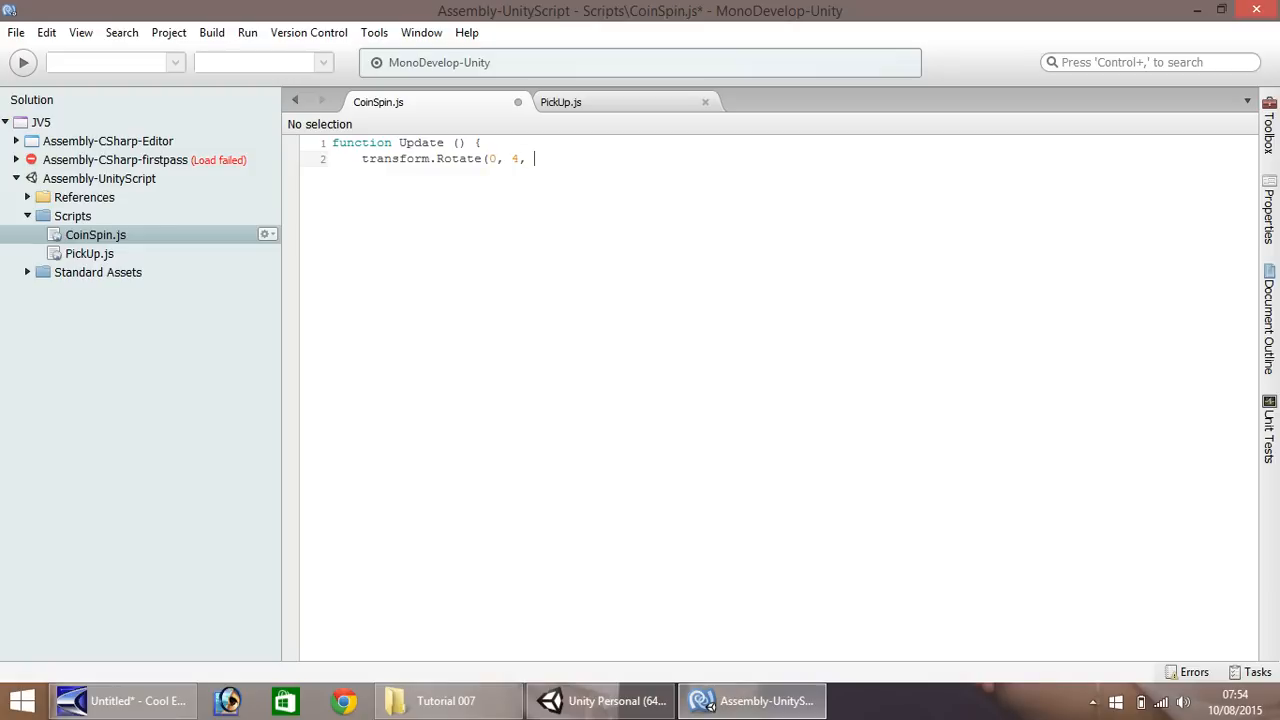
text(0,)
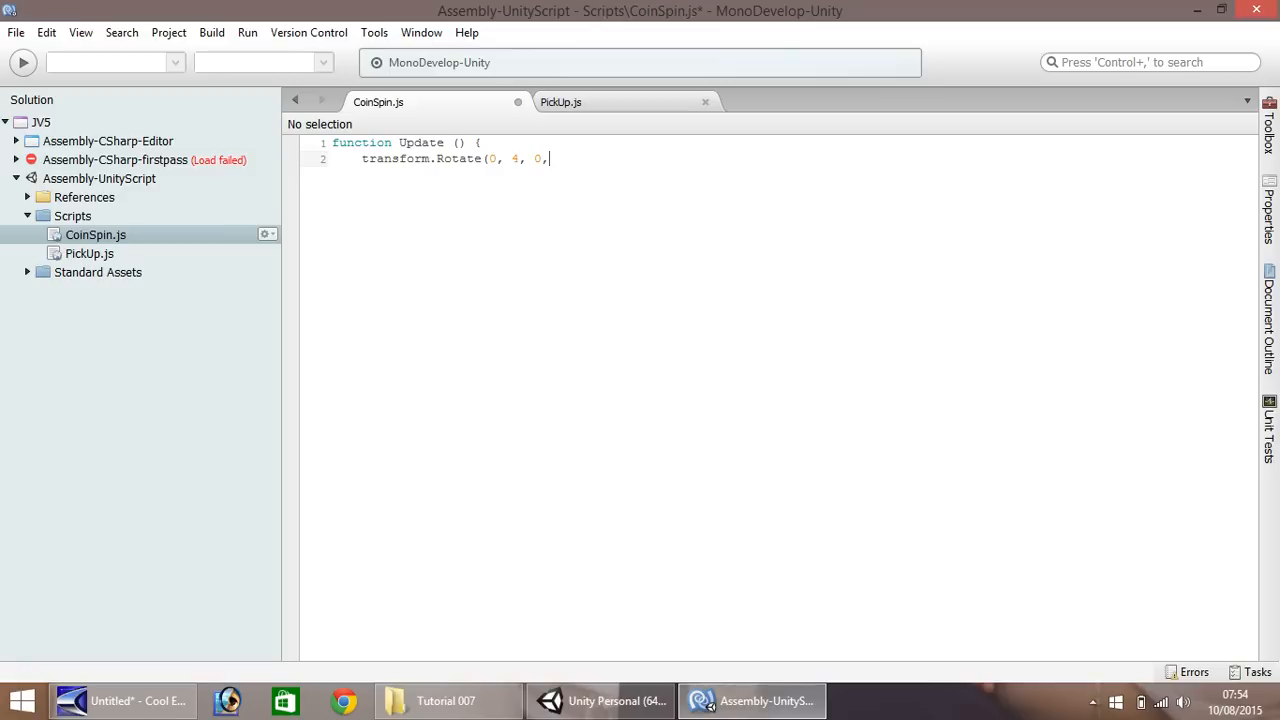
text(Spa)
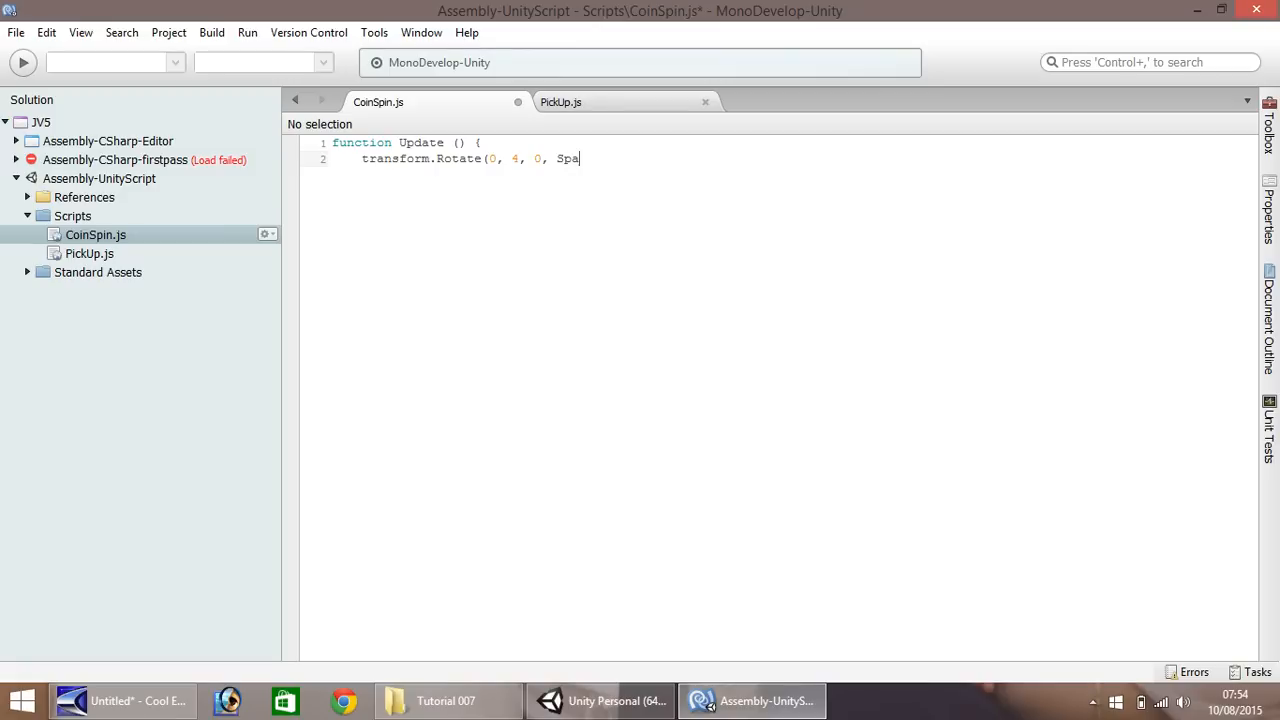
text(ce.W)
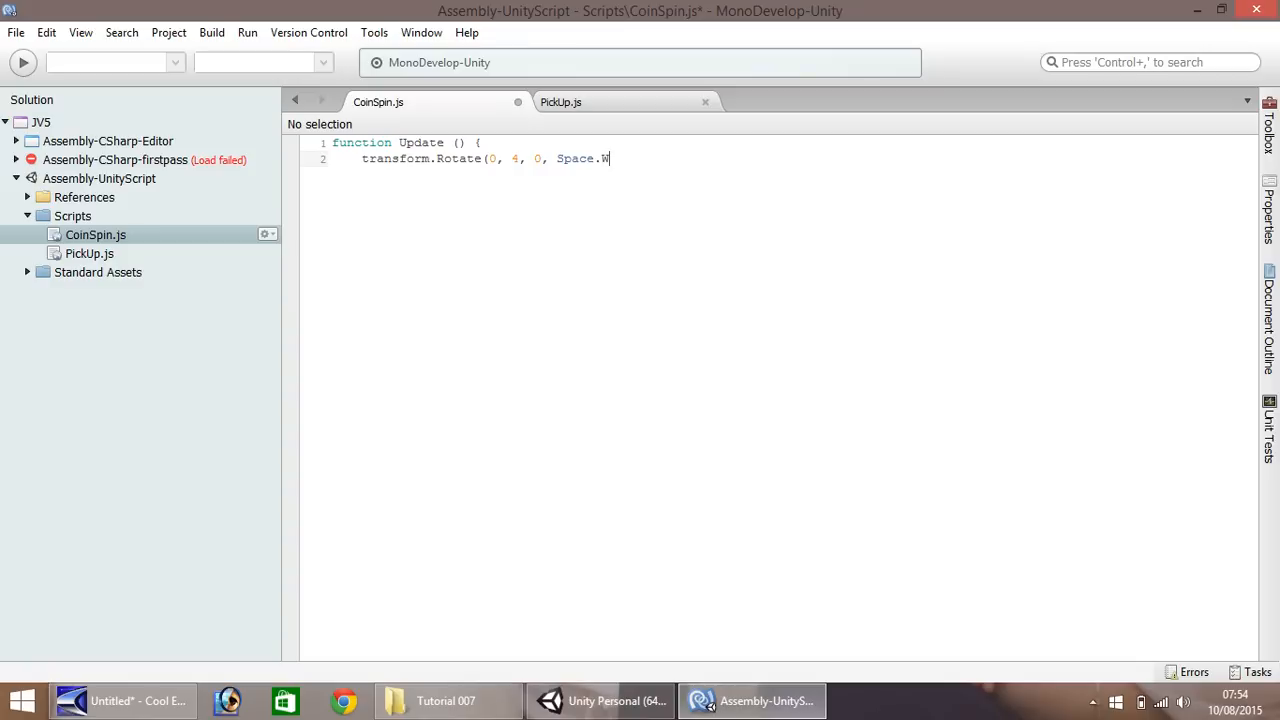
text(orld)
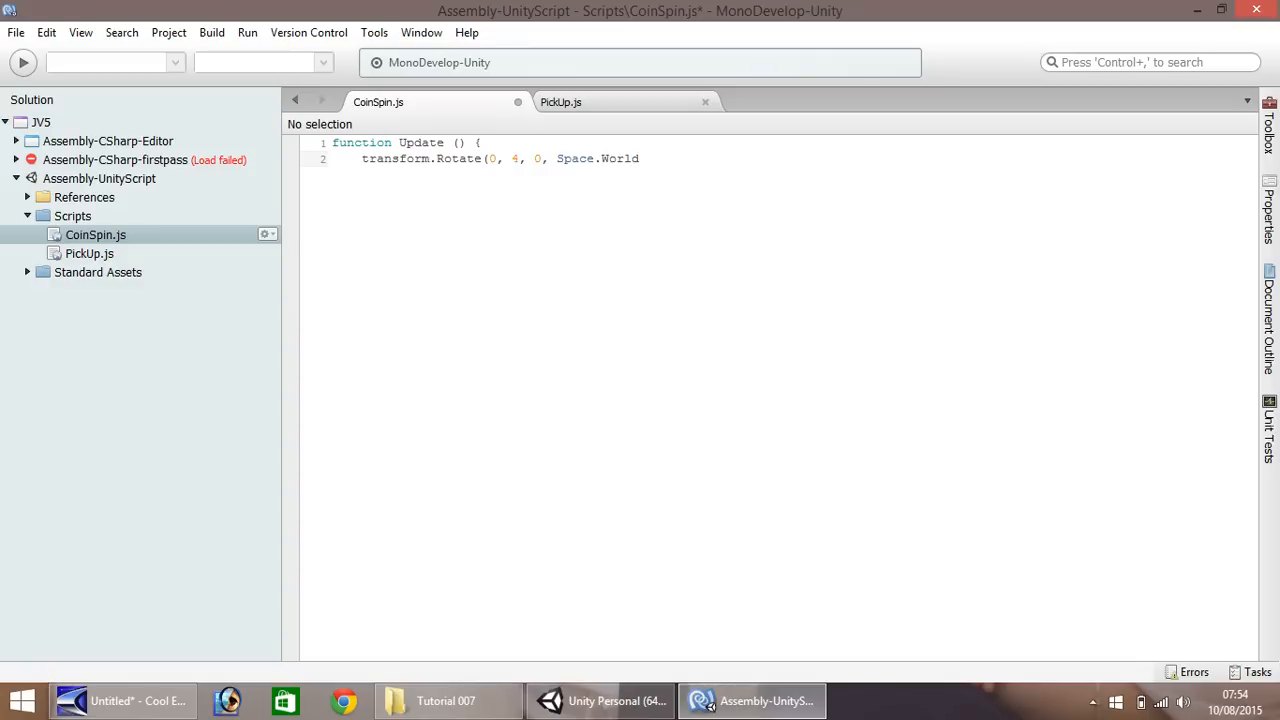
text())
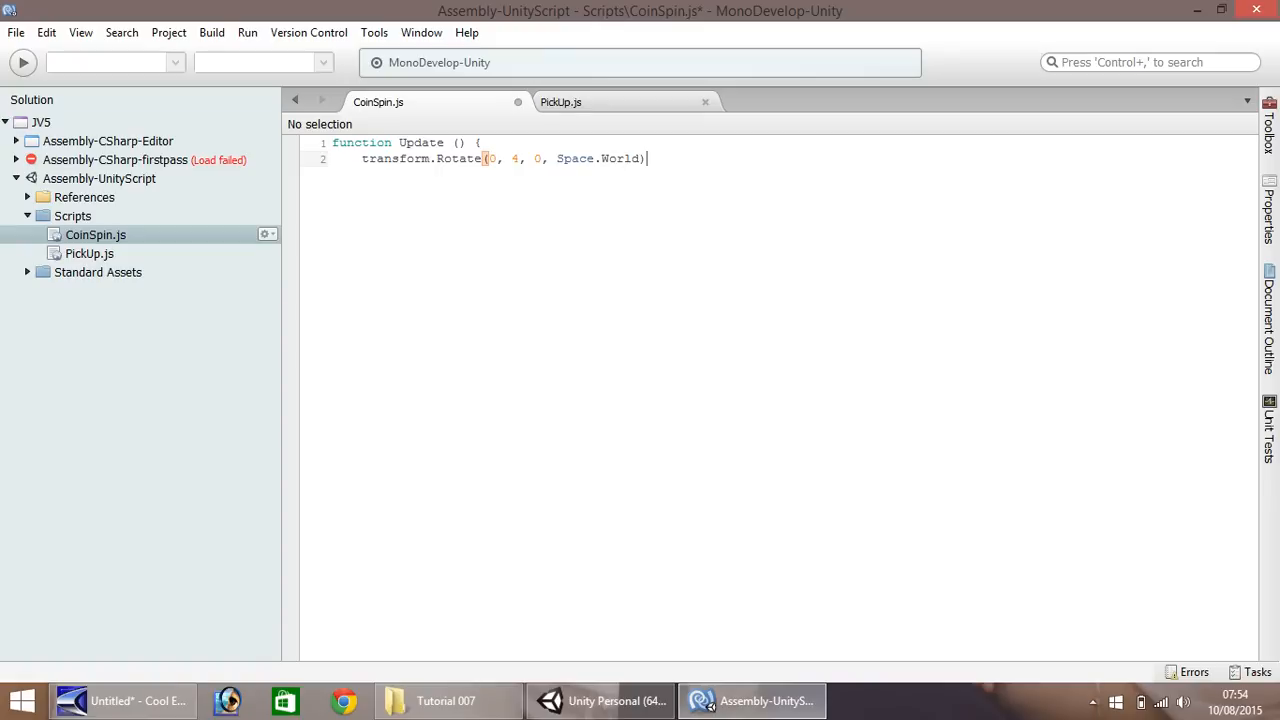
text(;)
text(})
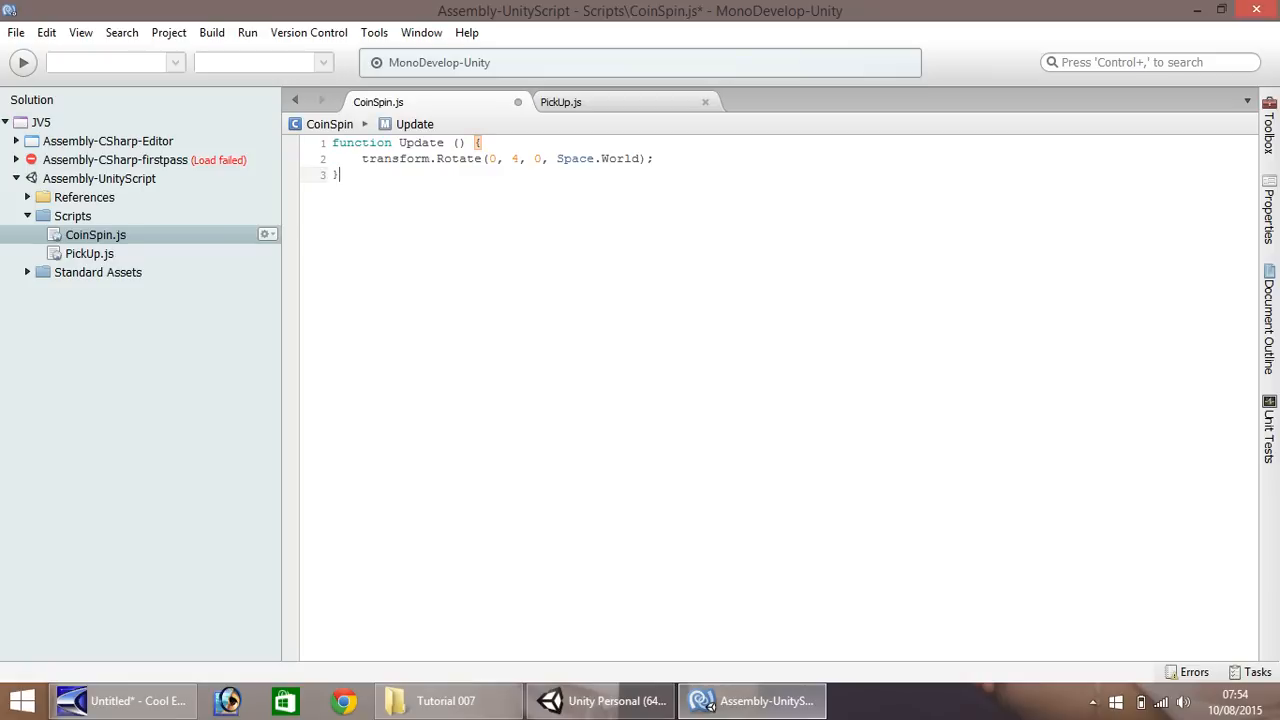
key(ctrl+s)
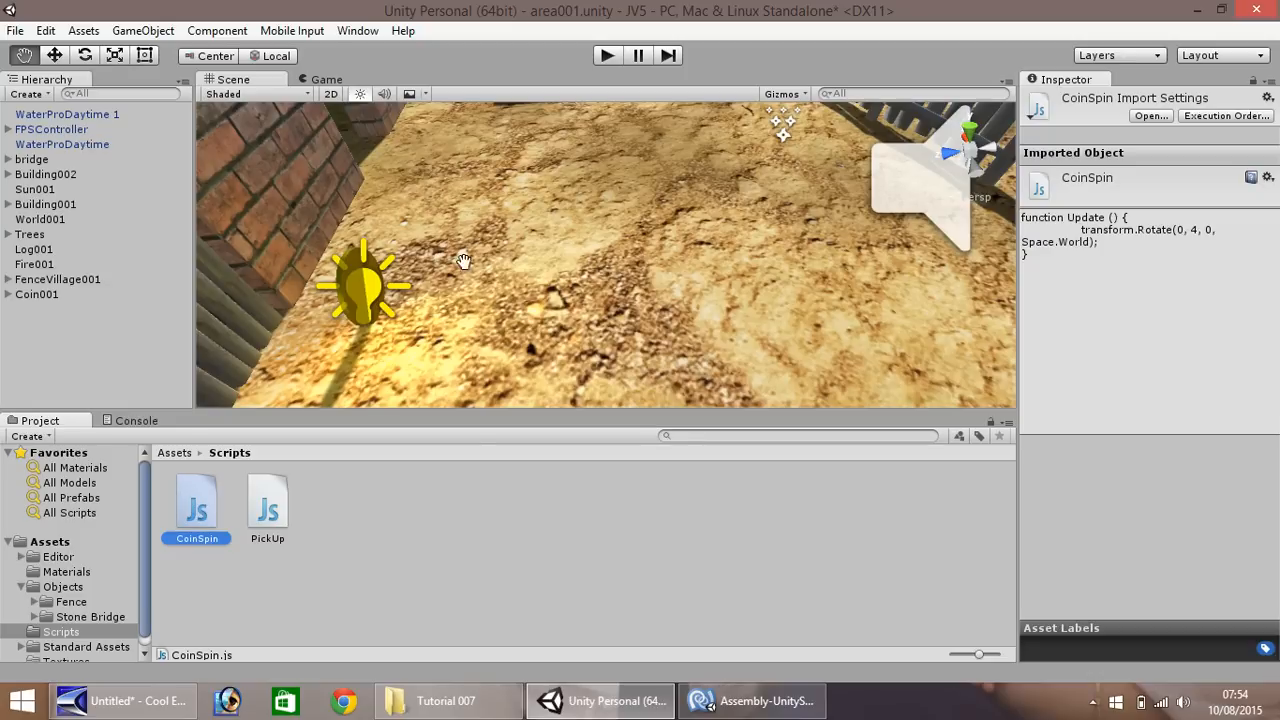
mouse_move(351, 310)
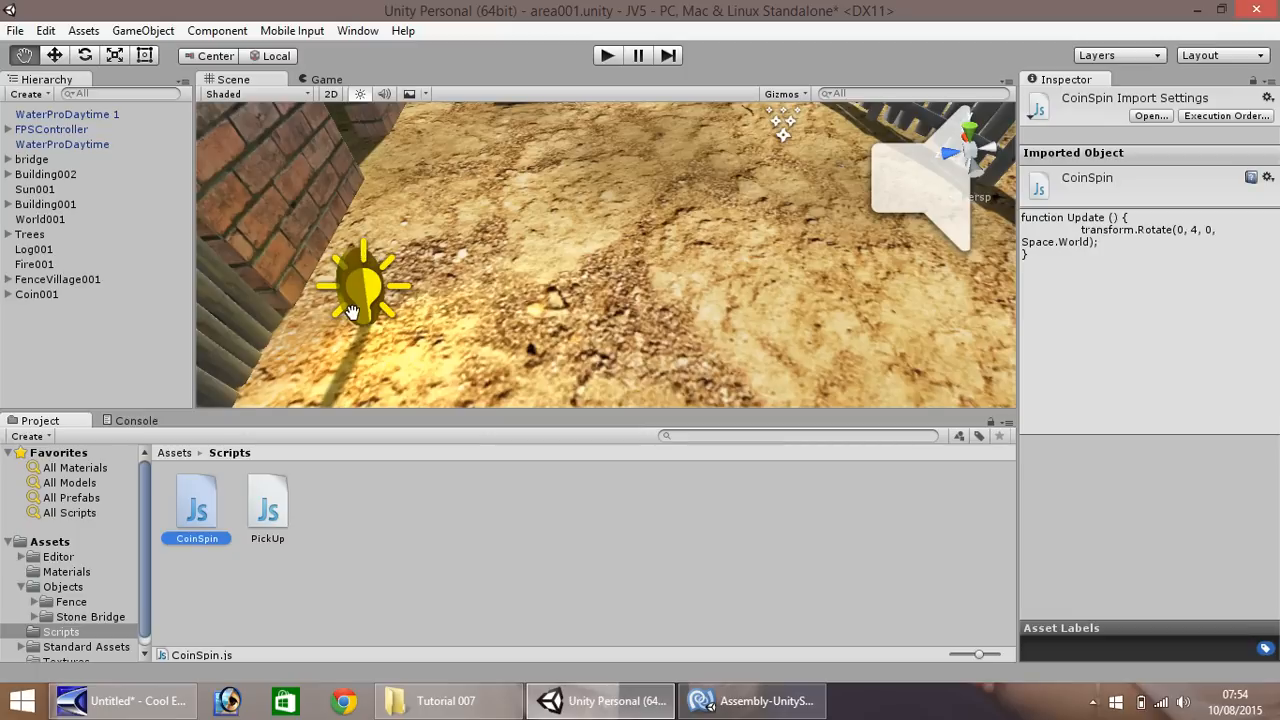
mouse_move(25, 300)
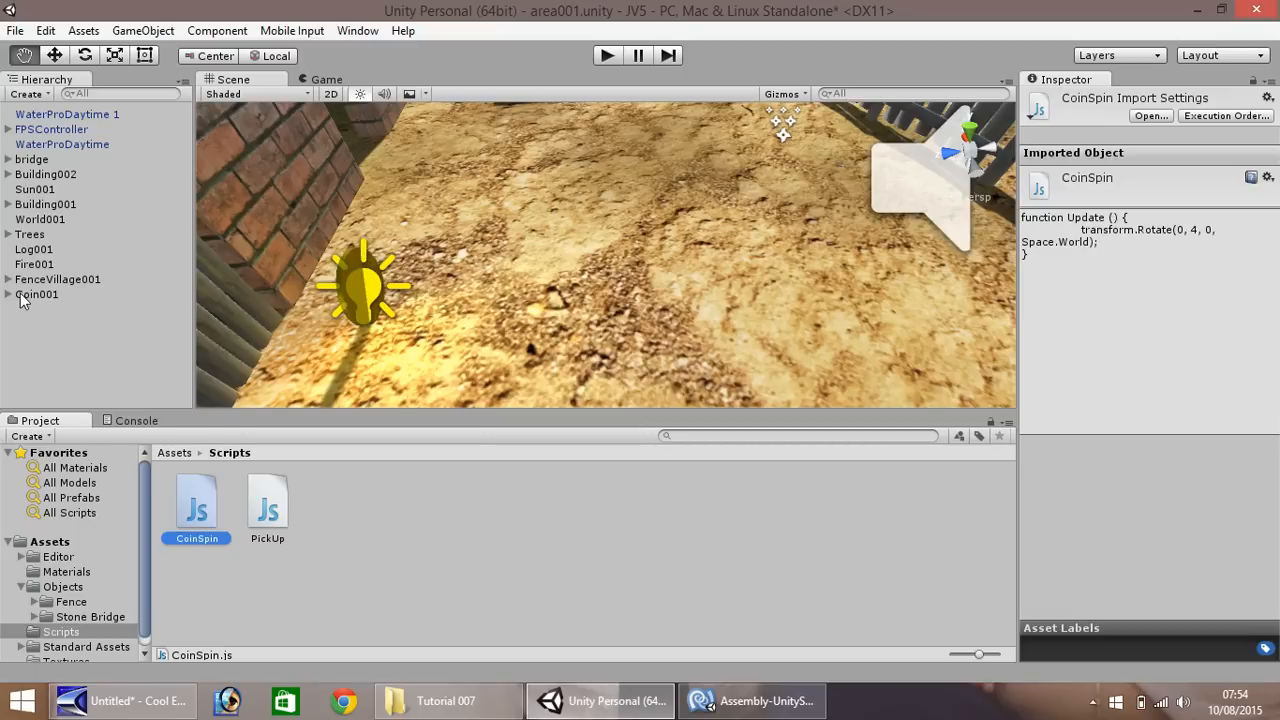
Select Coin001 to view its Coin Spin script component in the Inspector.
click(37, 294)
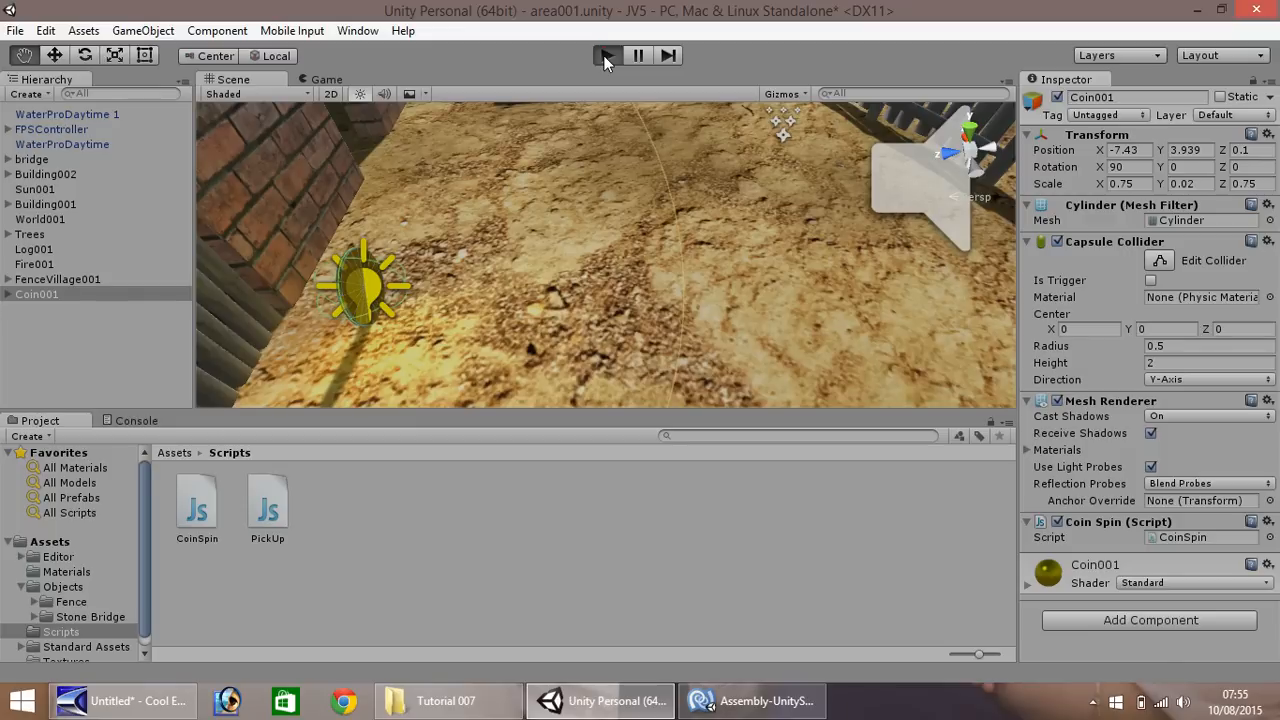
Play the scene to watch Coin001 spin about world Y, then stop.
click(605, 55)
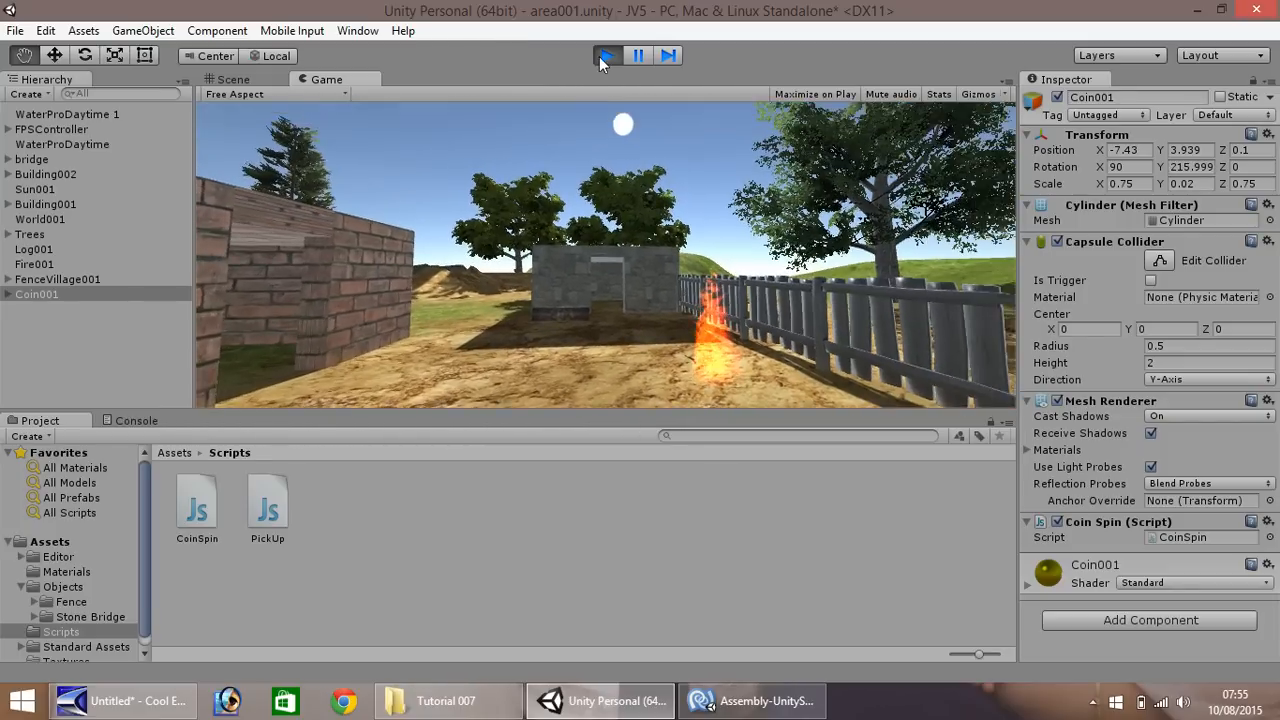
click(752, 700)
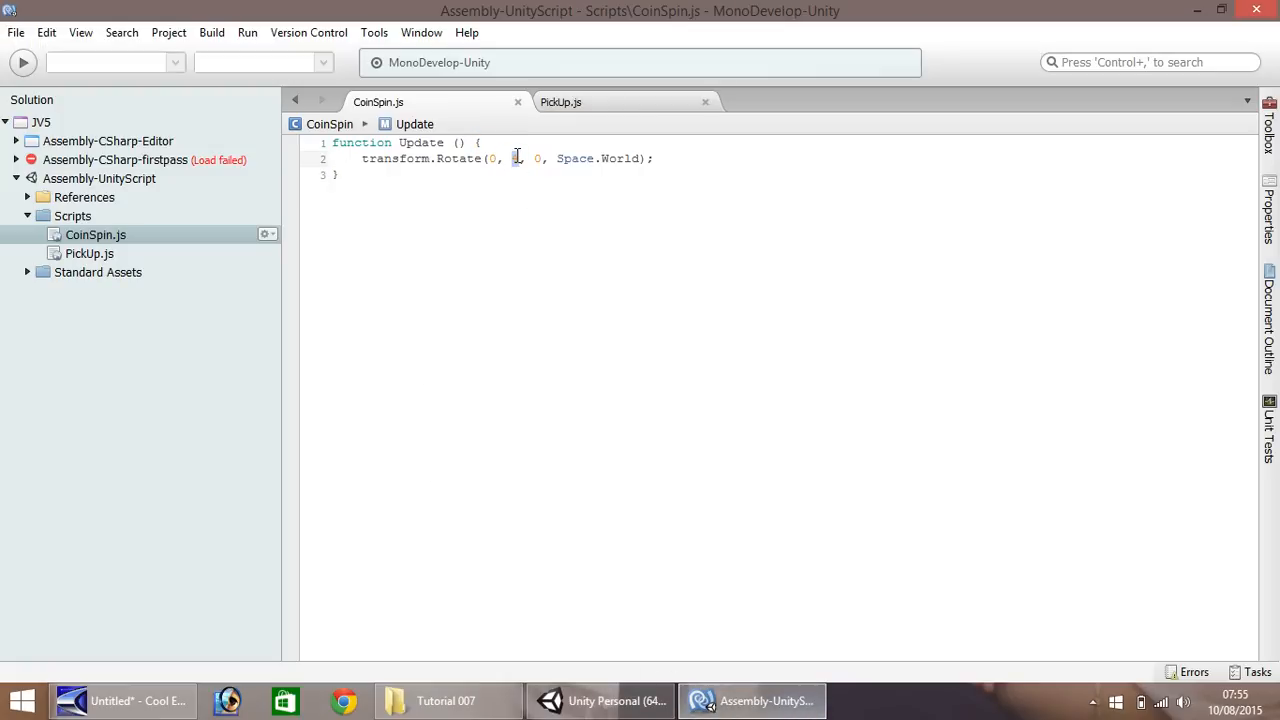
Change the transform.Rotate amount from 4 to 10 and return to Unity.
text(0)
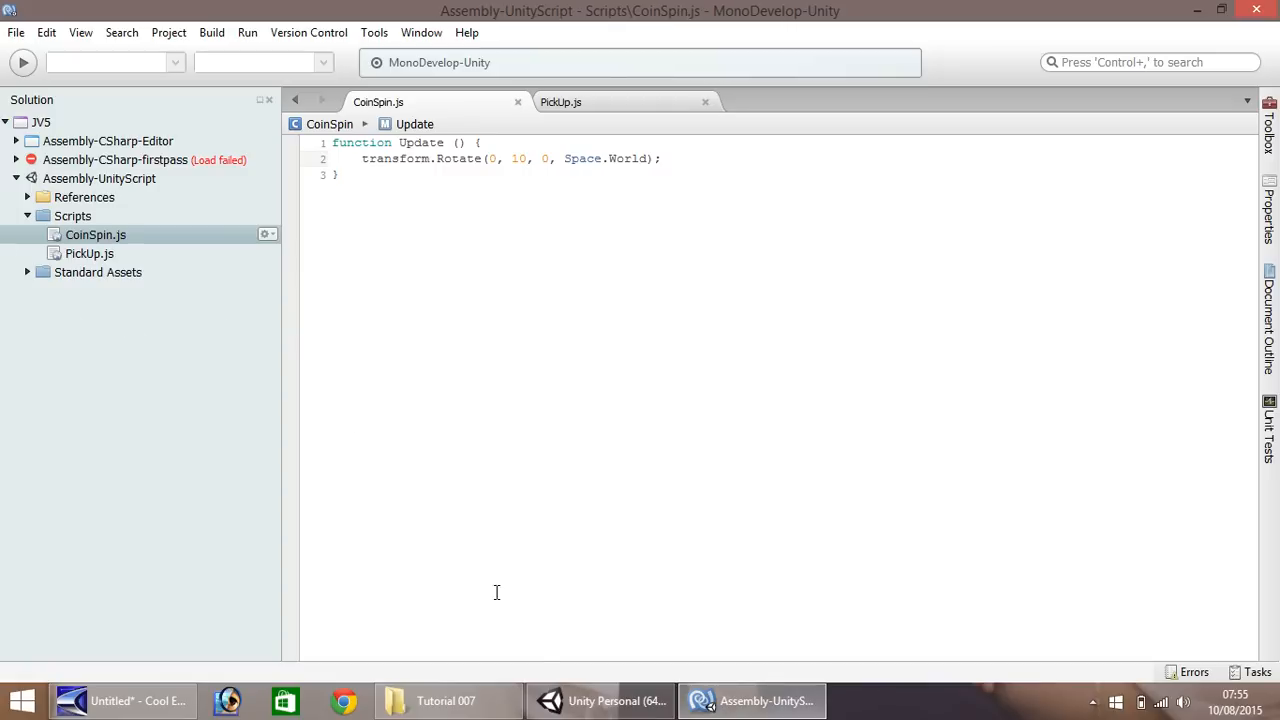
click(600, 700)
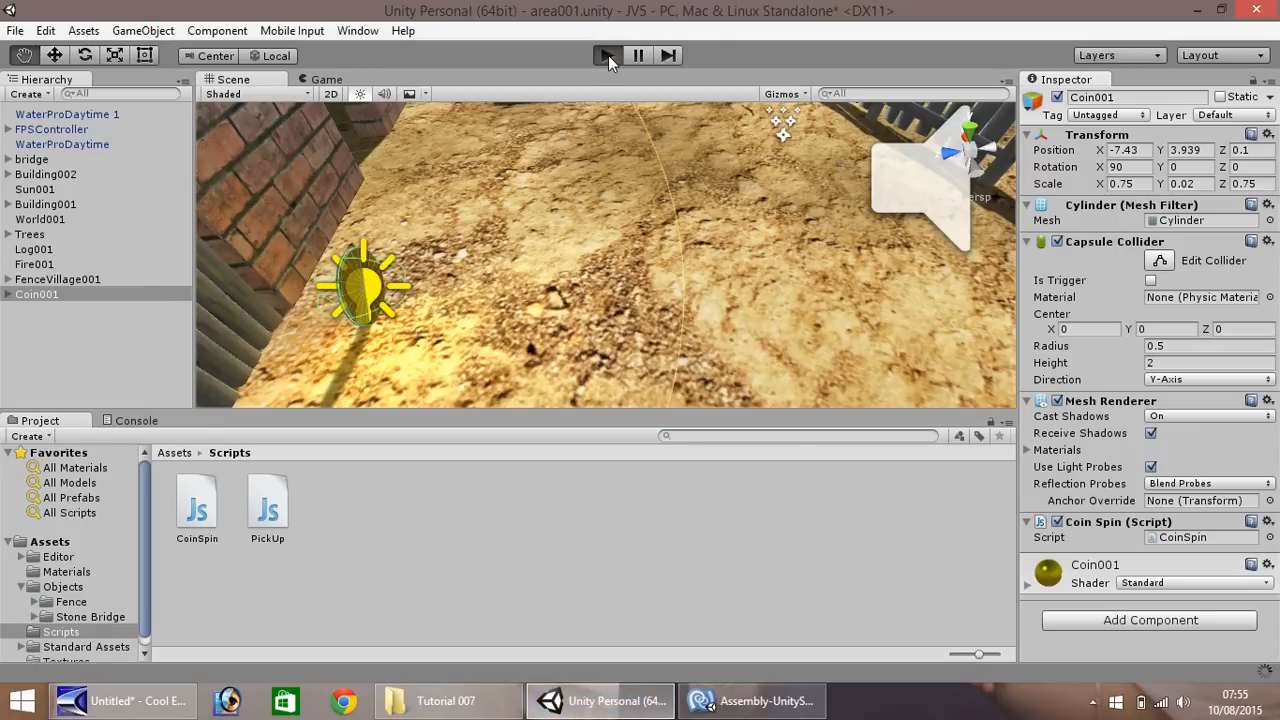
Play-test the faster spin, stop it, and change the rotation back to 4.
click(605, 55)
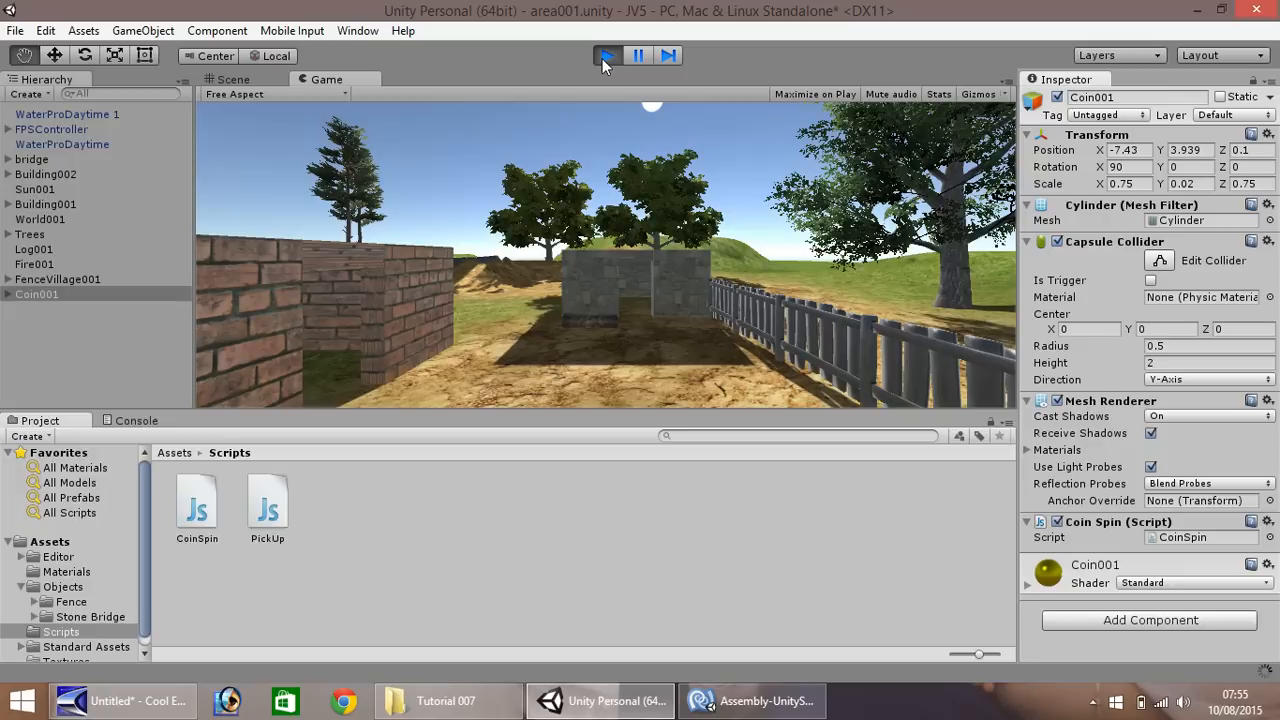
click(607, 55)
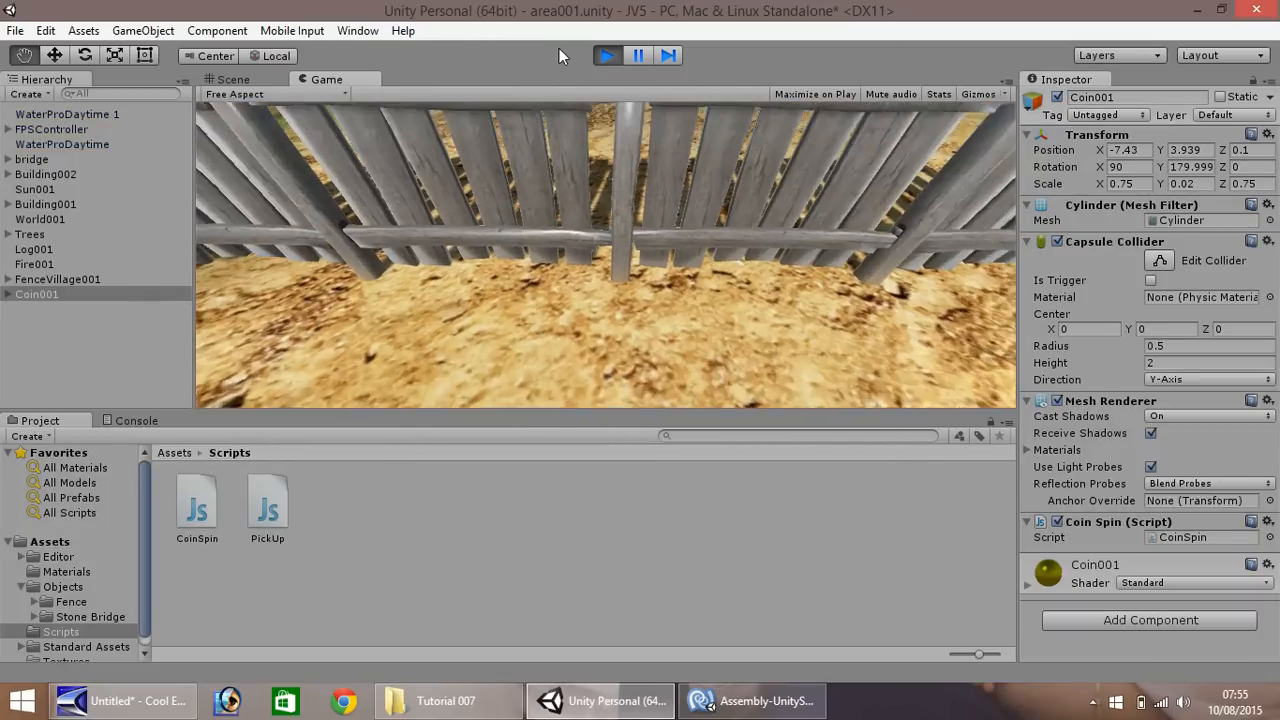
click(753, 700)
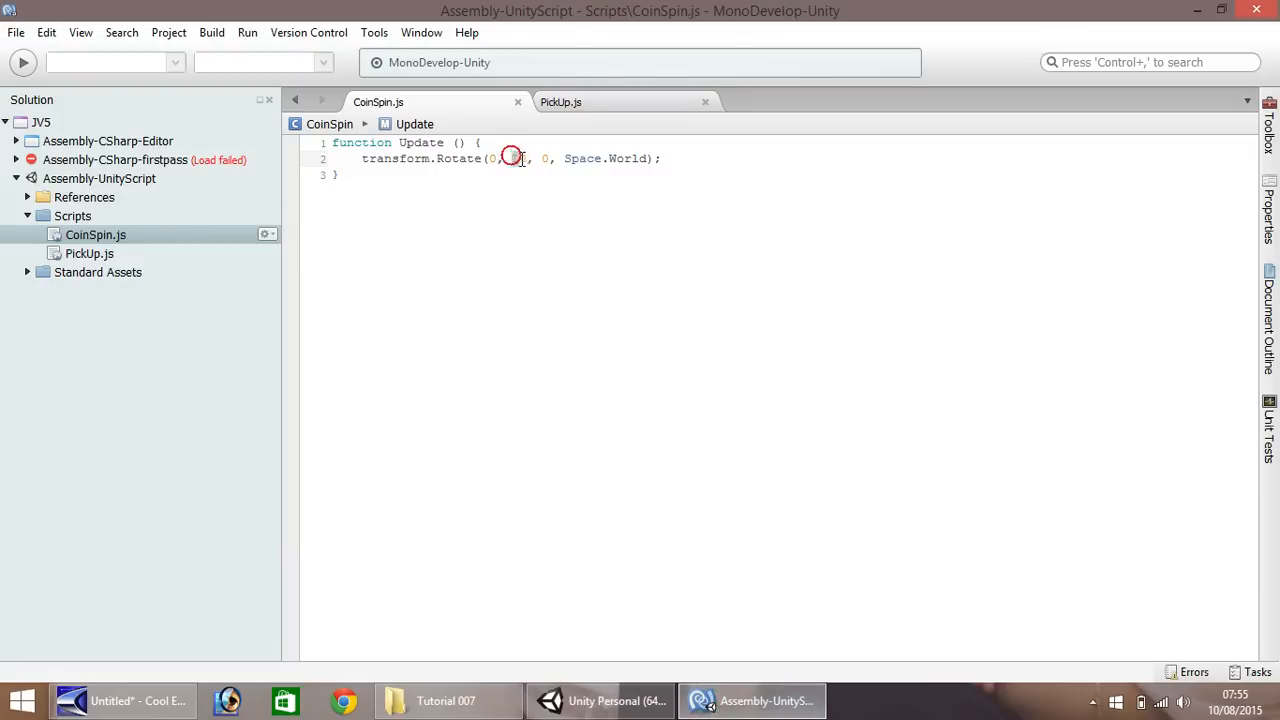
text(4)
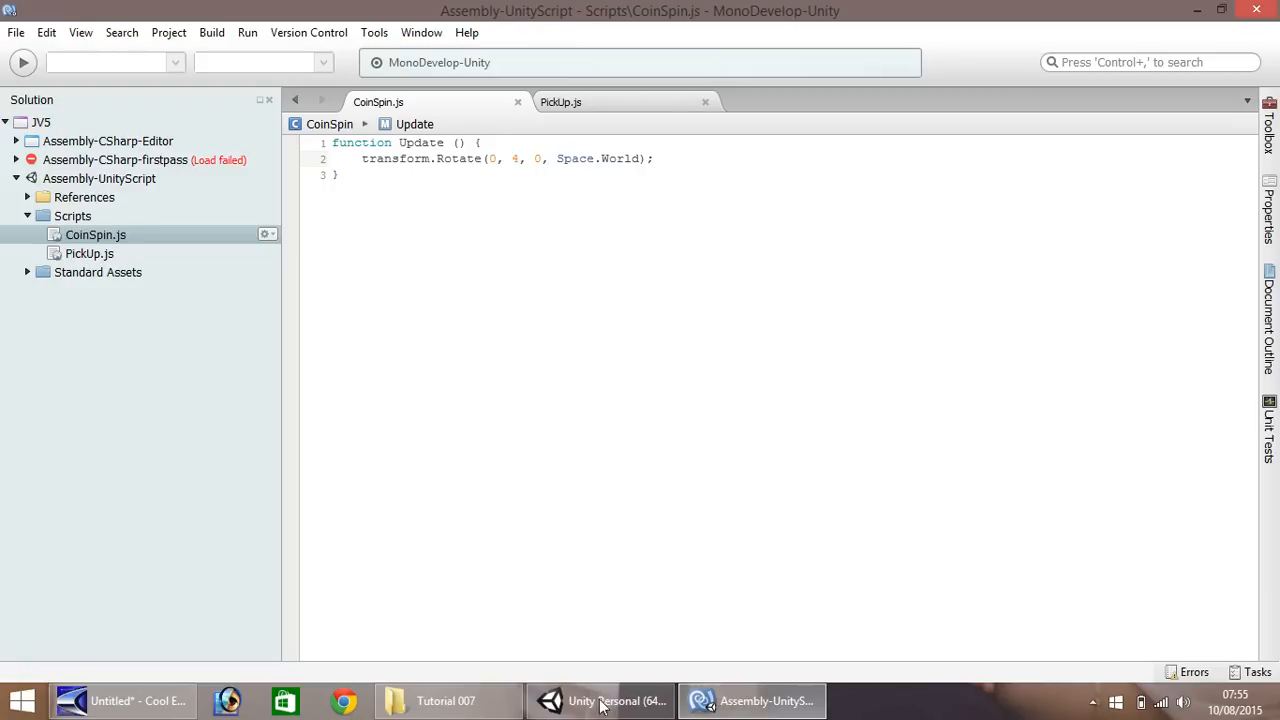
Set Coin001's Mesh Renderer Cast Shadows option to Off.
click(600, 700)
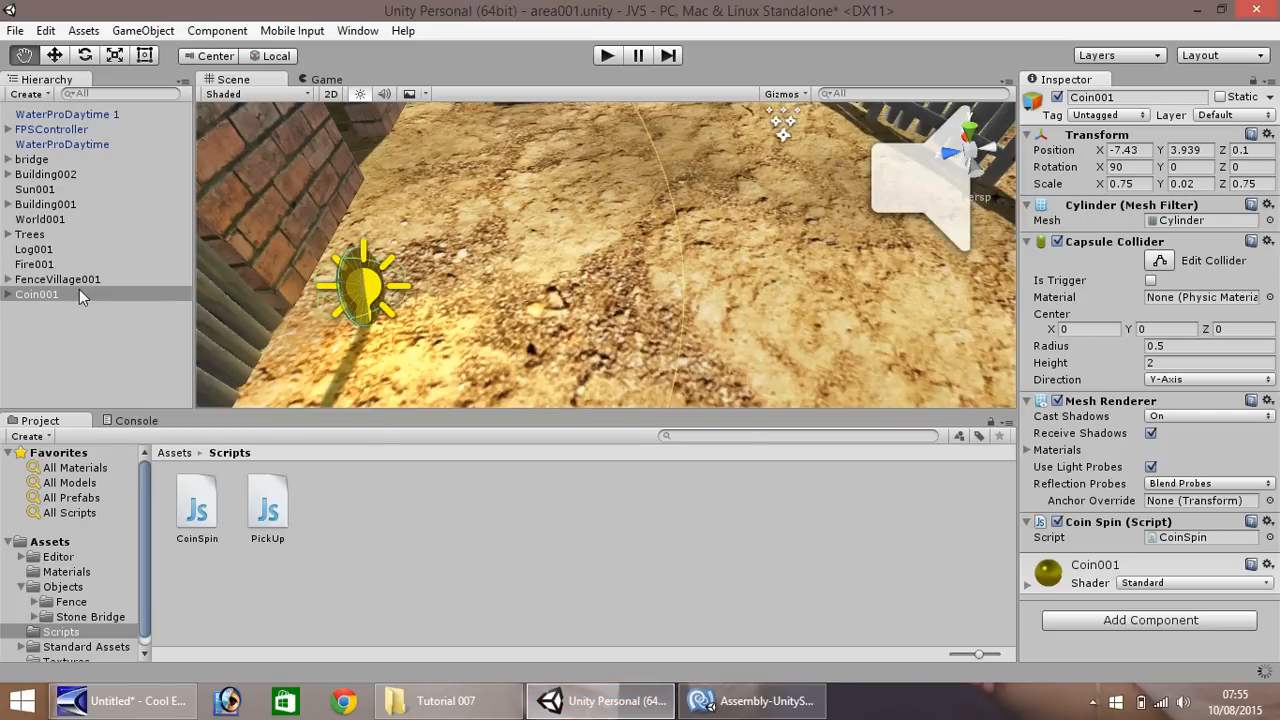
click(37, 294)
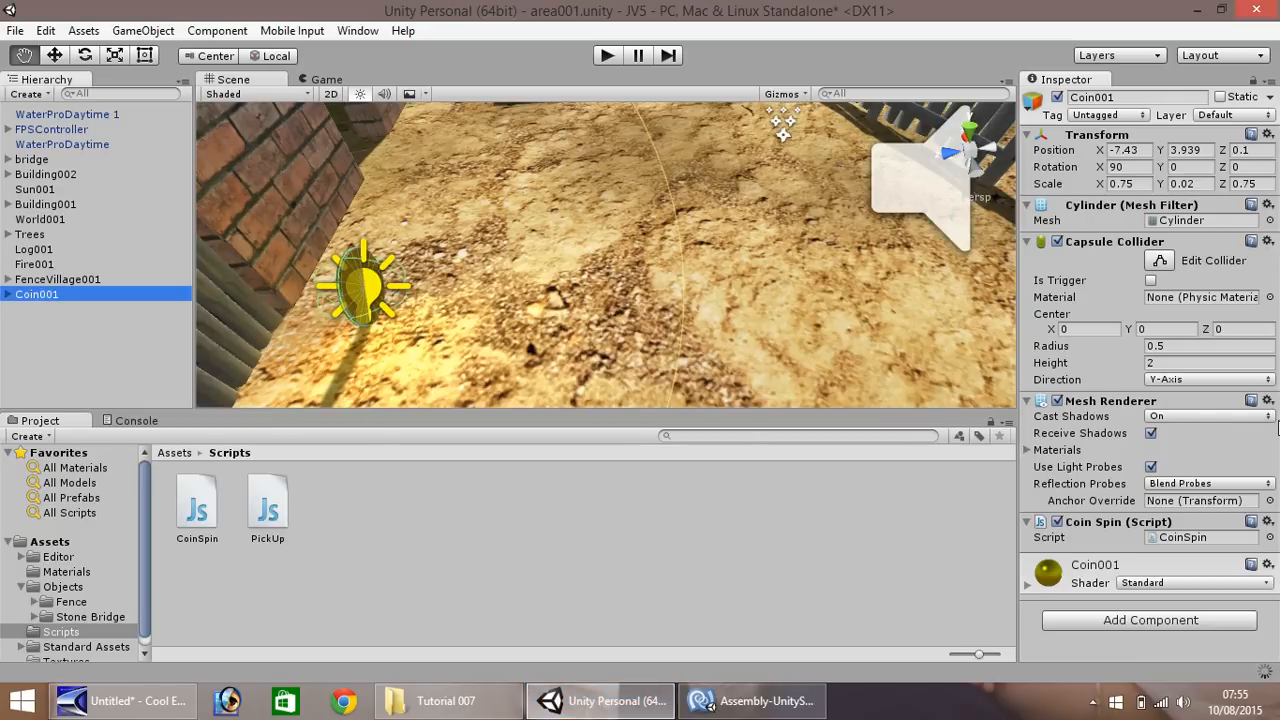
mouse_move(1051, 459)
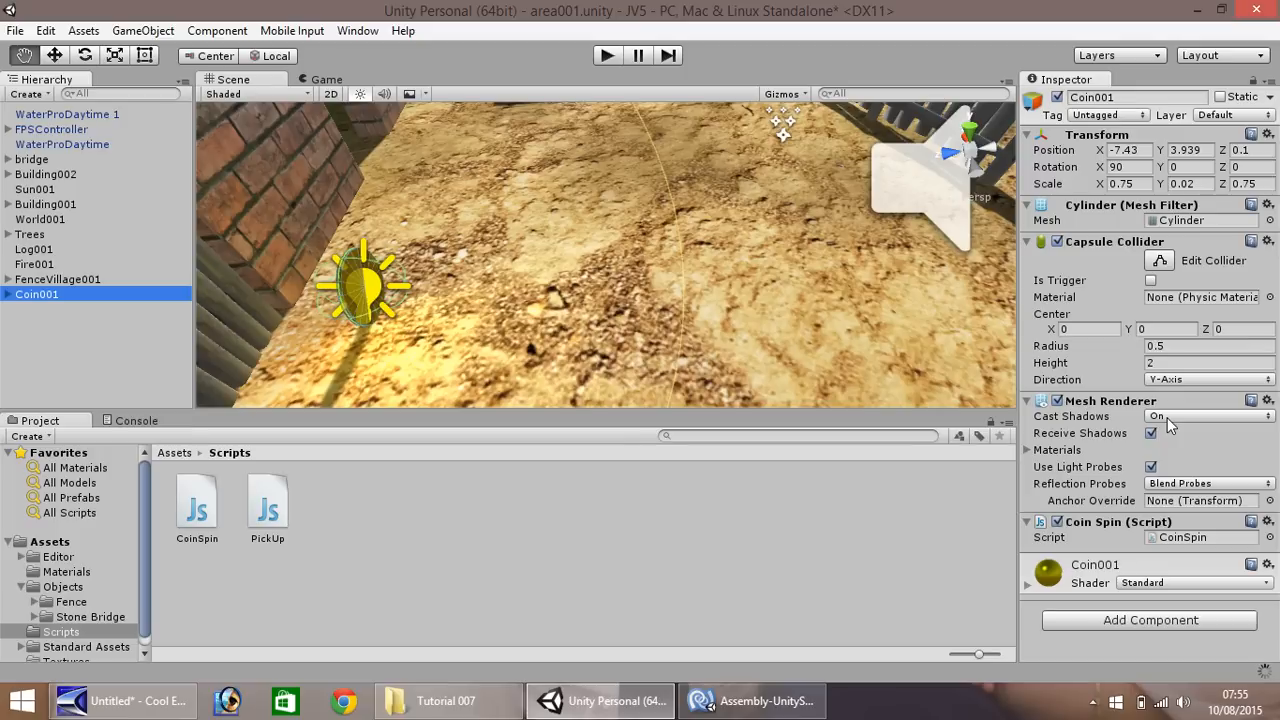
click(1205, 415)
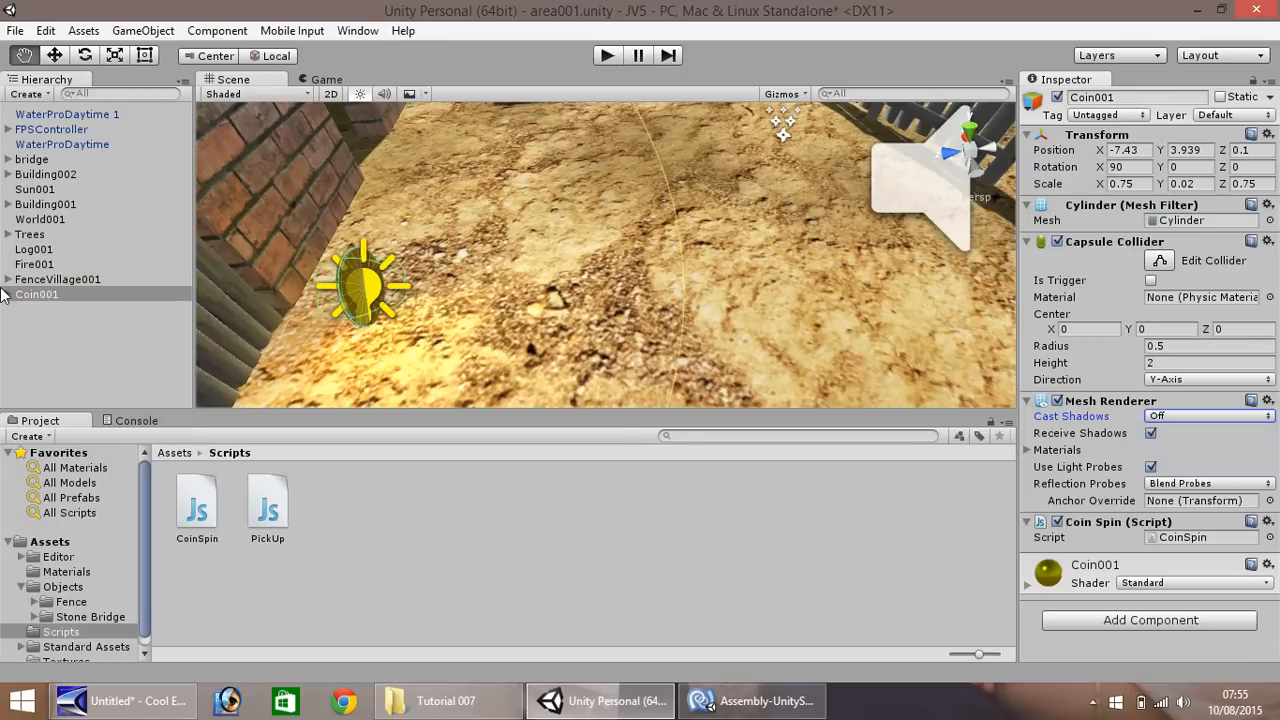
click(36, 294)
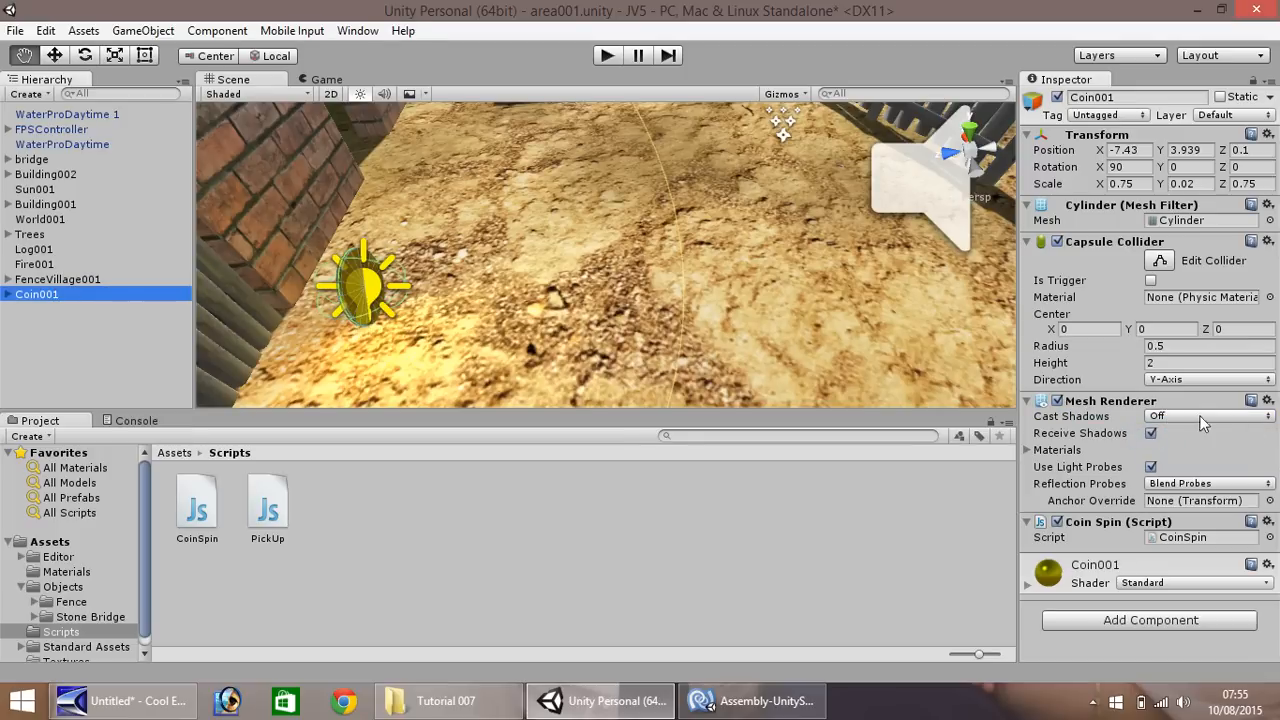
click(1205, 415)
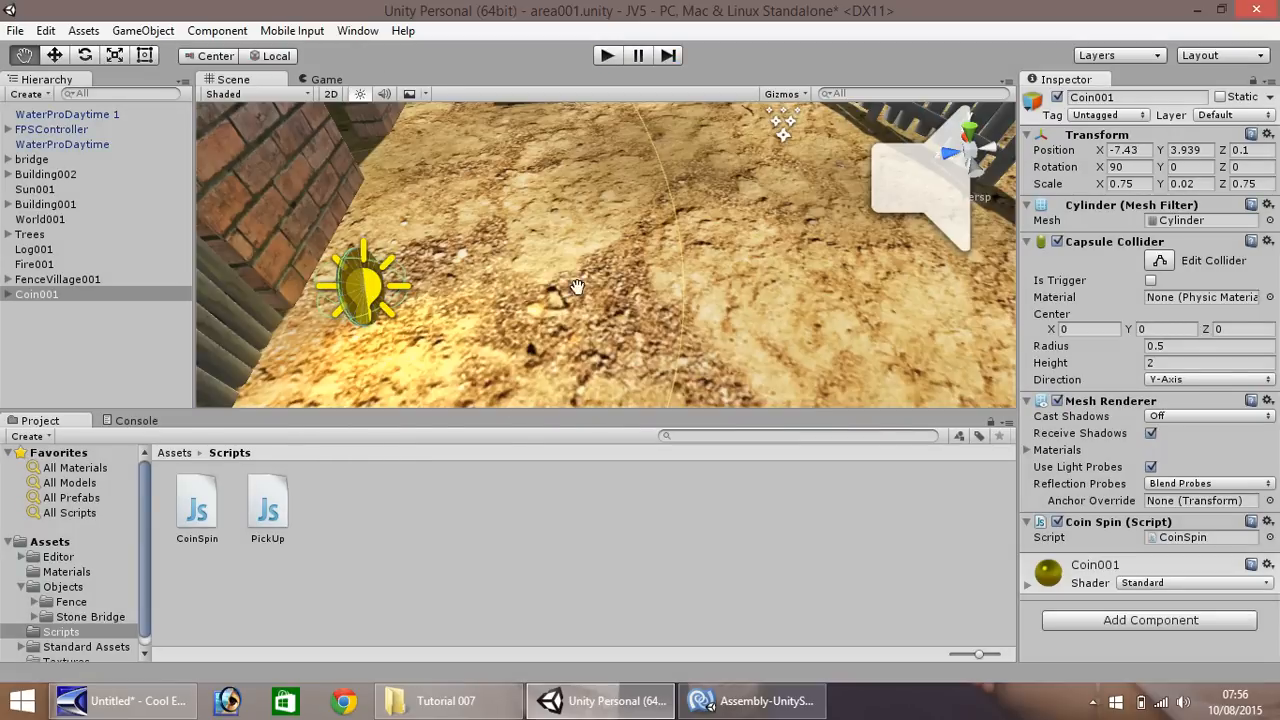
click(1205, 416)
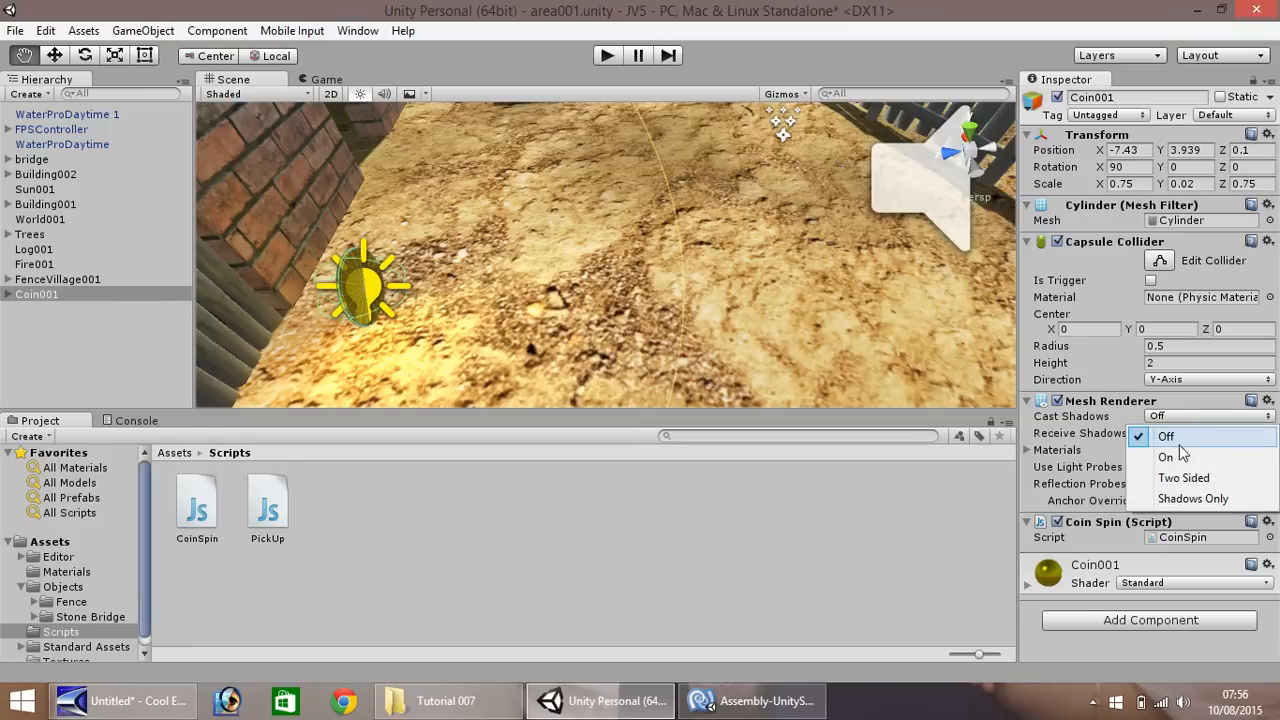
click(1166, 457)
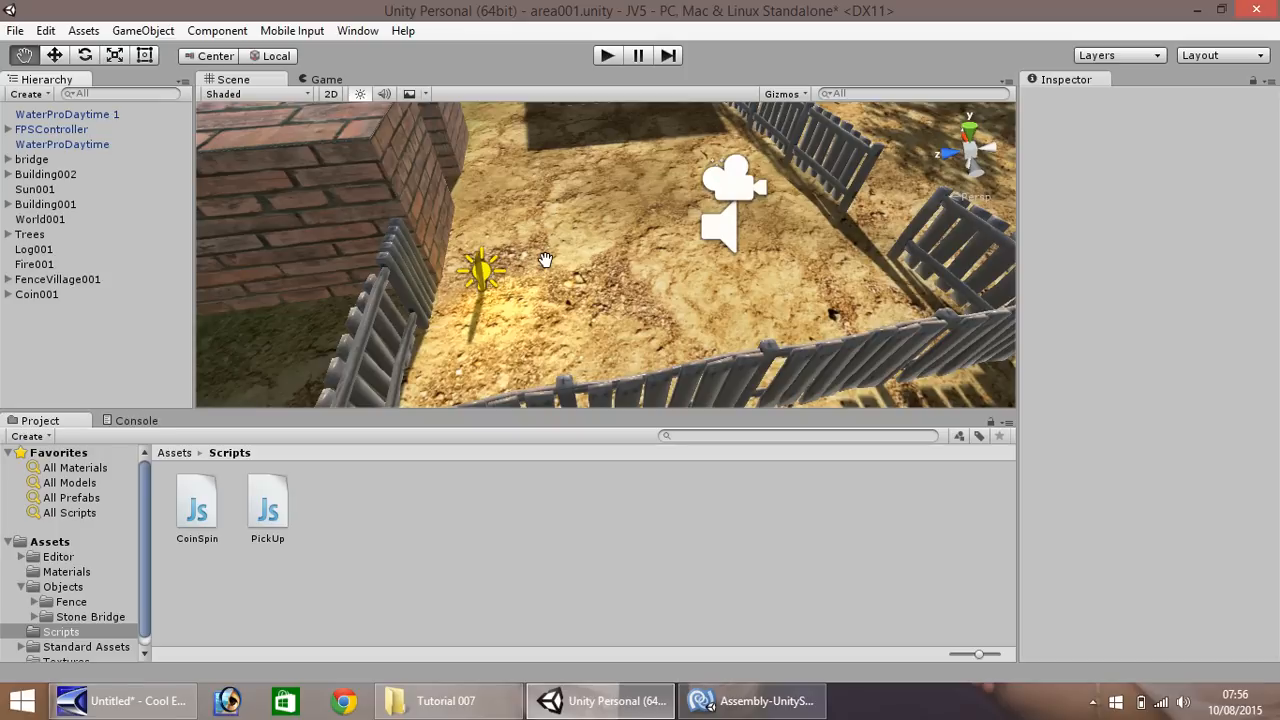
mouse_move(610, 232)
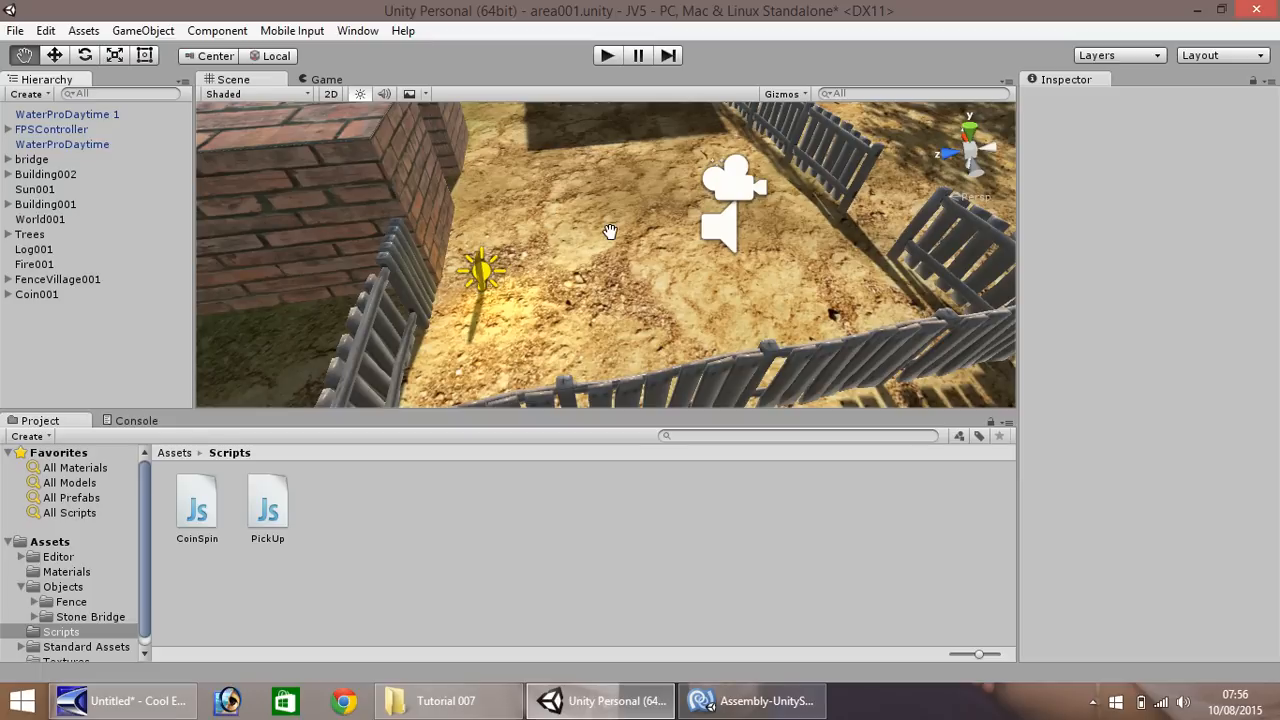
mouse_move(472, 247)
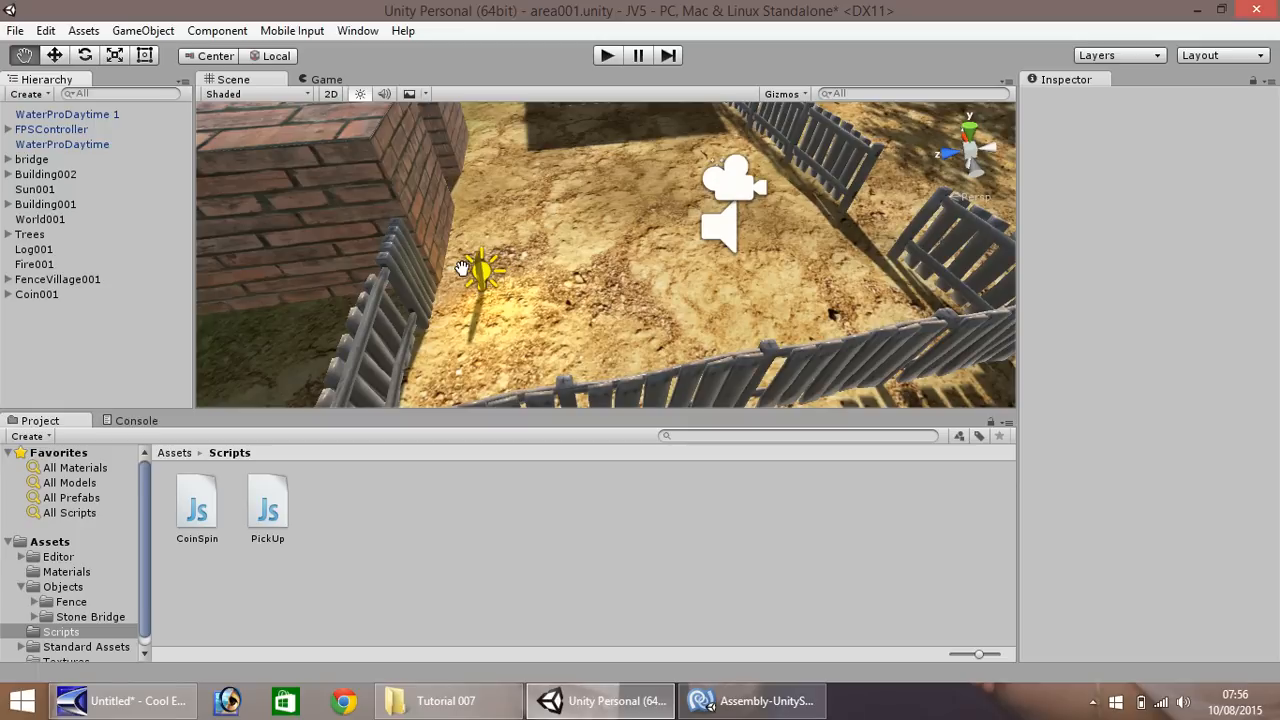
mouse_move(461, 210)
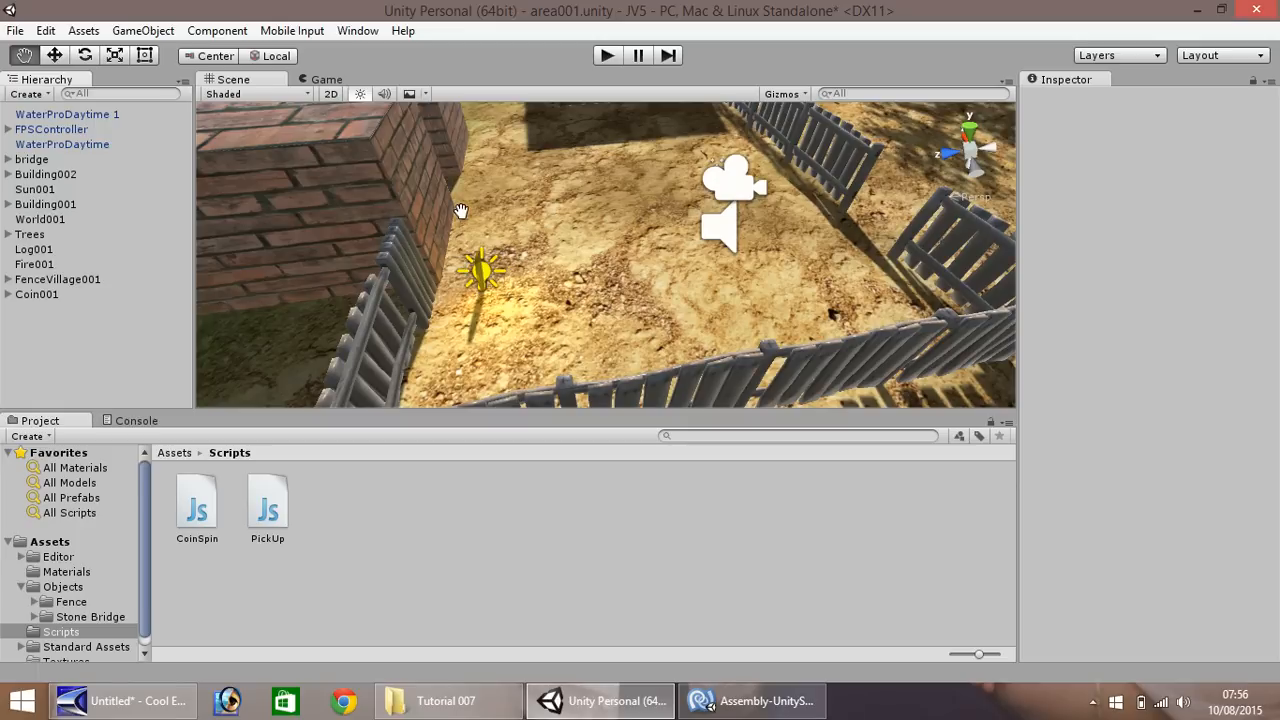
mouse_move(810, 565)
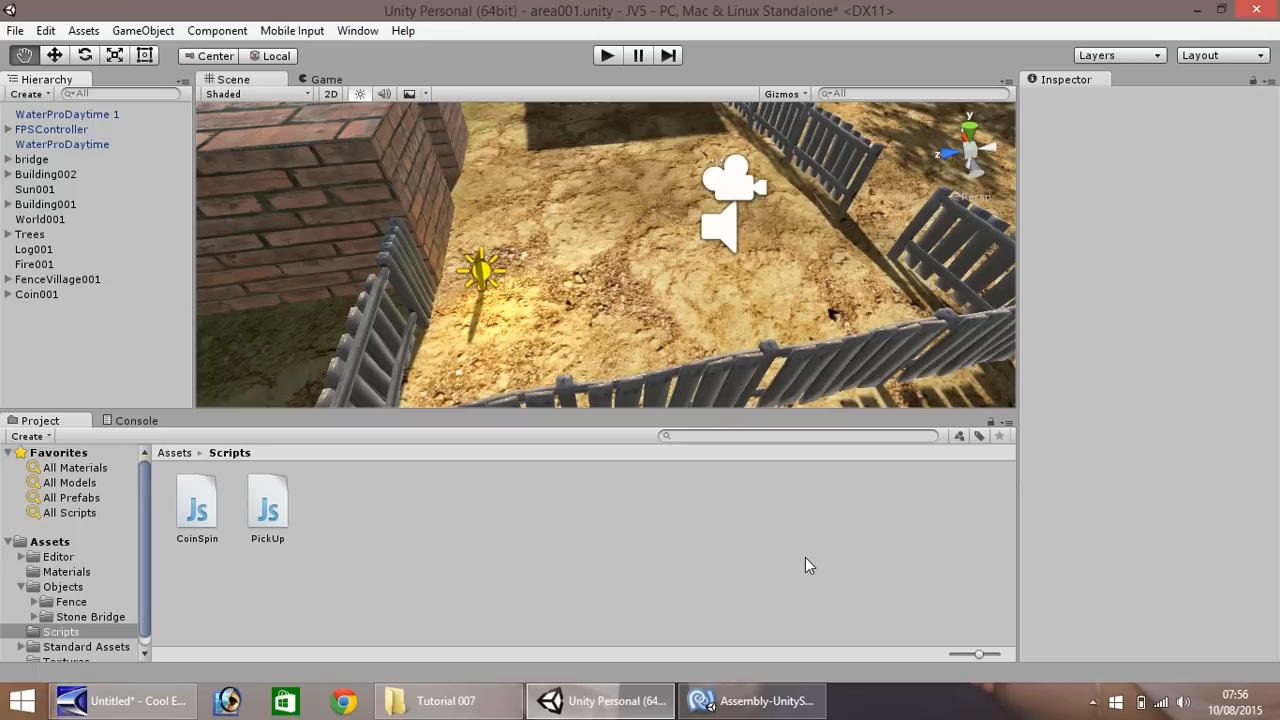